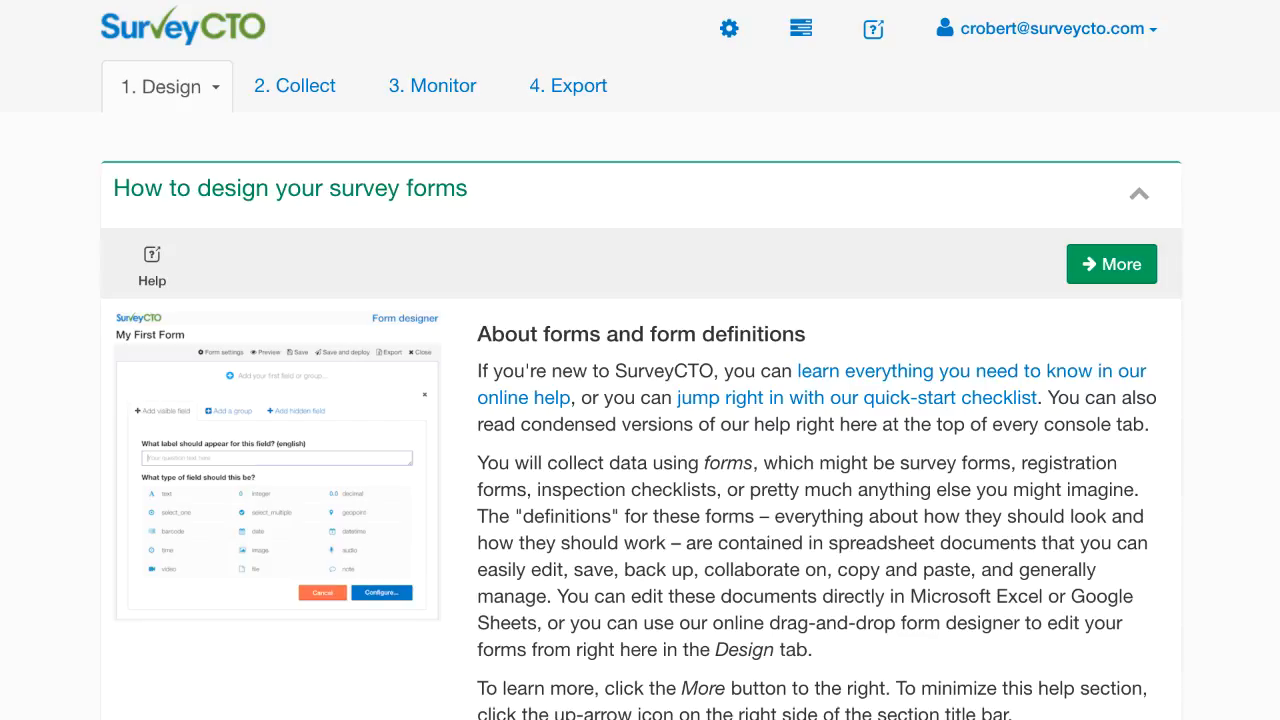
{"action": "mouse_move", "coordinate": [218, 148]}
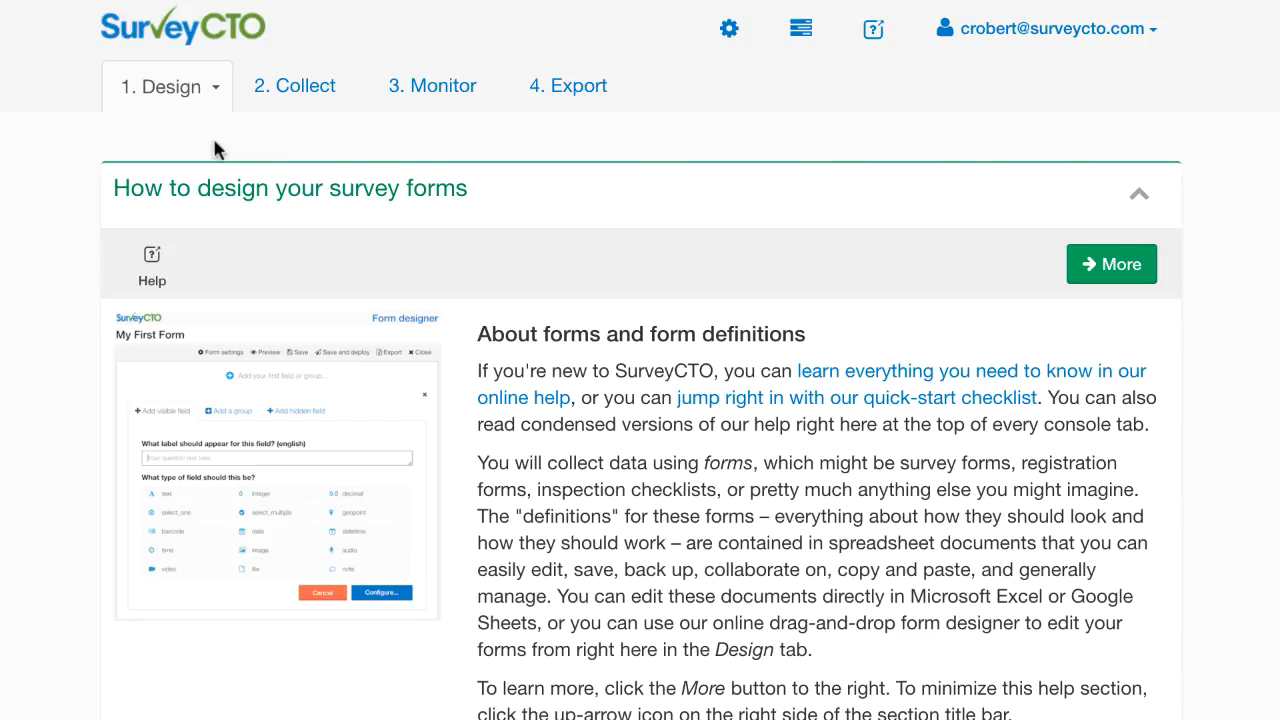
{"action": "mouse_move", "coordinate": [512, 308]}
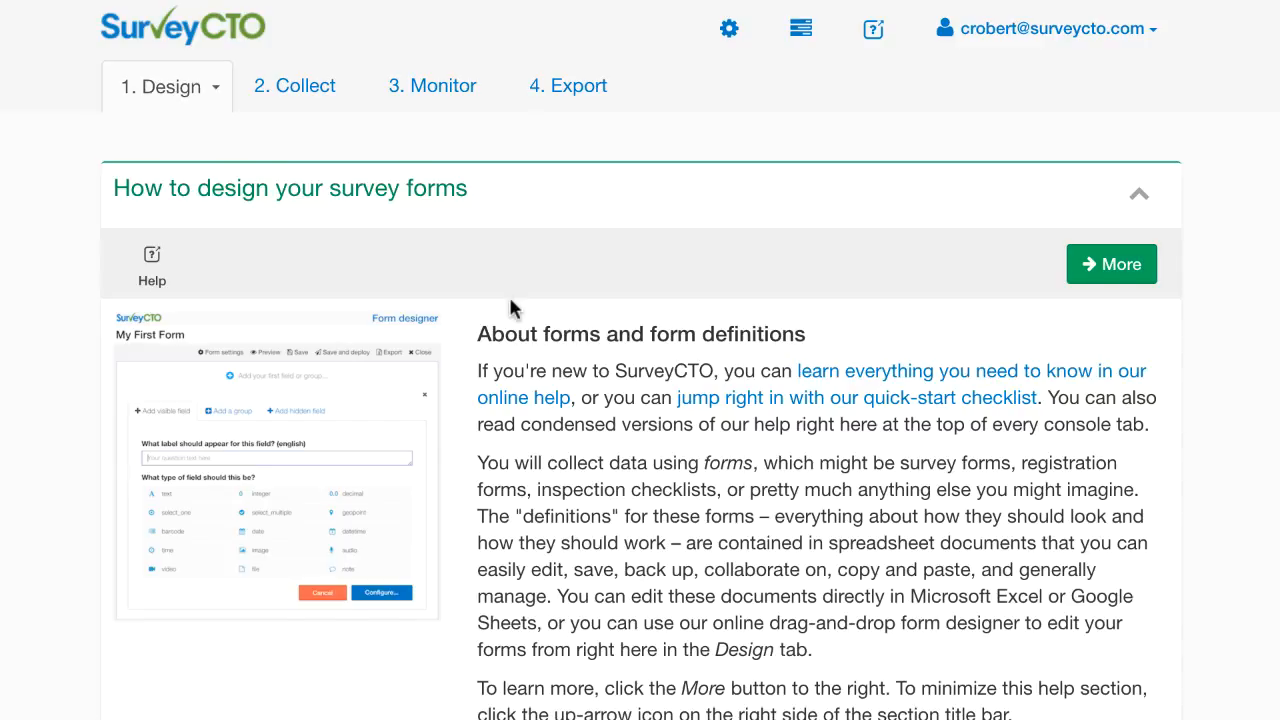
Scroll the Design tab down to the Your forms list.
{"action": "scroll", "scroll_direction": "down", "scroll_amount": 3}
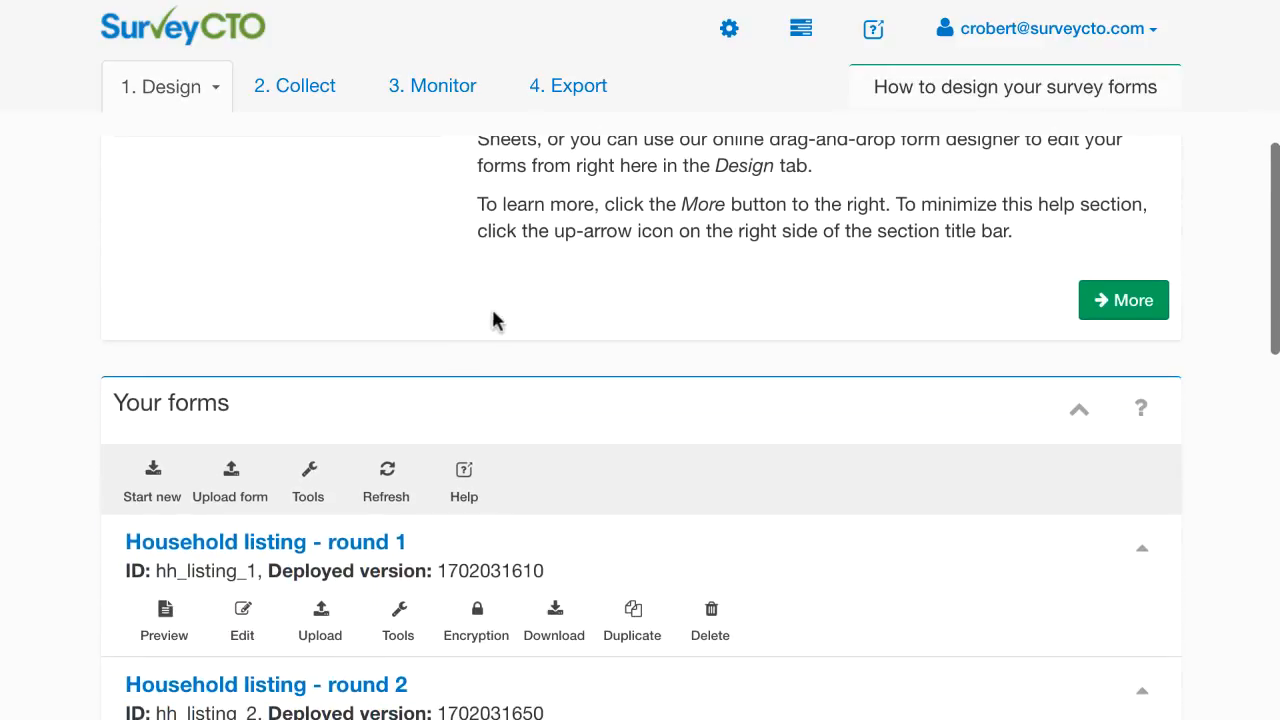
{"action": "mouse_move", "coordinate": [304, 376]}
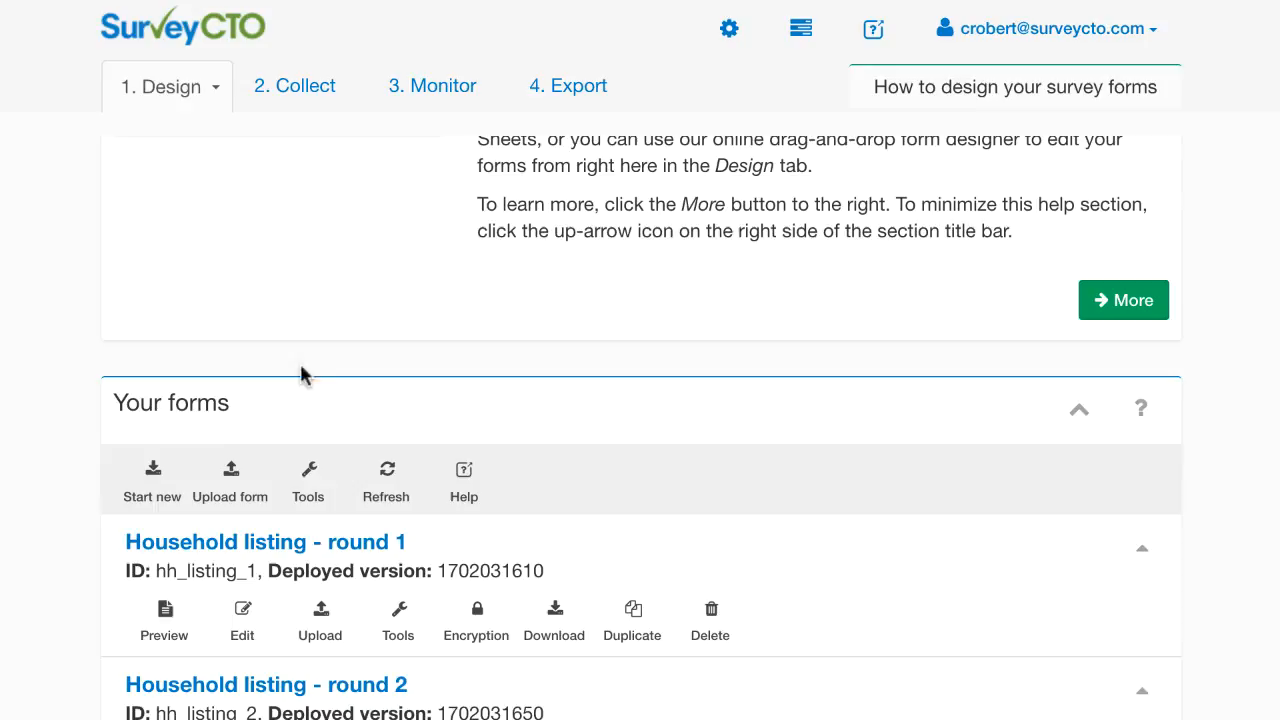
Start a new form titled 'My first form' keeping the ID my_first_form.
{"action": "left_click", "coordinate": [152, 480]}
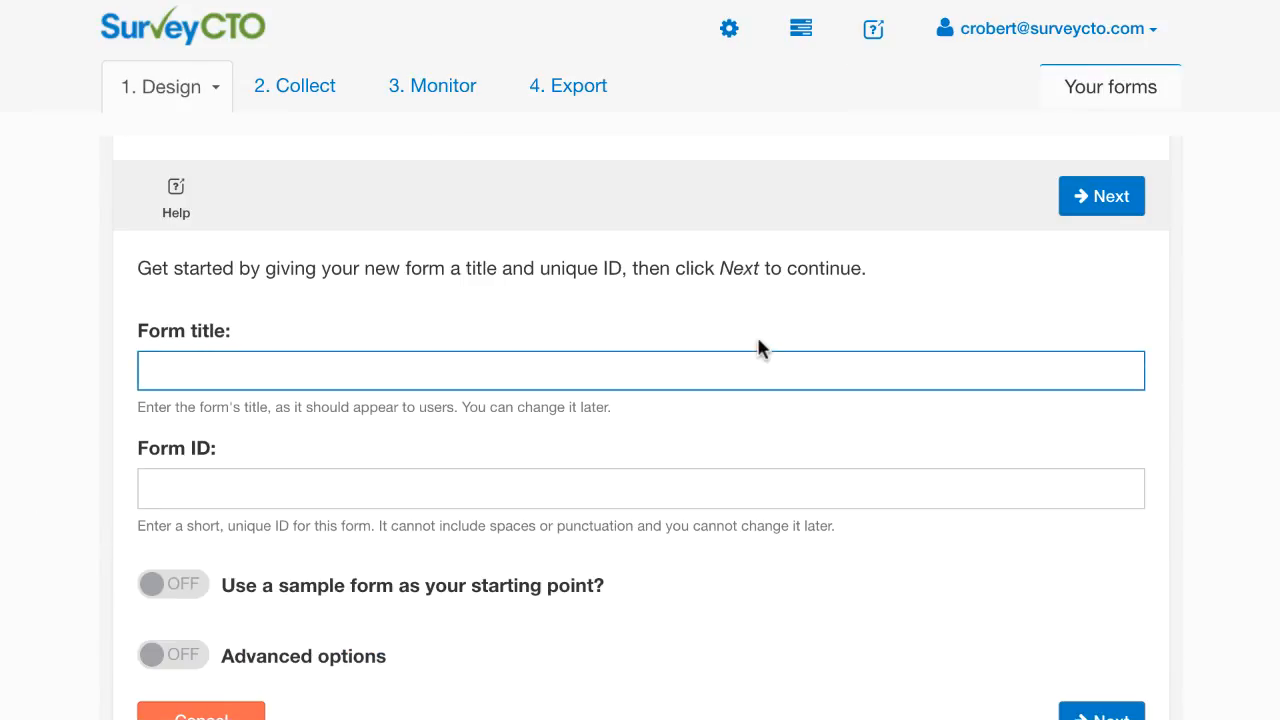
{"action": "type", "text": "My first"}
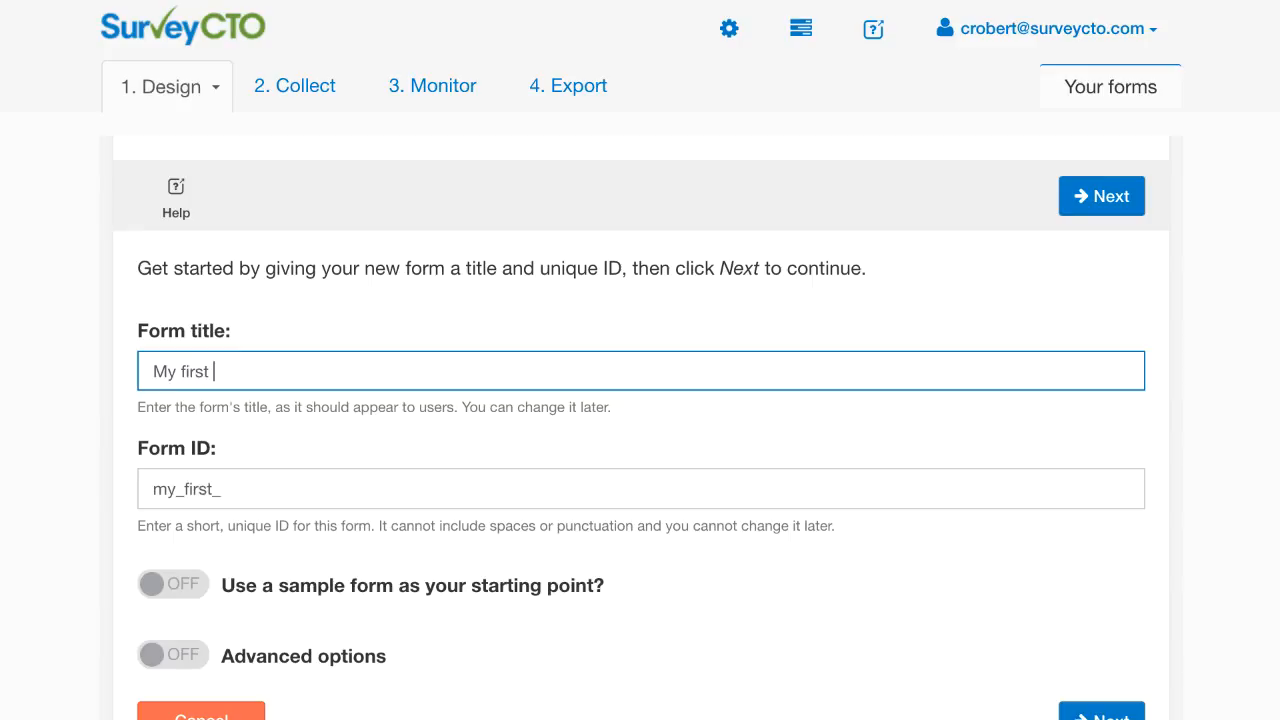
{"action": "type", "text": "form"}
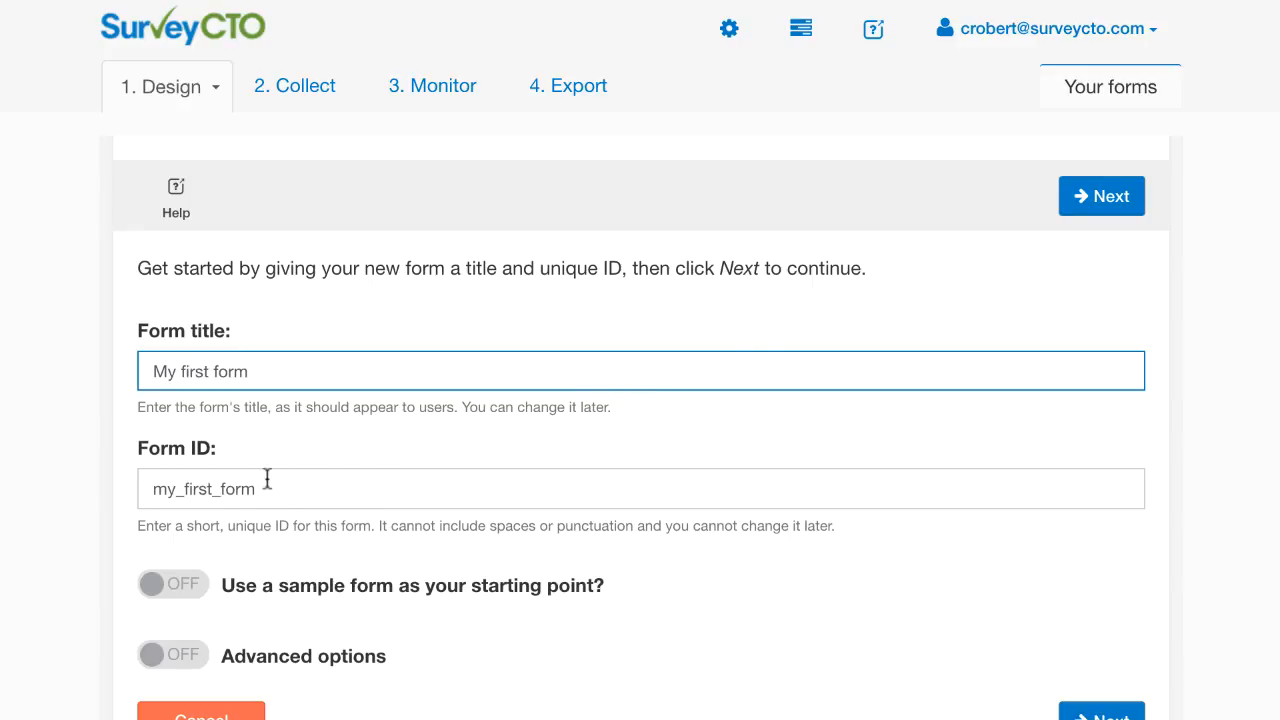
{"action": "mouse_move", "coordinate": [284, 488]}
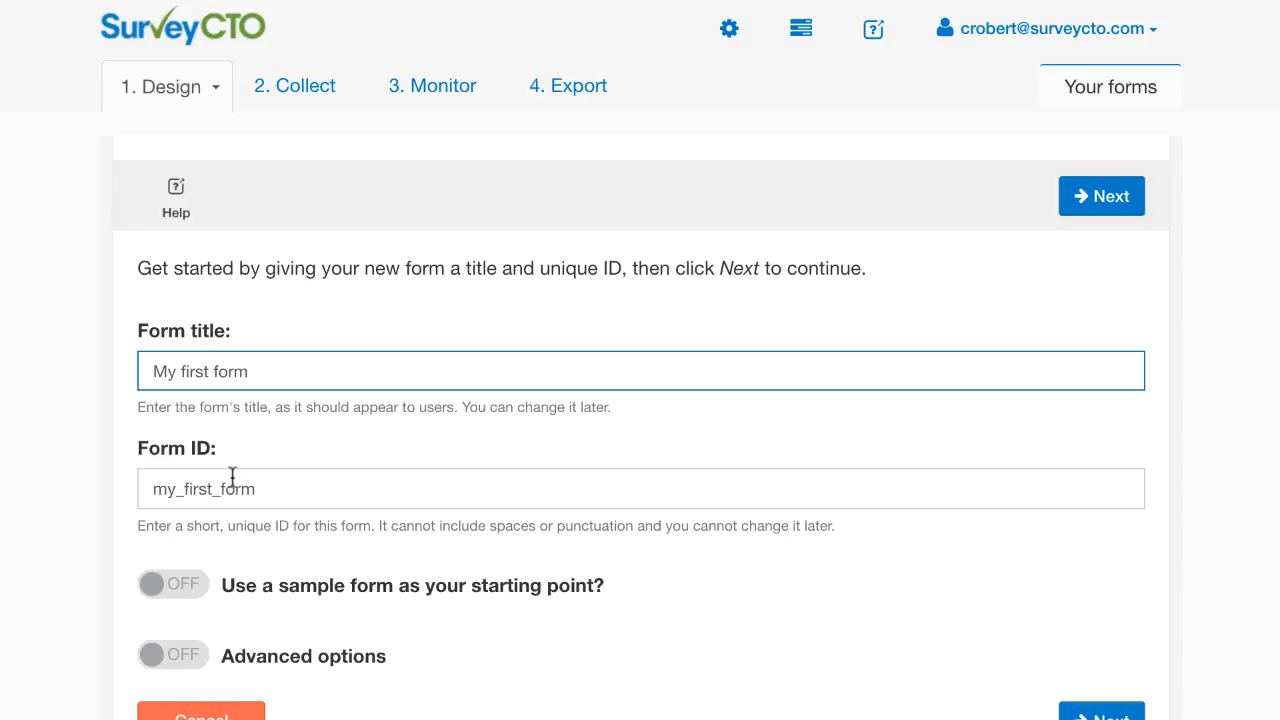
{"action": "mouse_move", "coordinate": [292, 510]}
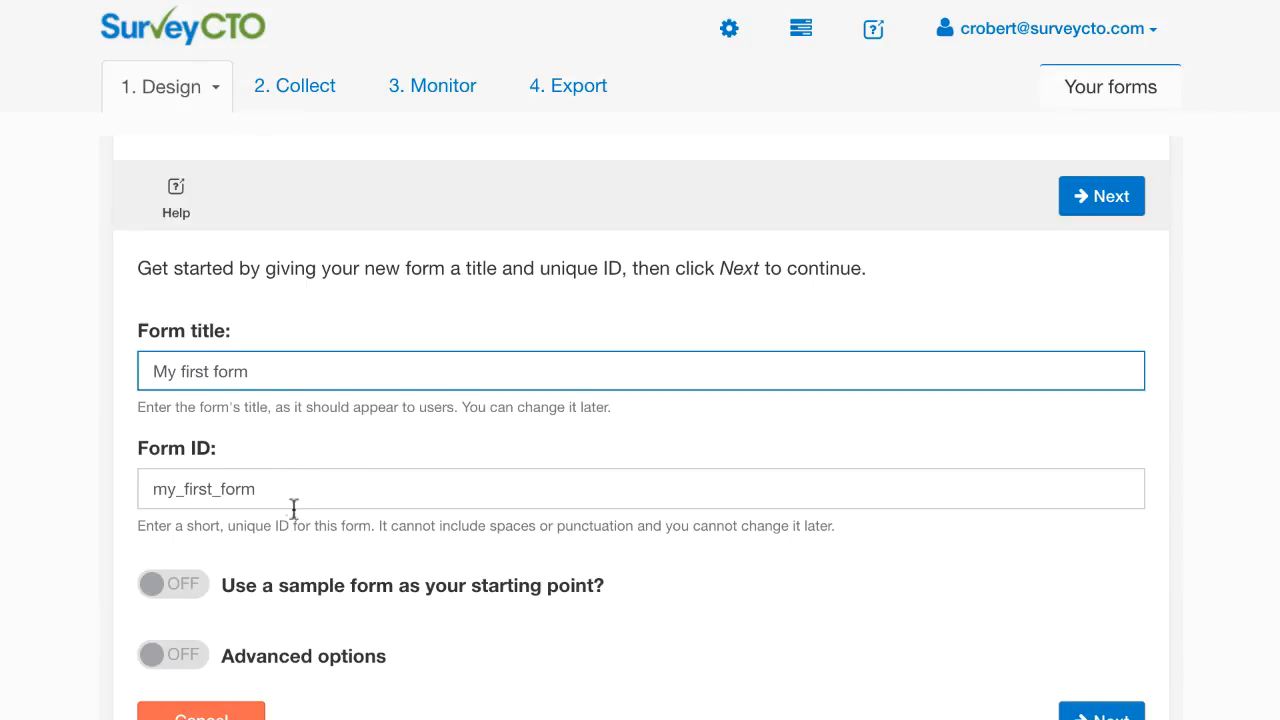
{"action": "scroll", "scroll_direction": "down", "scroll_amount": 3}
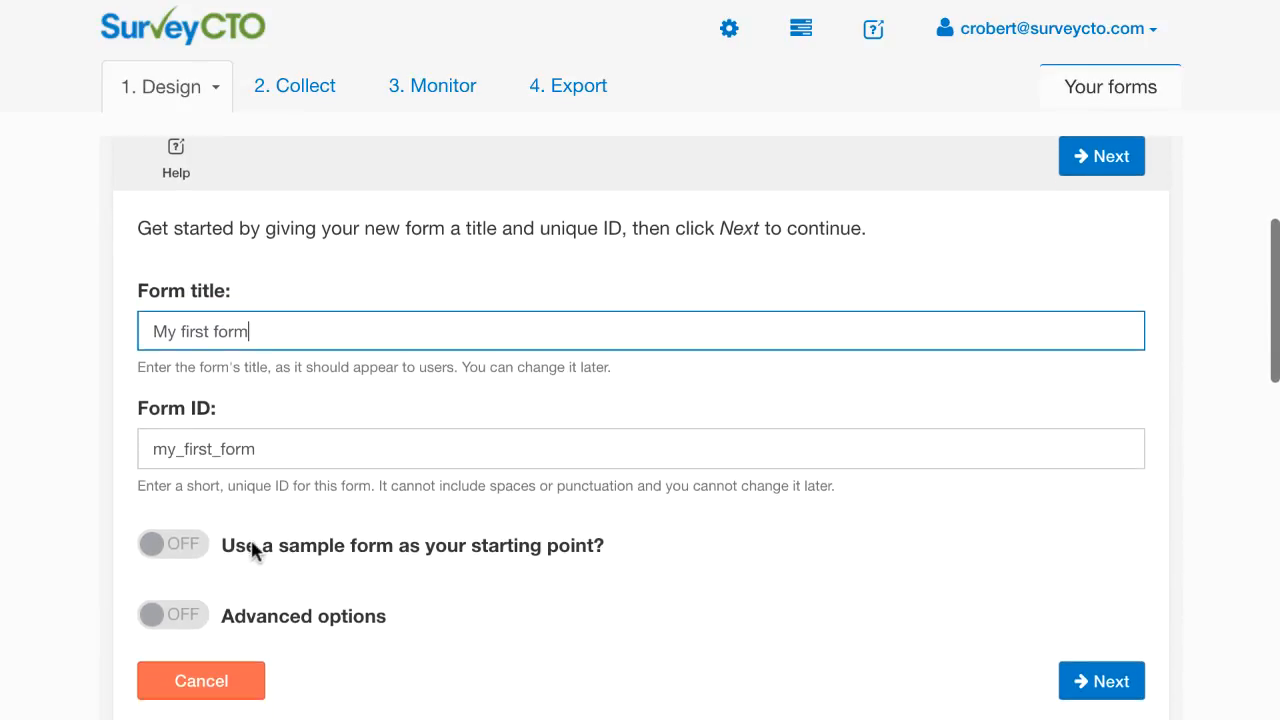
{"action": "mouse_move", "coordinate": [398, 560]}
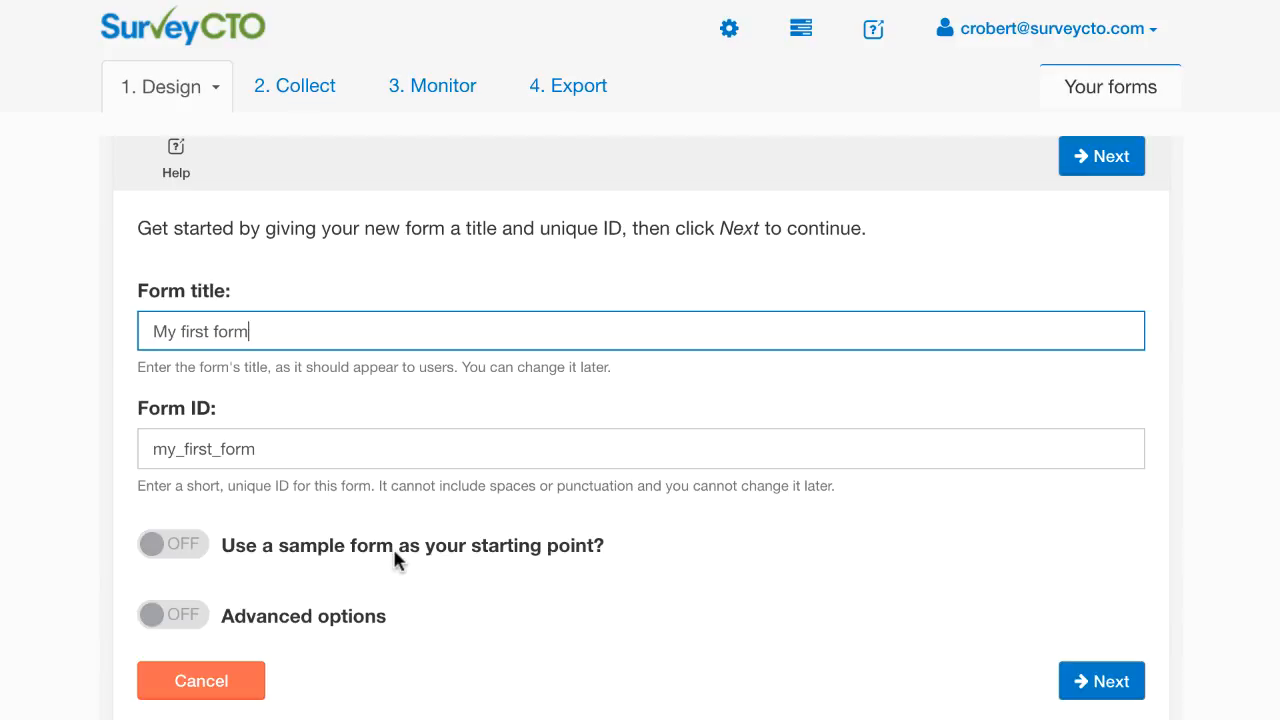
{"action": "mouse_move", "coordinate": [1008, 640]}
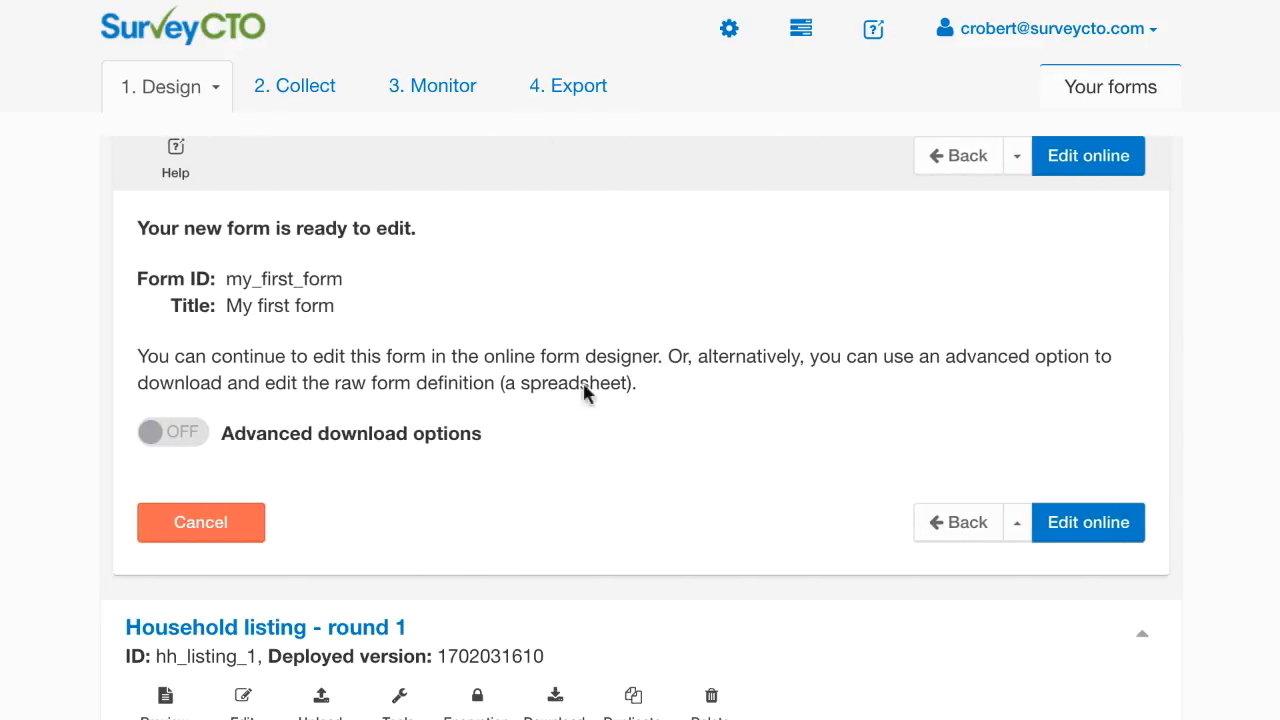
{"action": "mouse_move", "coordinate": [364, 236]}
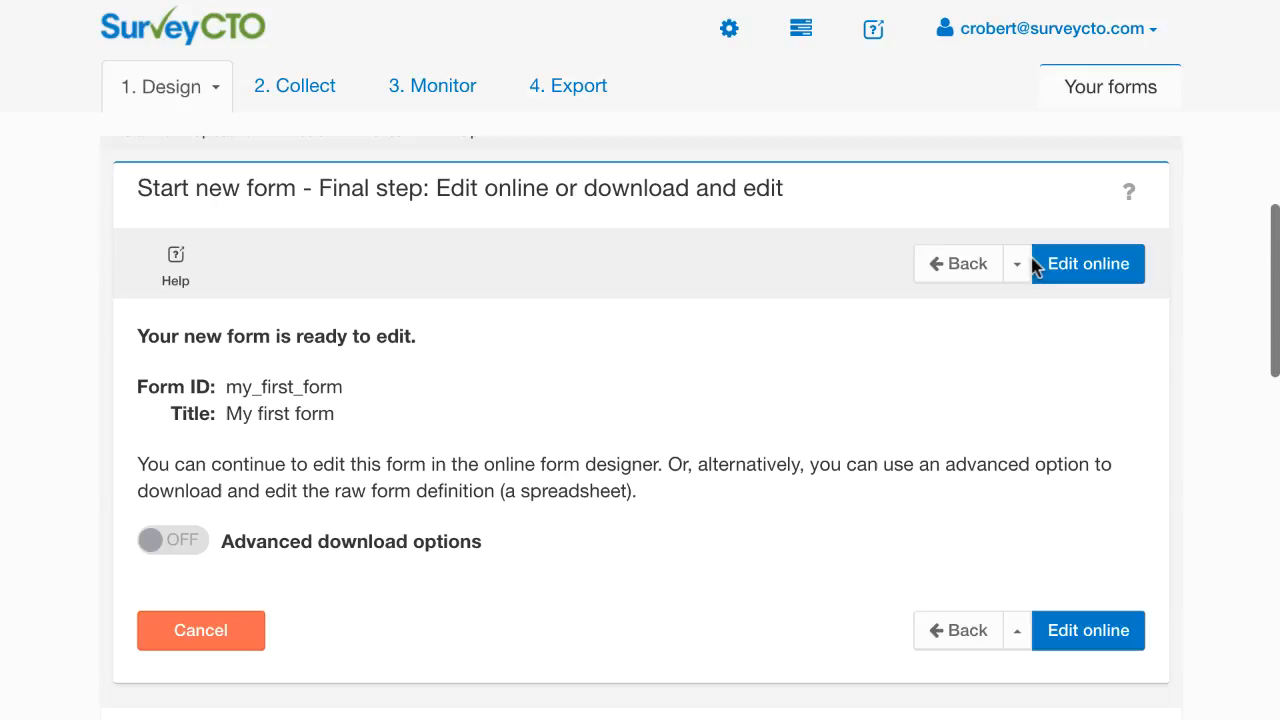
Open My first form in the online Form Designer.
{"action": "left_click", "coordinate": [1088, 264]}
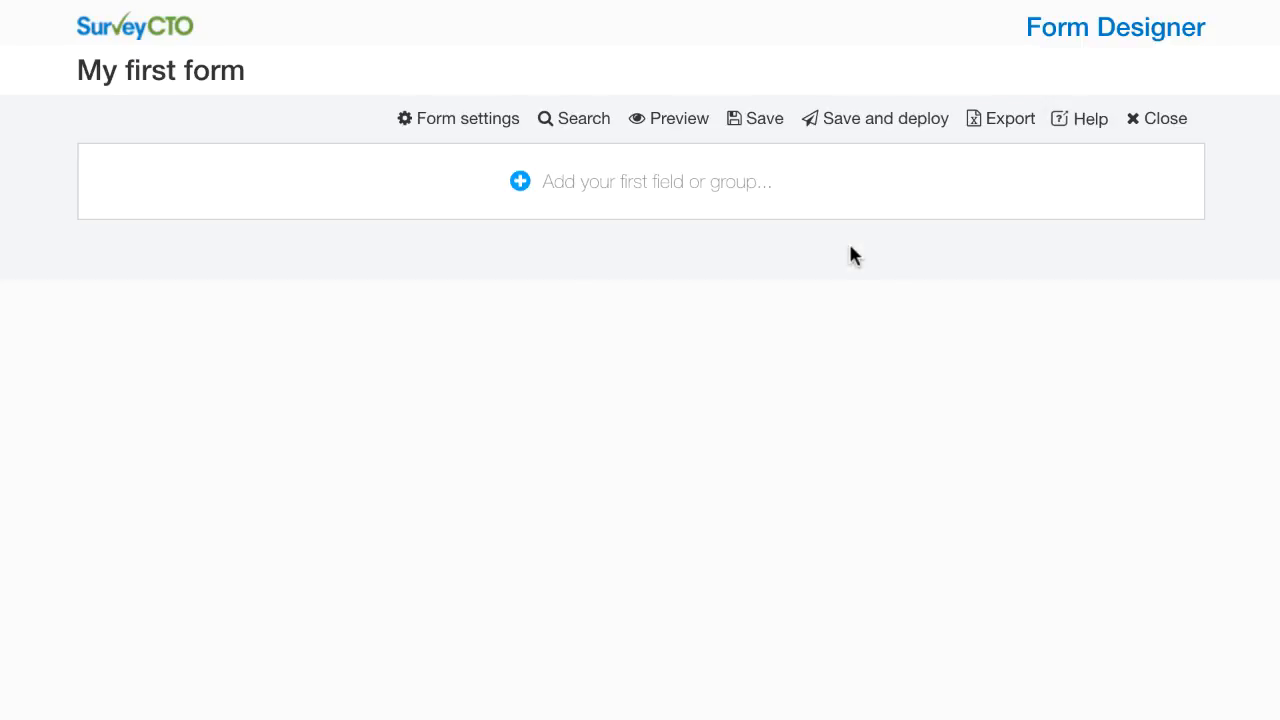
{"action": "mouse_move", "coordinate": [866, 240]}
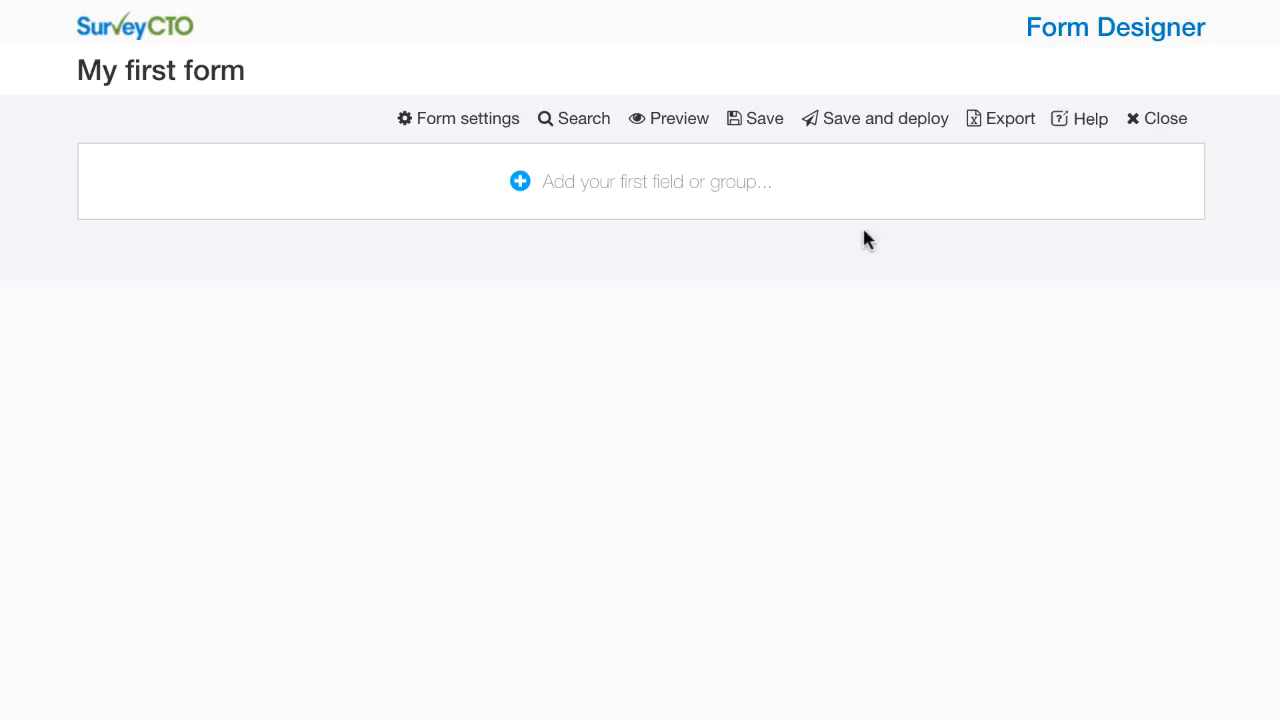
{"action": "mouse_move", "coordinate": [832, 228]}
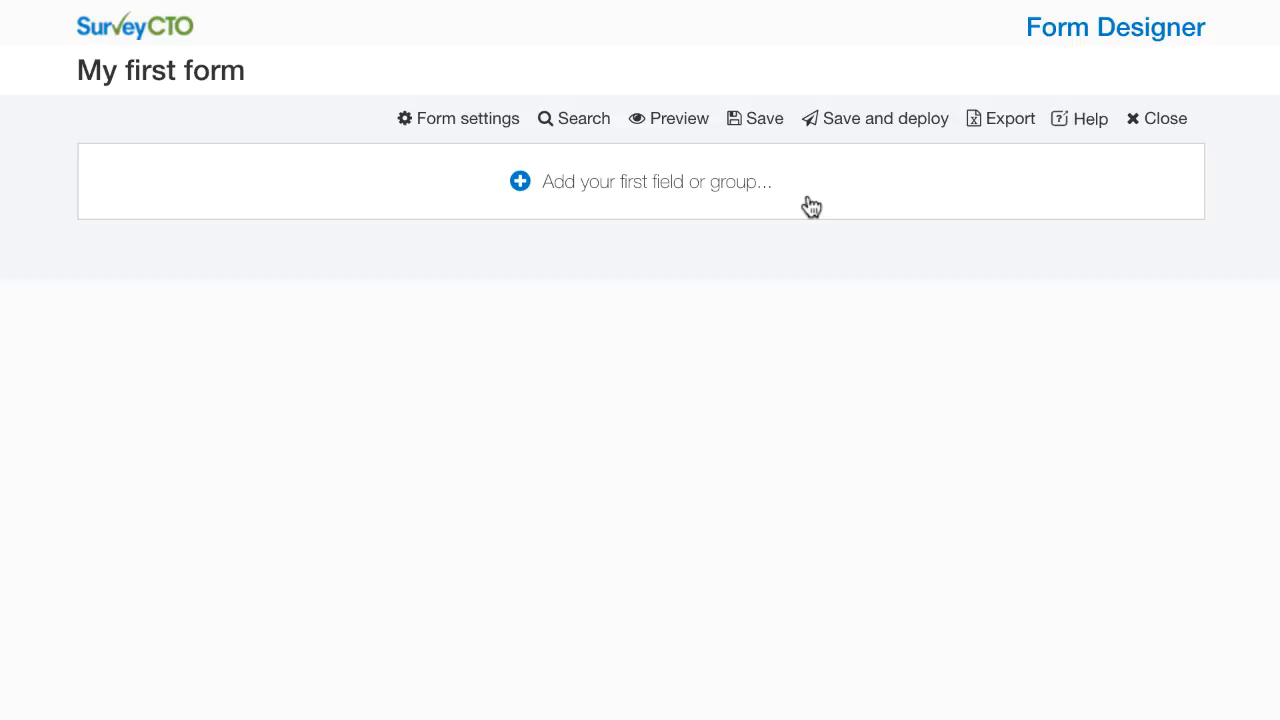
Add the first field with the label 'Do you want to continue?'.
{"action": "left_click", "coordinate": [520, 180]}
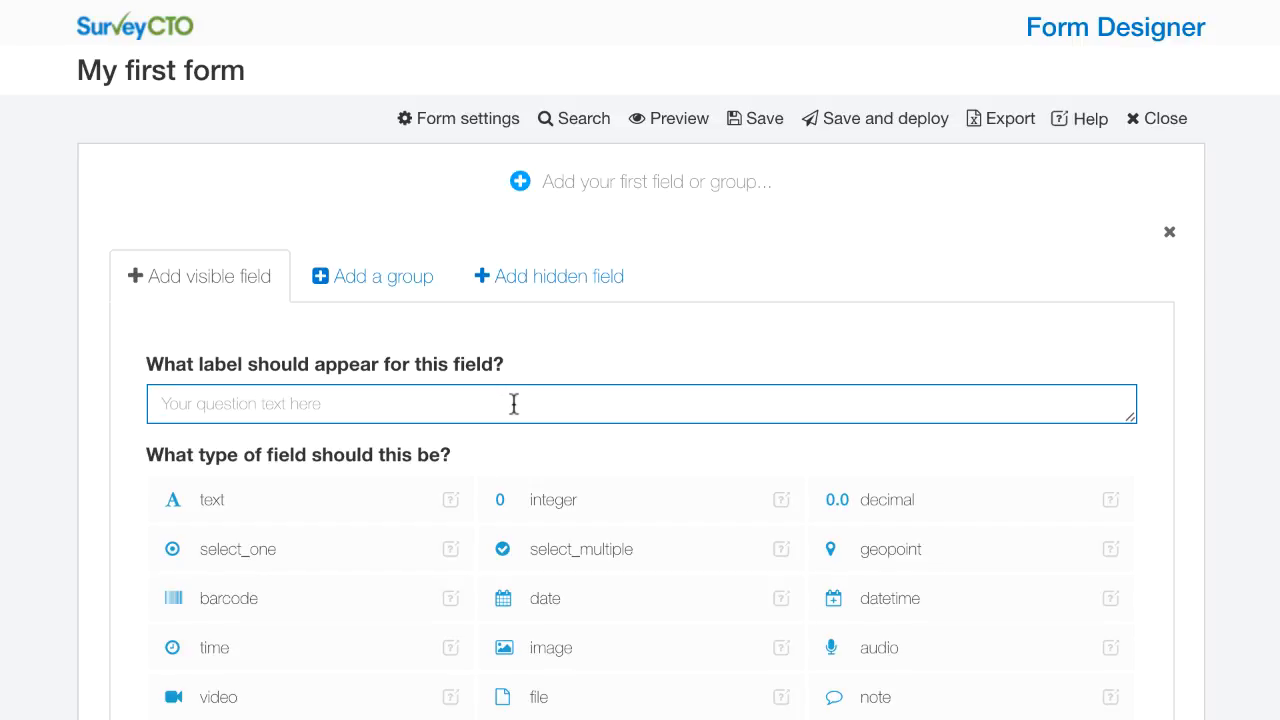
{"action": "type", "text": "Do you want to"}
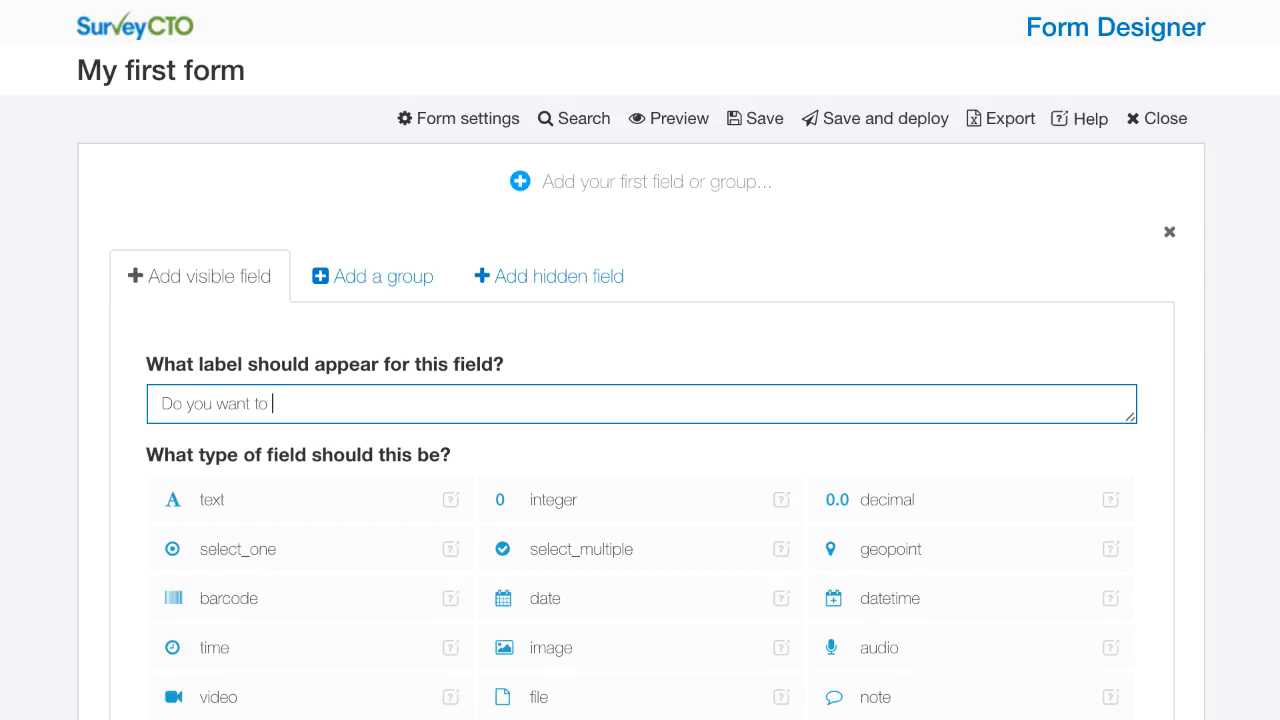
{"action": "type", "text": "continue?"}
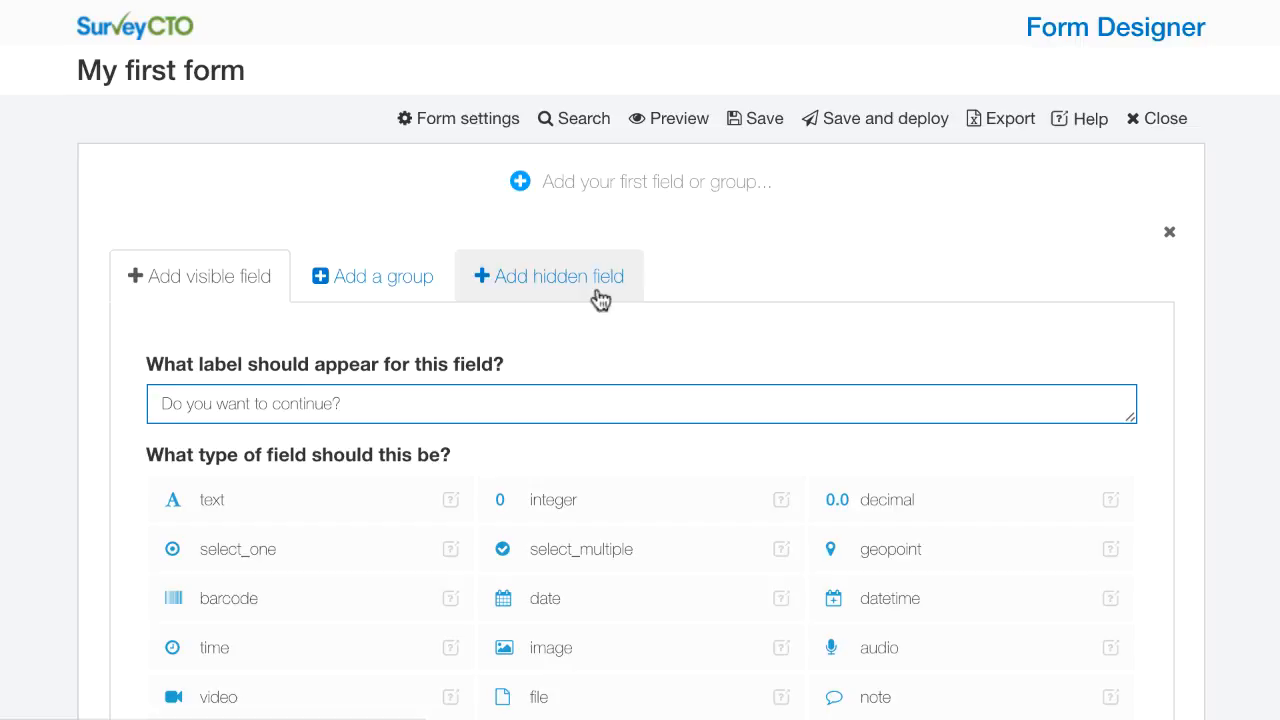
{"action": "mouse_move", "coordinate": [890, 308]}
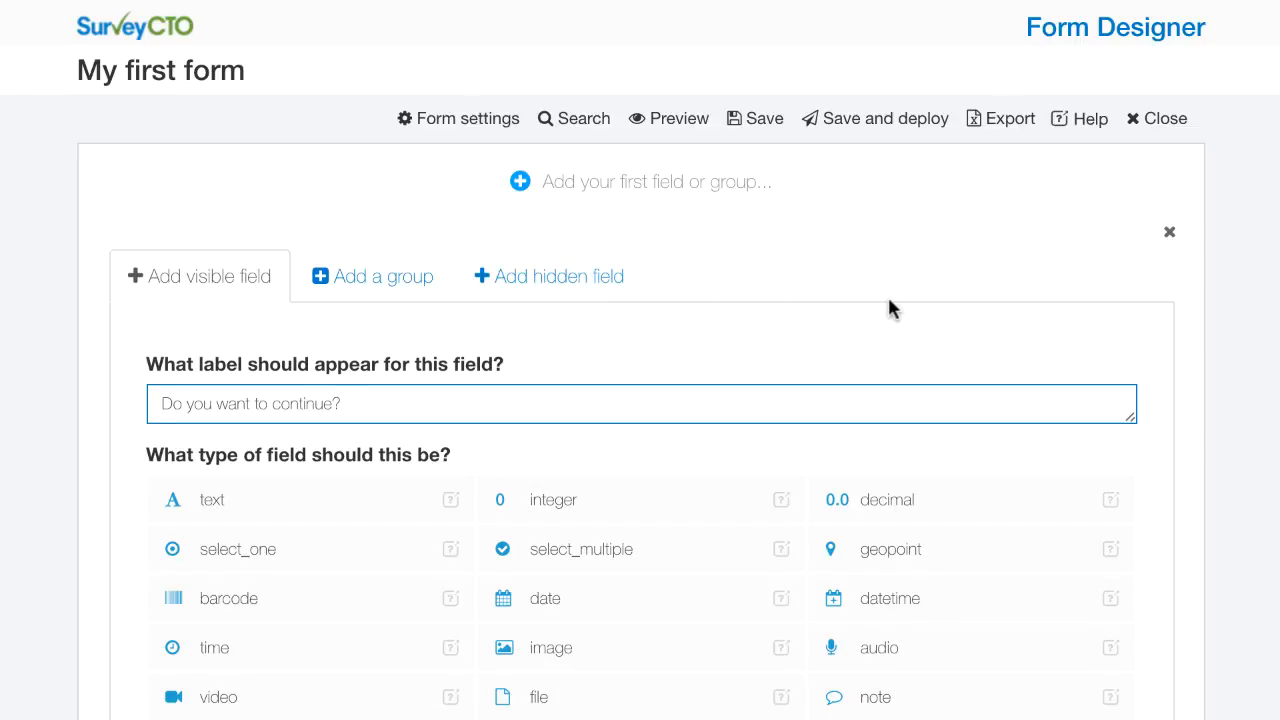
{"action": "mouse_move", "coordinate": [616, 292]}
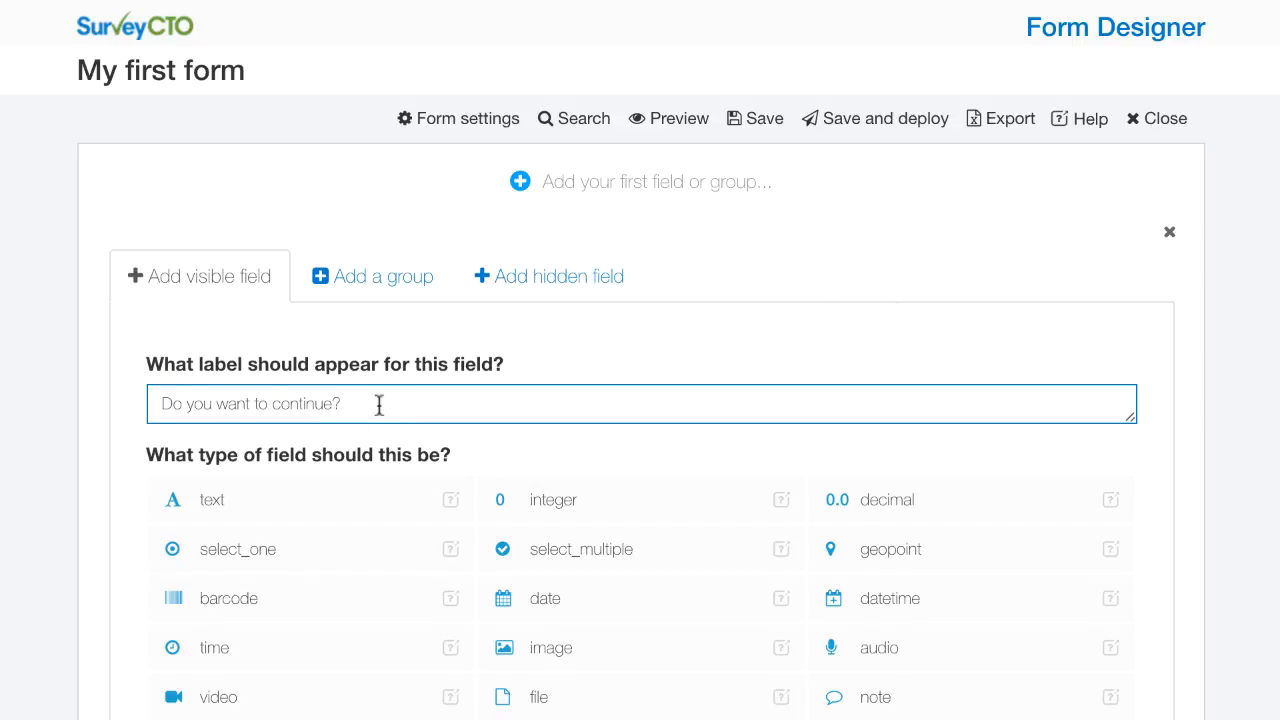
{"action": "mouse_move", "coordinate": [112, 470]}
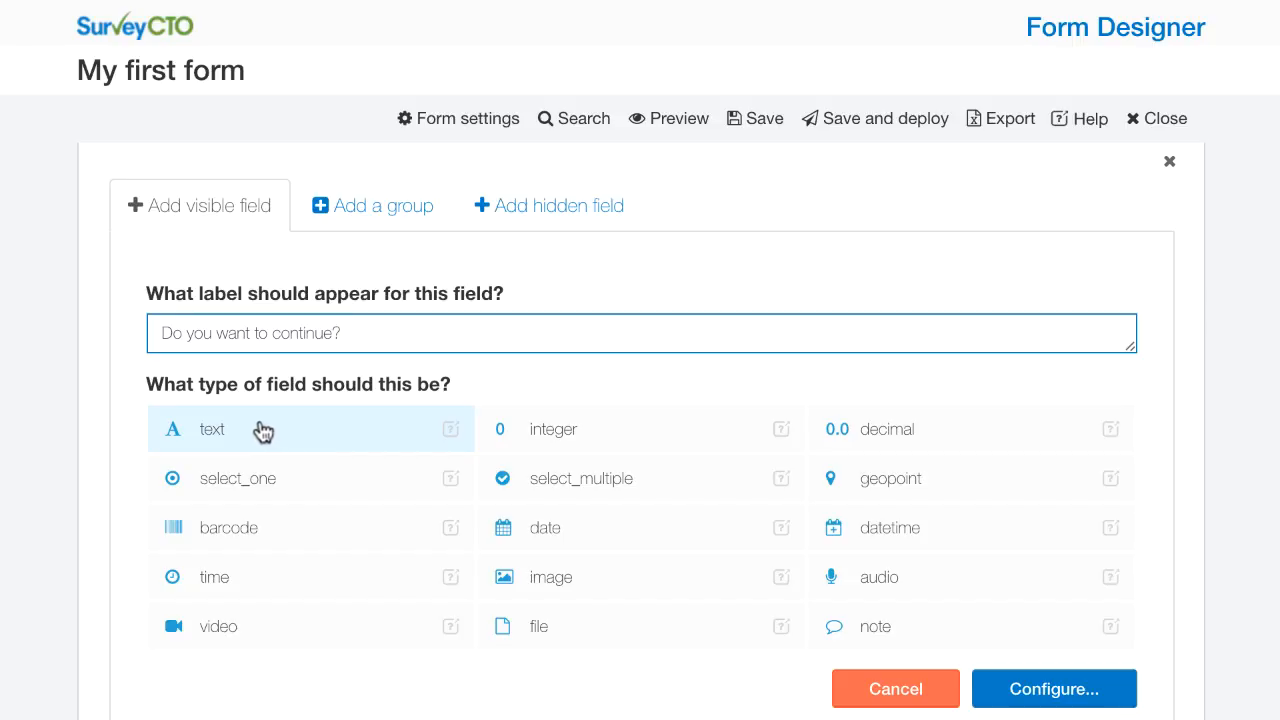
{"action": "mouse_move", "coordinate": [268, 436]}
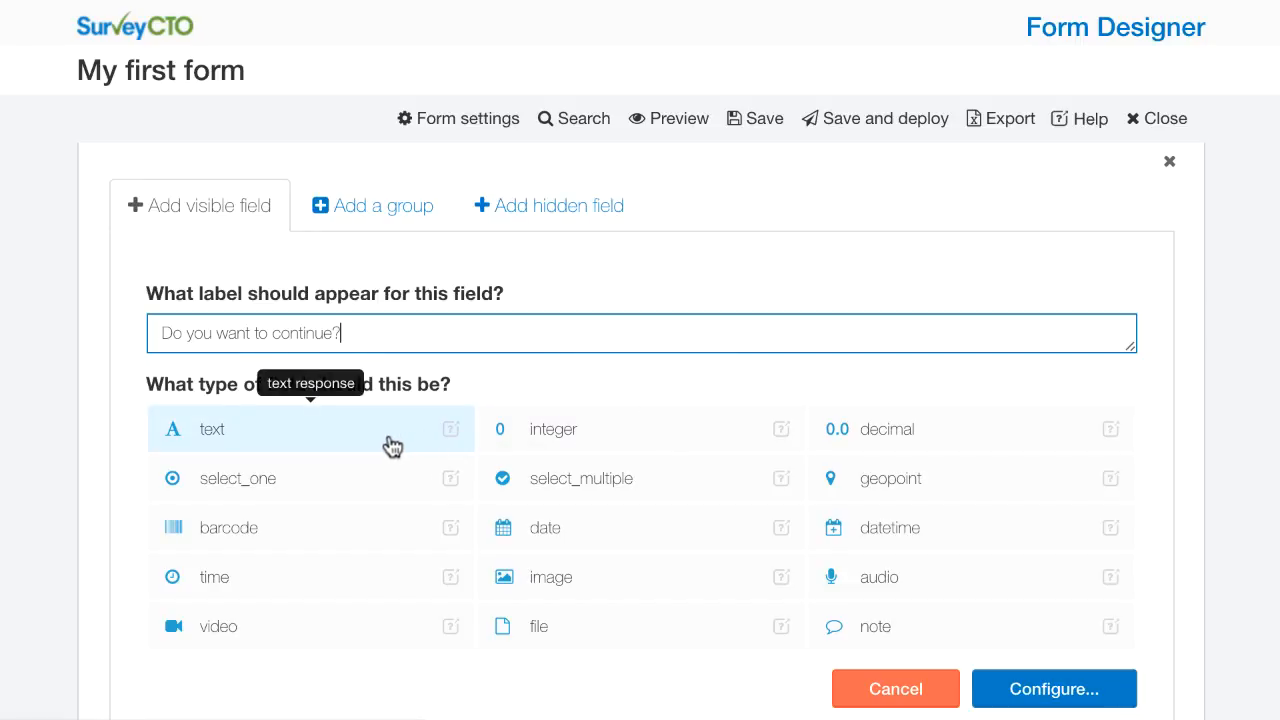
{"action": "mouse_move", "coordinate": [320, 478]}
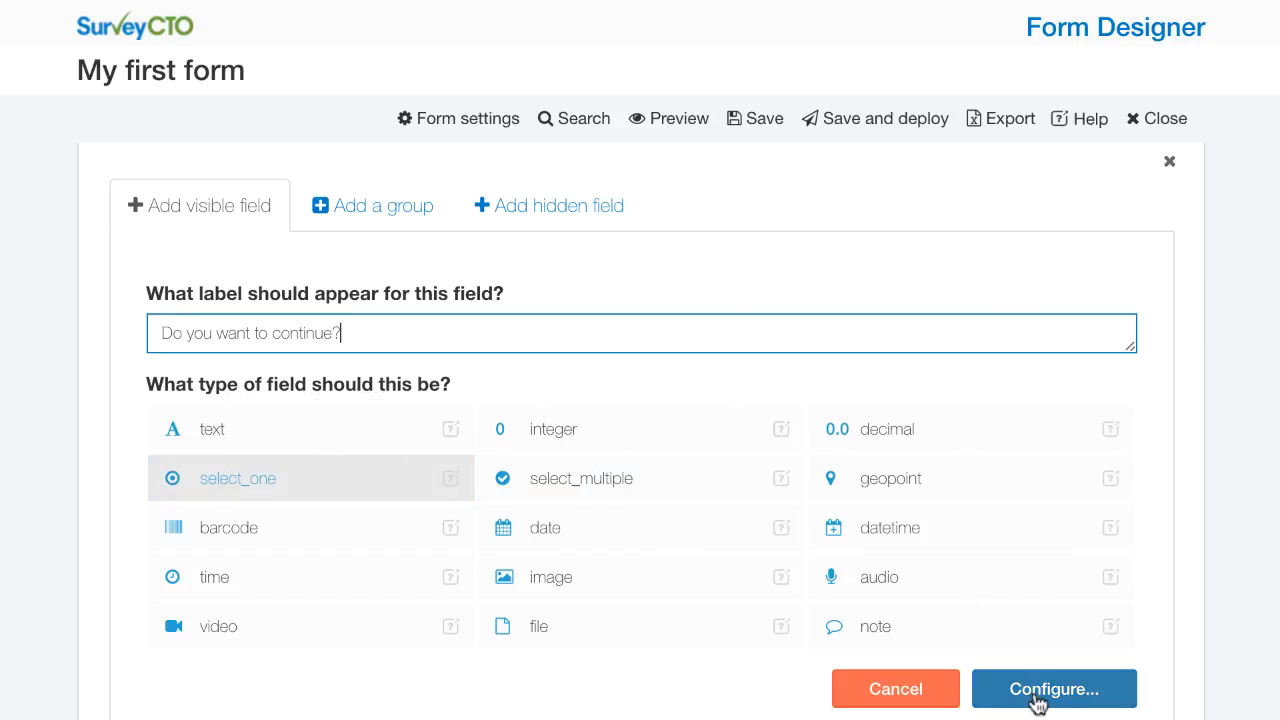
Configure the select_one field with the existing yesno list and the name 'consent', required Yes.
{"action": "left_click", "coordinate": [1052, 688]}
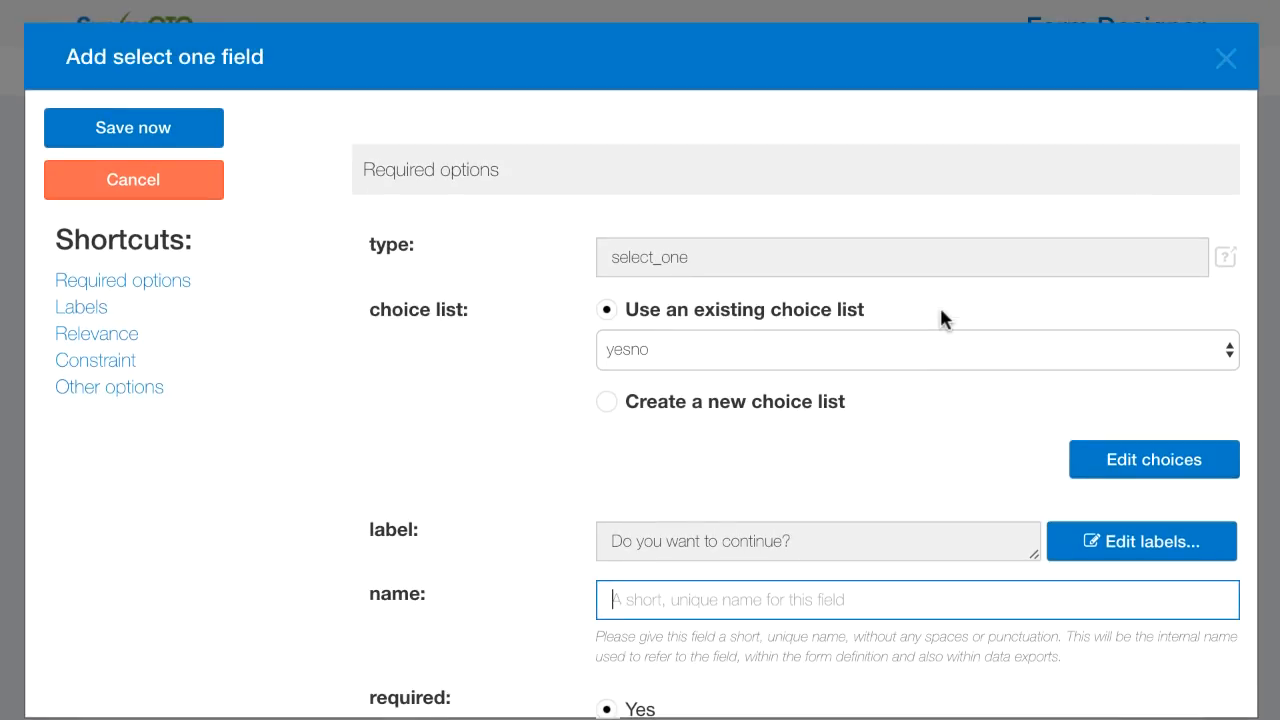
{"action": "mouse_move", "coordinate": [712, 318]}
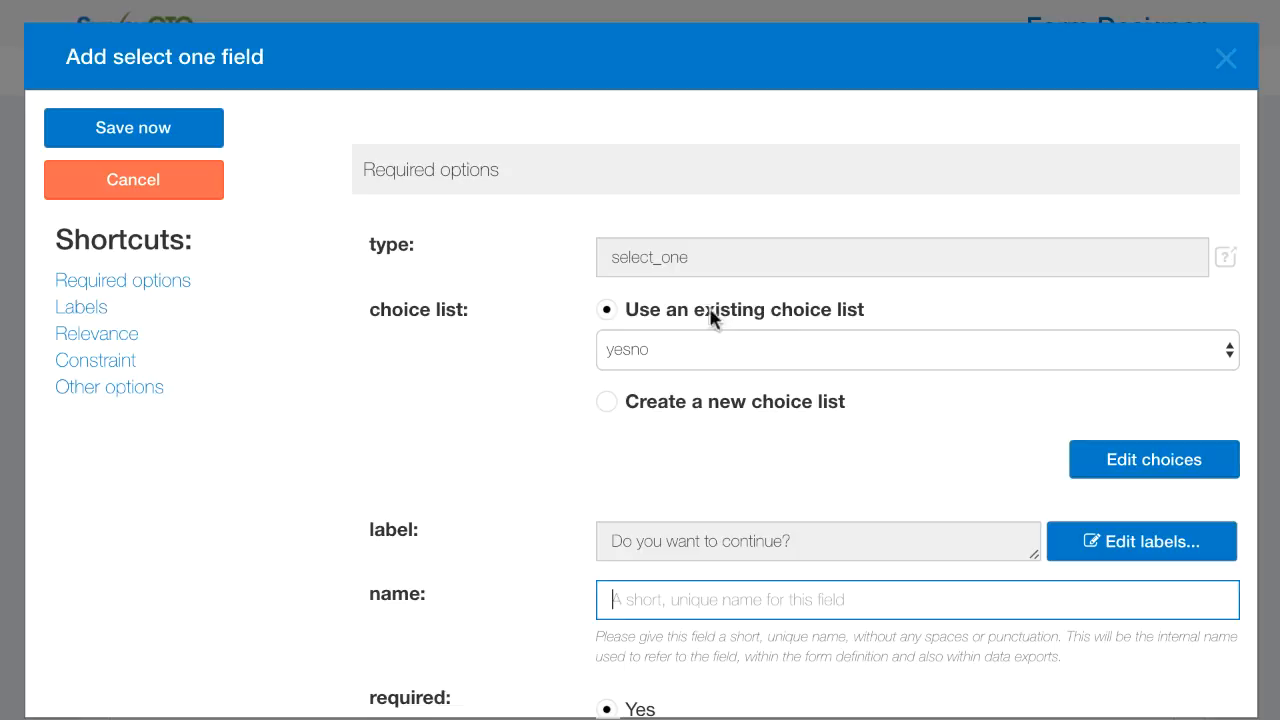
{"action": "mouse_move", "coordinate": [828, 320]}
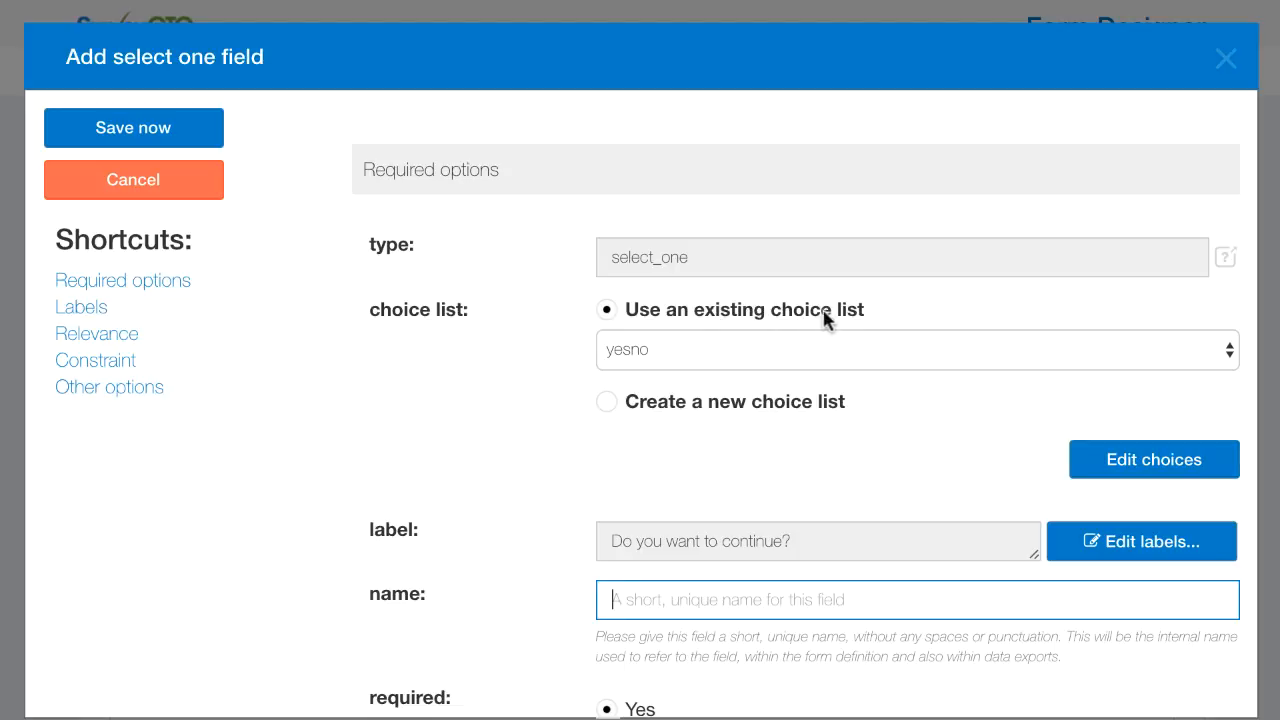
{"action": "mouse_move", "coordinate": [884, 320]}
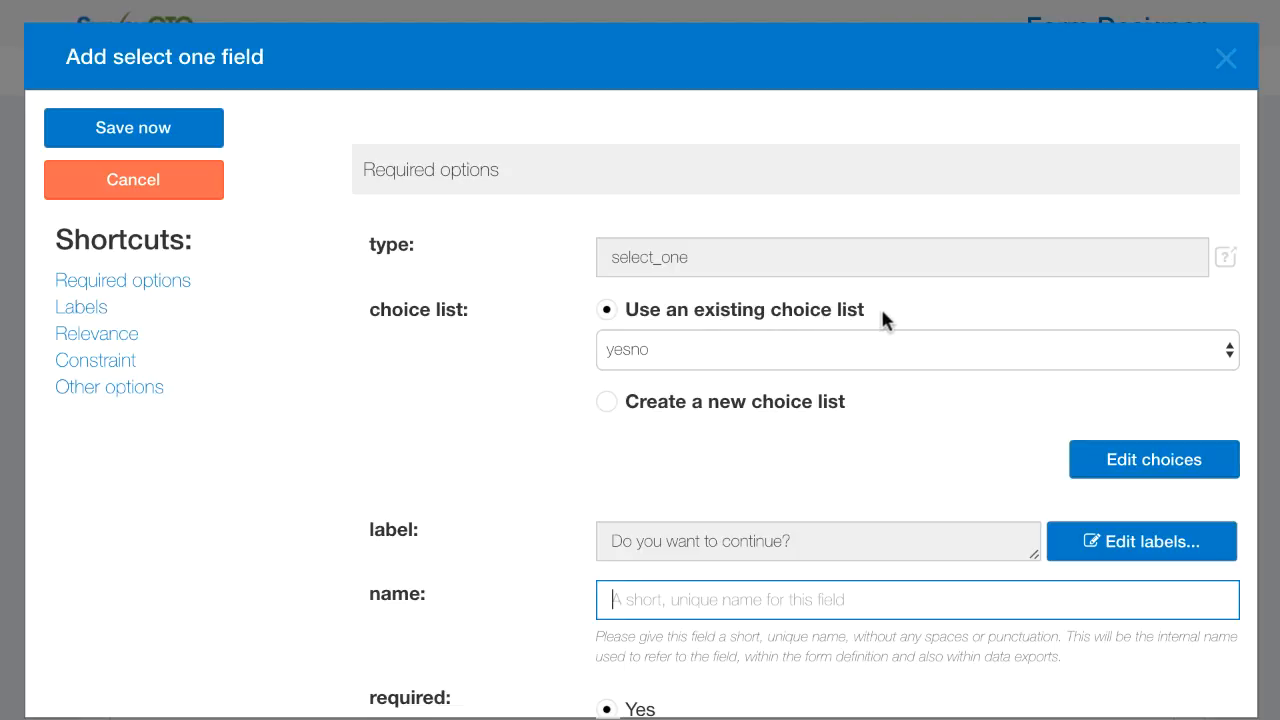
{"action": "mouse_move", "coordinate": [820, 350]}
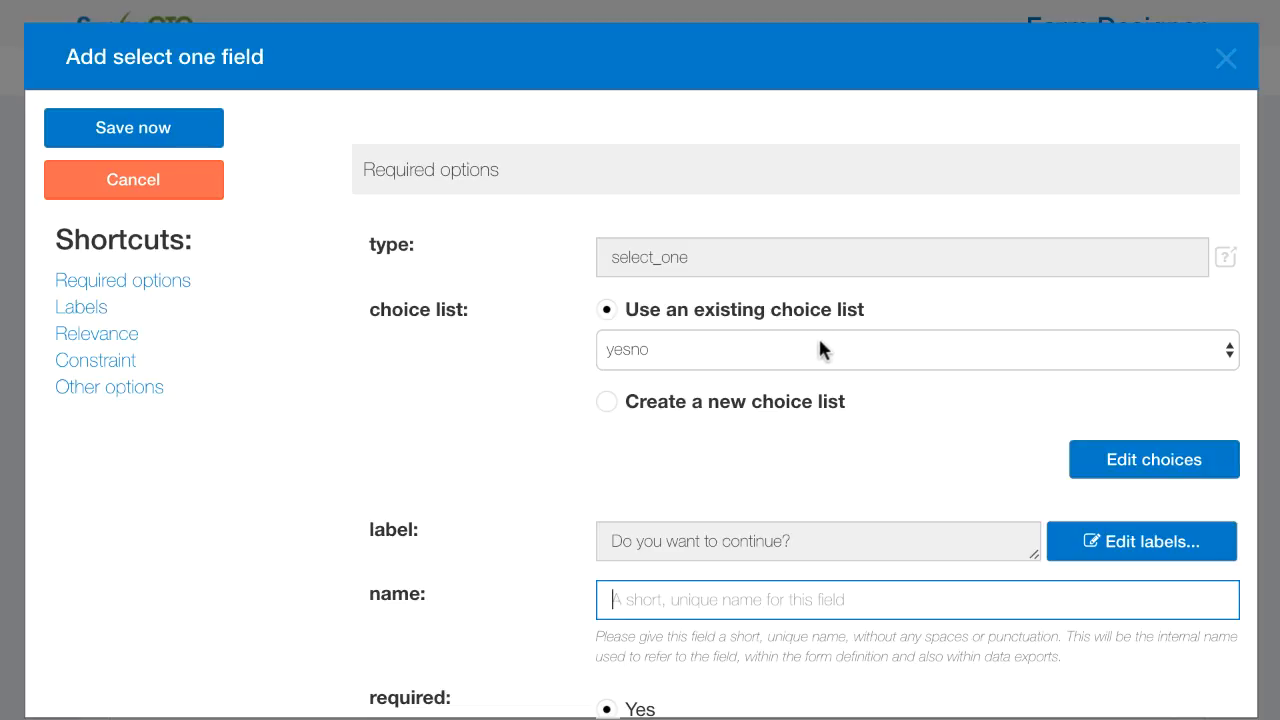
{"action": "left_click", "coordinate": [916, 348]}
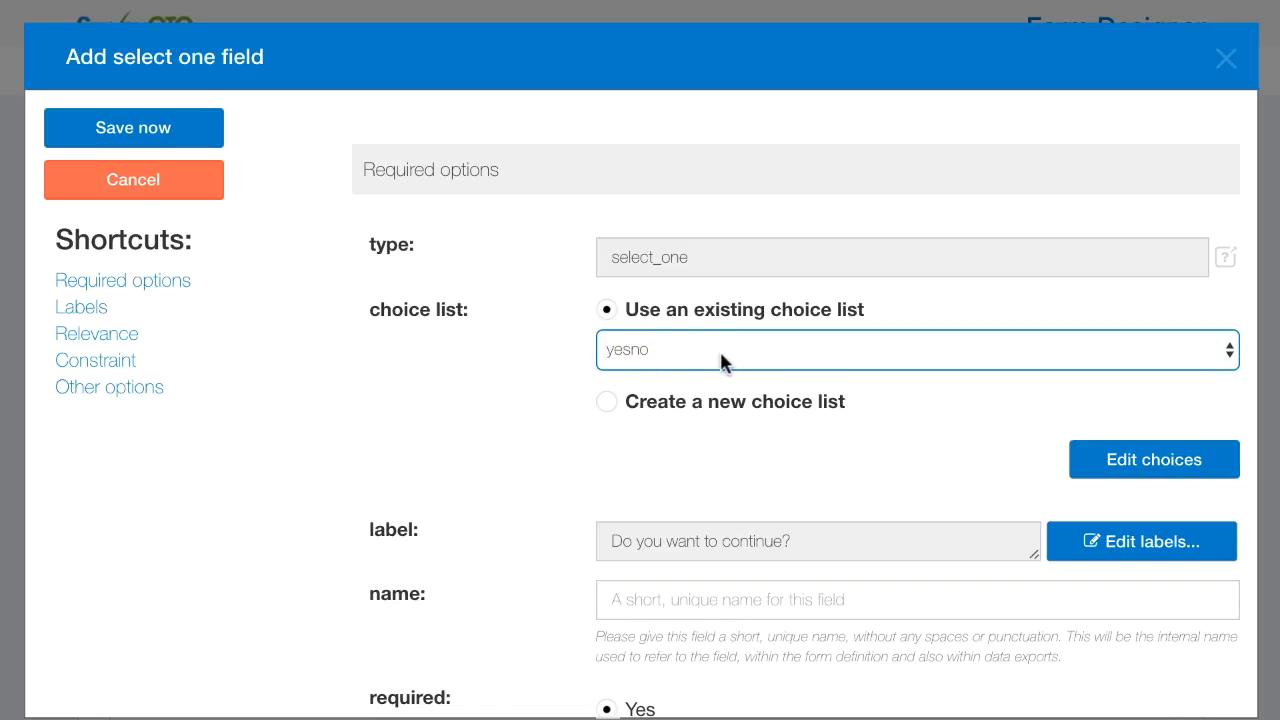
{"action": "left_click", "coordinate": [1152, 458]}
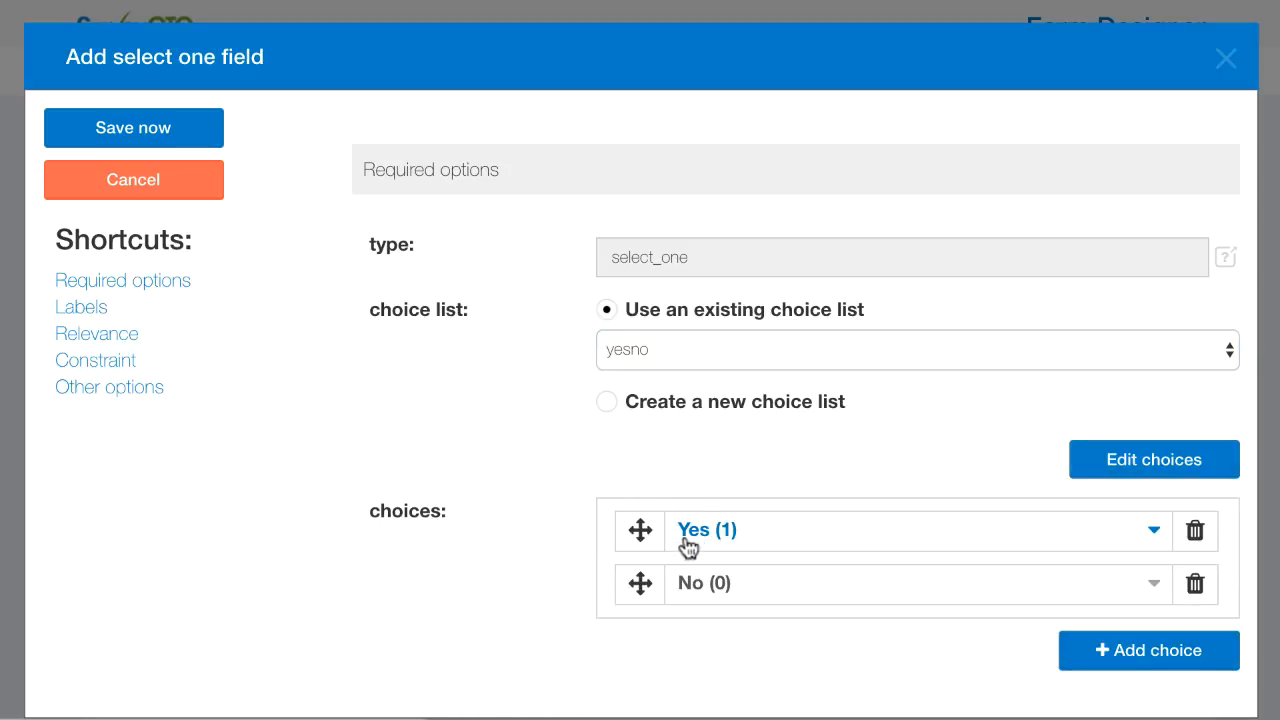
{"action": "mouse_move", "coordinate": [708, 576]}
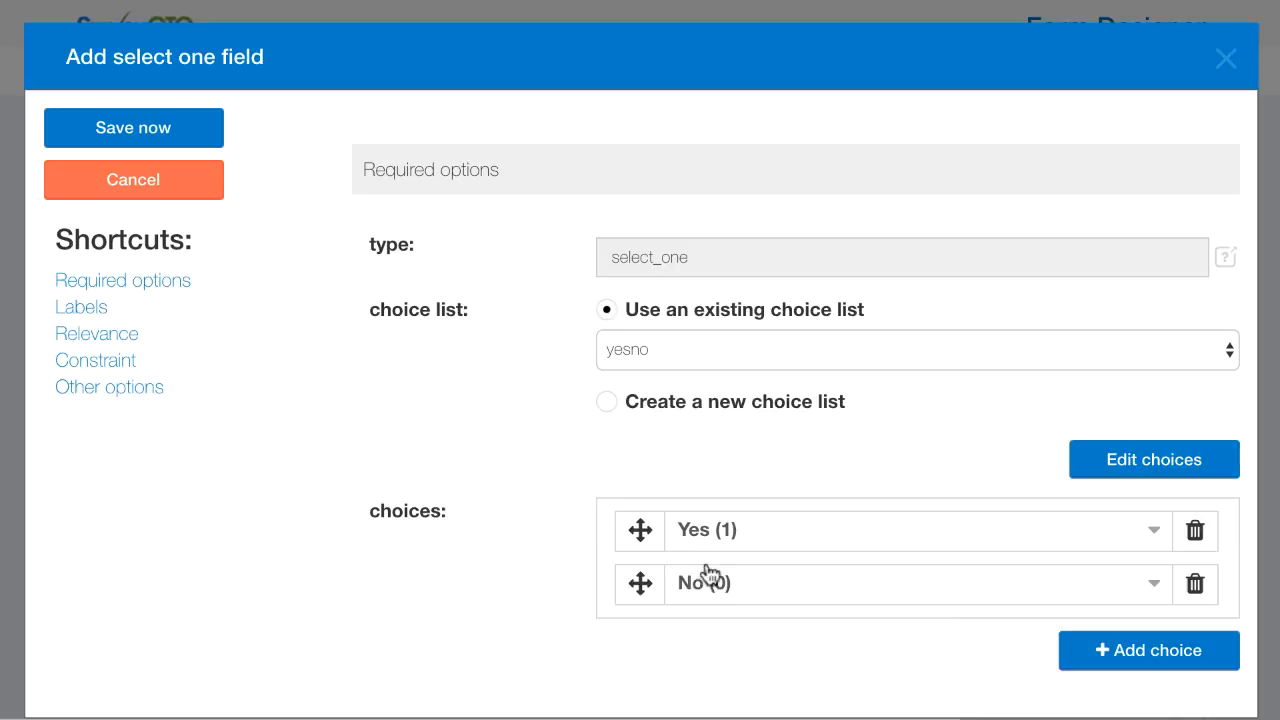
{"action": "mouse_move", "coordinate": [456, 544]}
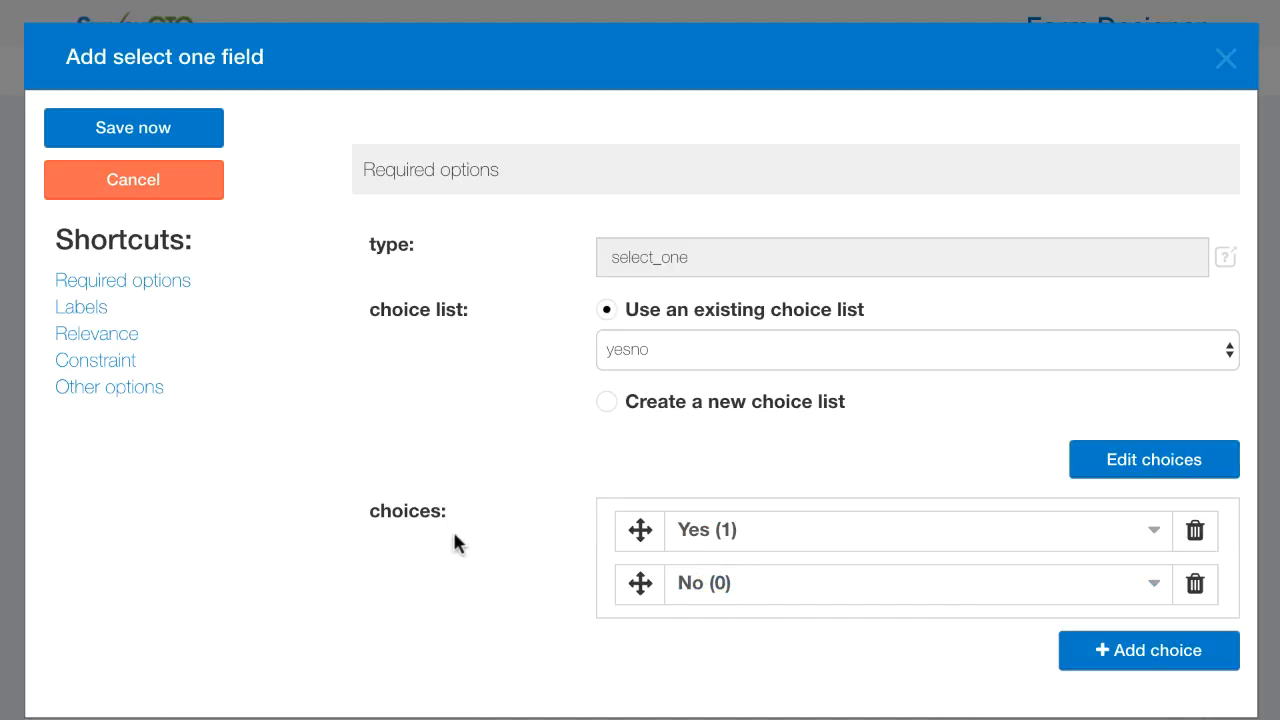
{"action": "scroll", "scroll_direction": "down", "scroll_amount": 3}
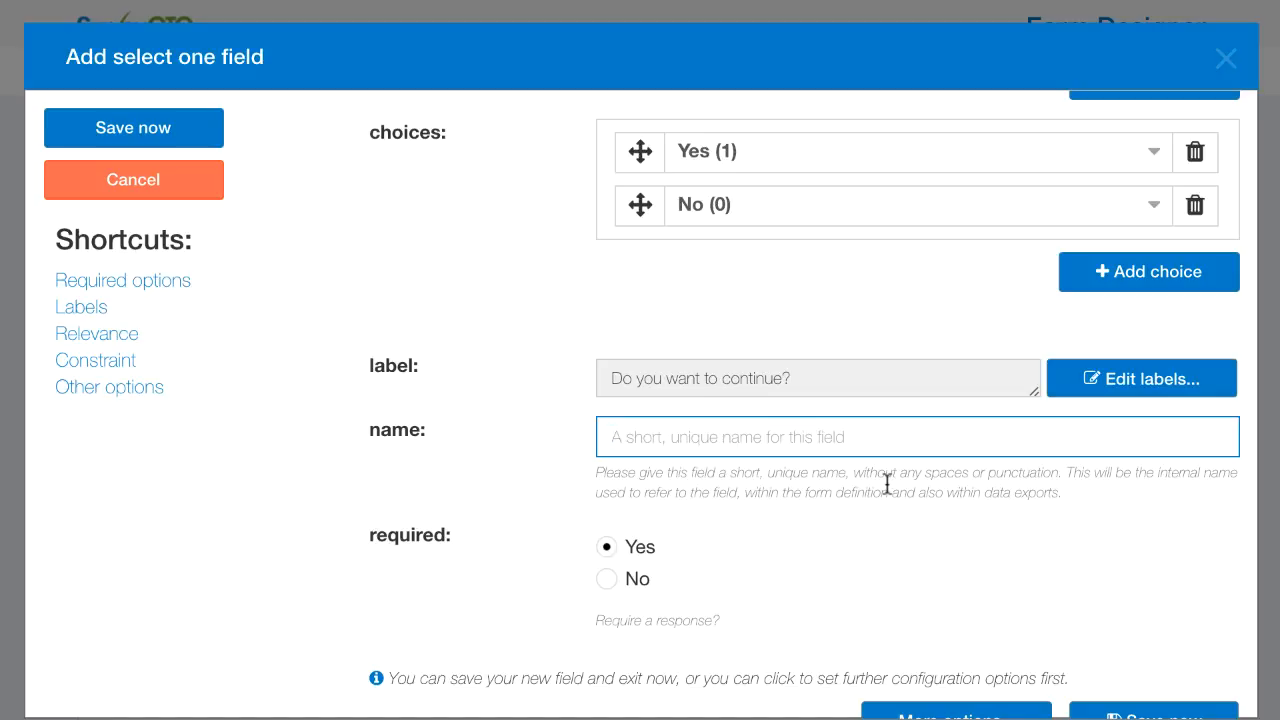
{"action": "type", "text": "consent"}
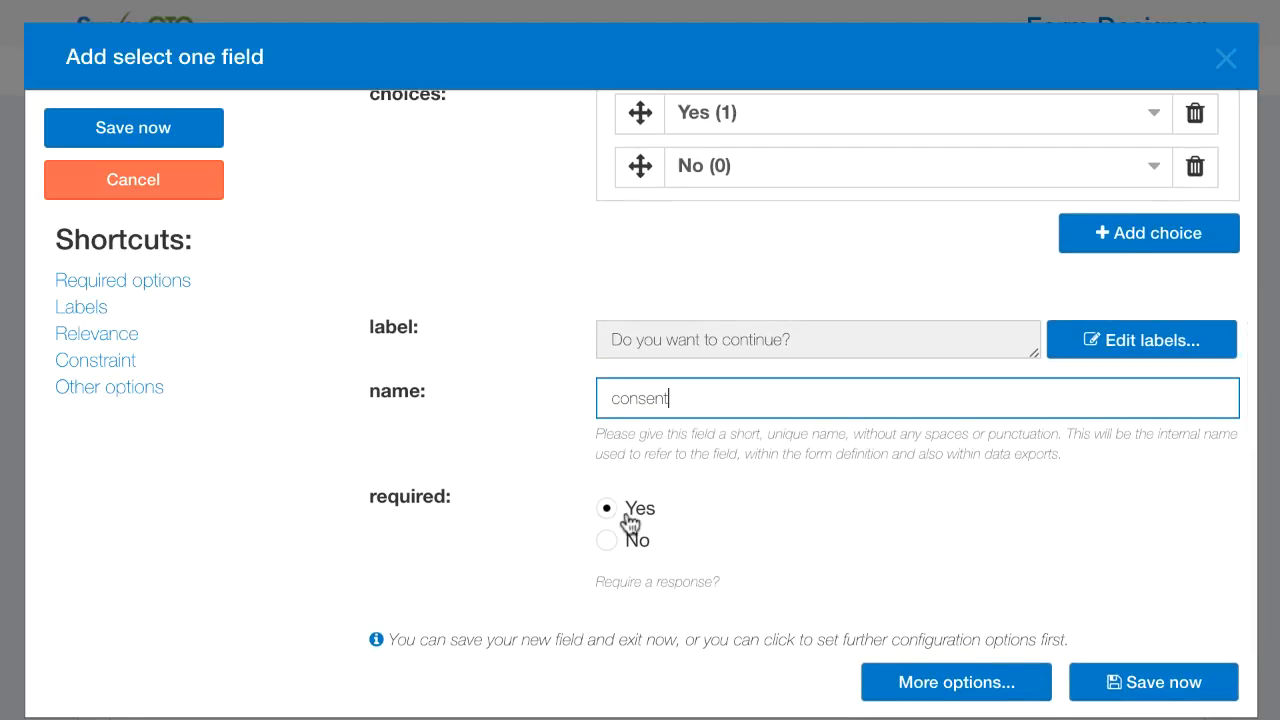
{"action": "mouse_move", "coordinate": [956, 682]}
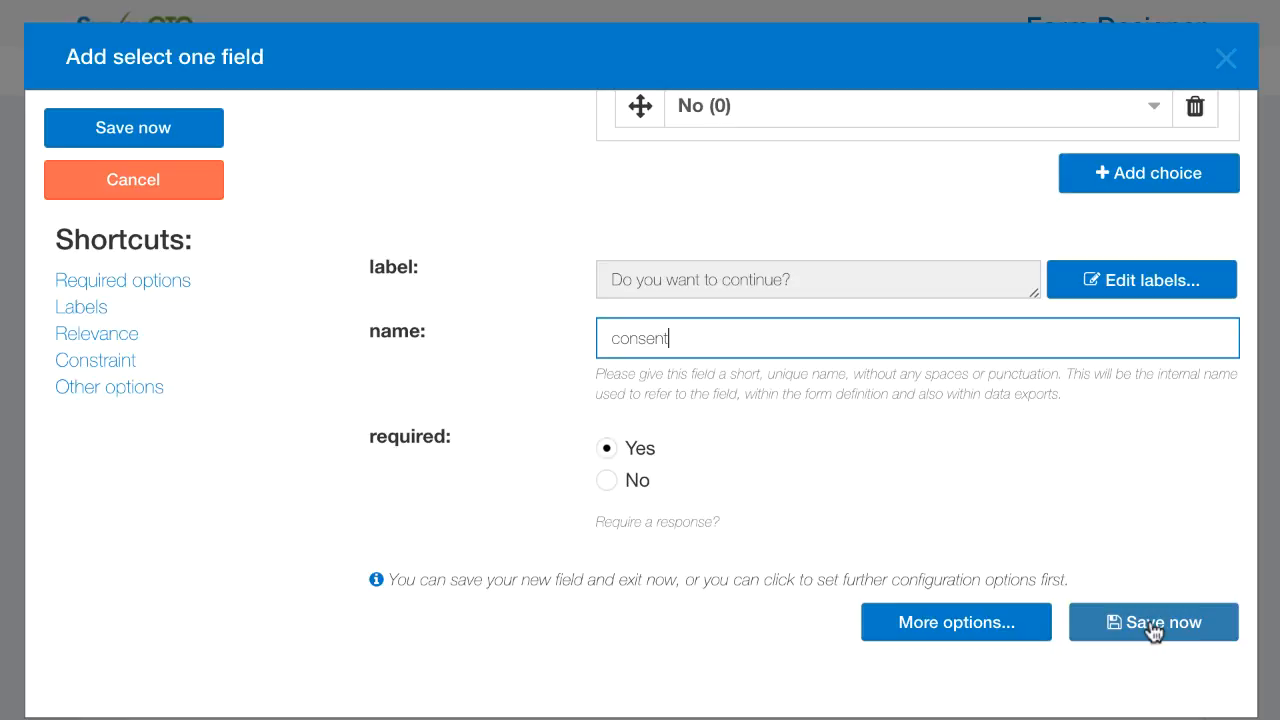
Save the consent field into the form and expand its details.
{"action": "left_click", "coordinate": [1152, 620]}
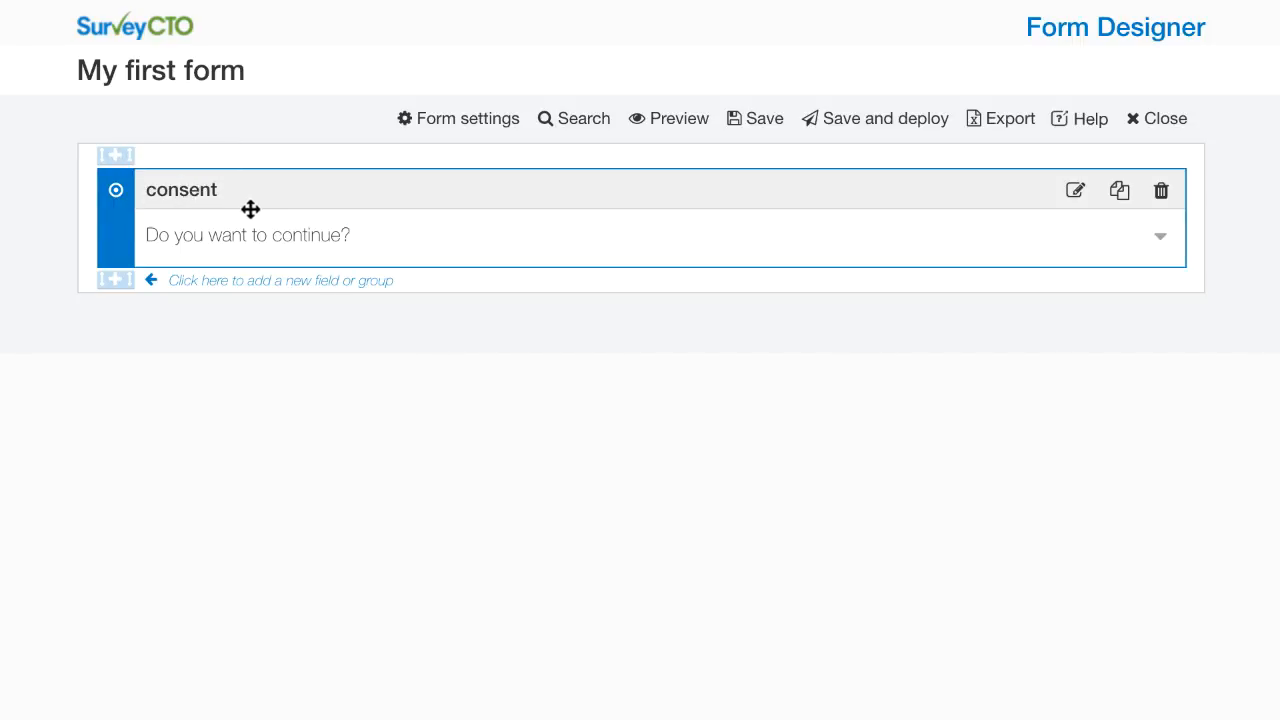
{"action": "mouse_move", "coordinate": [276, 250]}
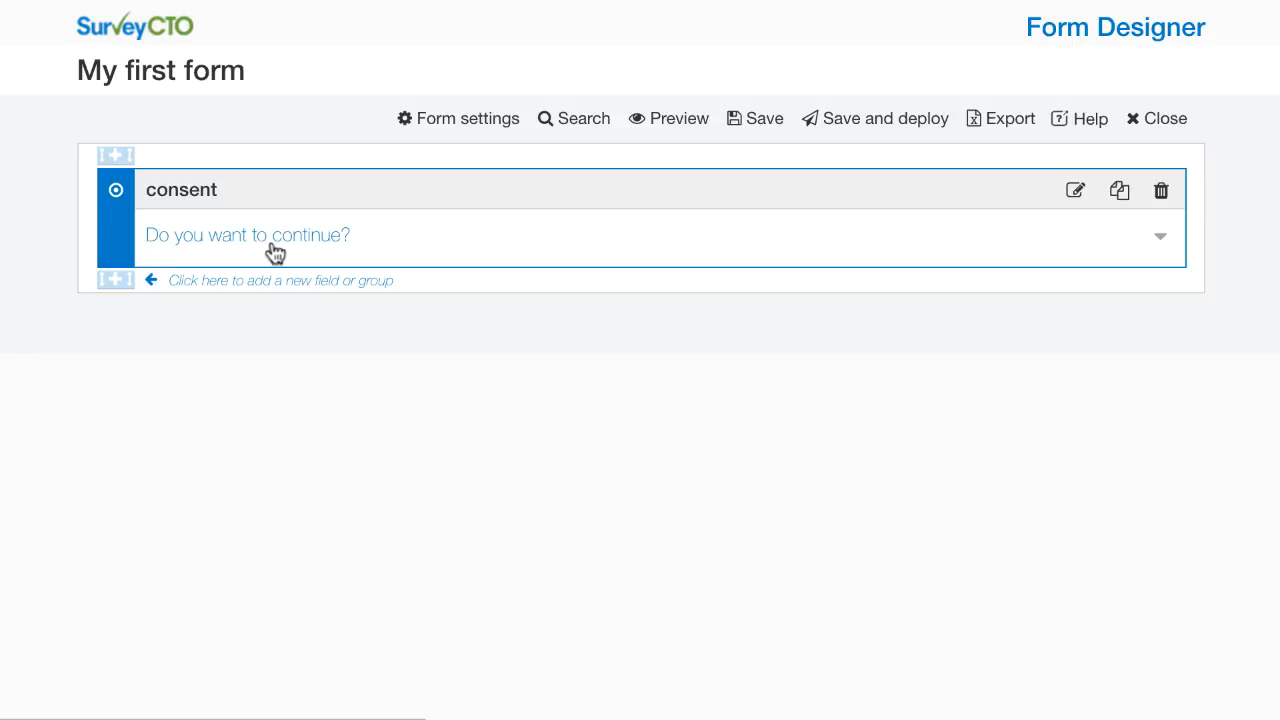
{"action": "left_click", "coordinate": [248, 234]}
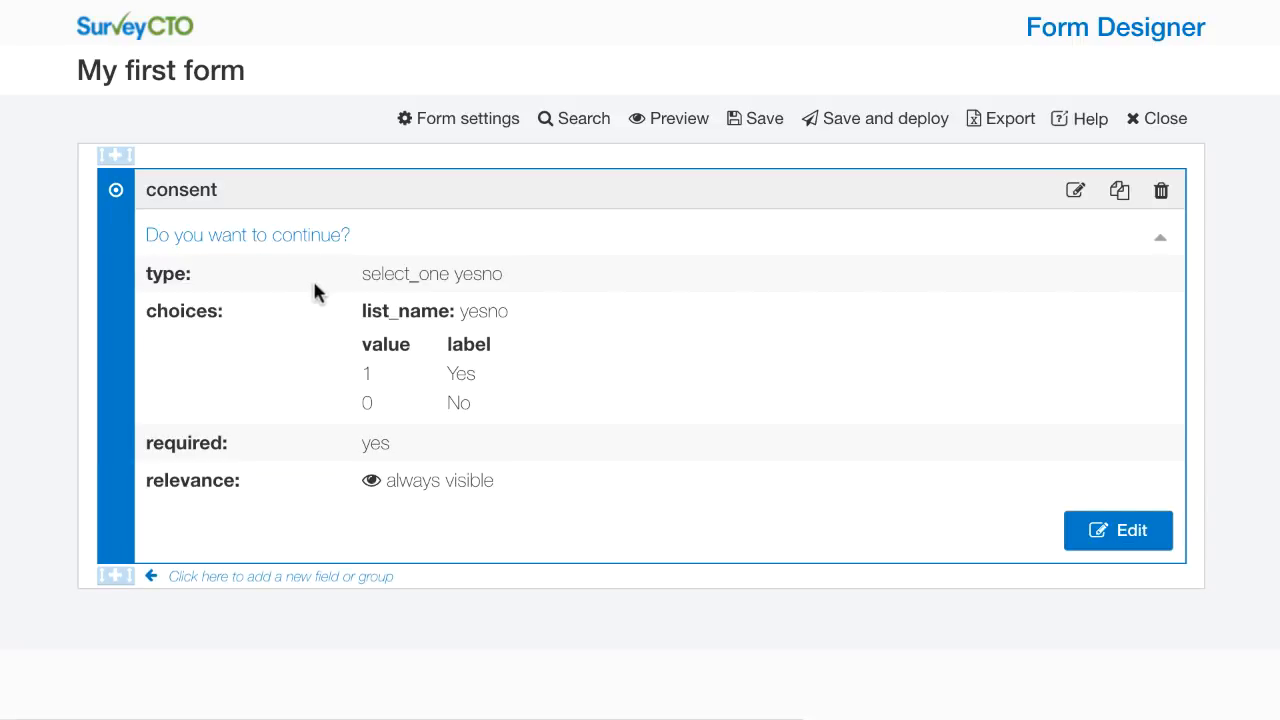
{"action": "mouse_move", "coordinate": [388, 296]}
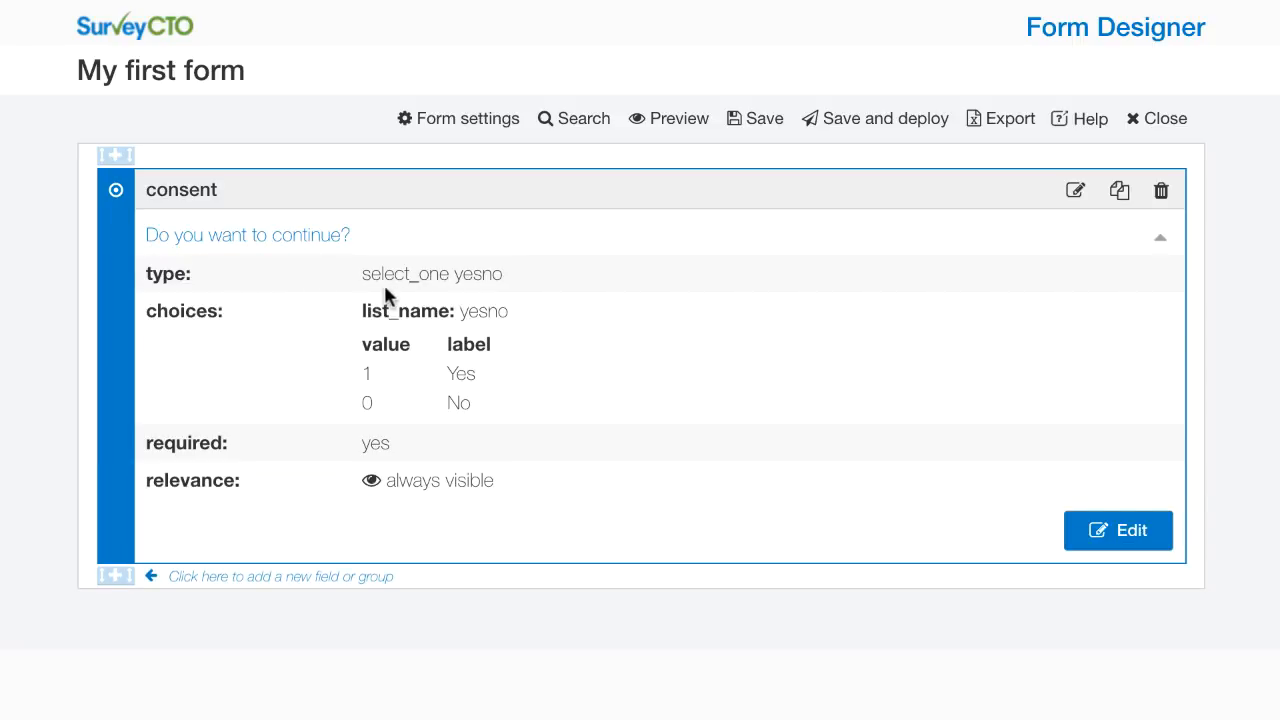
{"action": "mouse_move", "coordinate": [478, 280]}
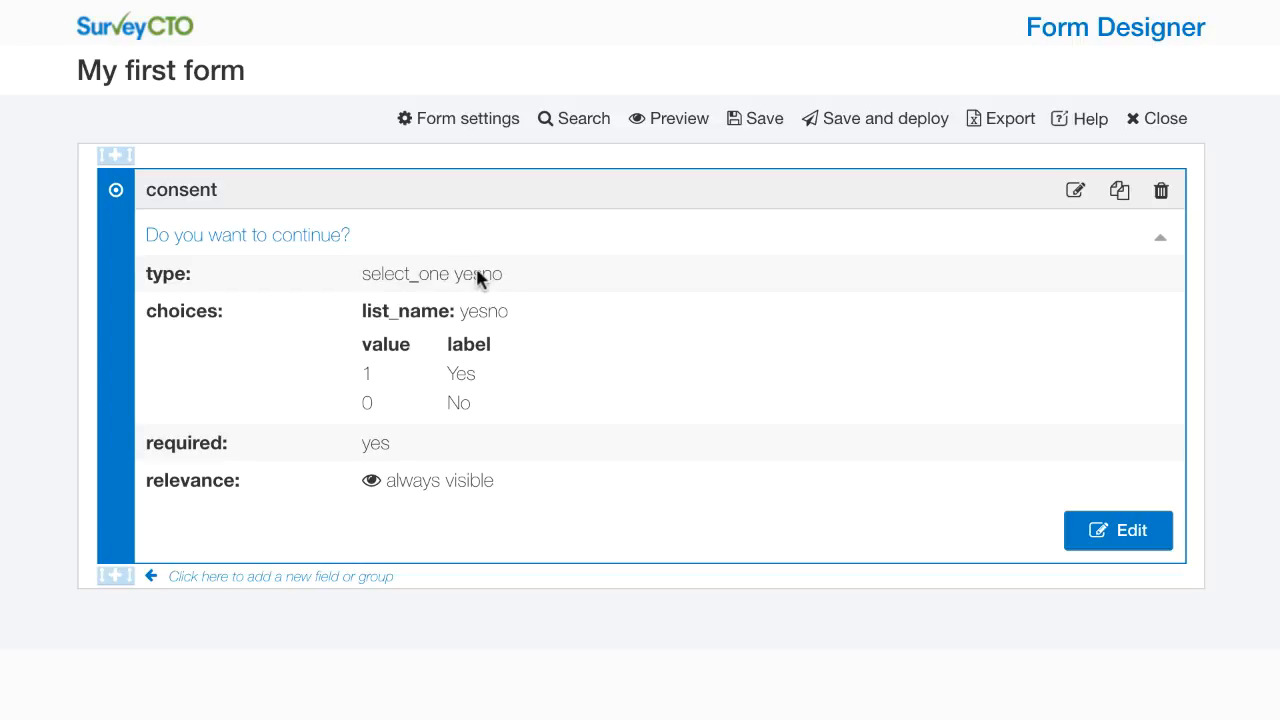
{"action": "mouse_move", "coordinate": [416, 364]}
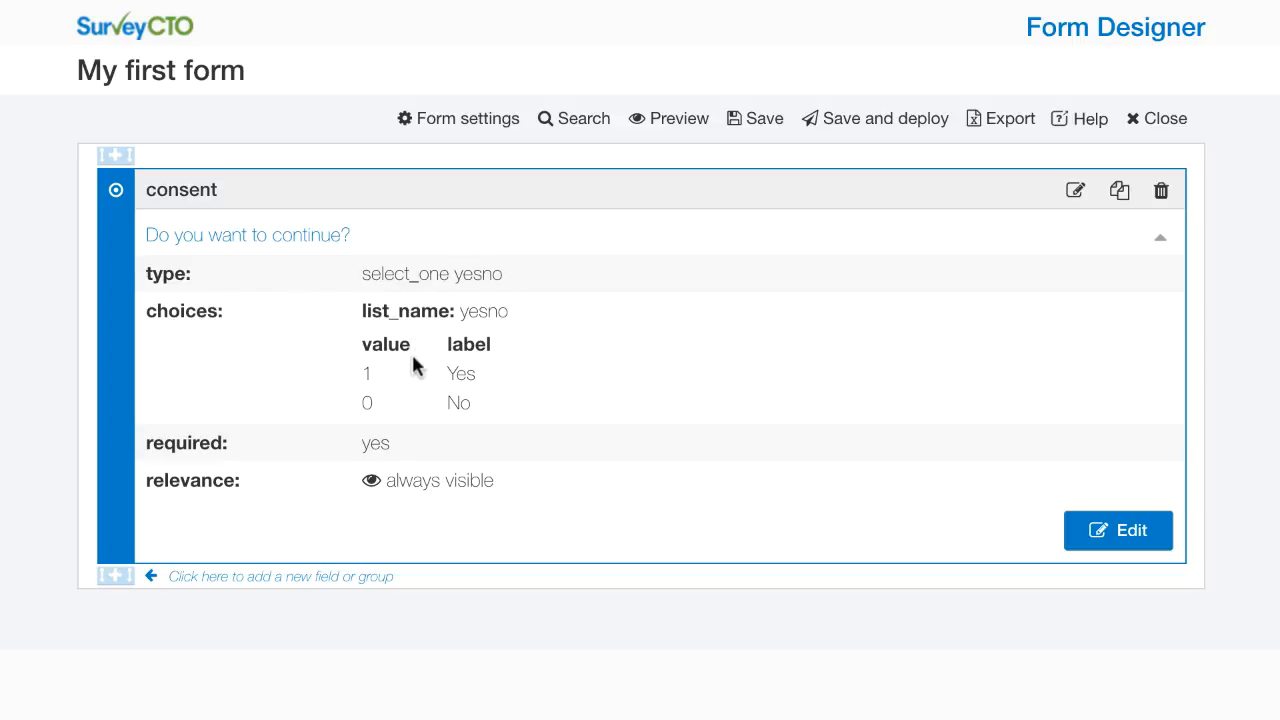
{"action": "mouse_move", "coordinate": [368, 376]}
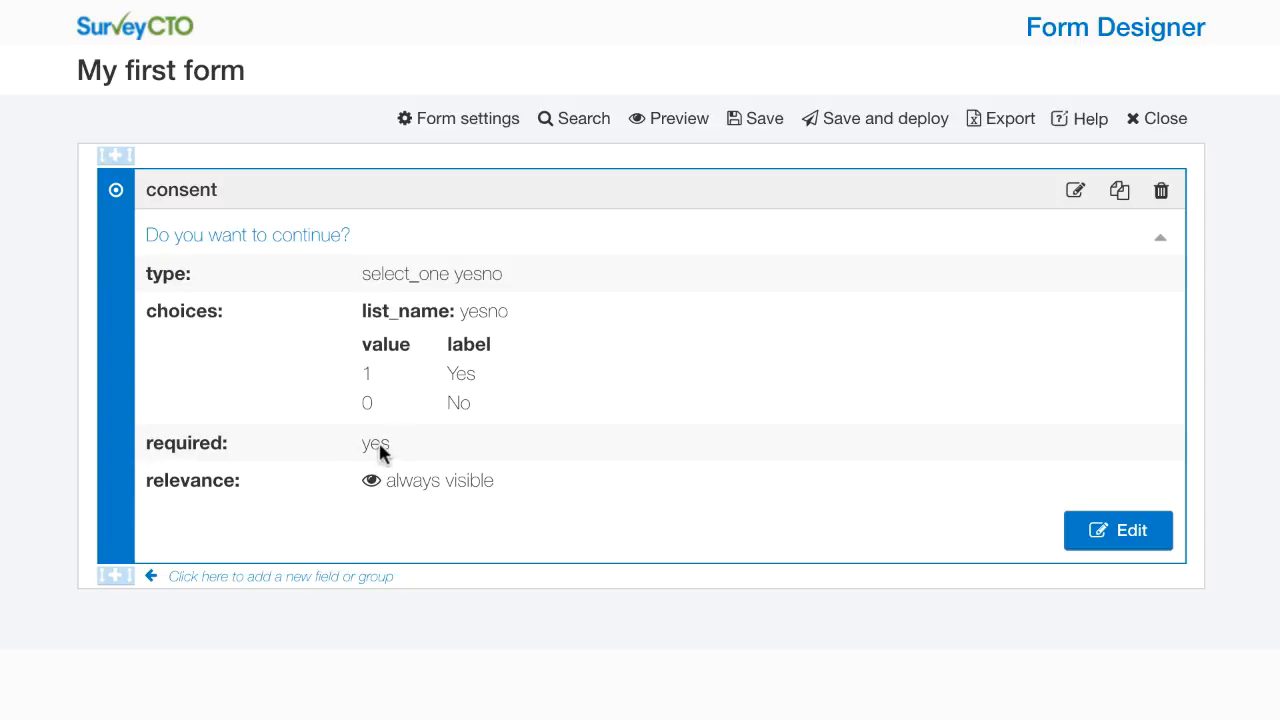
{"action": "mouse_move", "coordinate": [222, 492]}
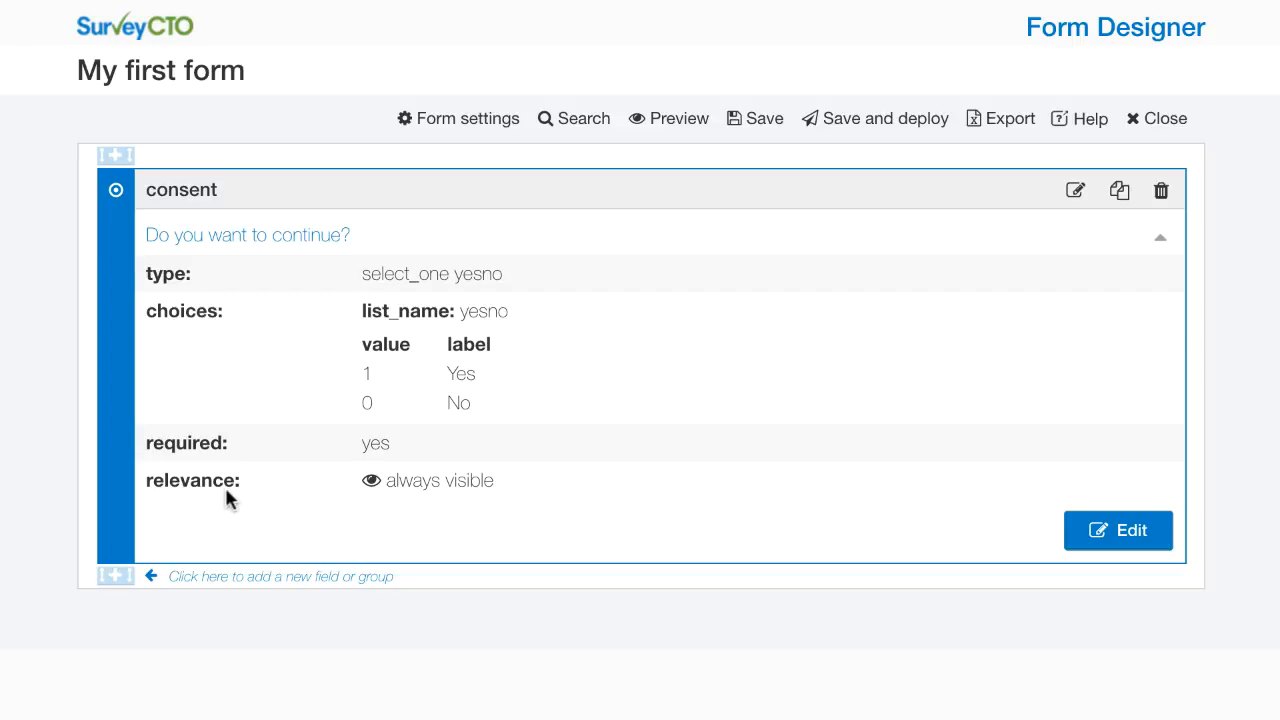
{"action": "mouse_move", "coordinate": [450, 488]}
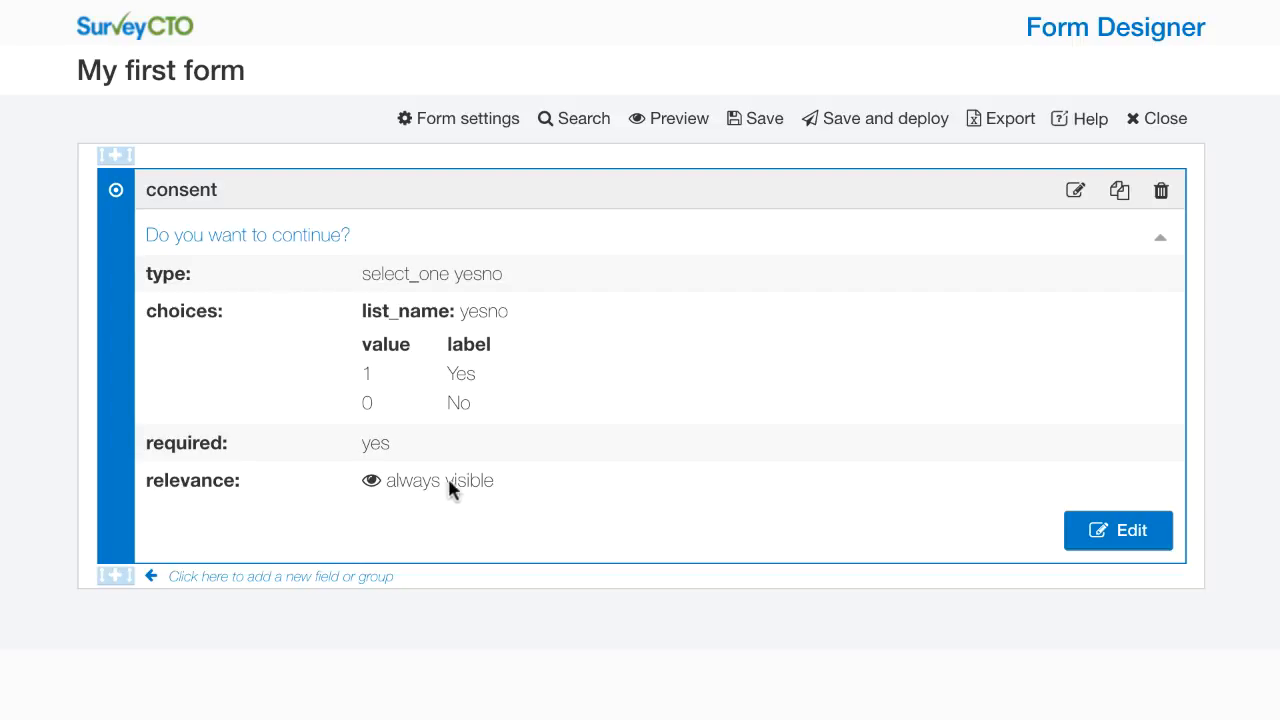
{"action": "mouse_move", "coordinate": [148, 562]}
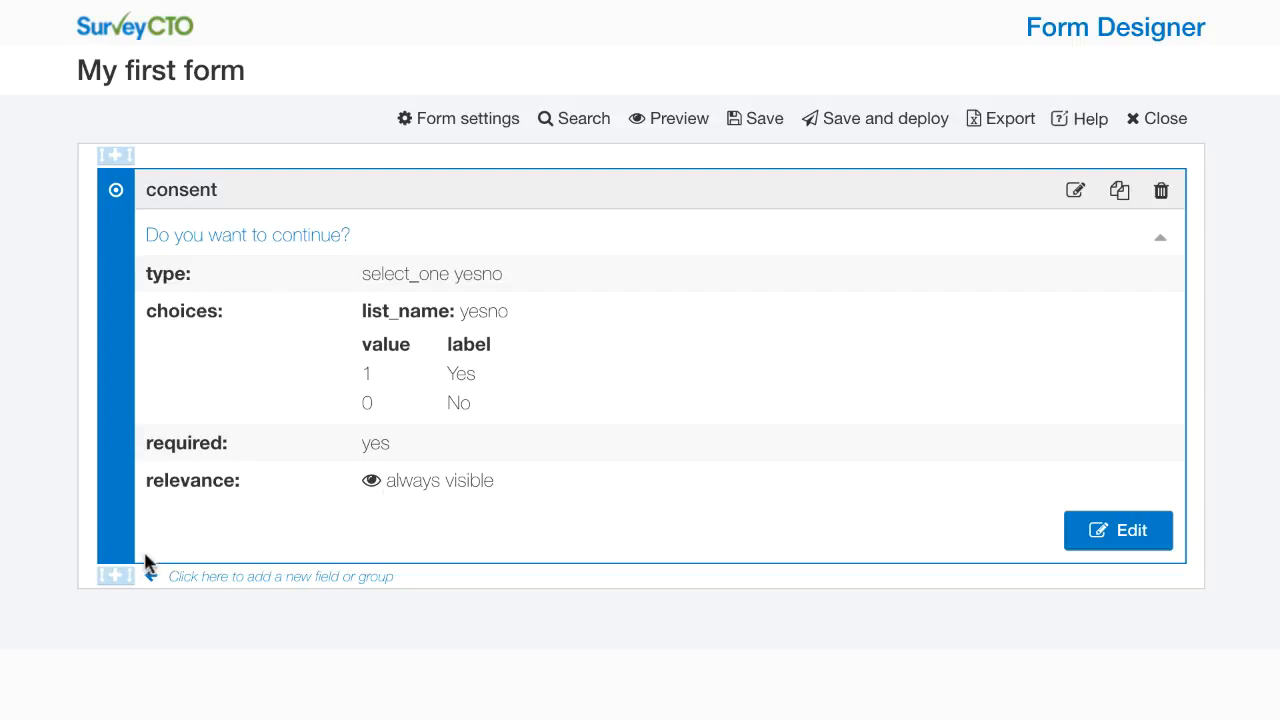
{"action": "mouse_move", "coordinate": [116, 576]}
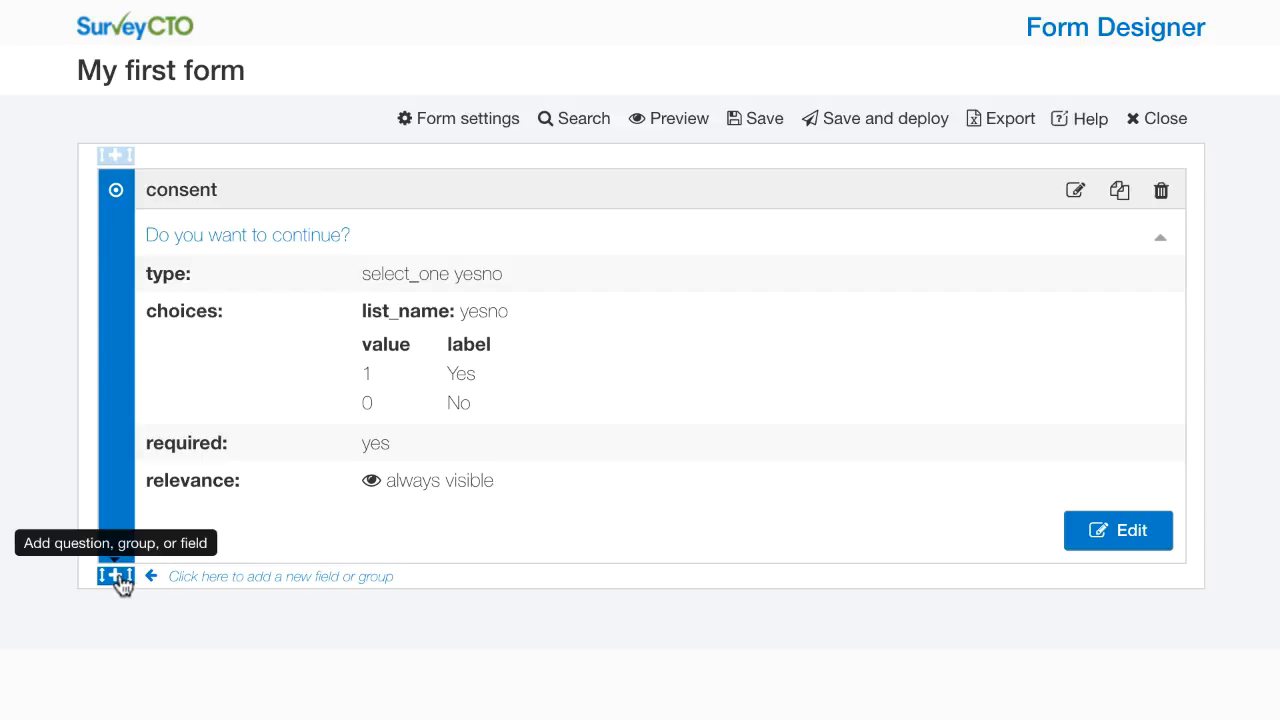
Add a non-repeating group labelled 'Questions' after the consent field.
{"action": "left_click", "coordinate": [116, 576]}
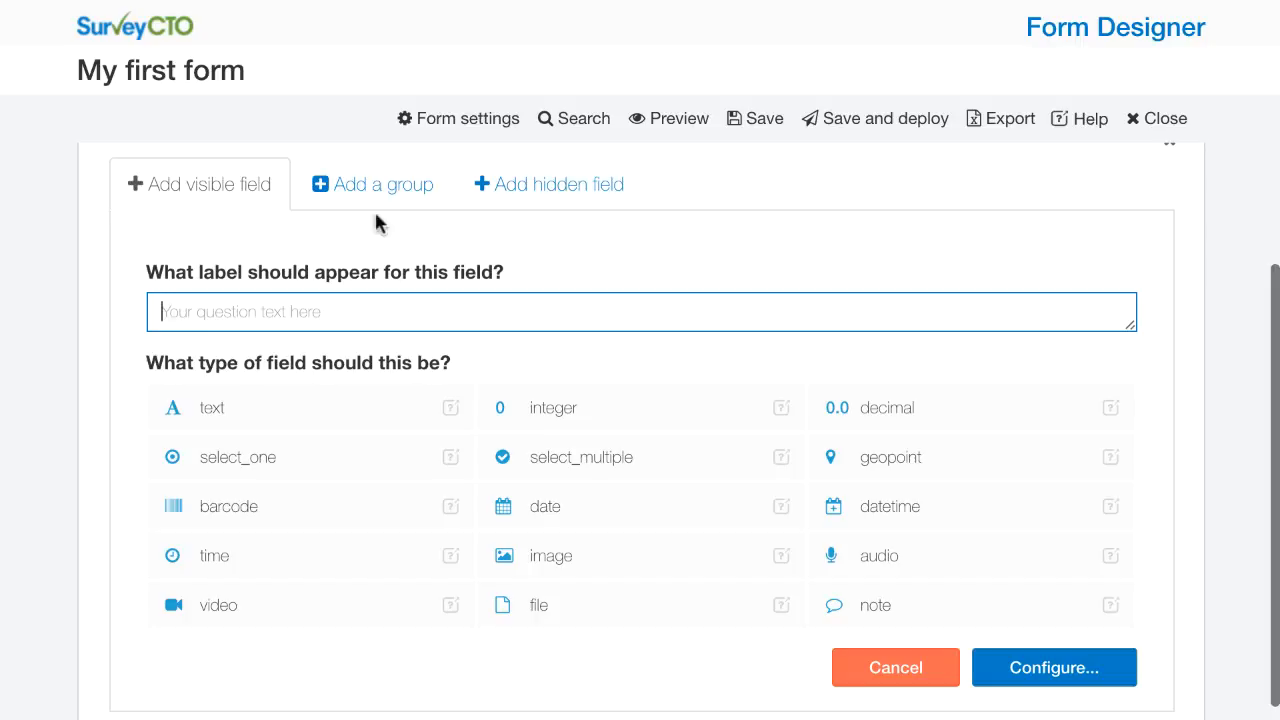
{"action": "left_click", "coordinate": [384, 184]}
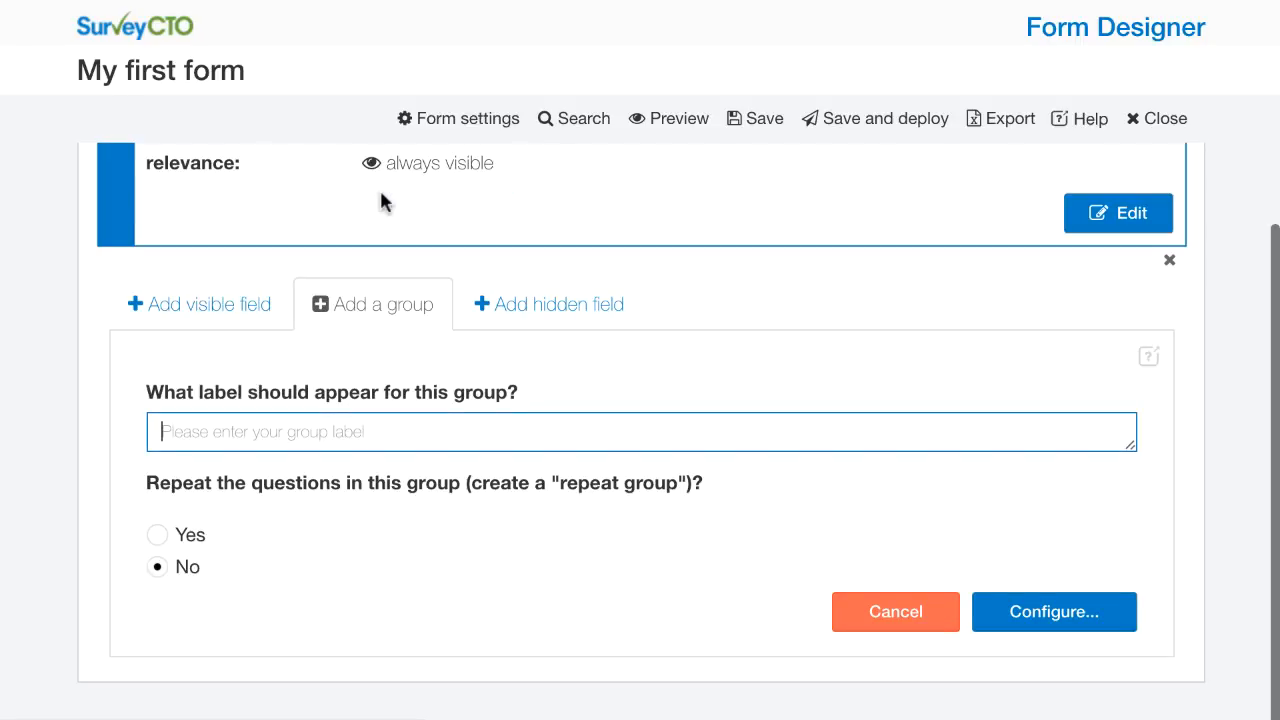
{"action": "mouse_move", "coordinate": [336, 466]}
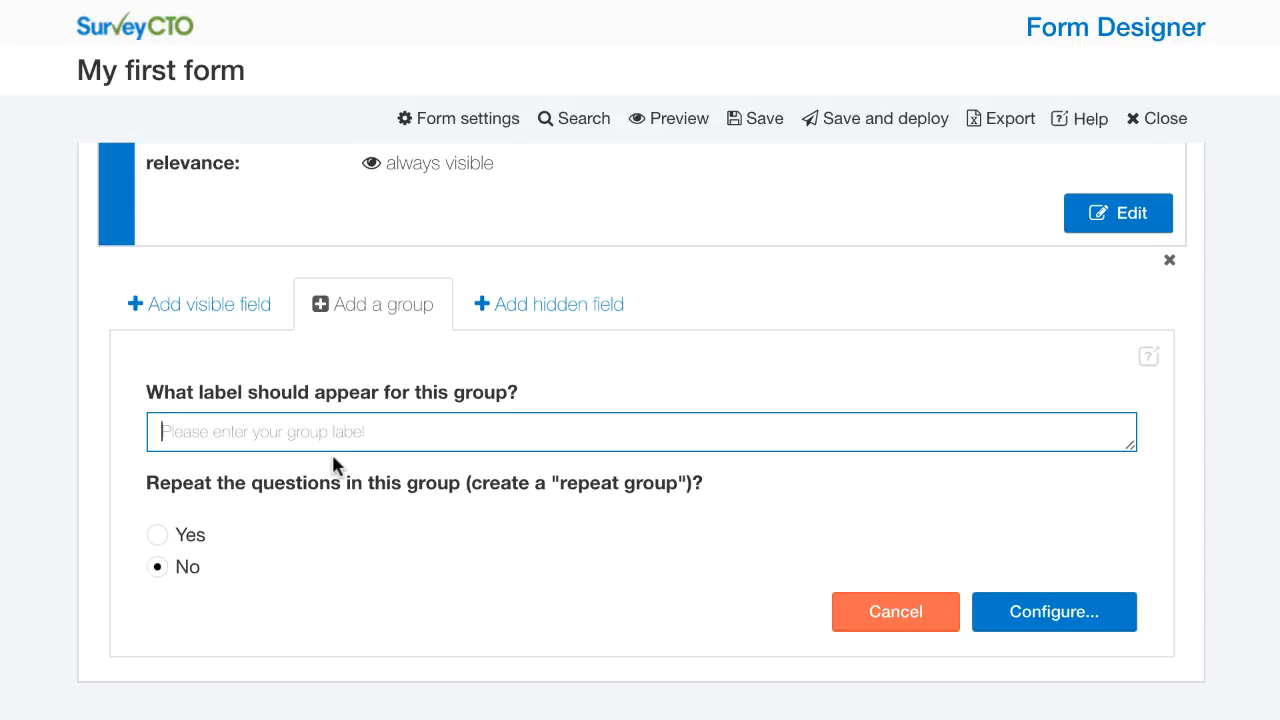
{"action": "type", "text": "Questions"}
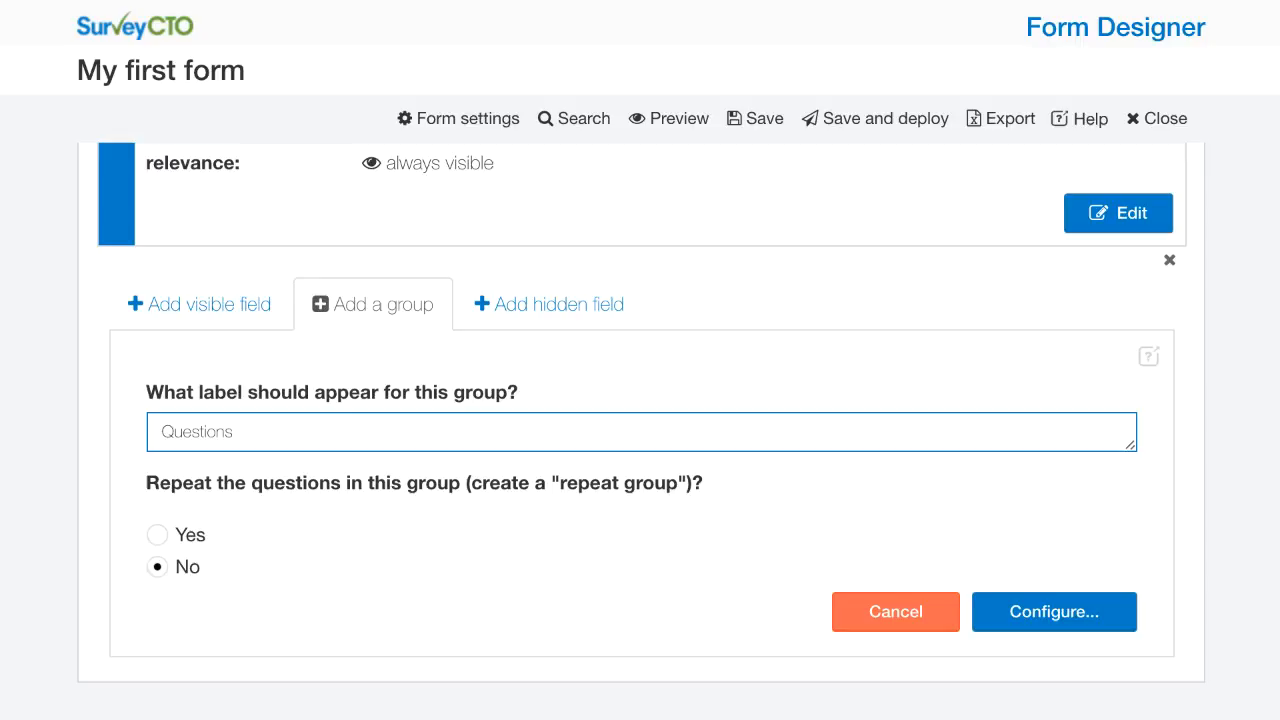
{"action": "mouse_move", "coordinate": [364, 498]}
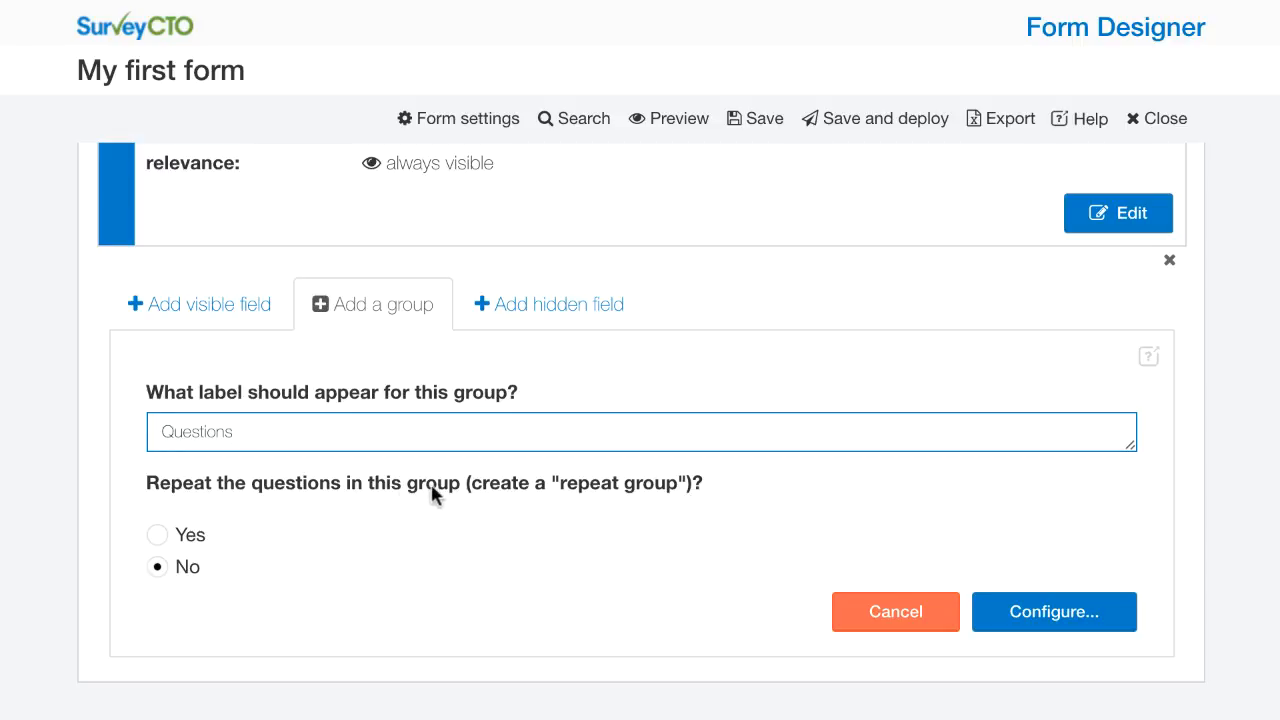
{"action": "mouse_move", "coordinate": [614, 520]}
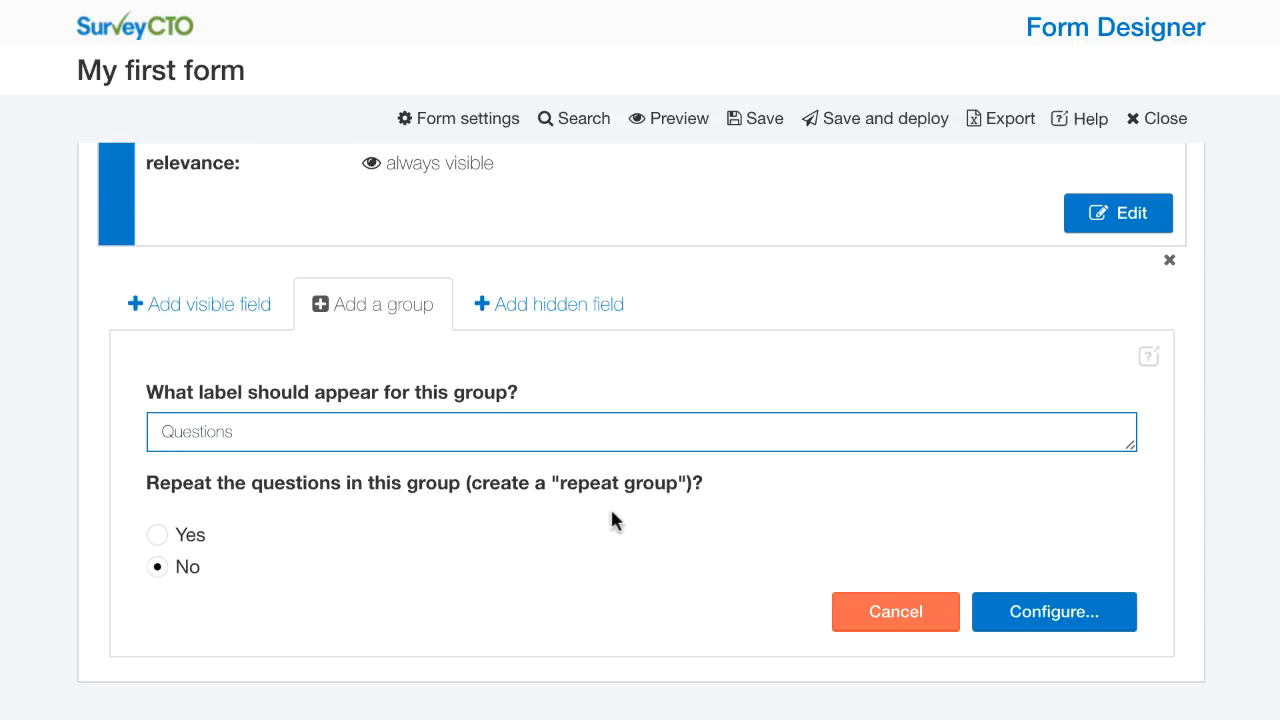
{"action": "mouse_move", "coordinate": [938, 576]}
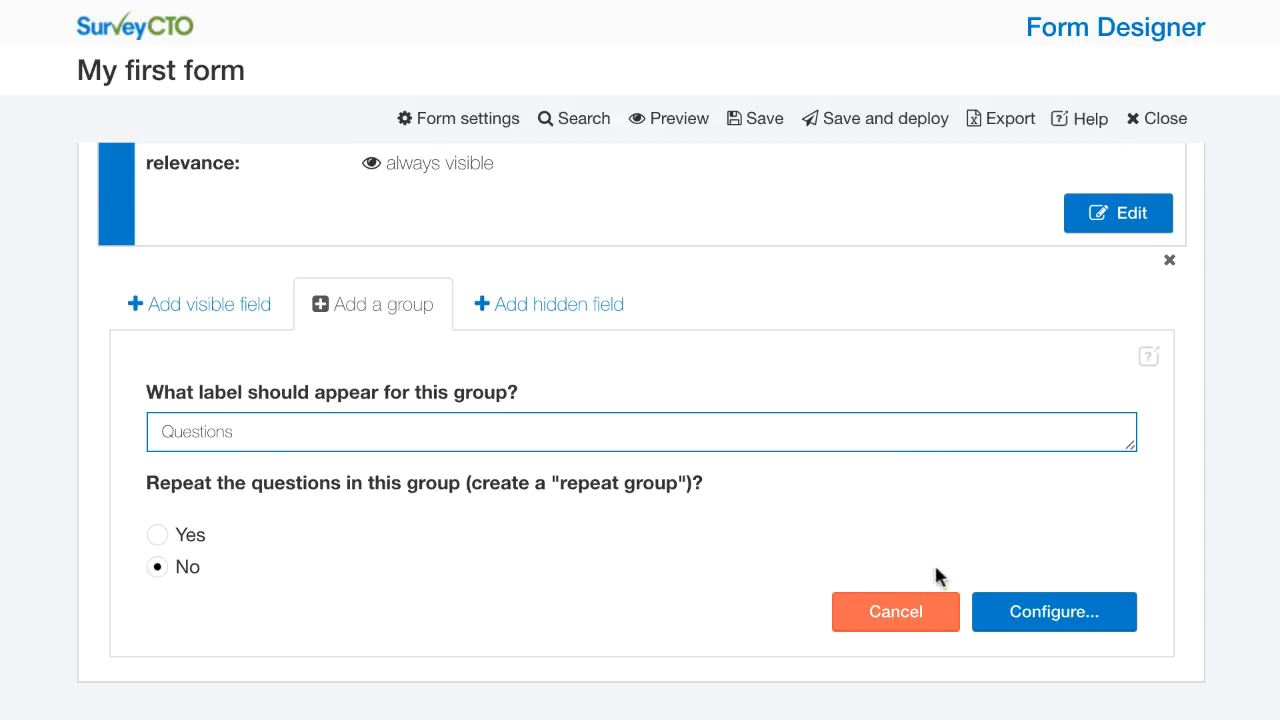
Name the group 'consented' and reveal its further options.
{"action": "left_click", "coordinate": [1052, 612]}
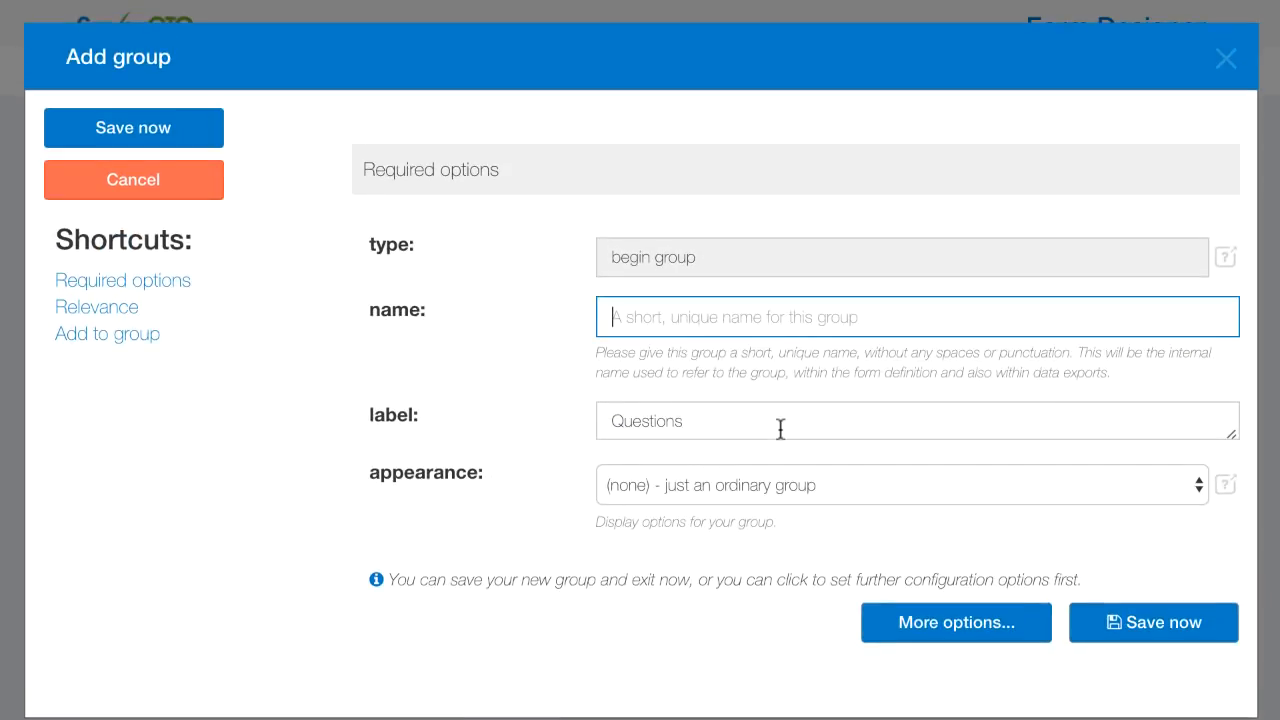
{"action": "type", "text": "consente"}
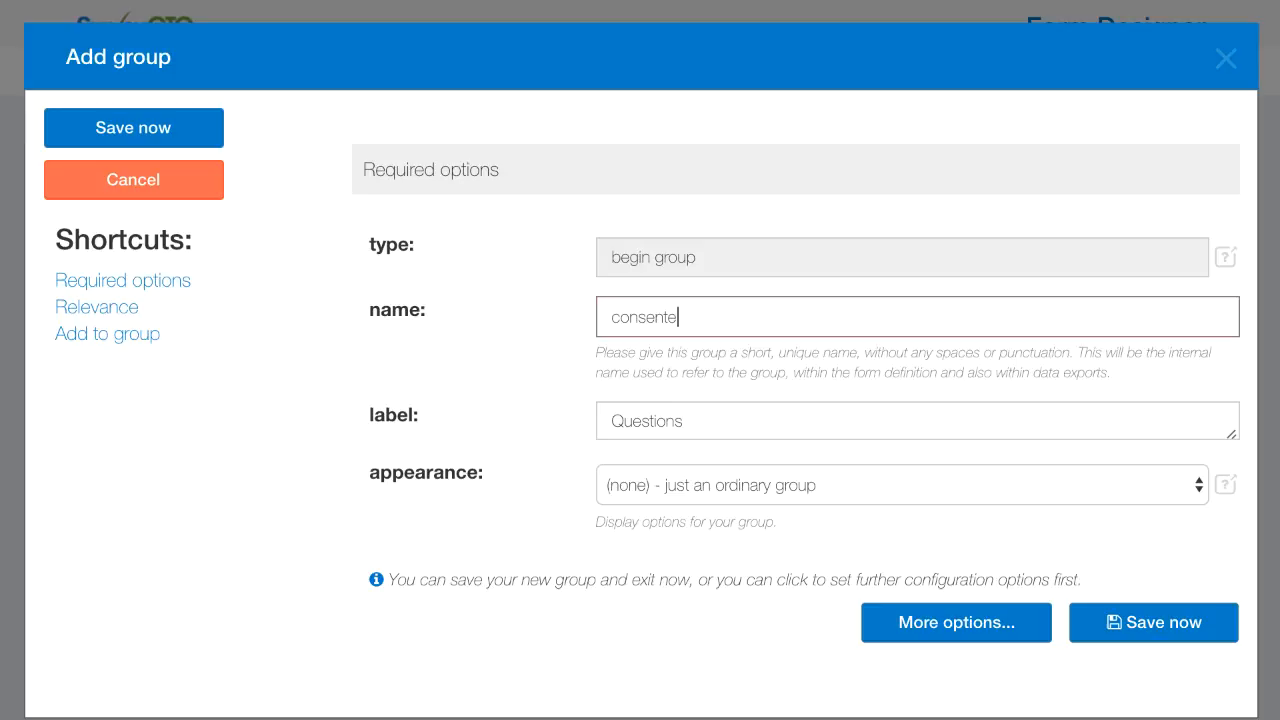
{"action": "type", "text": "d"}
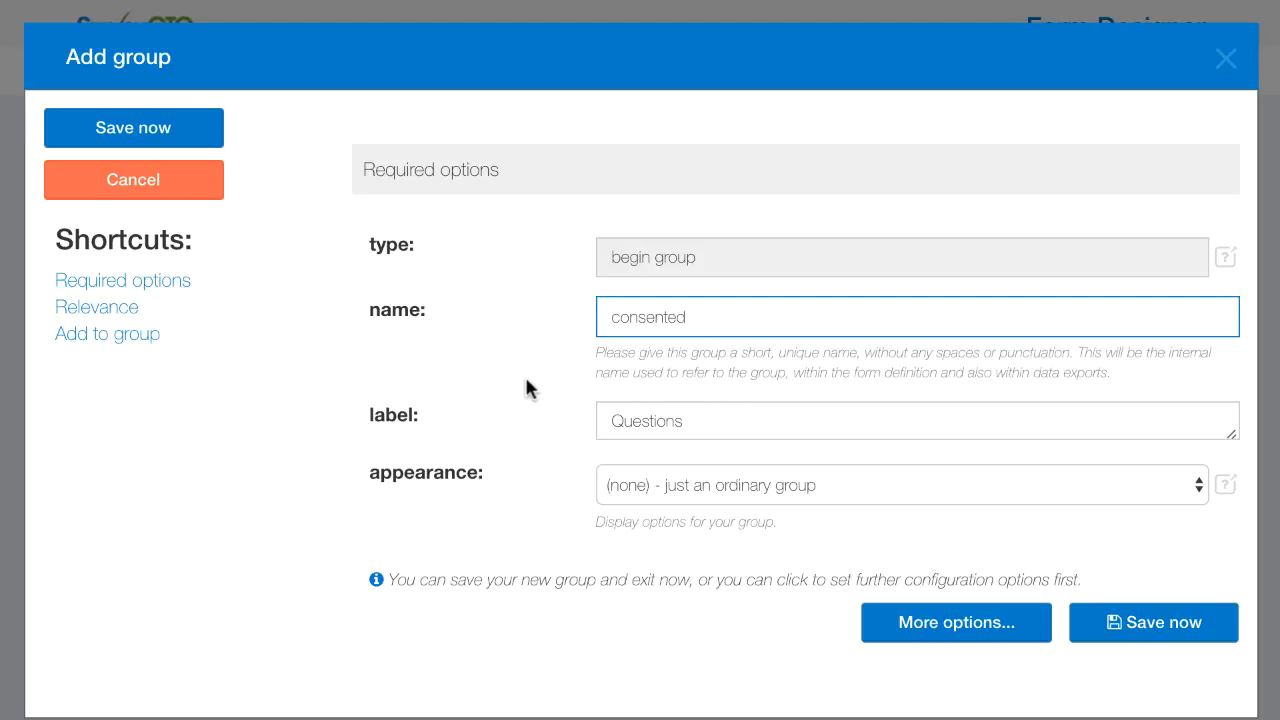
{"action": "mouse_move", "coordinate": [796, 684]}
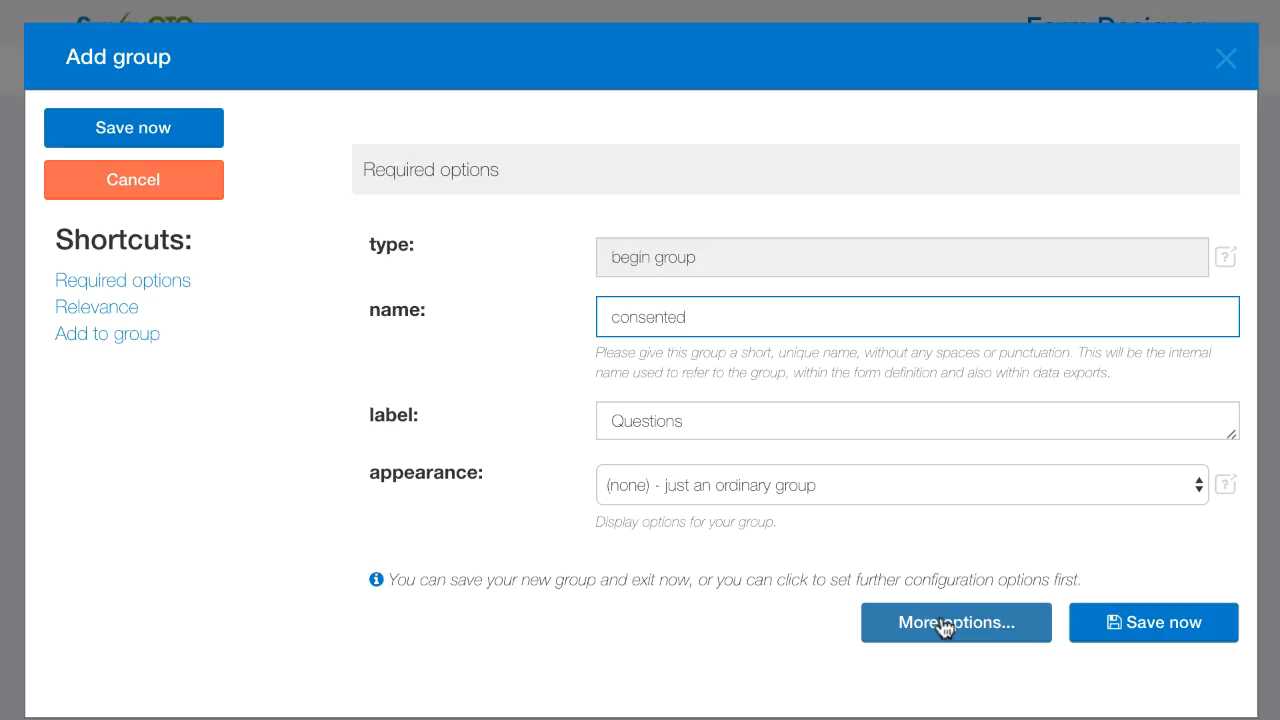
{"action": "left_click", "coordinate": [956, 622]}
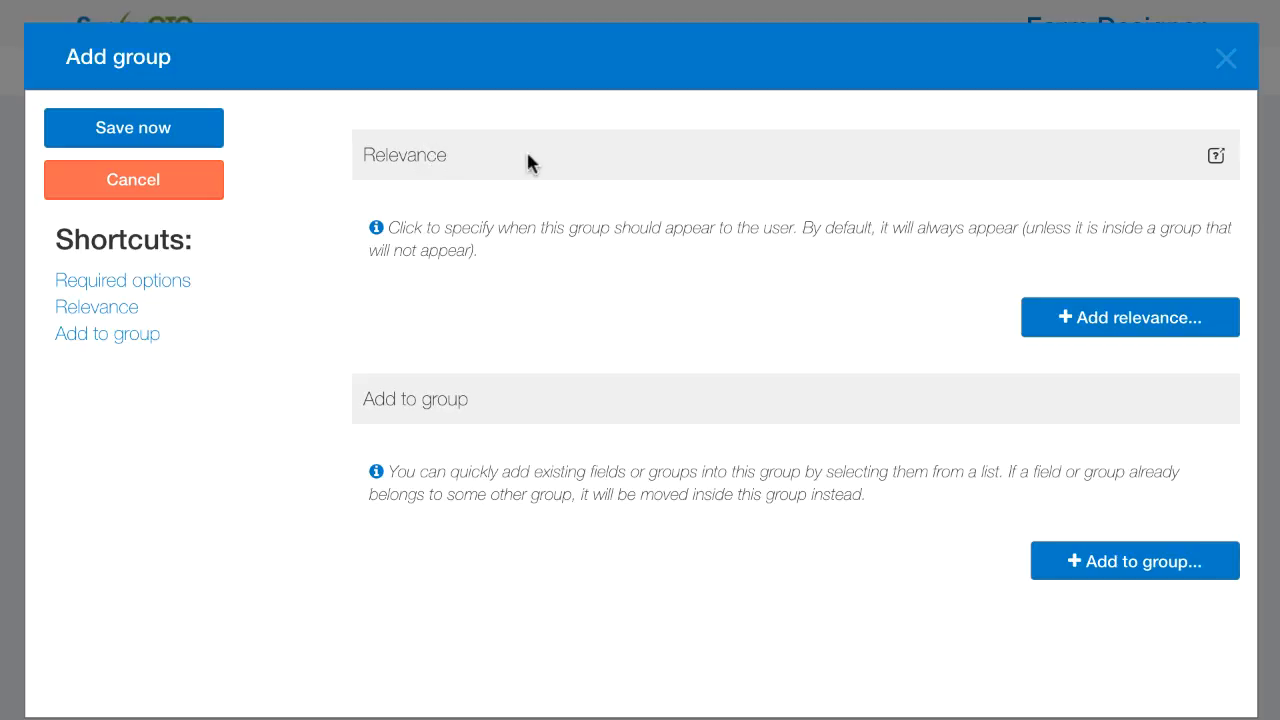
{"action": "mouse_move", "coordinate": [446, 176]}
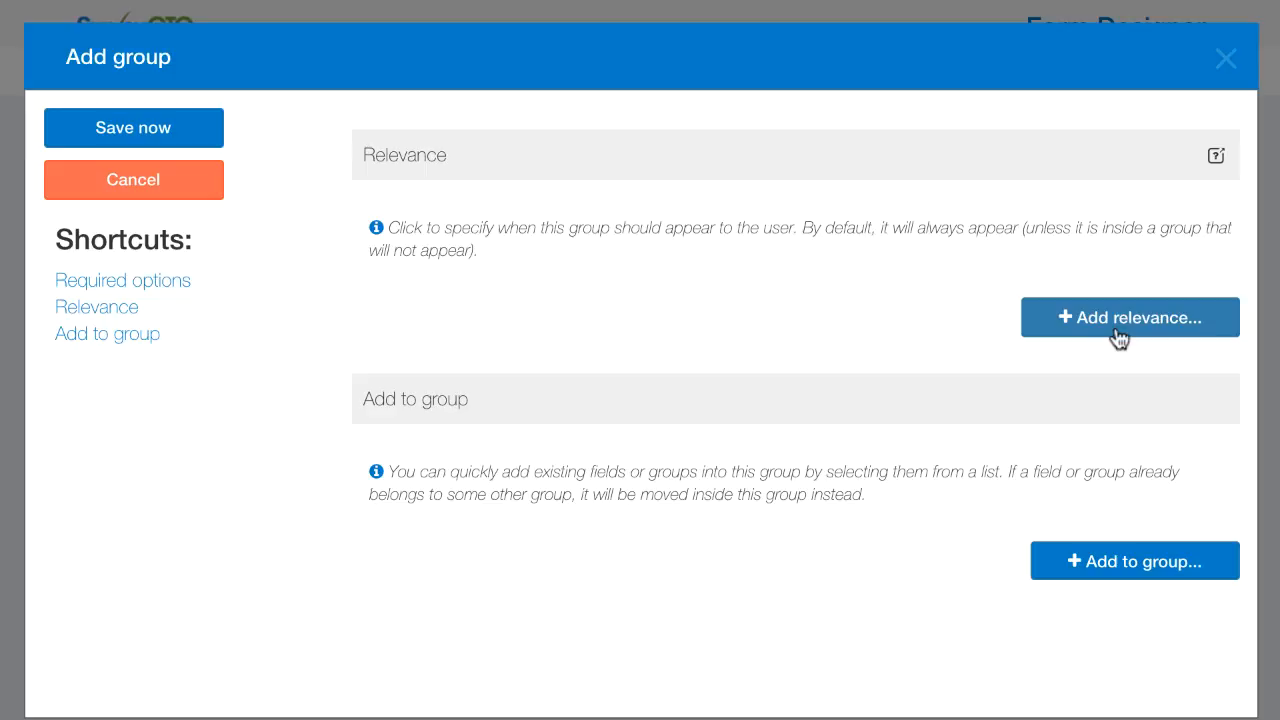
Set the group's relevance to consent equal to 1 - Yes and save it into the form.
{"action": "left_click", "coordinate": [1128, 316]}
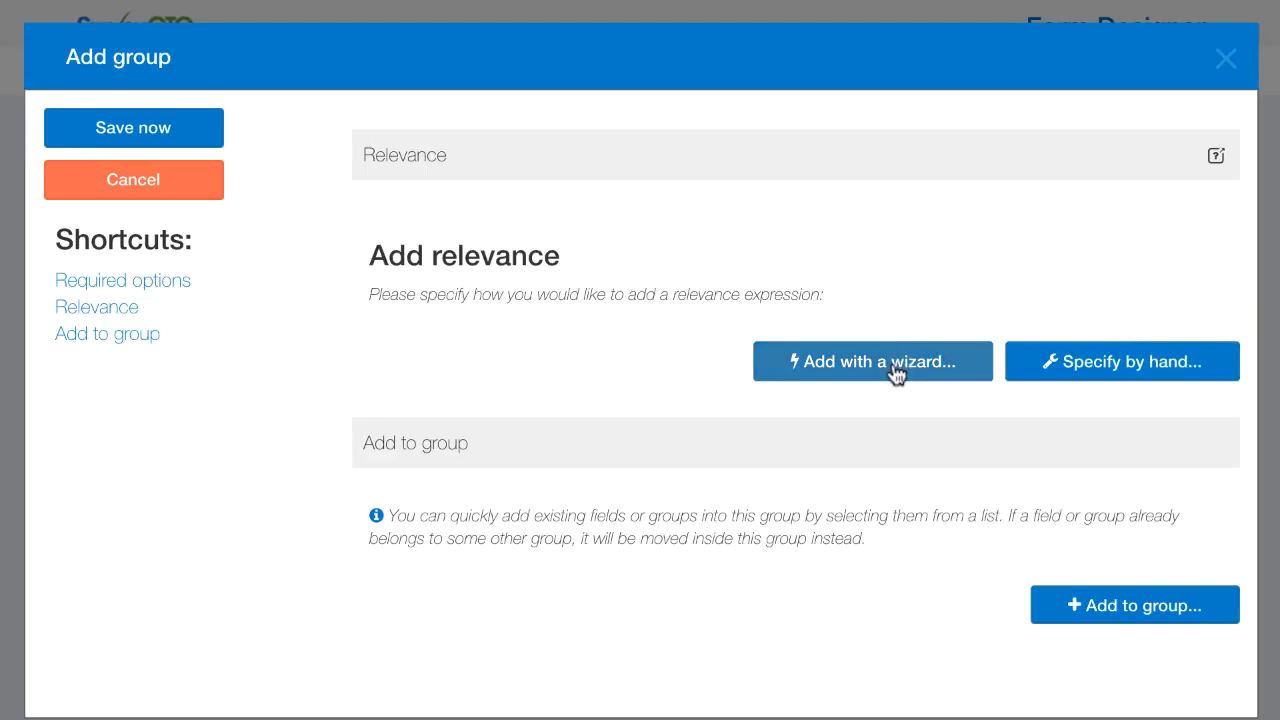
{"action": "left_click", "coordinate": [872, 360]}
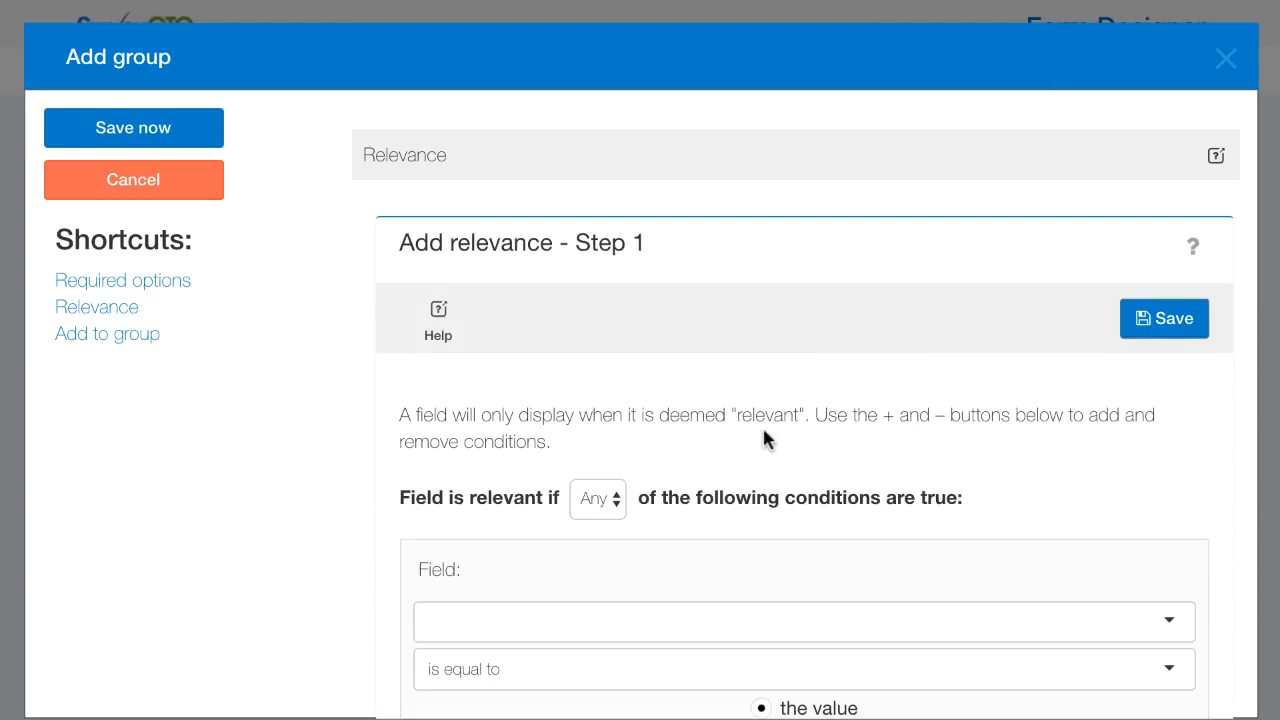
{"action": "scroll", "scroll_direction": "down", "scroll_amount": 3}
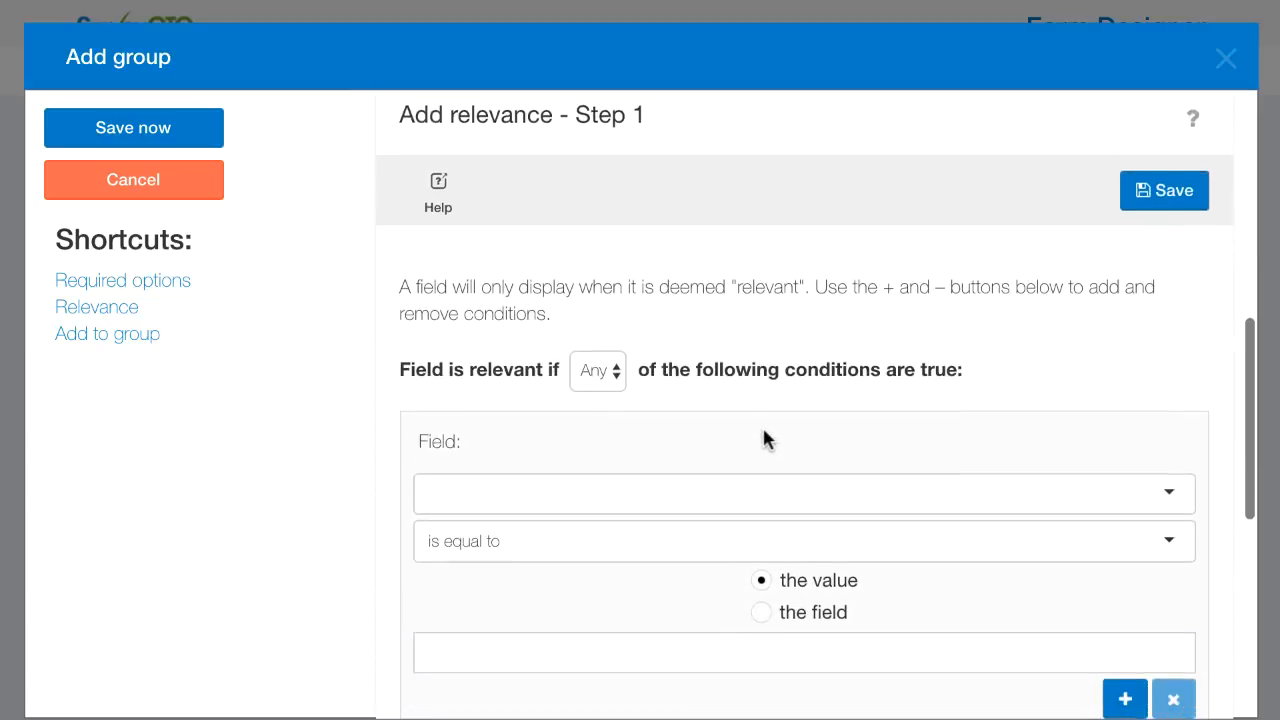
{"action": "scroll", "scroll_direction": "down", "scroll_amount": 3}
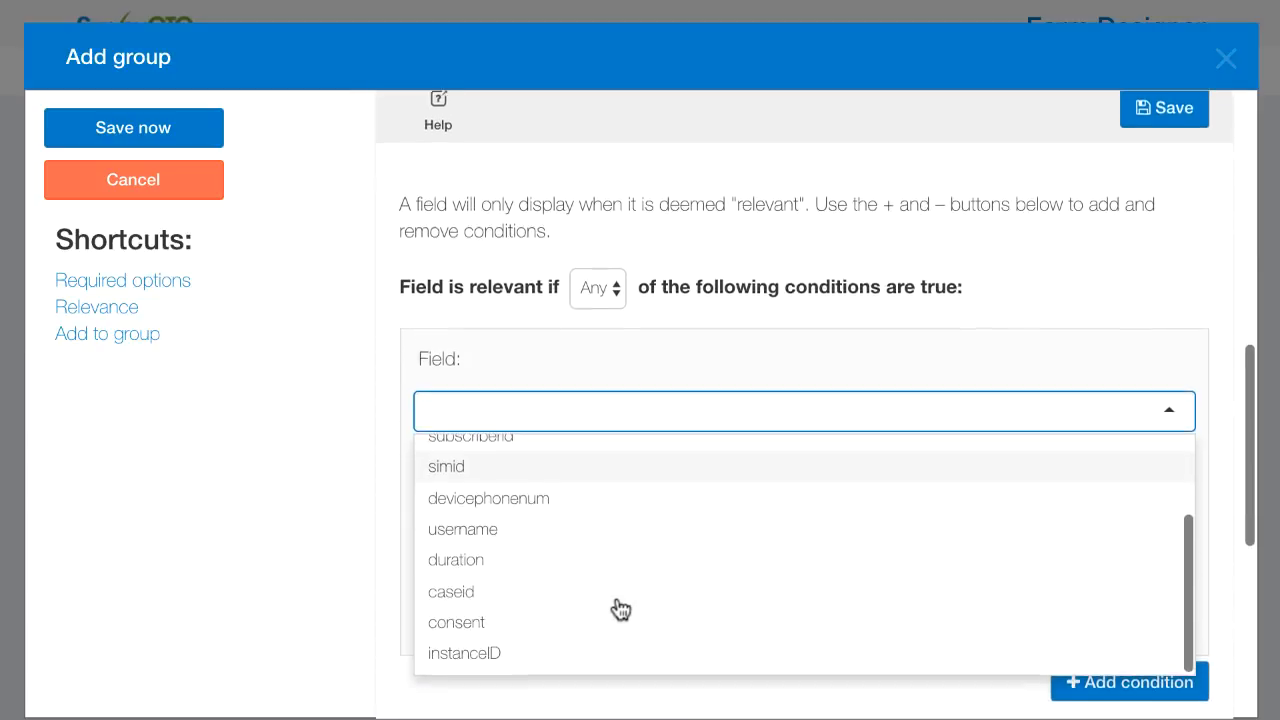
{"action": "left_click", "coordinate": [456, 620]}
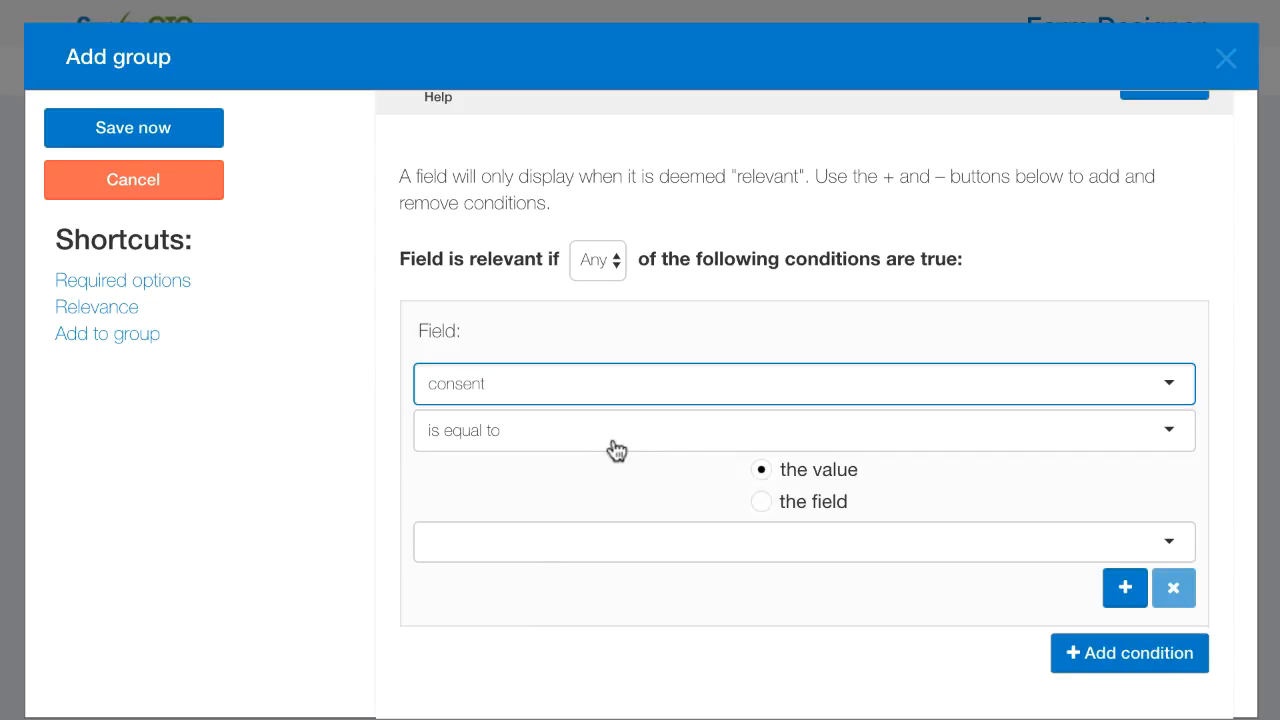
{"action": "left_click", "coordinate": [800, 542]}
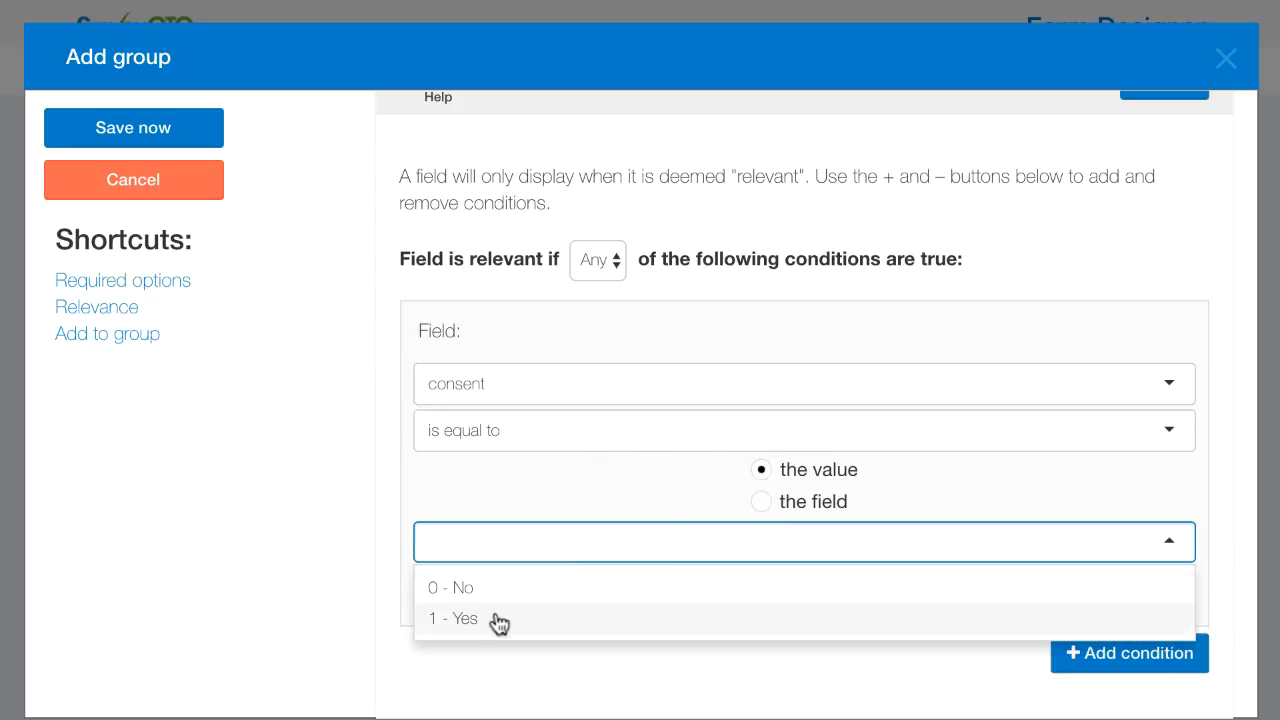
{"action": "left_click", "coordinate": [452, 618]}
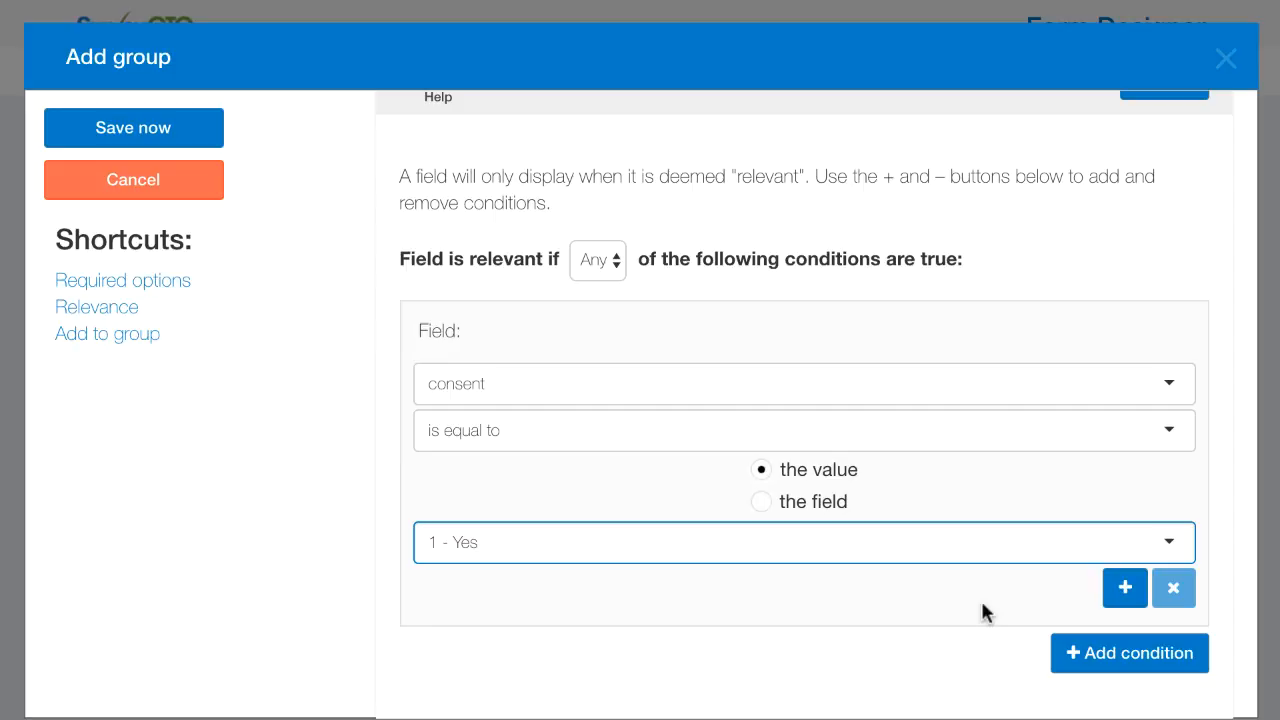
{"action": "scroll", "scroll_direction": "down", "scroll_amount": 3}
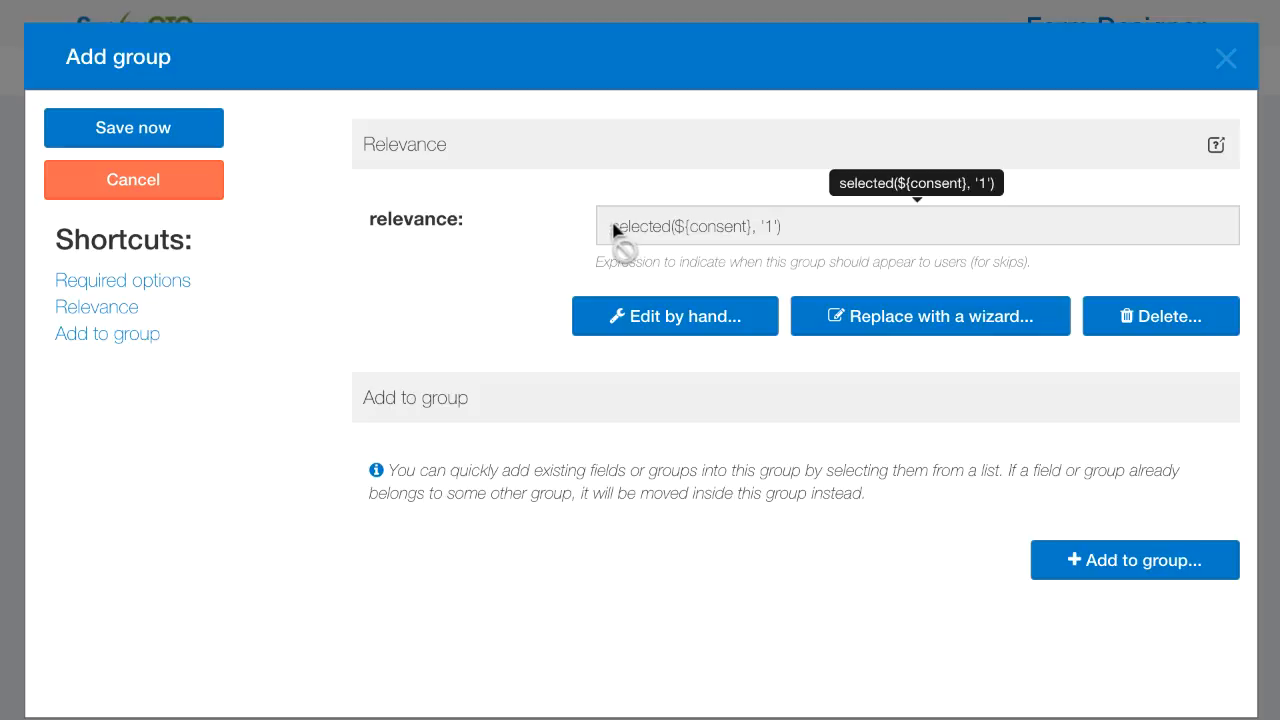
{"action": "mouse_move", "coordinate": [796, 240]}
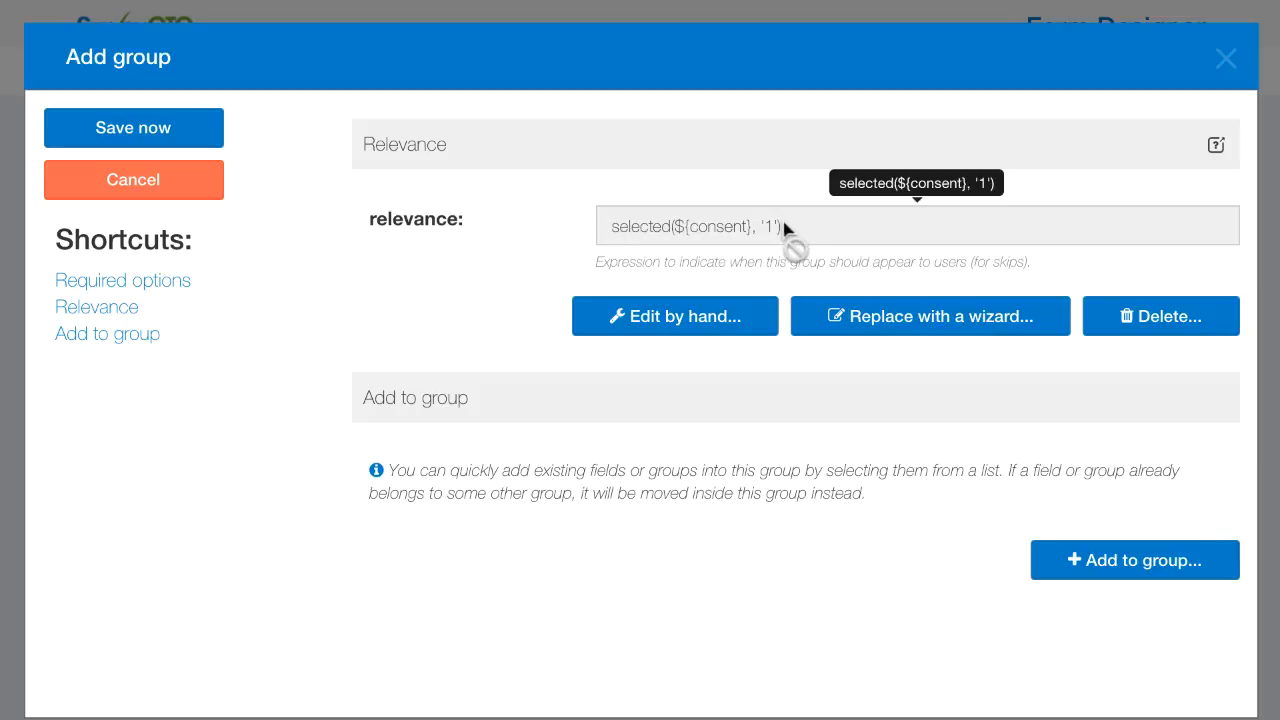
{"action": "mouse_move", "coordinate": [562, 236]}
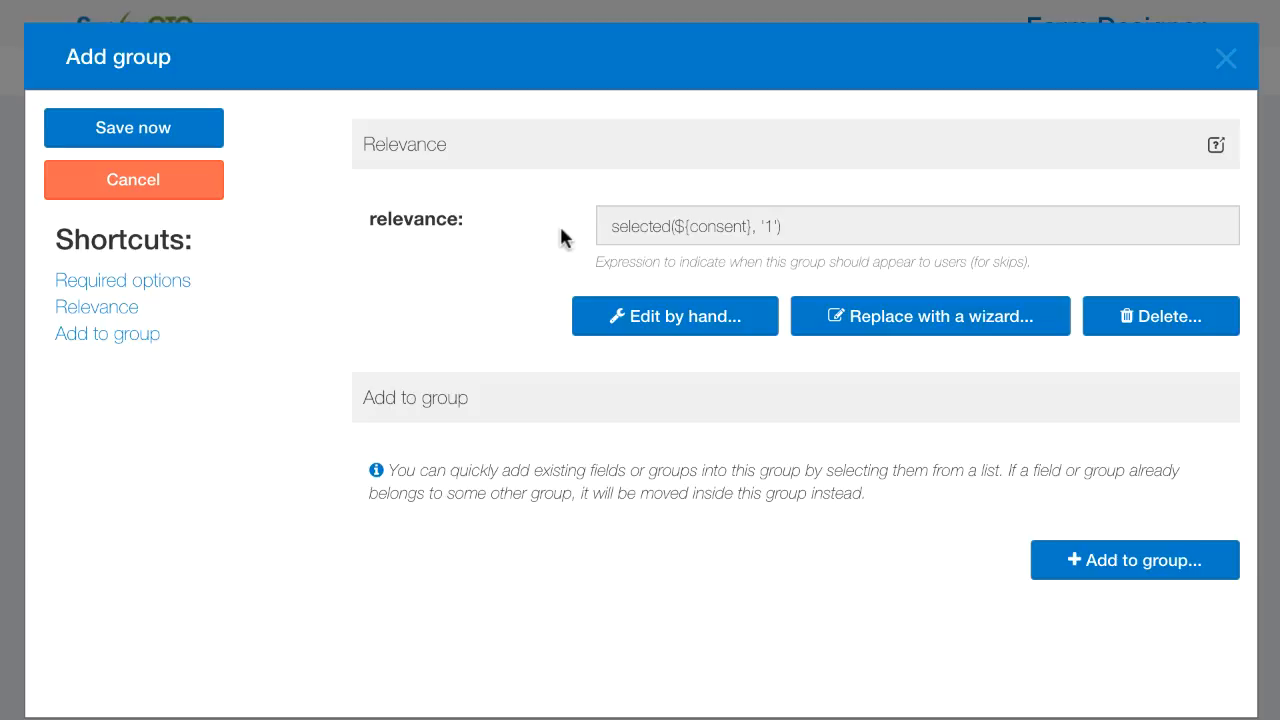
{"action": "mouse_move", "coordinate": [658, 236]}
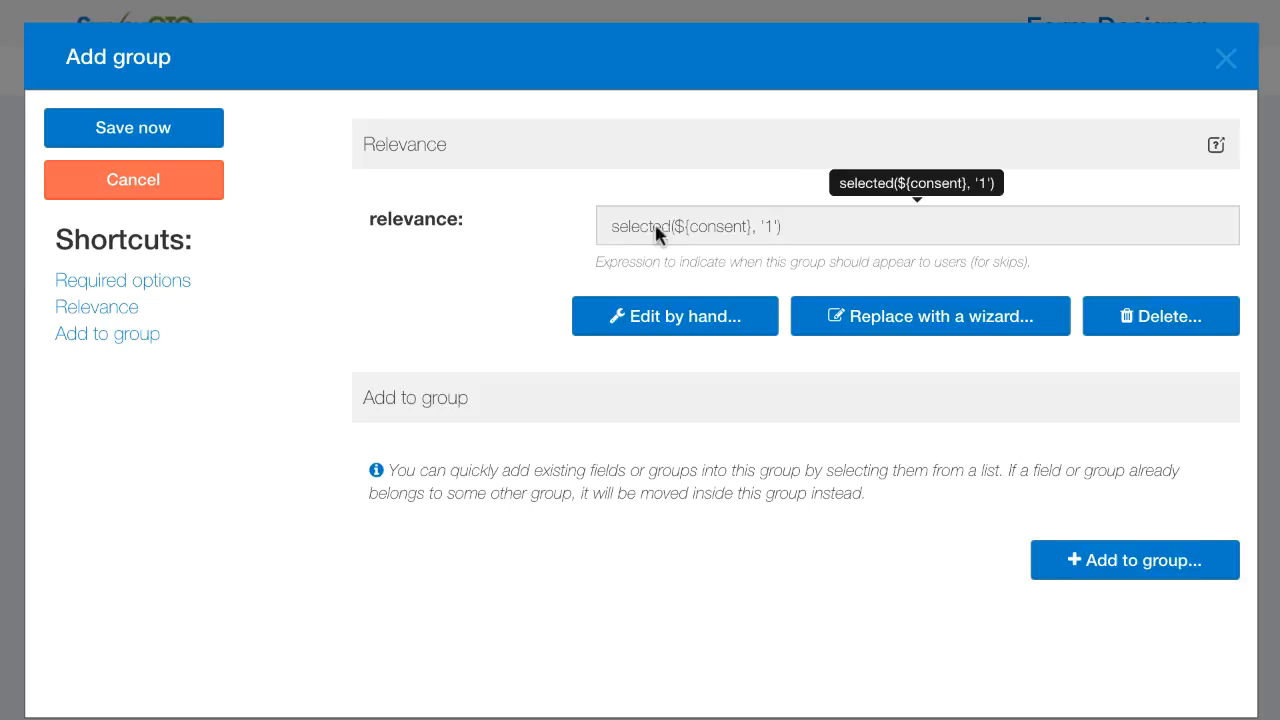
{"action": "mouse_move", "coordinate": [538, 240]}
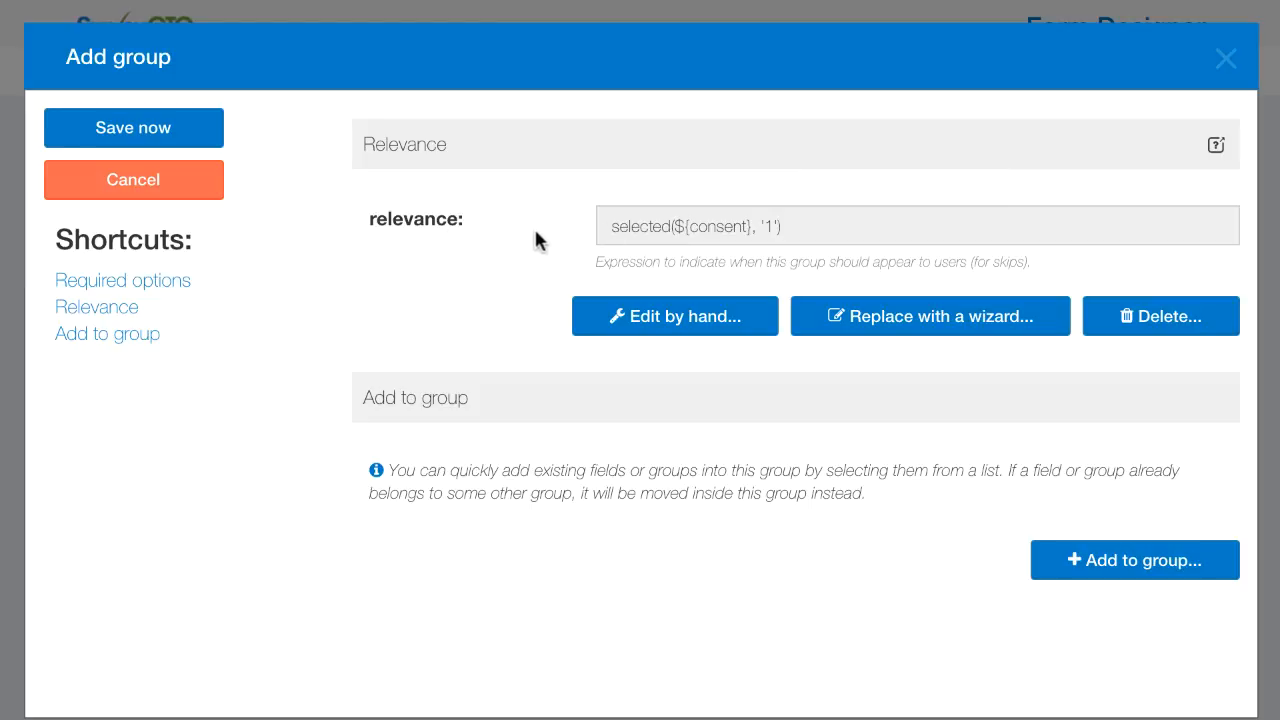
{"action": "mouse_move", "coordinate": [674, 316]}
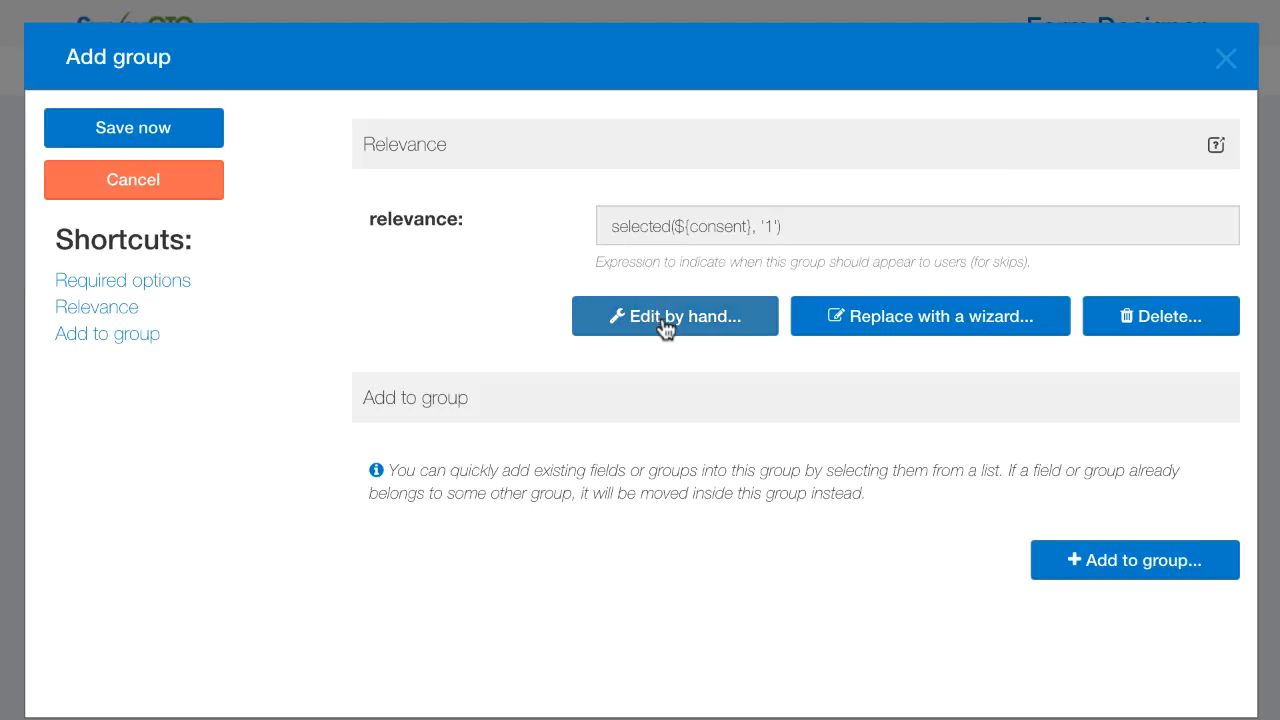
{"action": "mouse_move", "coordinate": [700, 328]}
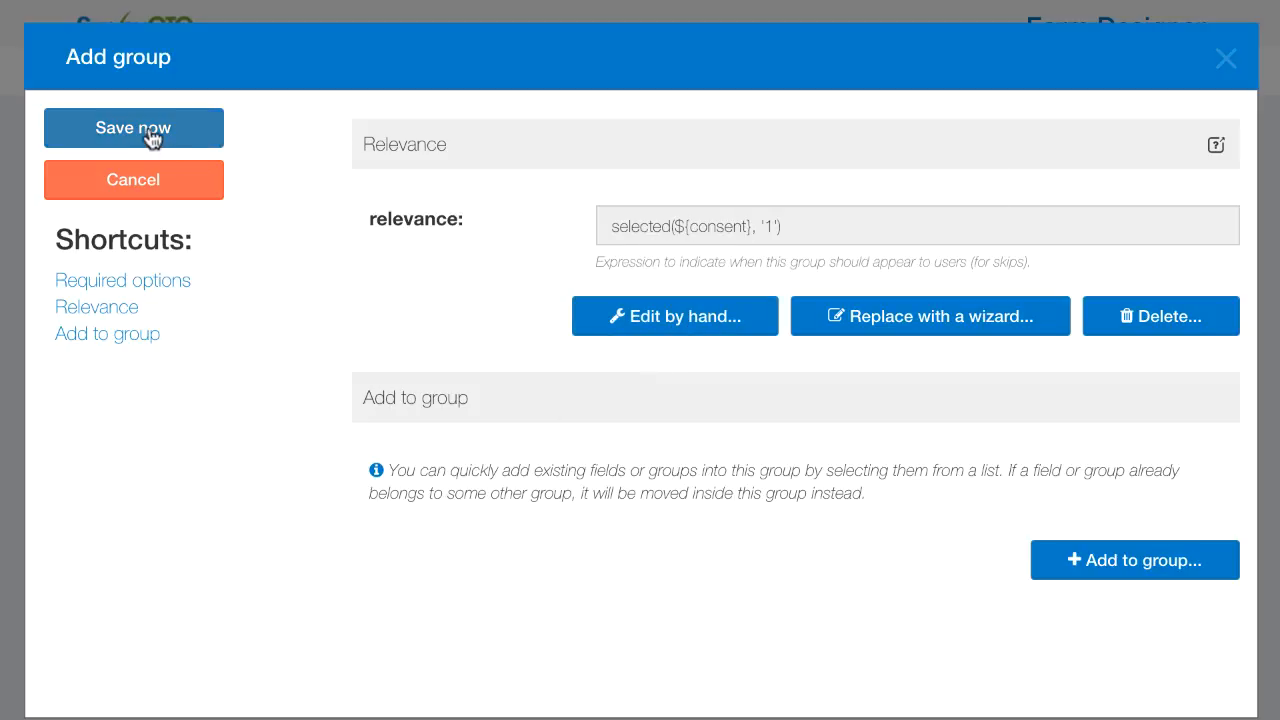
{"action": "left_click", "coordinate": [132, 128]}
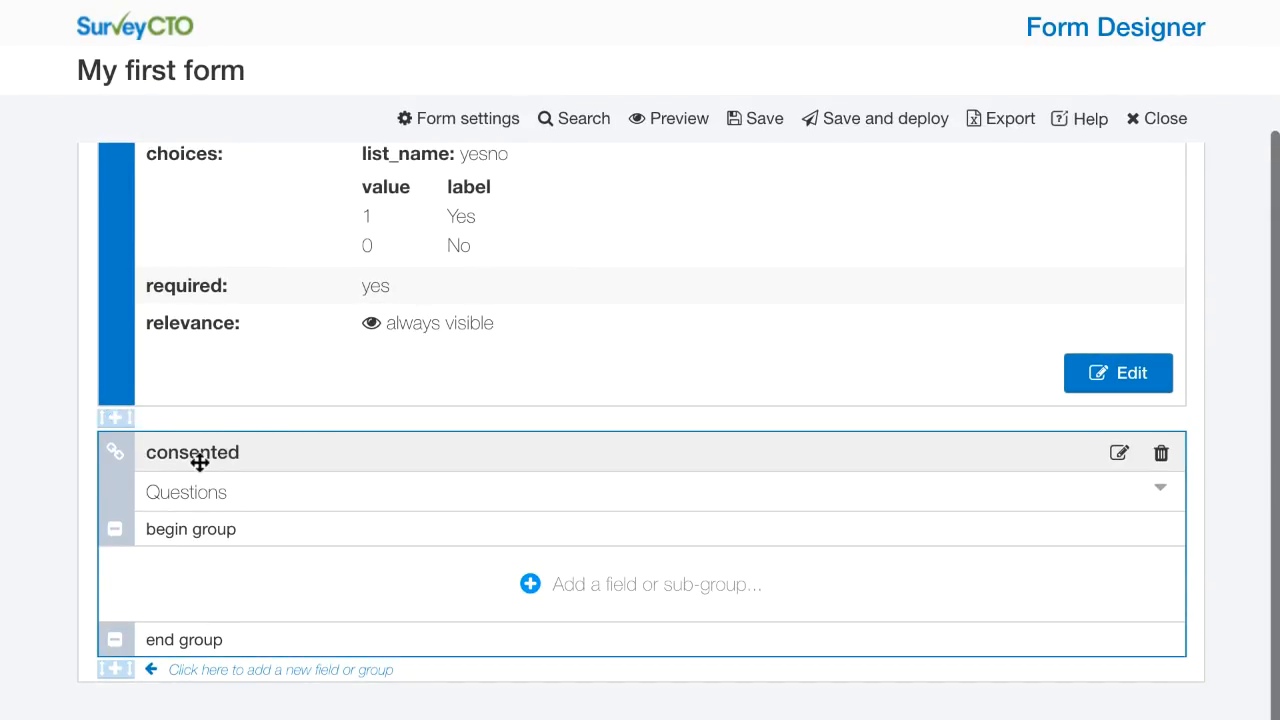
{"action": "mouse_move", "coordinate": [190, 528]}
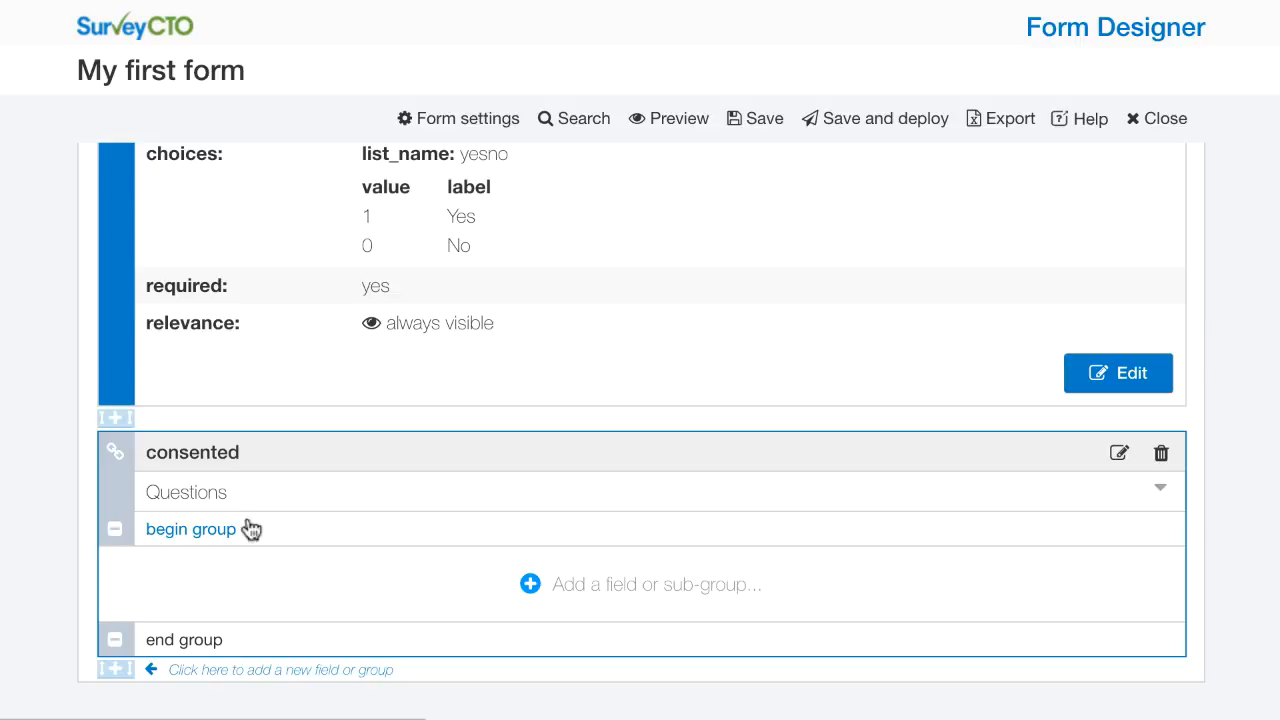
{"action": "mouse_move", "coordinate": [658, 596]}
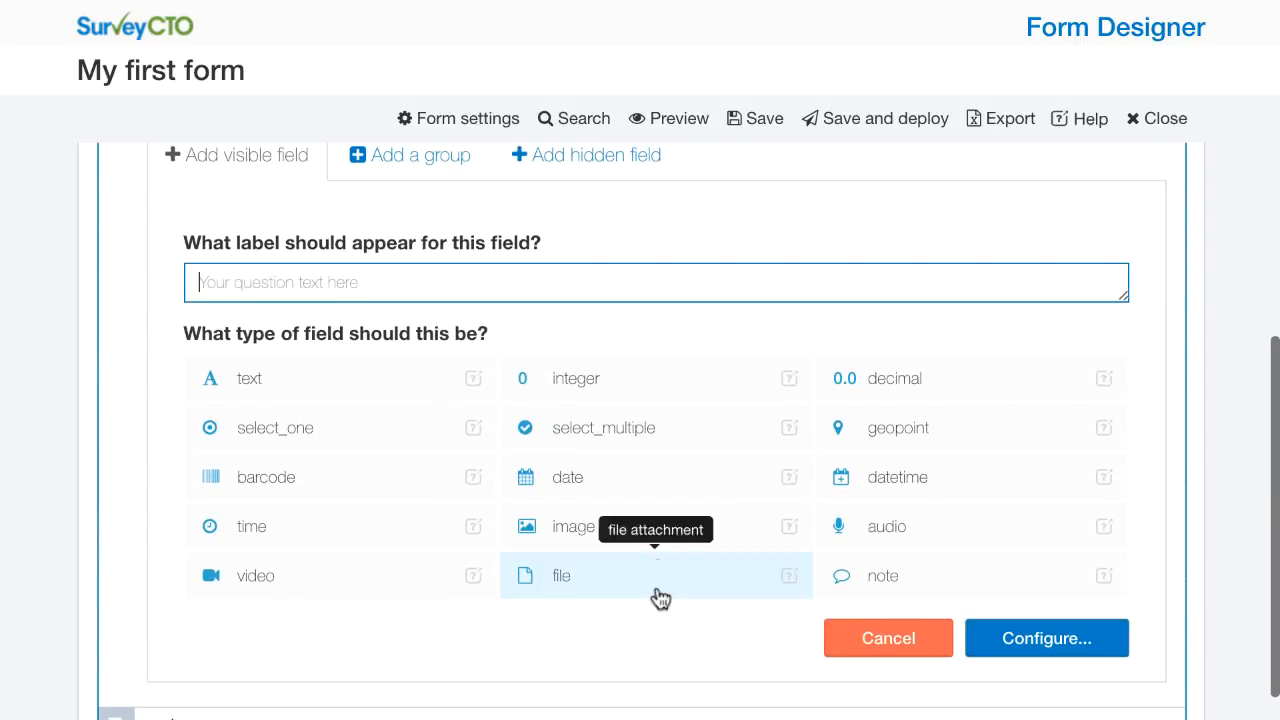
{"action": "mouse_move", "coordinate": [438, 252]}
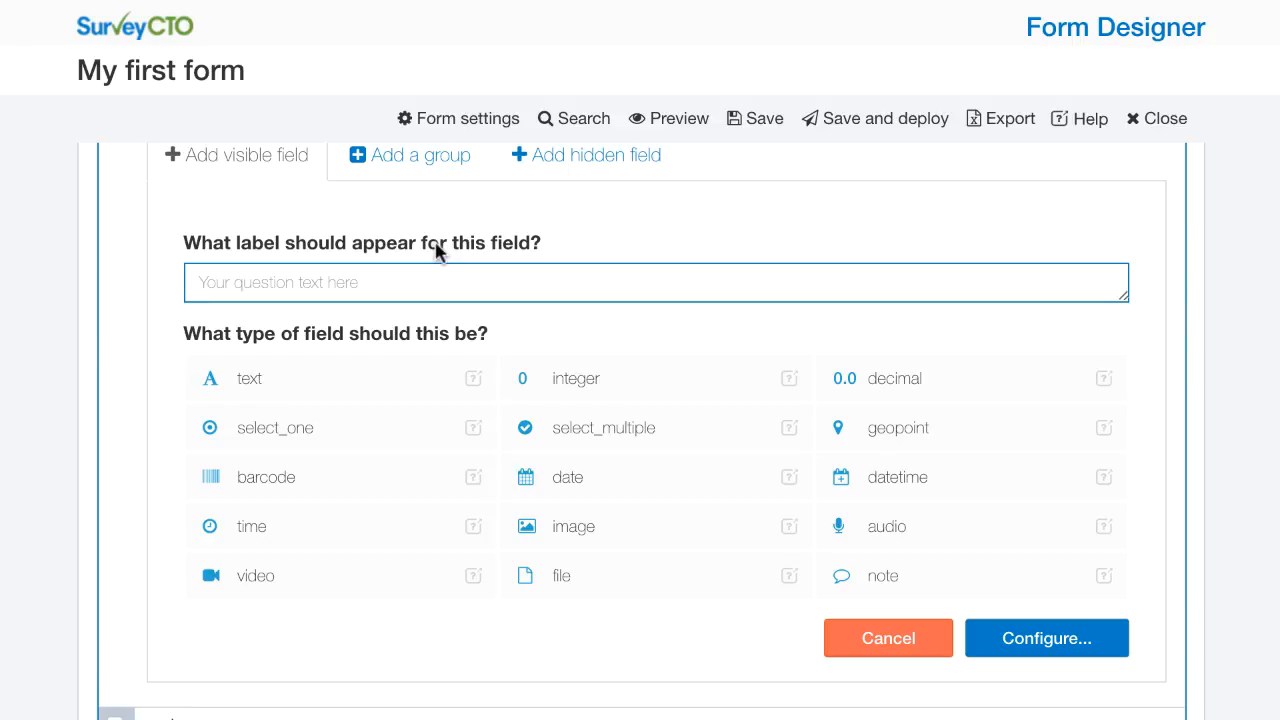
Add a required text field 'What is your name?' named 'name' inside the consented group.
{"action": "type", "text": "What is your name?"}
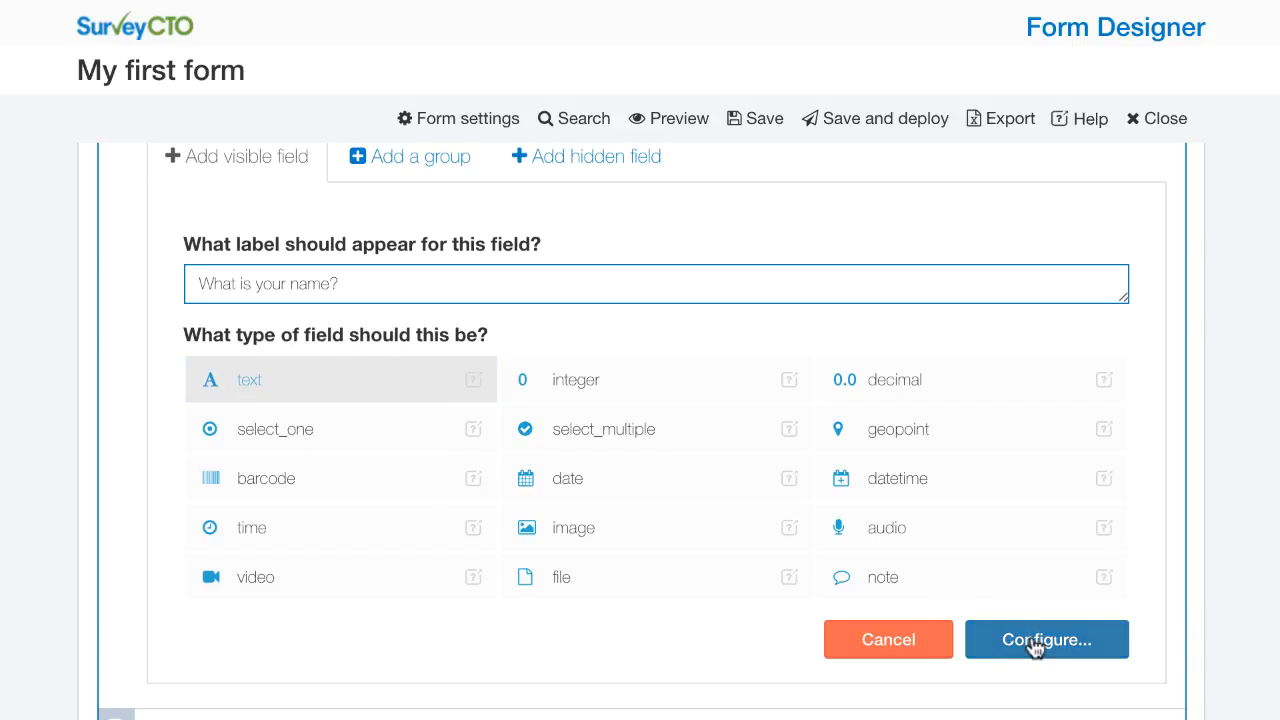
{"action": "left_click", "coordinate": [1046, 640]}
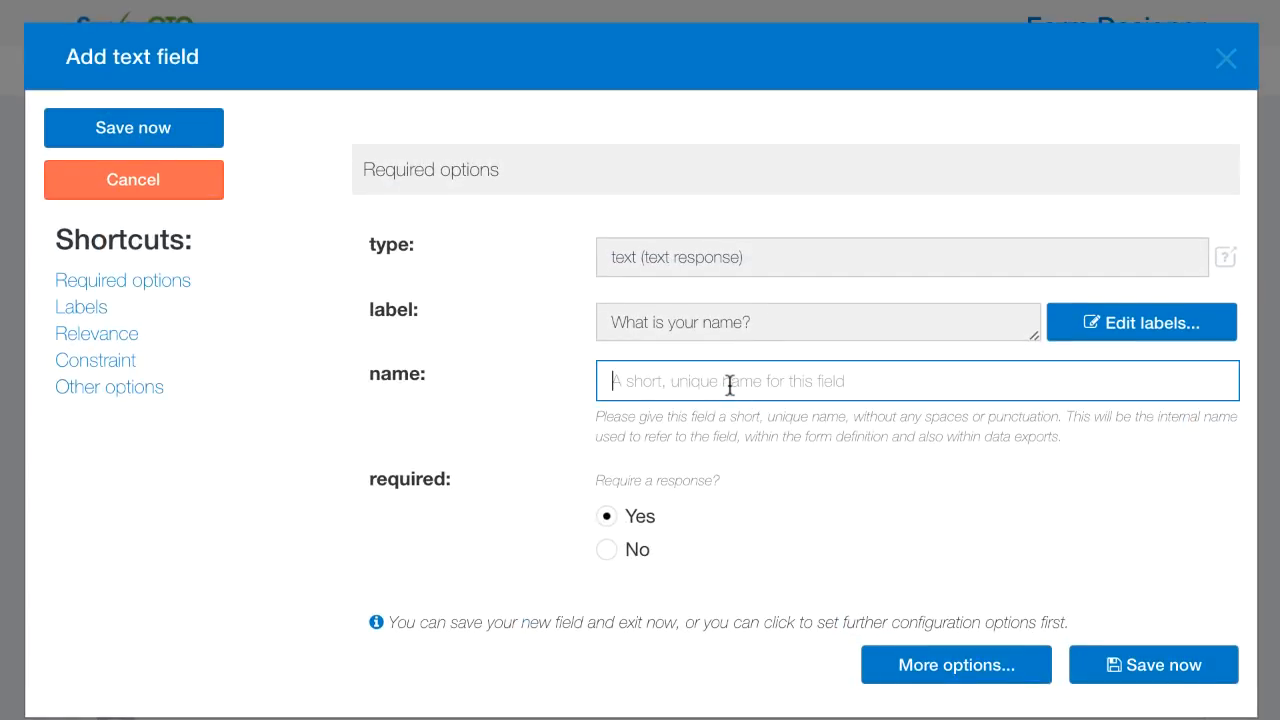
{"action": "type", "text": "name"}
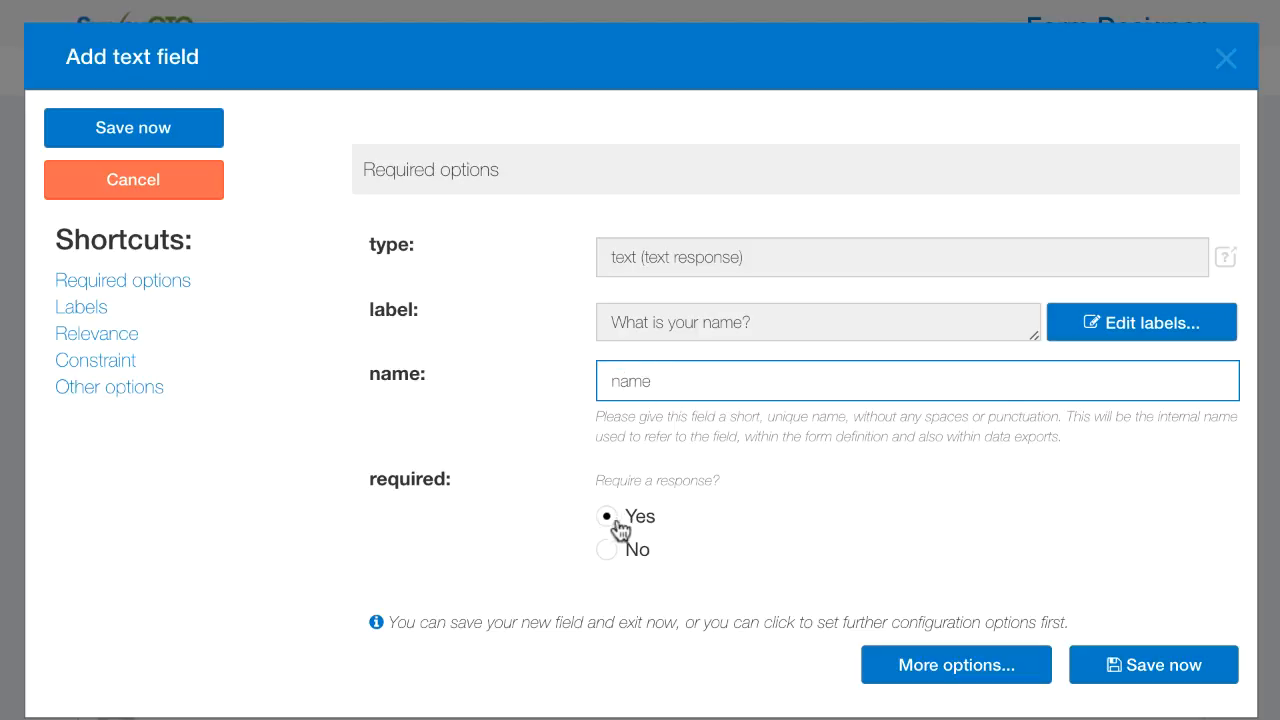
{"action": "mouse_move", "coordinate": [132, 128]}
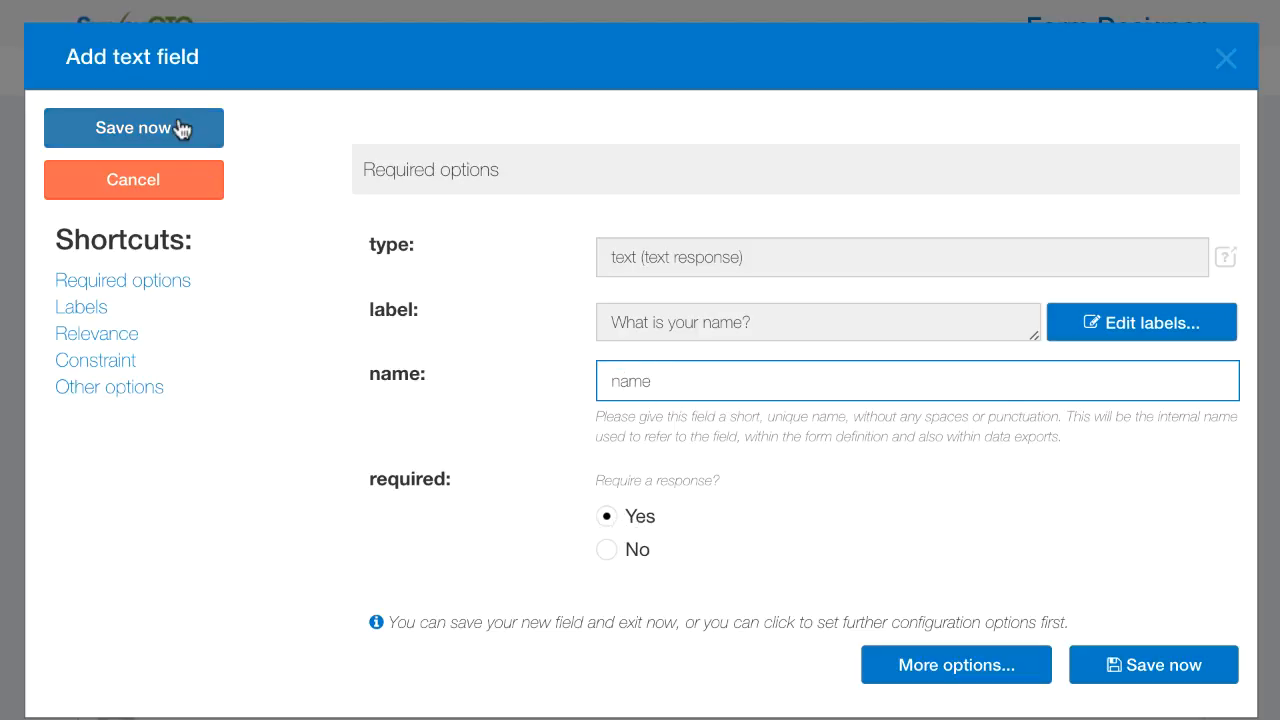
{"action": "left_click", "coordinate": [132, 128]}
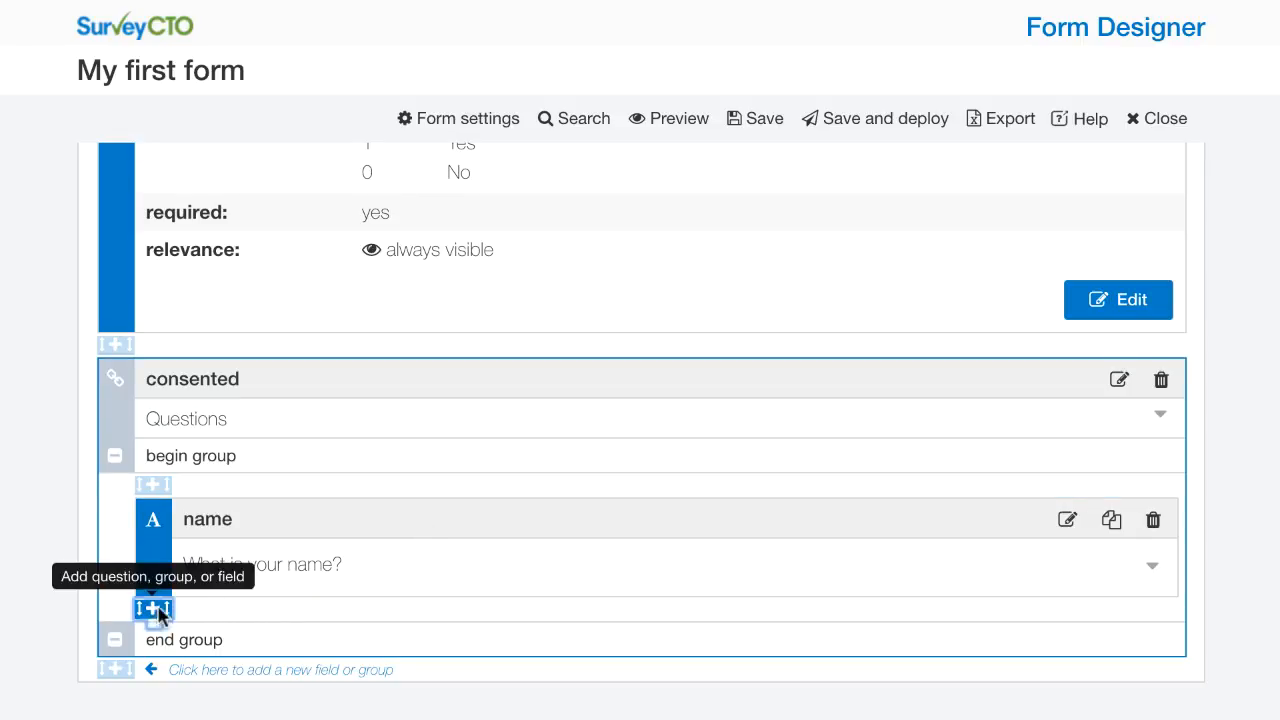
Add an integer question 'How old are you?' named age inside the group and show its further options.
{"action": "left_click", "coordinate": [152, 608]}
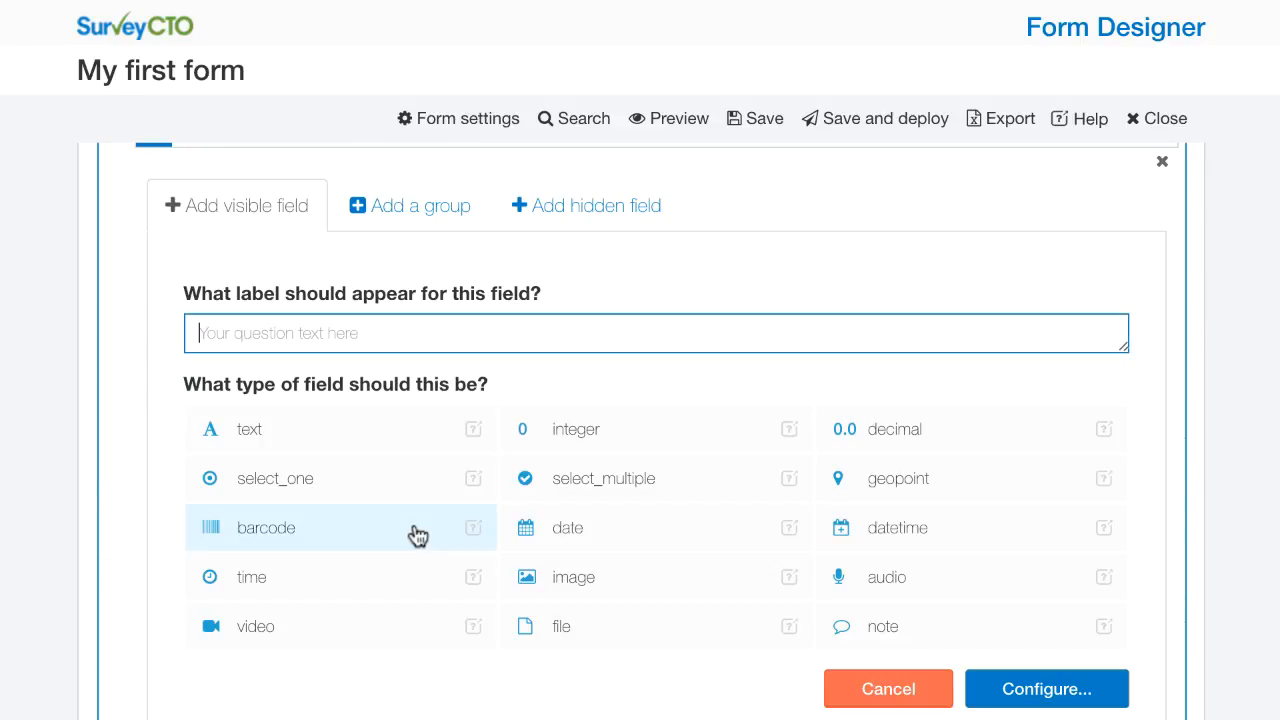
{"action": "type", "text": "How old are"}
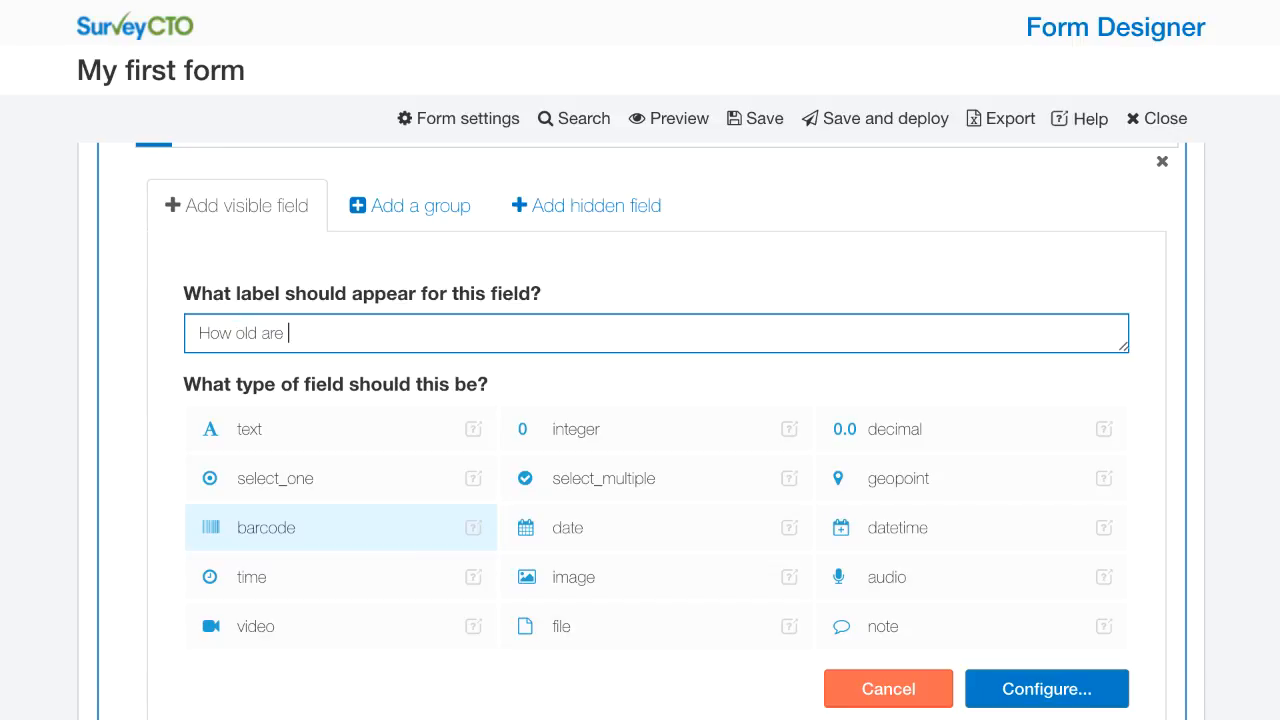
{"action": "type", "text": "you?"}
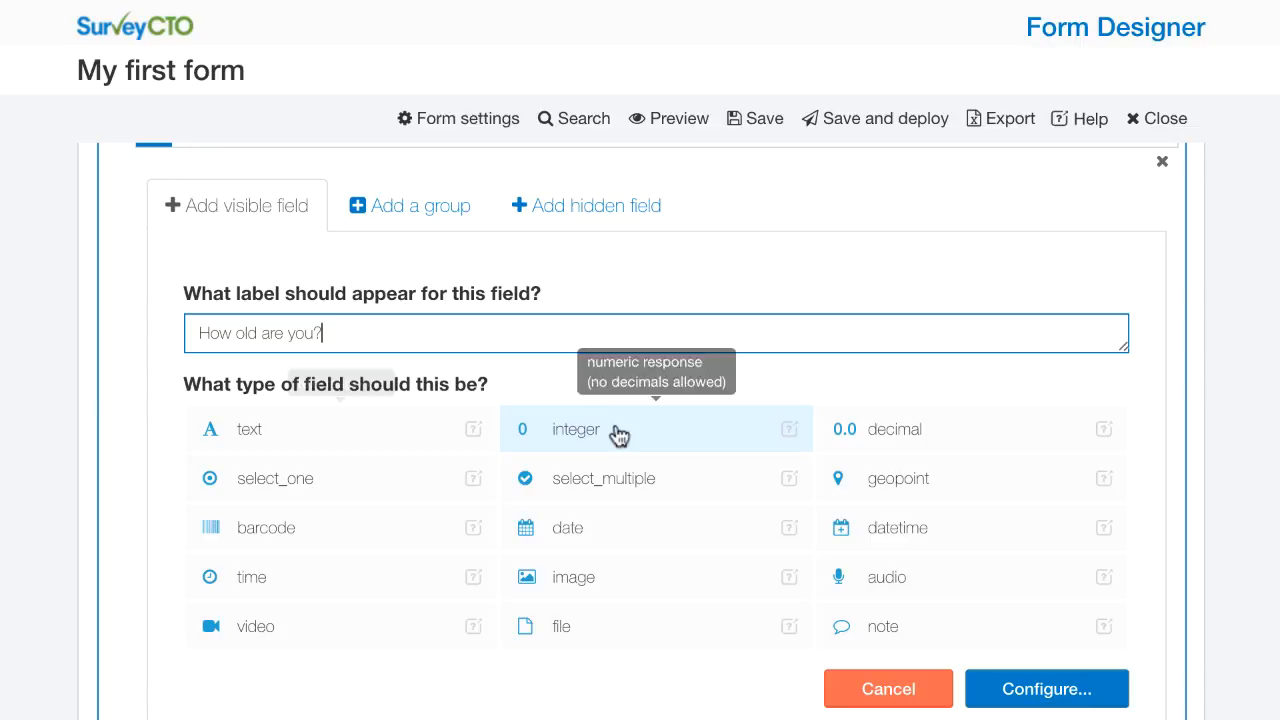
{"action": "mouse_move", "coordinate": [636, 436]}
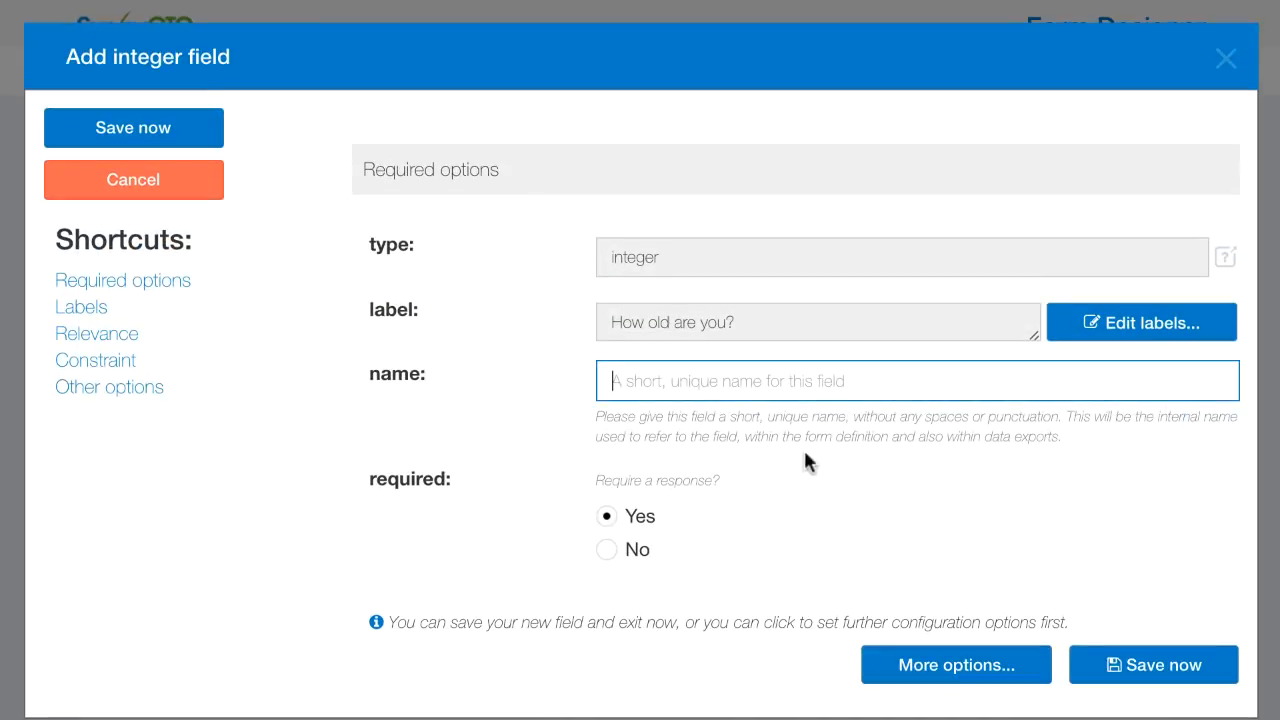
{"action": "type", "text": "age"}
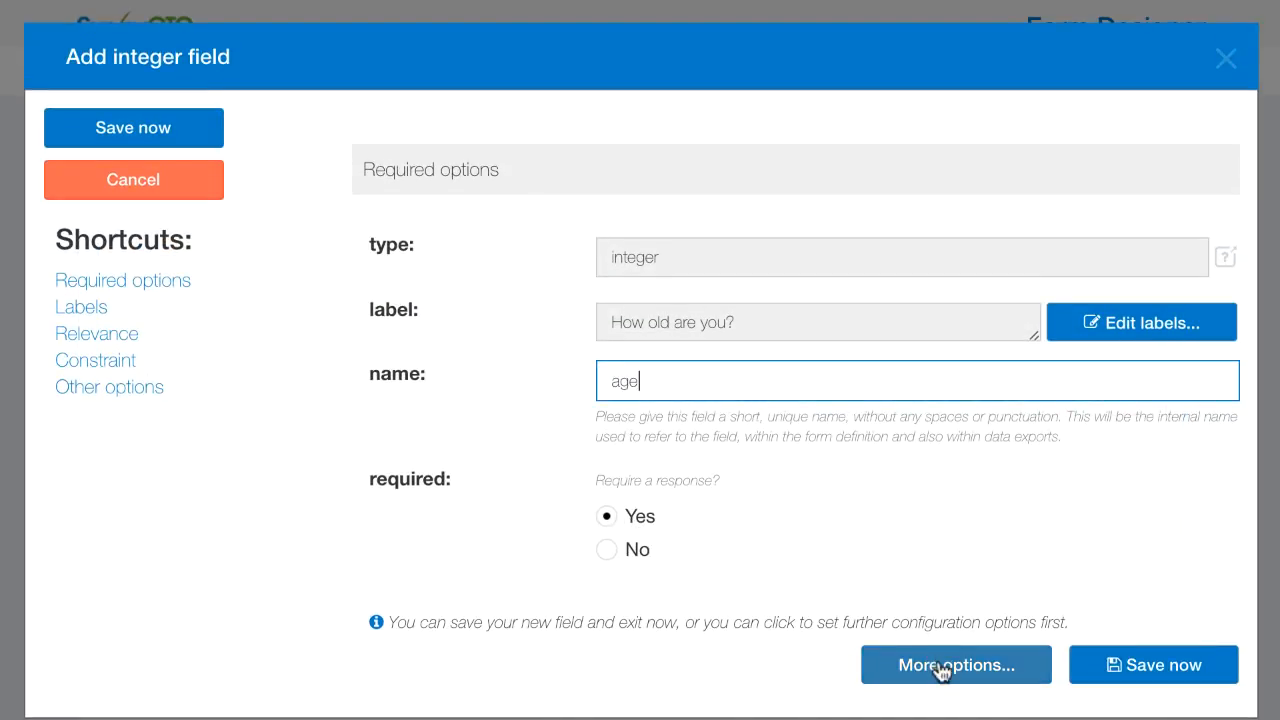
{"action": "left_click", "coordinate": [956, 664]}
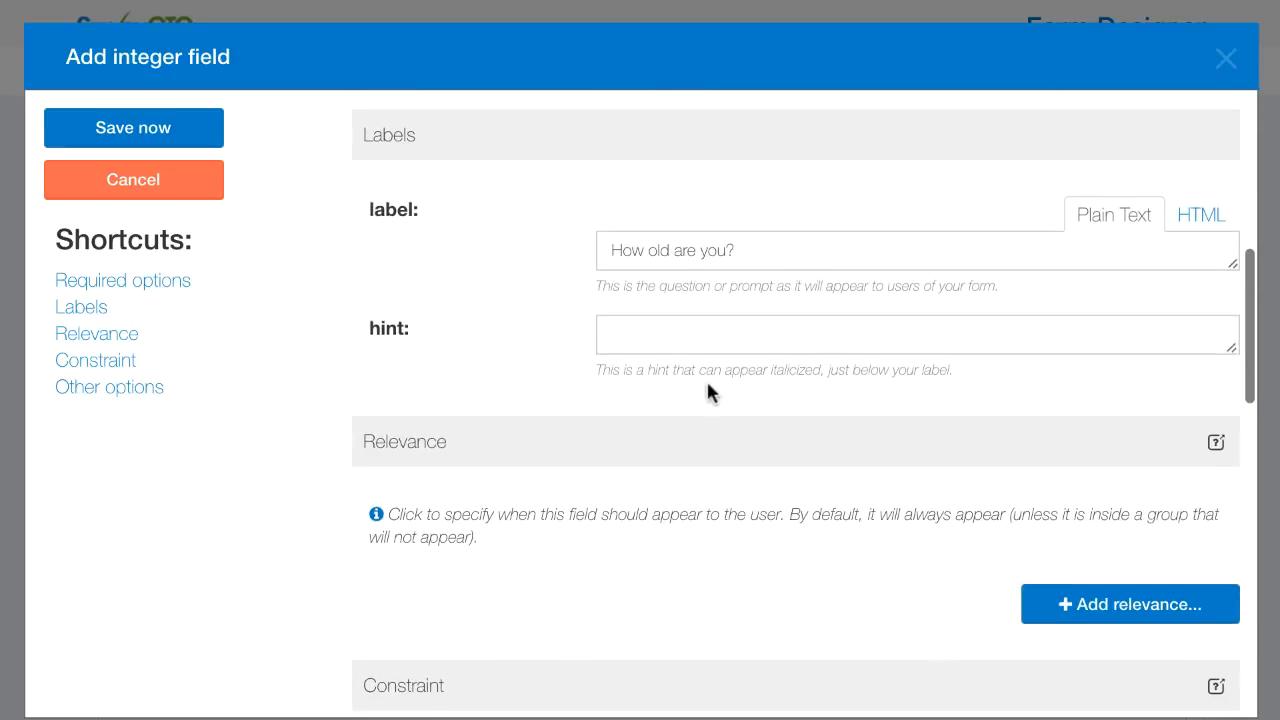
Add a constraint to age via the guided wizard, choosing the Numeric type.
{"action": "scroll", "scroll_direction": "down", "scroll_amount": 3}
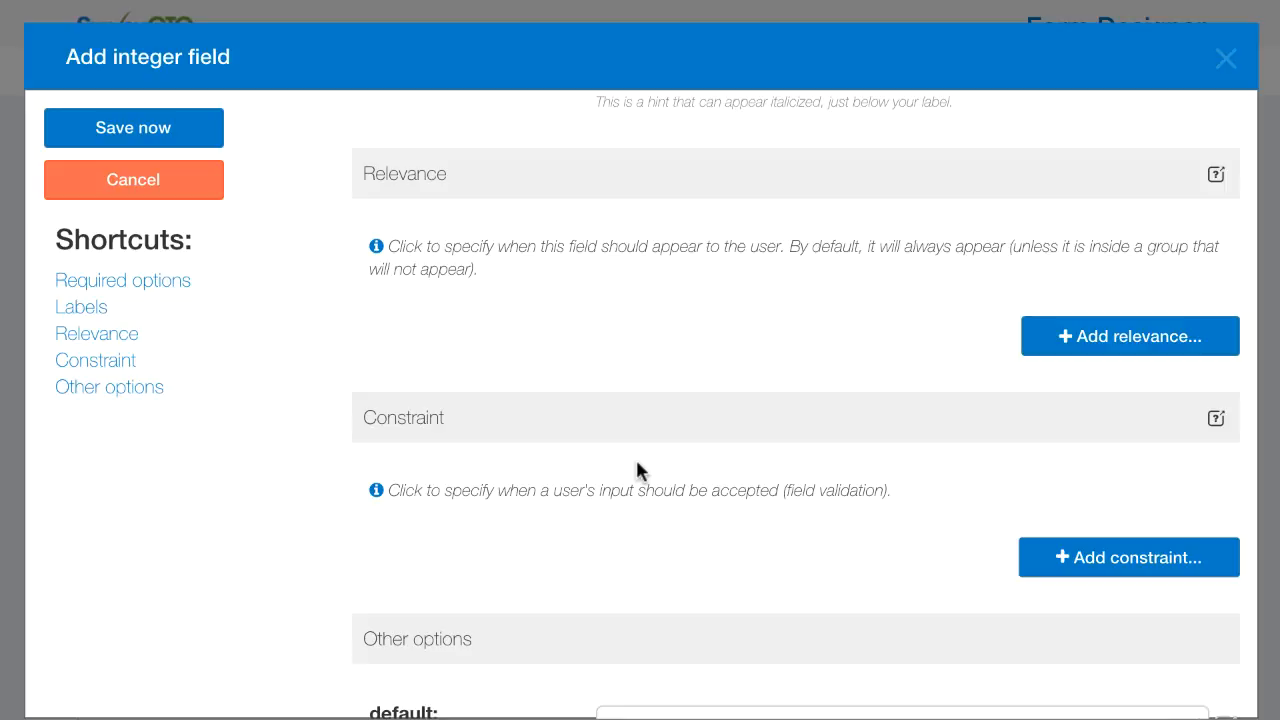
{"action": "scroll", "scroll_direction": "down", "scroll_amount": 3}
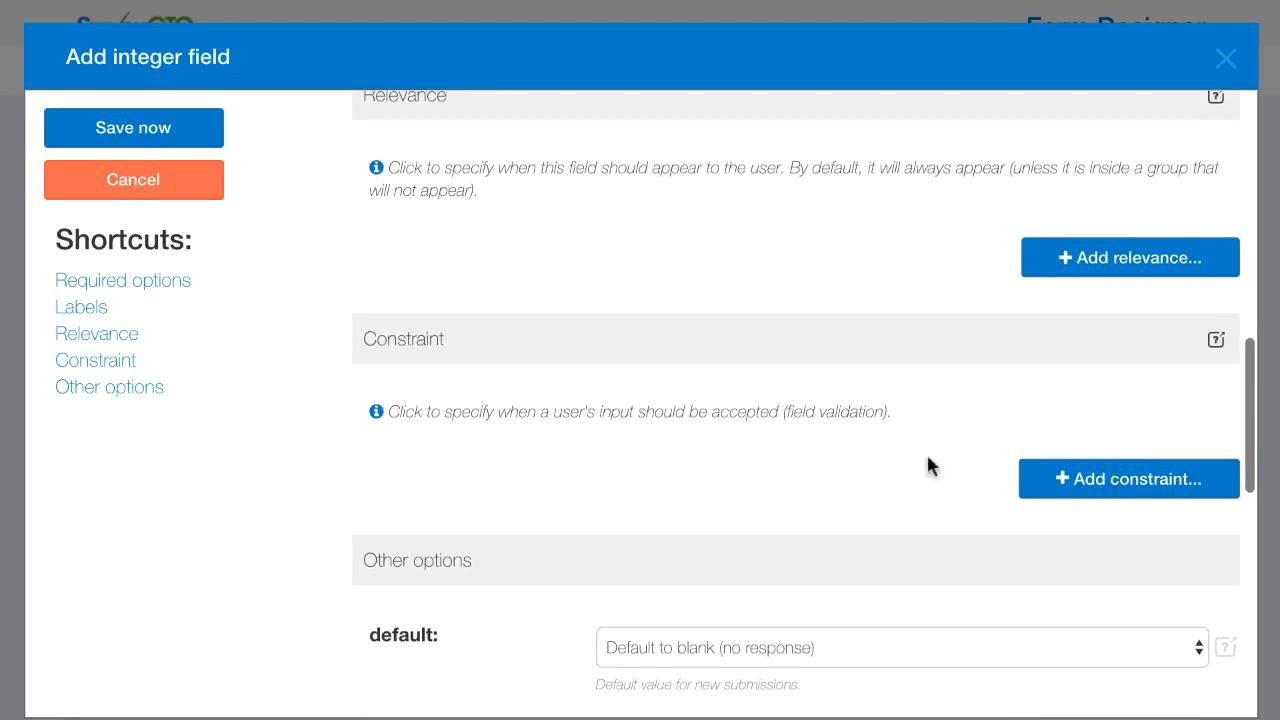
{"action": "left_click", "coordinate": [1128, 478]}
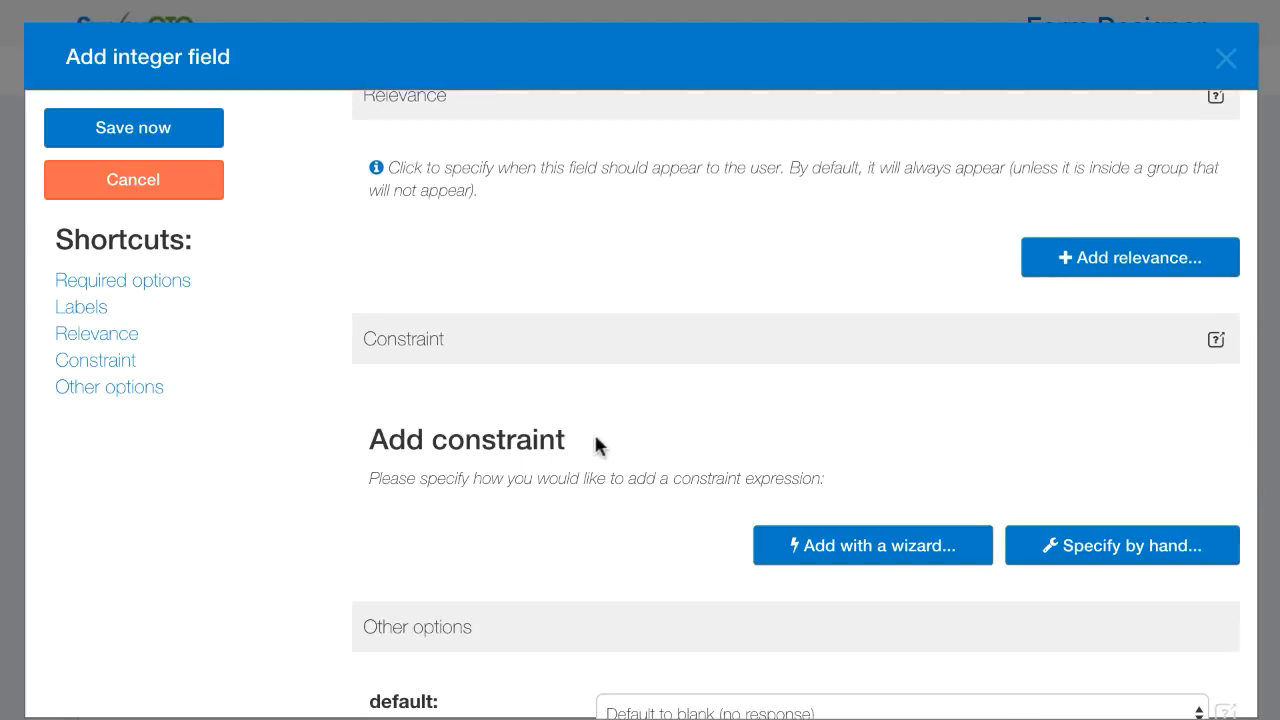
{"action": "mouse_move", "coordinate": [398, 336]}
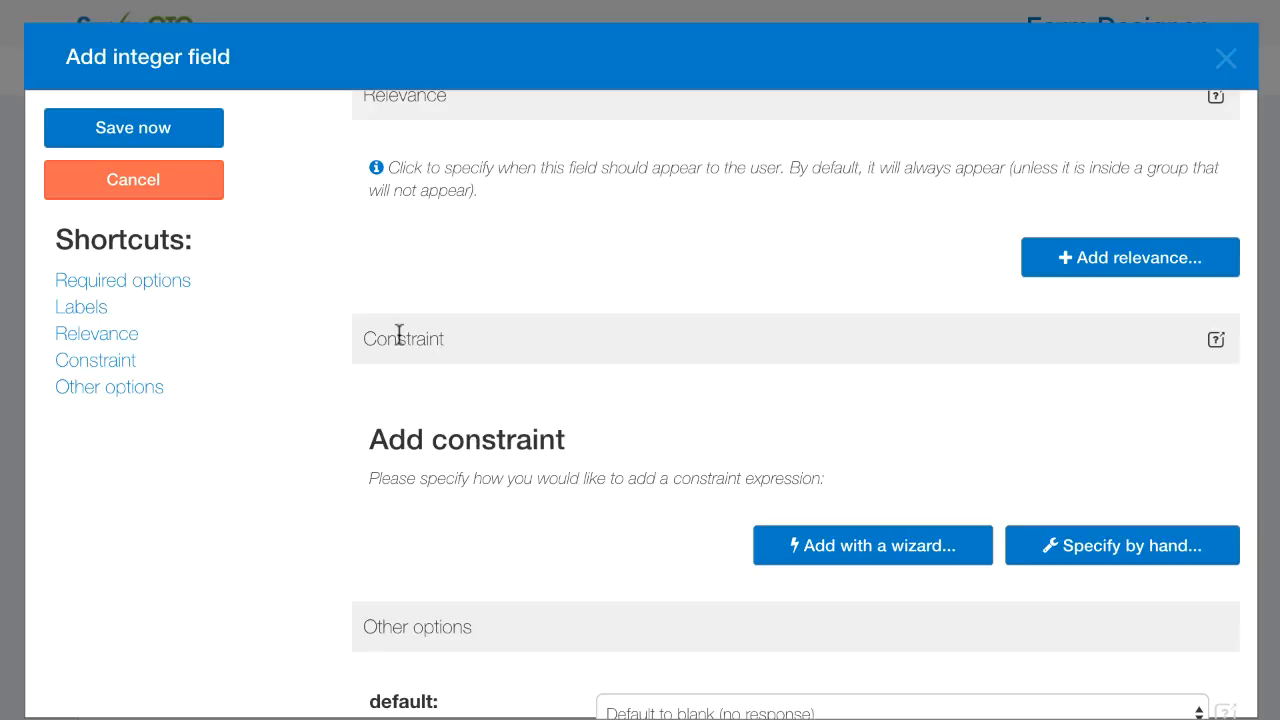
{"action": "mouse_move", "coordinate": [548, 438]}
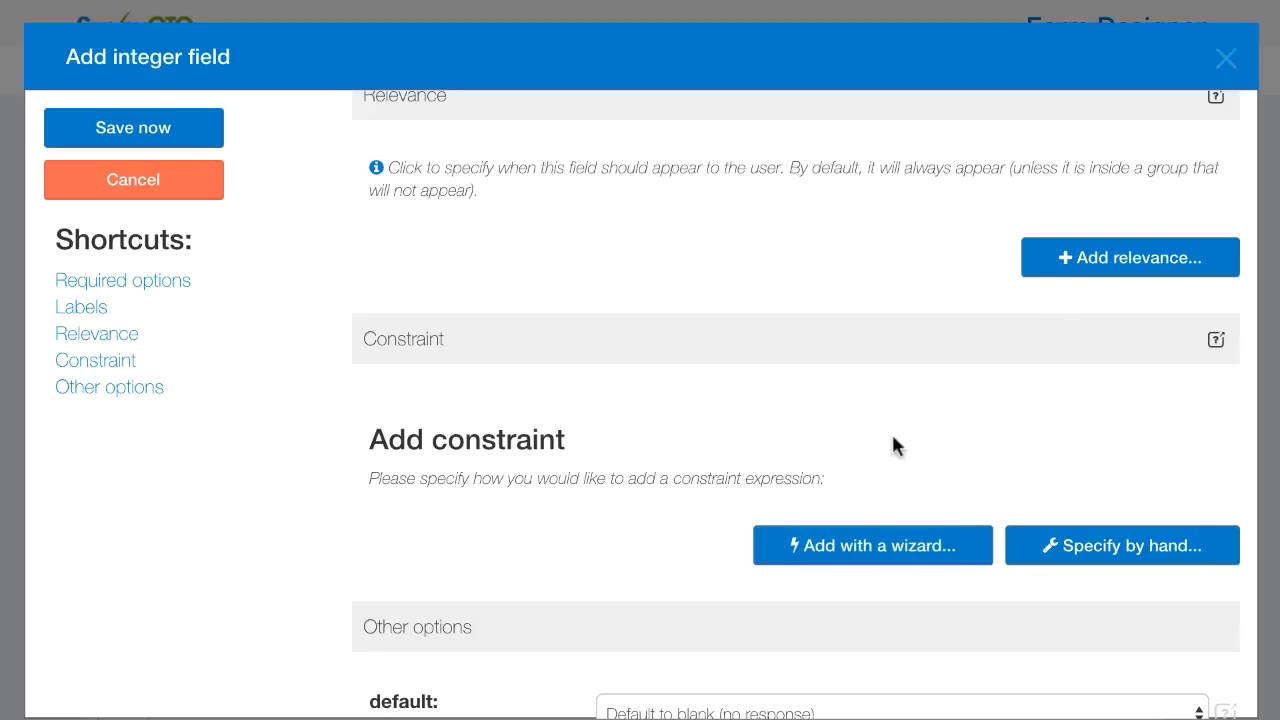
{"action": "left_click", "coordinate": [872, 544]}
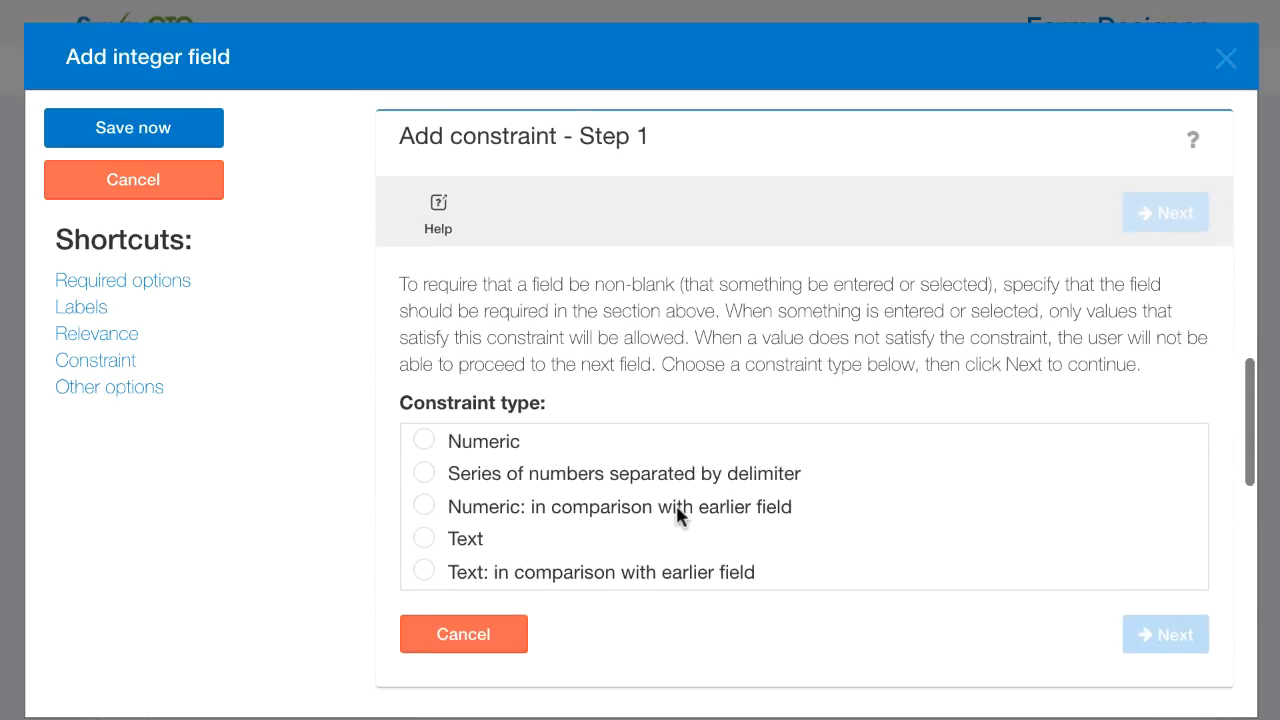
{"action": "mouse_move", "coordinate": [764, 318]}
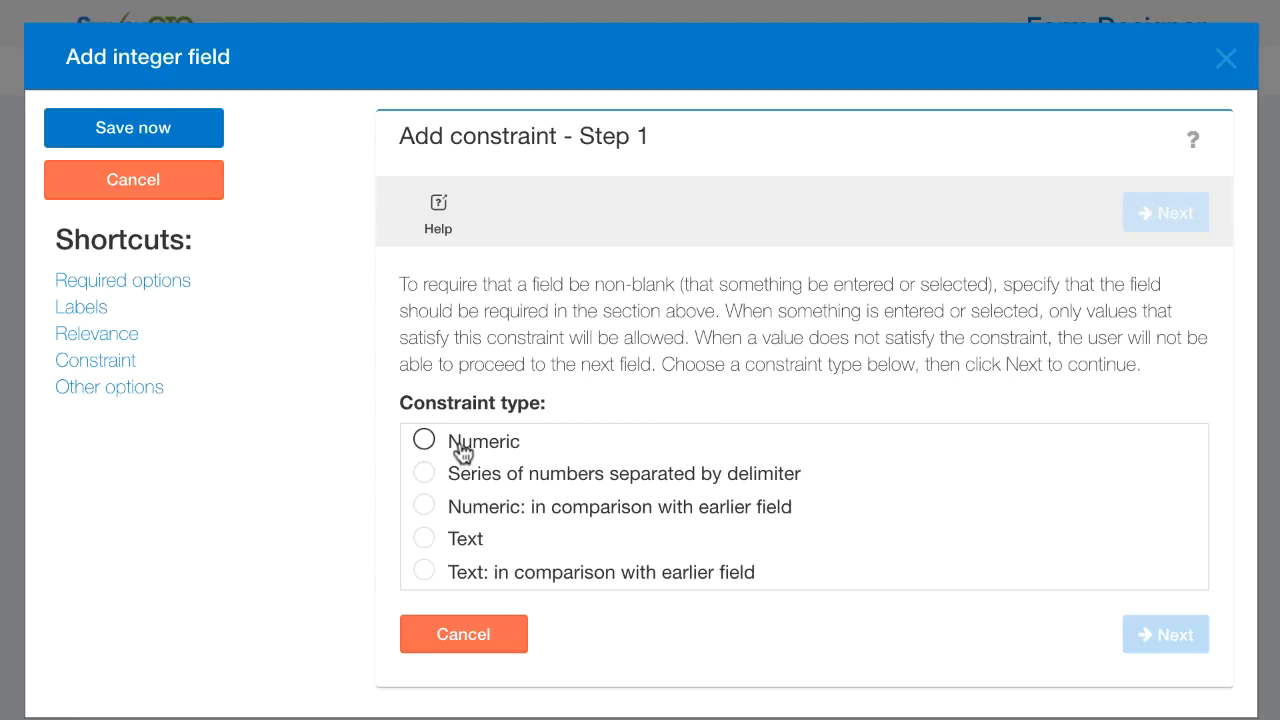
{"action": "left_click", "coordinate": [424, 440]}
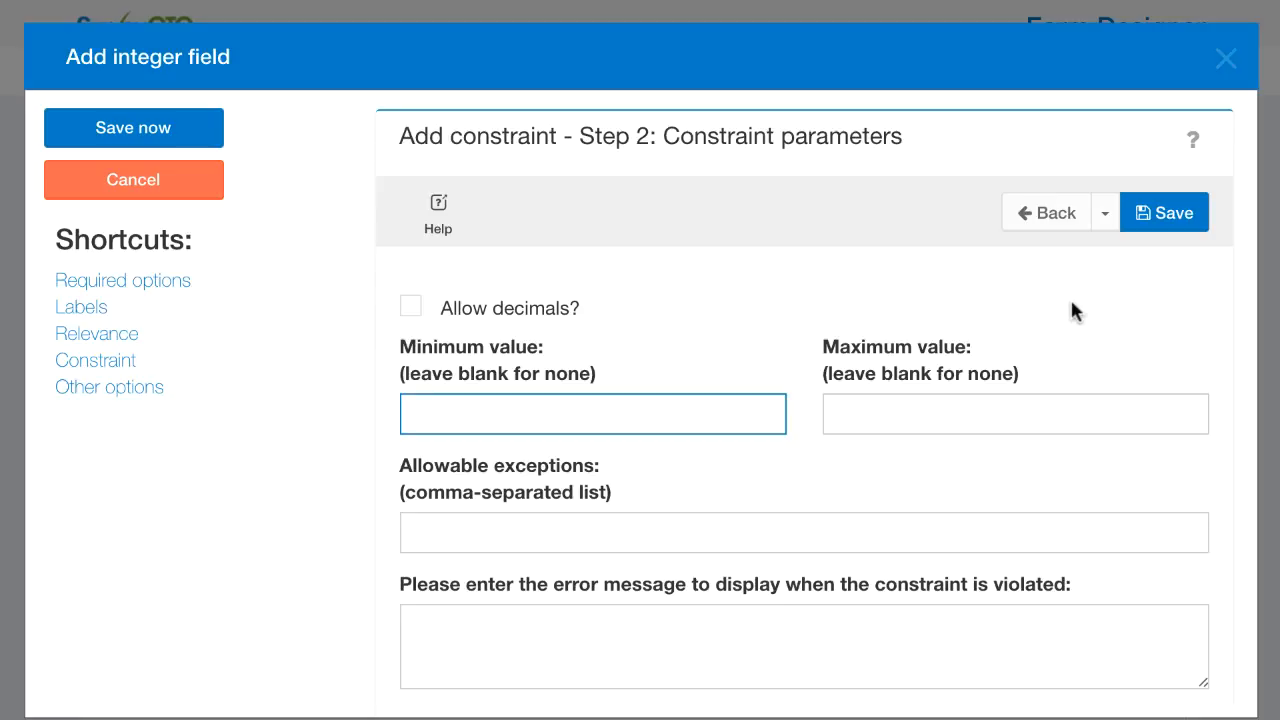
{"action": "mouse_move", "coordinate": [612, 352]}
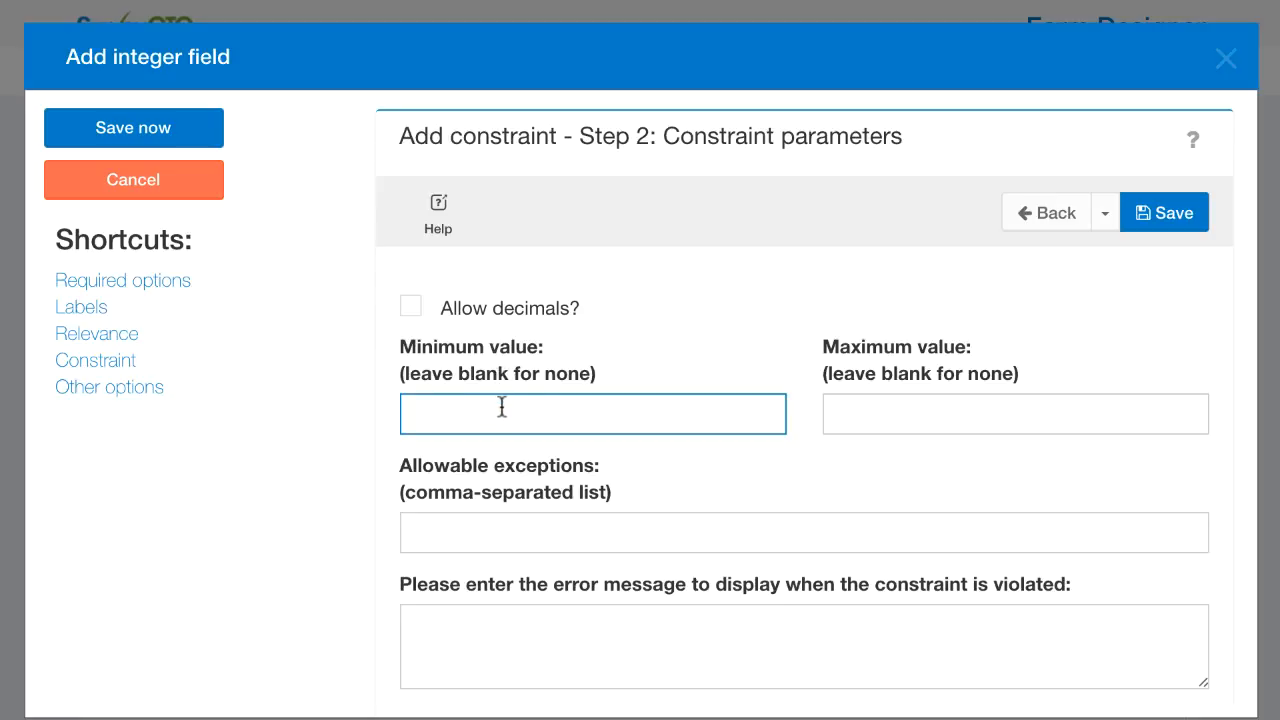
Set the minimum to 5 and maximum to 130, leaving the exception value blank.
{"action": "type", "text": "5"}
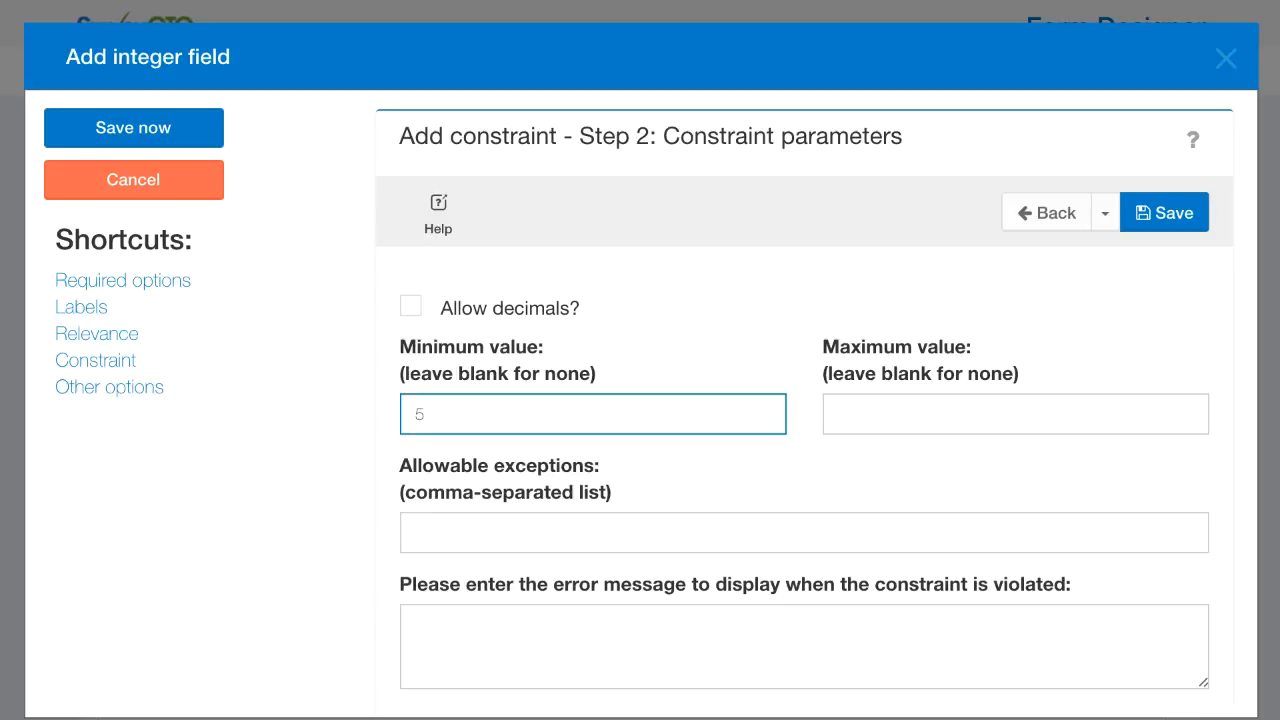
{"action": "left_click", "coordinate": [1014, 412]}
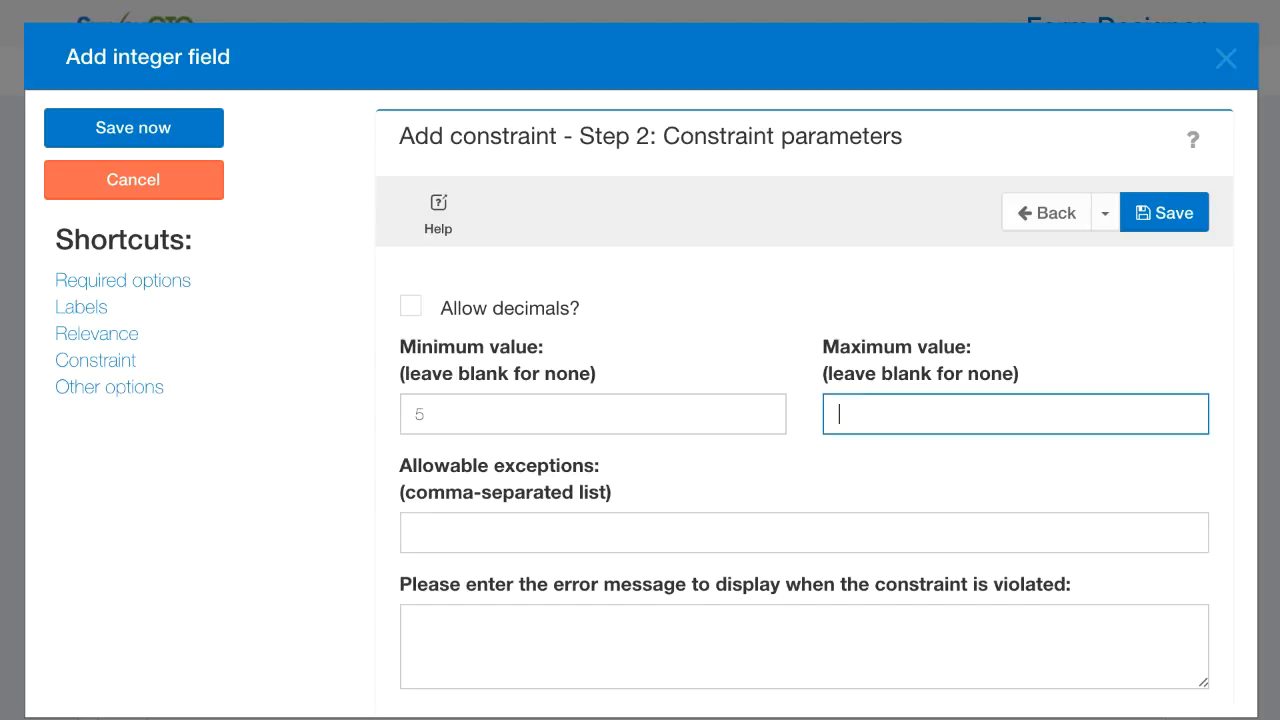
{"action": "type", "text": "130"}
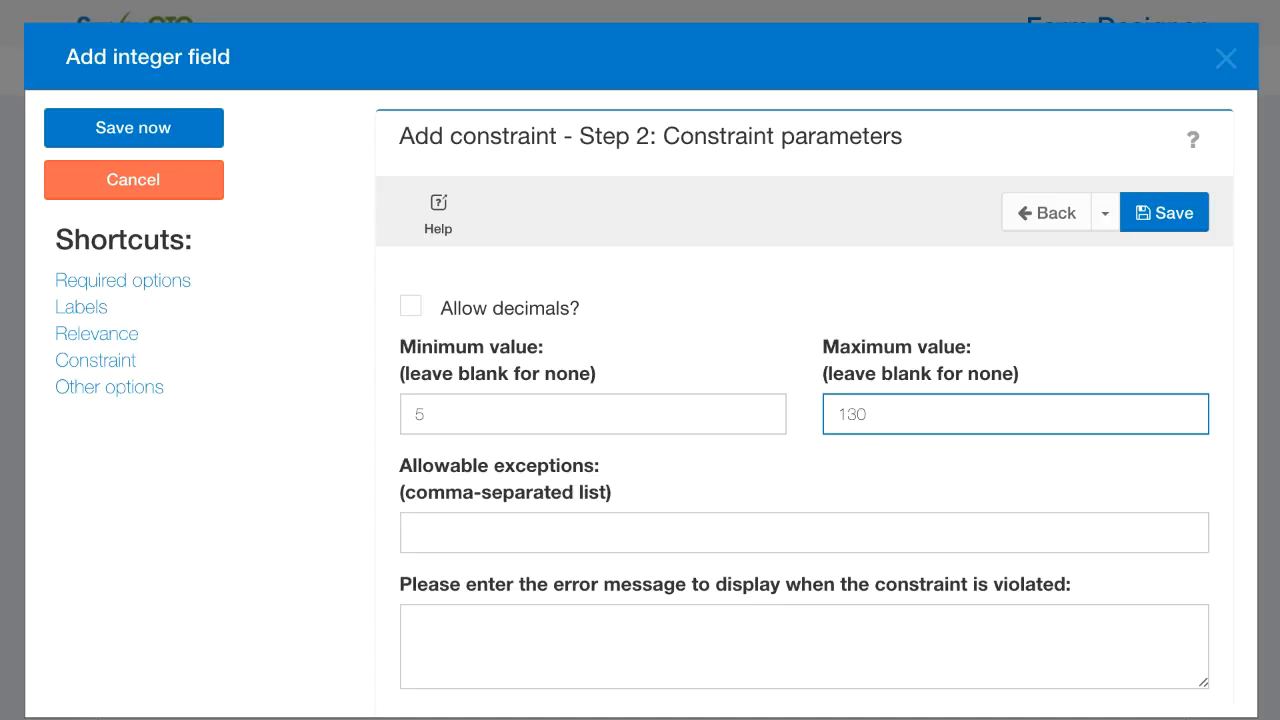
{"action": "mouse_move", "coordinate": [364, 500]}
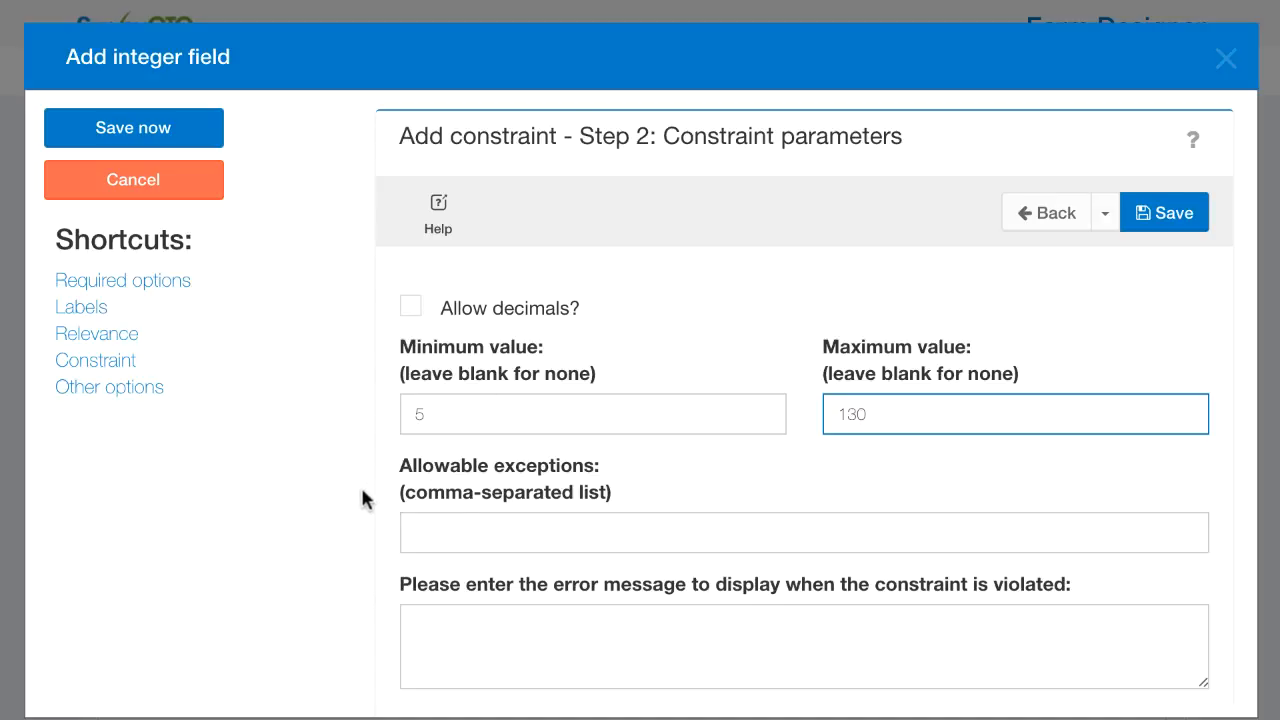
{"action": "left_click", "coordinate": [804, 532]}
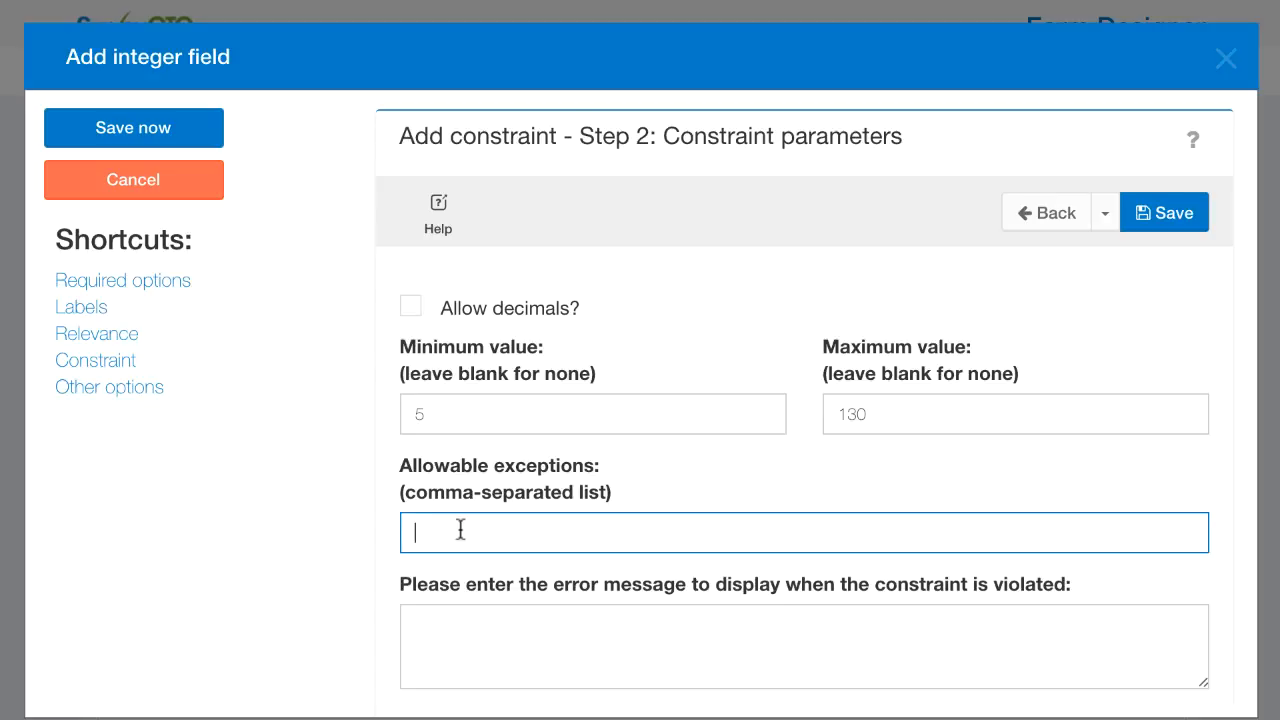
{"action": "type", "text": "-888"}
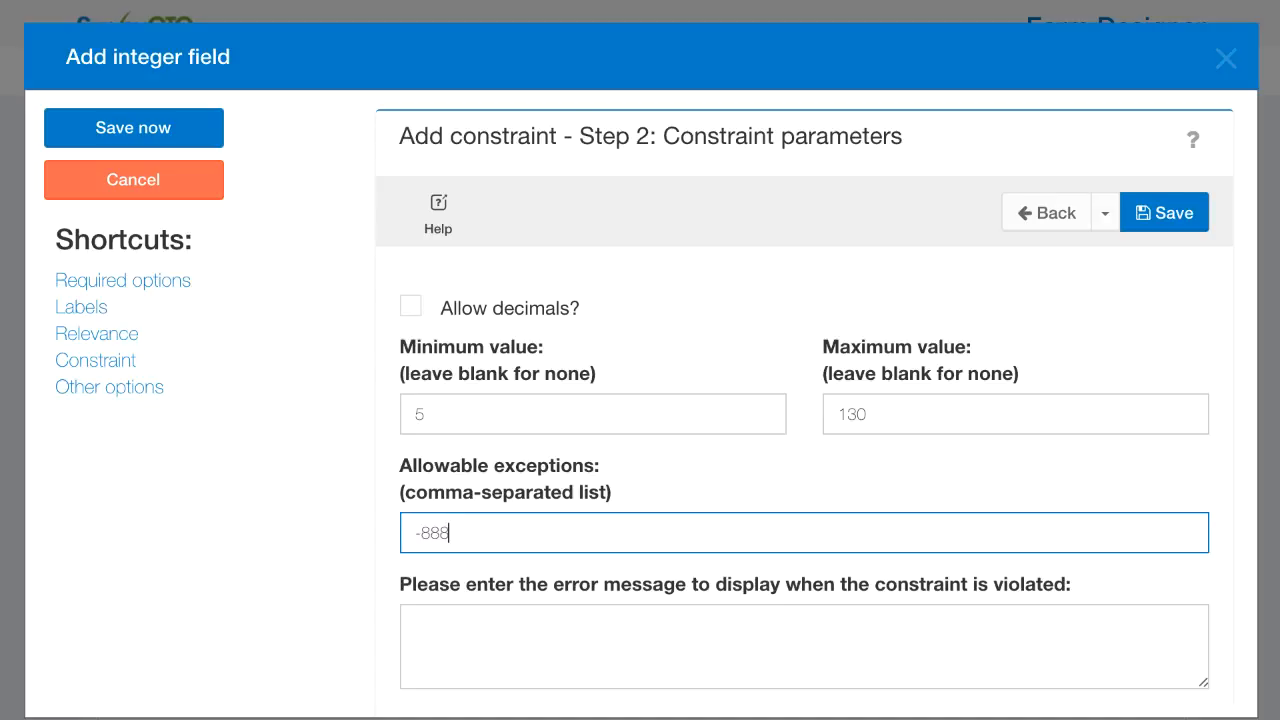
{"action": "key", "text": "ctrl+a"}
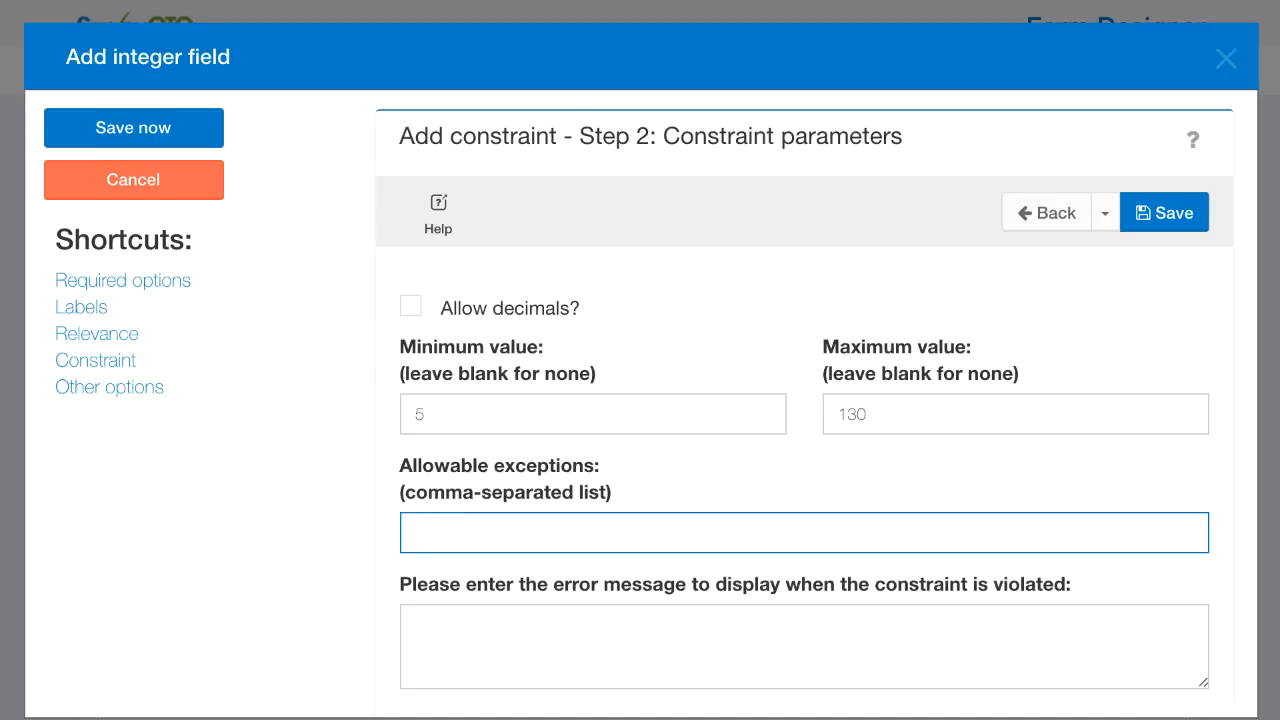
Enter the message 'Please enter a valid age to continue (5-130).' and save the constraint.
{"action": "left_click", "coordinate": [804, 644]}
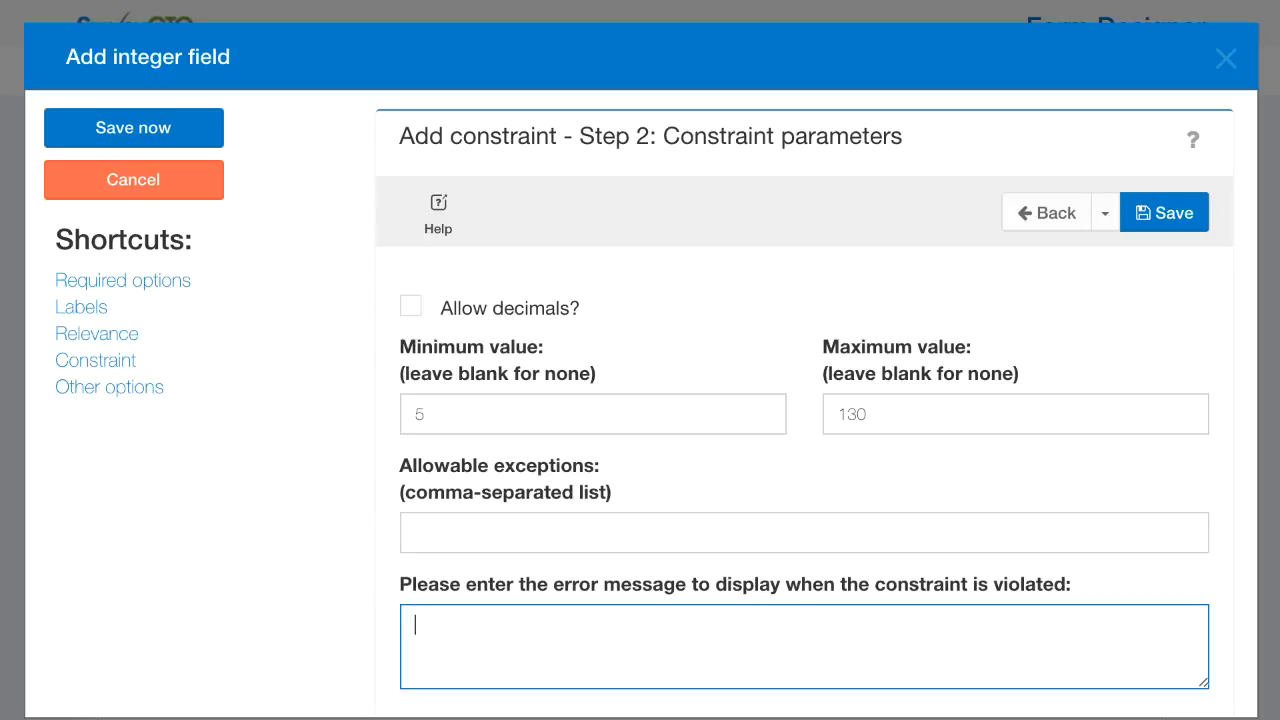
{"action": "type", "text": "Please enter a valid age to contin"}
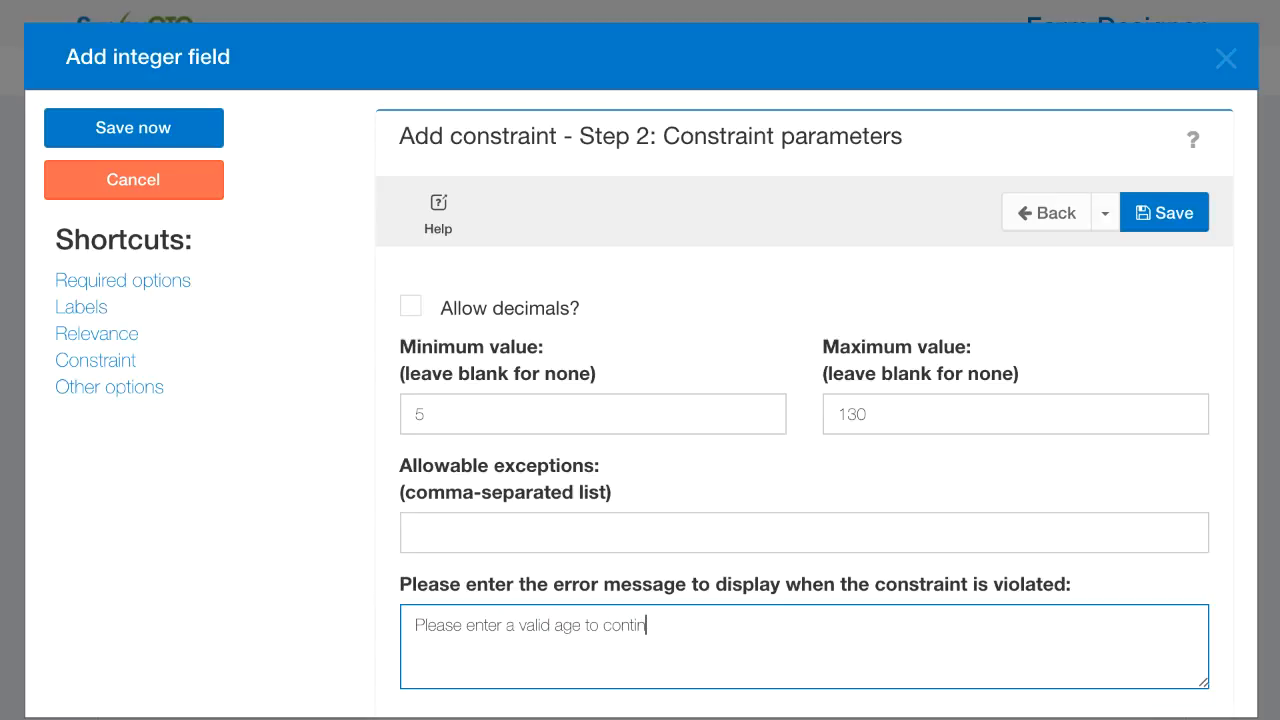
{"action": "type", "text": "ue ("}
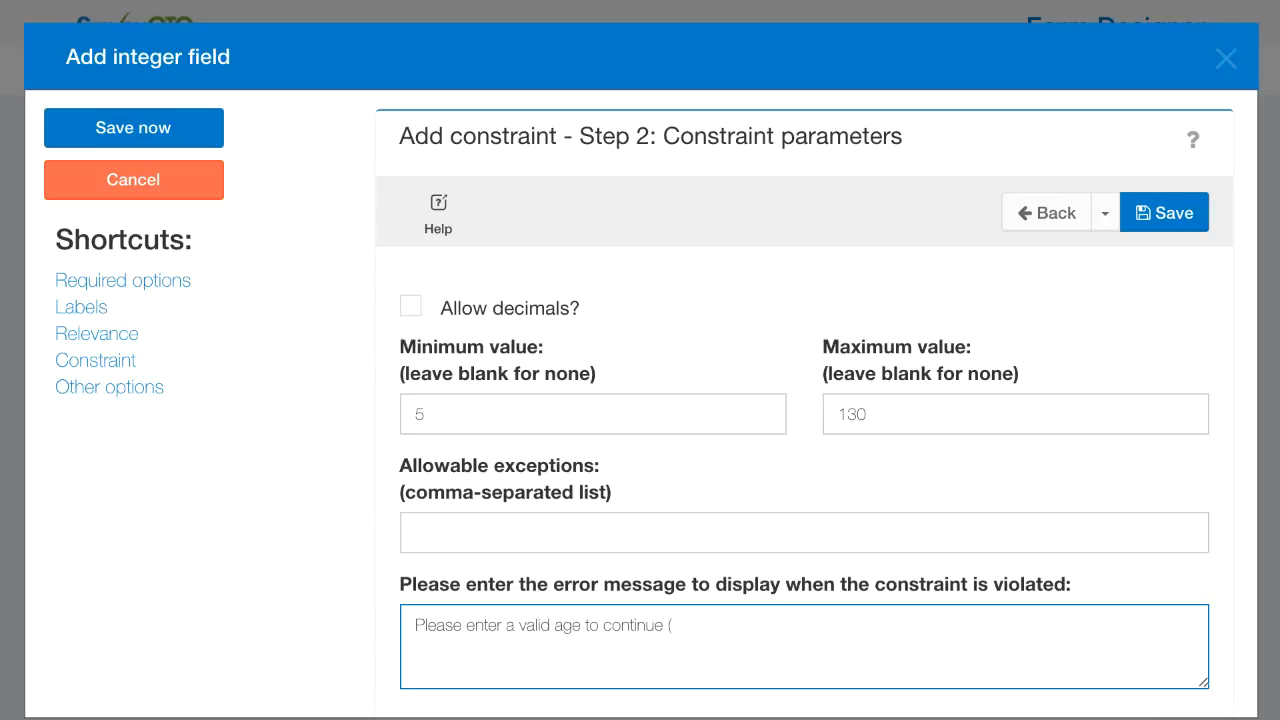
{"action": "type", "text": "5-130)."}
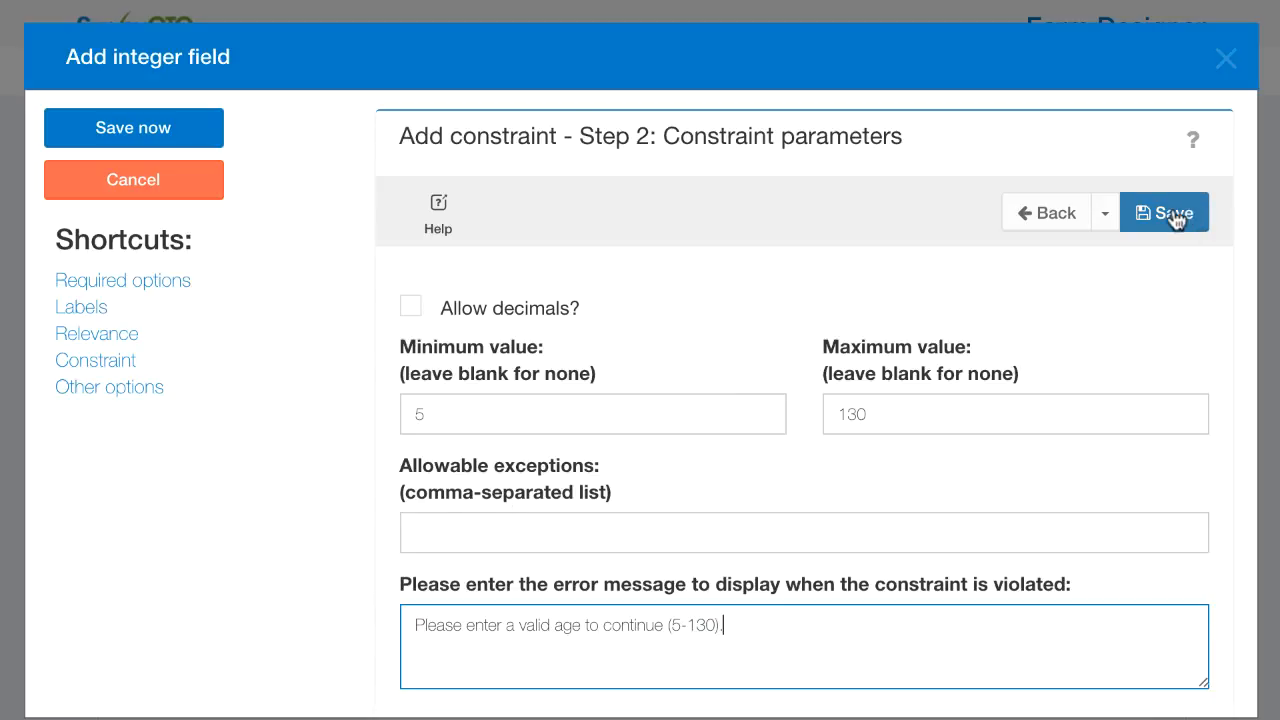
{"action": "left_click", "coordinate": [1164, 212]}
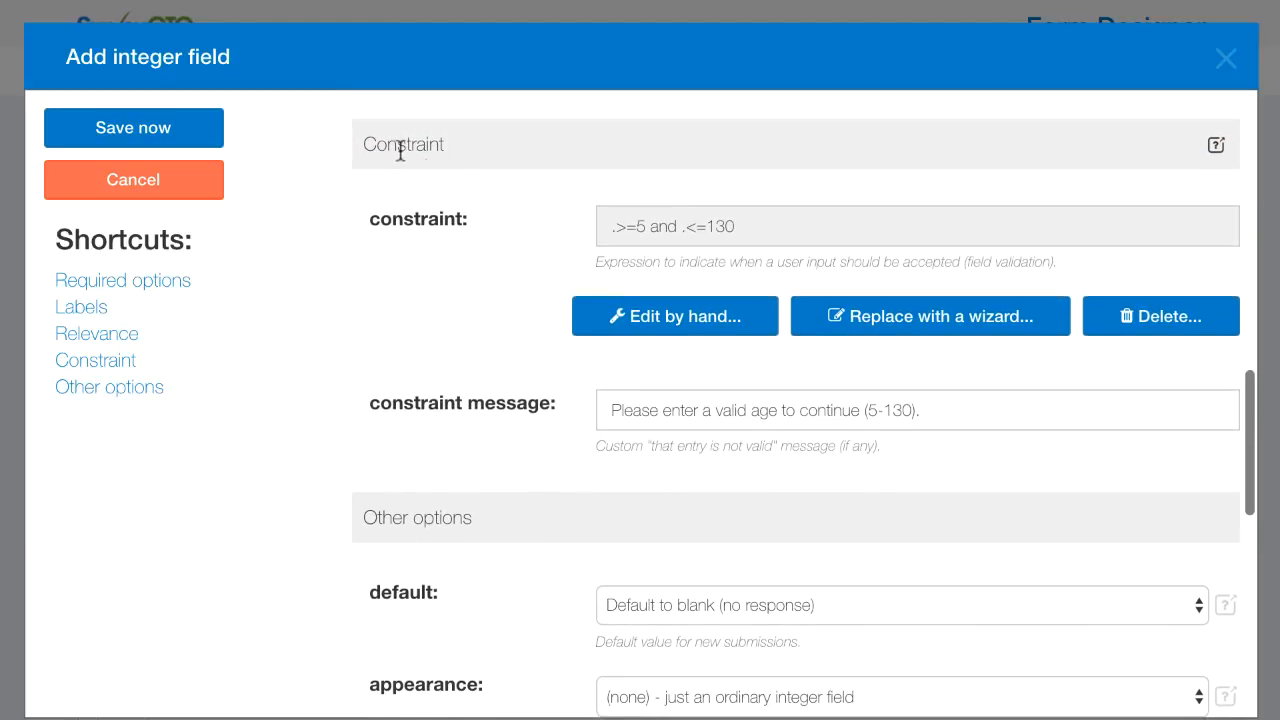
{"action": "mouse_move", "coordinate": [616, 244]}
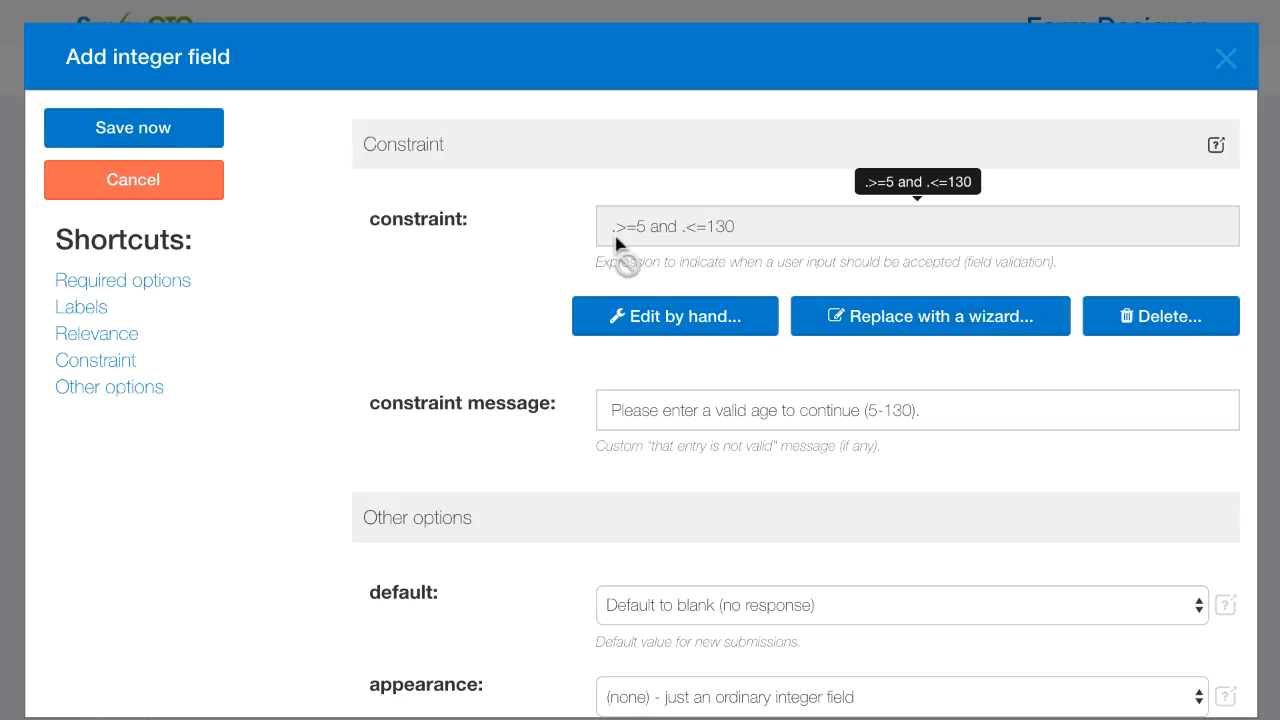
{"action": "mouse_move", "coordinate": [636, 244]}
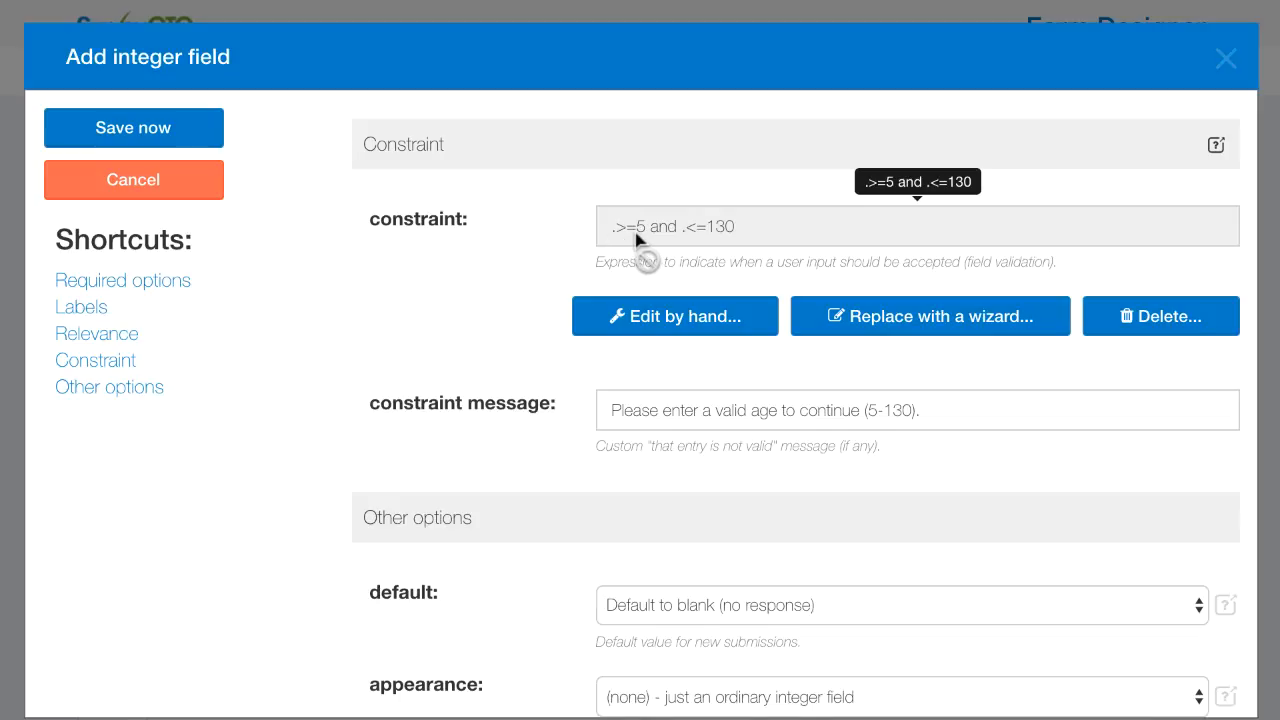
{"action": "mouse_move", "coordinate": [738, 244]}
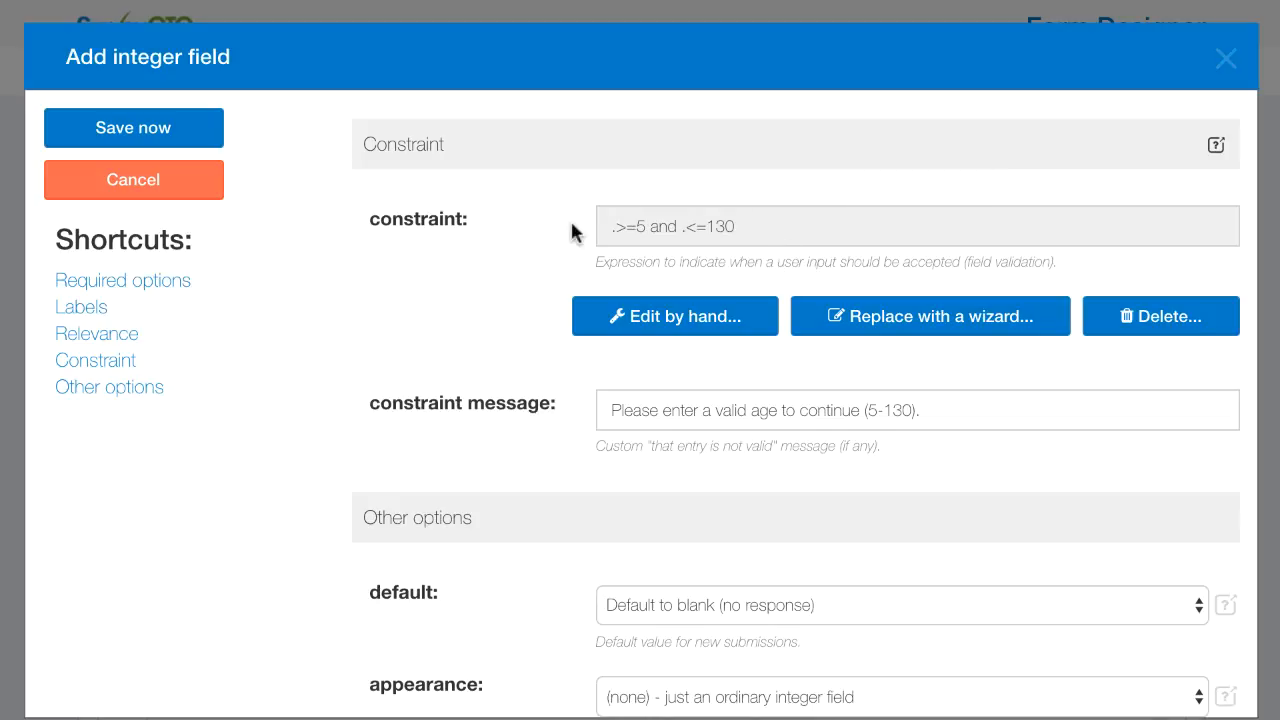
{"action": "mouse_move", "coordinate": [638, 178]}
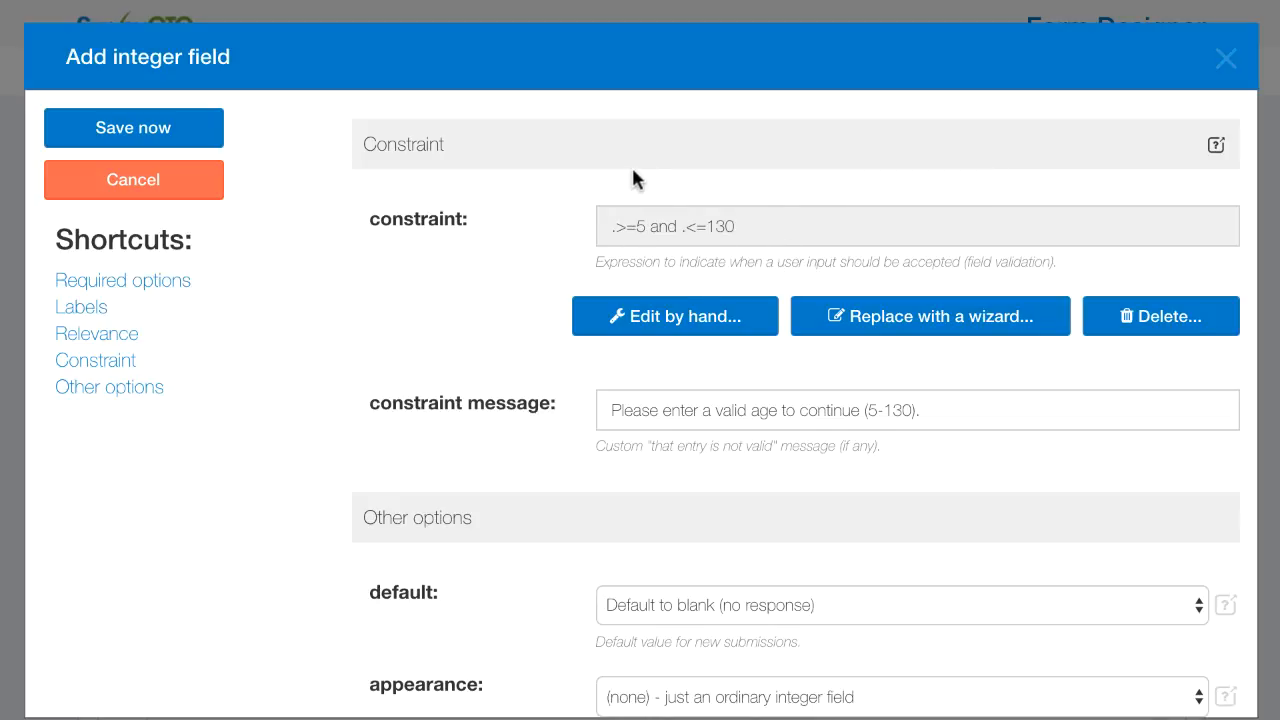
{"action": "mouse_move", "coordinate": [568, 258]}
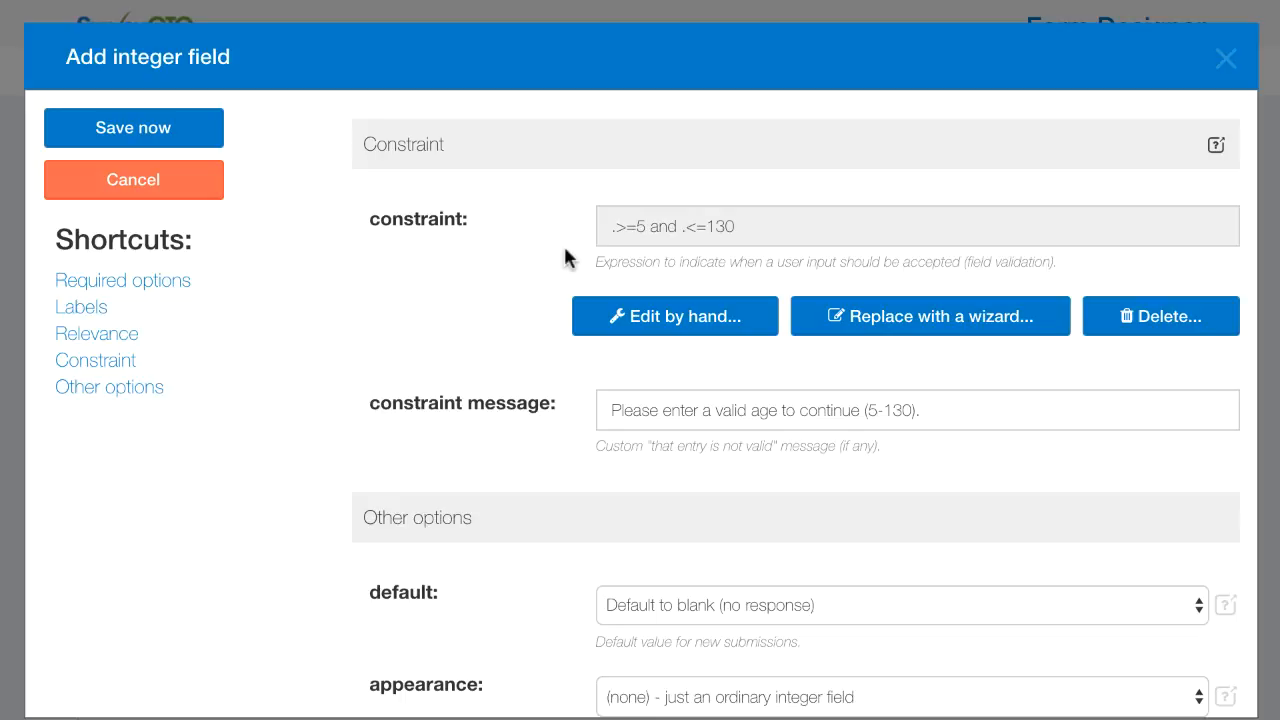
{"action": "mouse_move", "coordinate": [716, 330]}
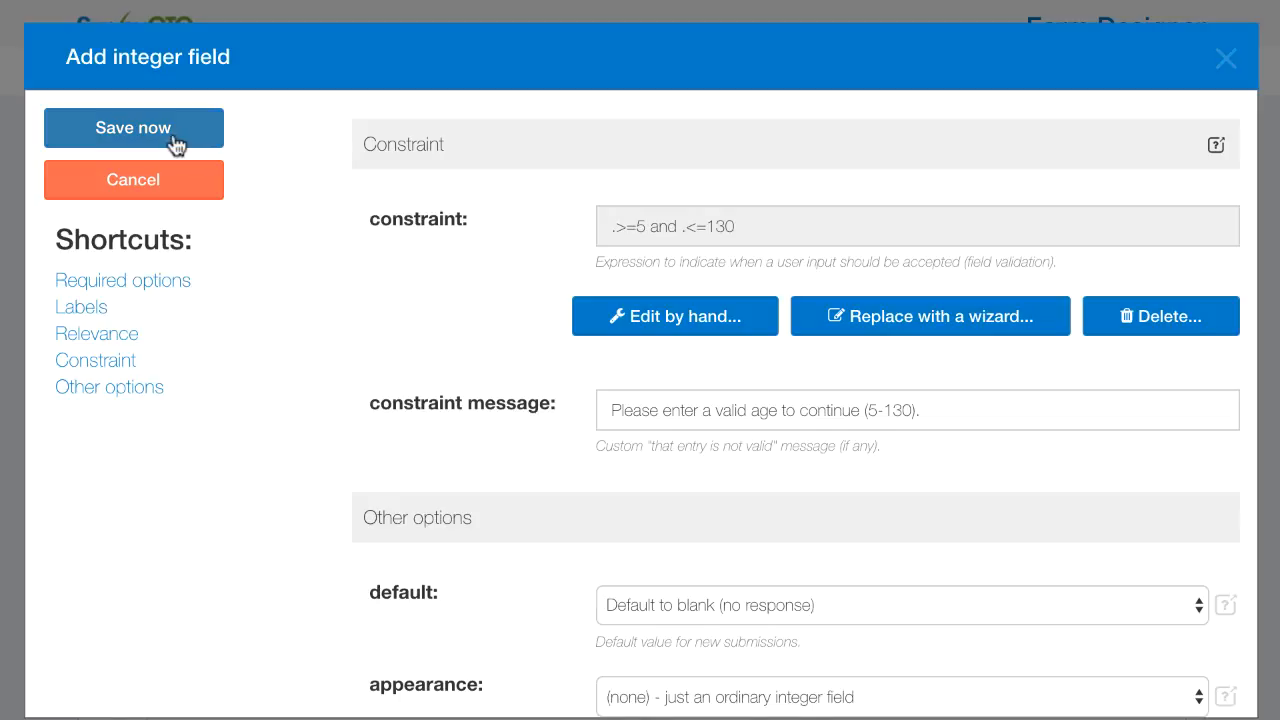
Save the age integer field with its .>=5 and .<=130 constraint into the form.
{"action": "left_click", "coordinate": [132, 128]}
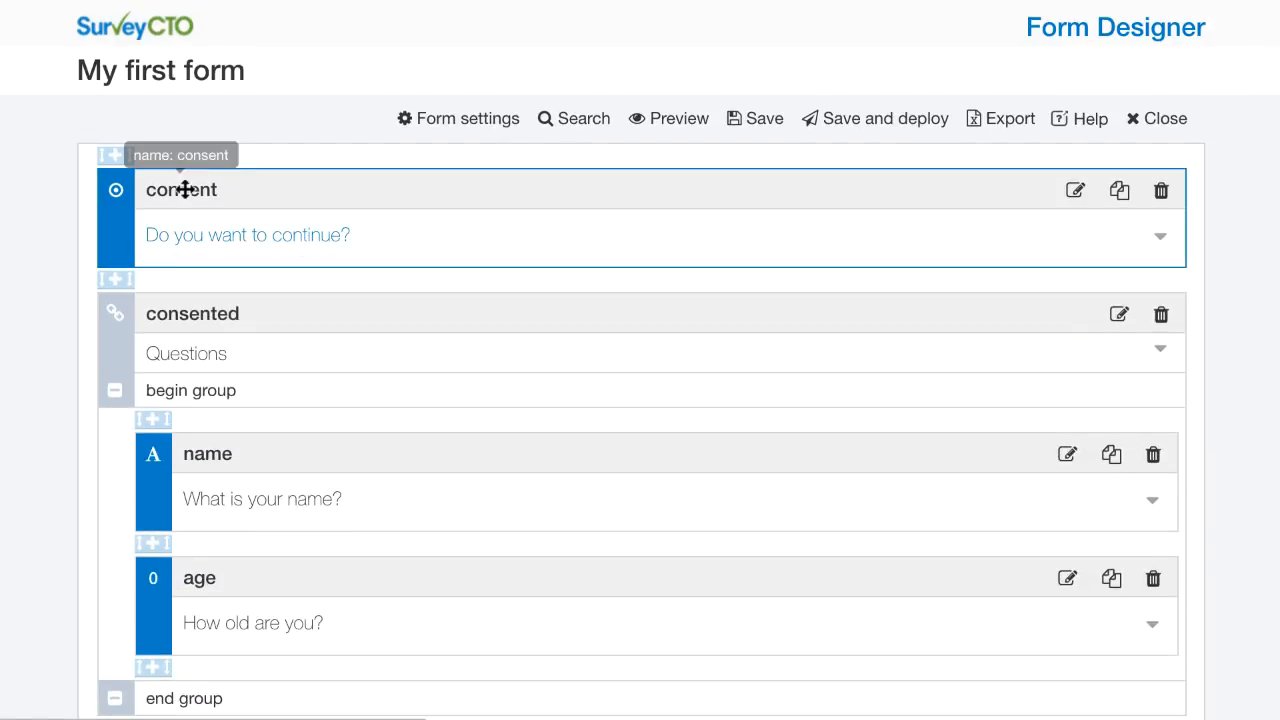
{"action": "mouse_move", "coordinate": [80, 628]}
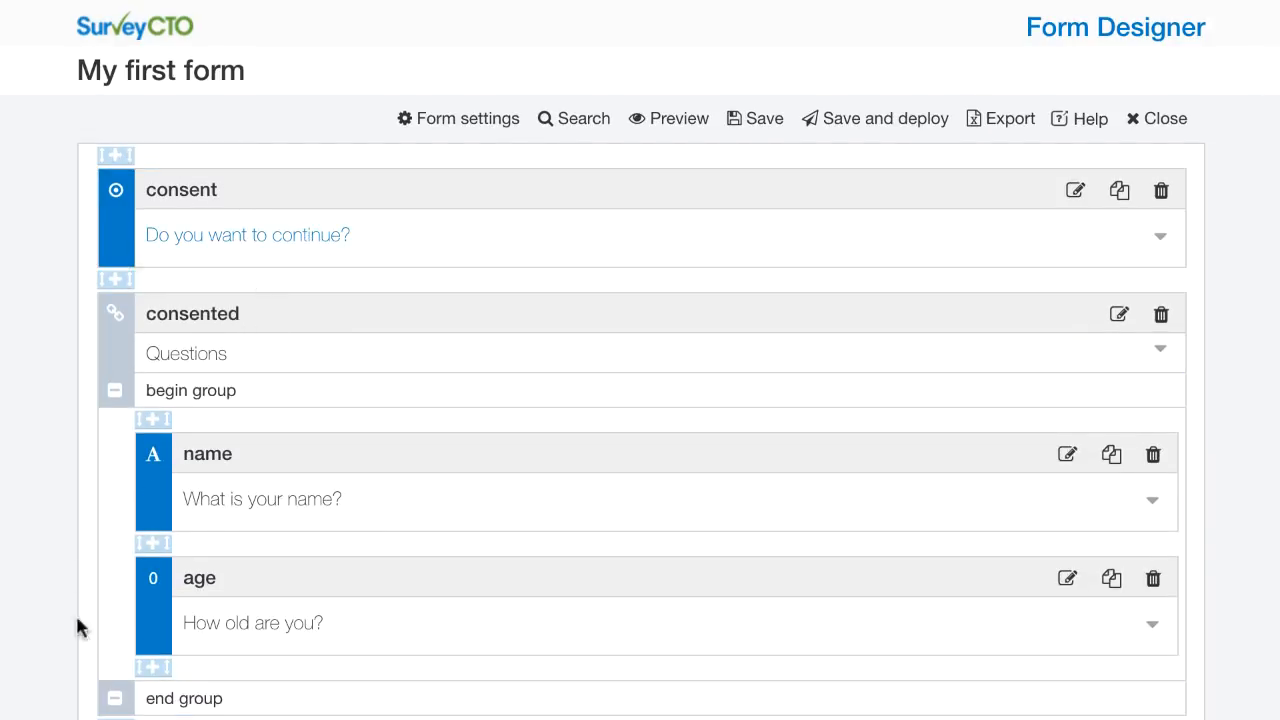
Expand the consented group's begin group properties, then launch a preview of the form.
{"action": "scroll", "scroll_direction": "down", "scroll_amount": 3}
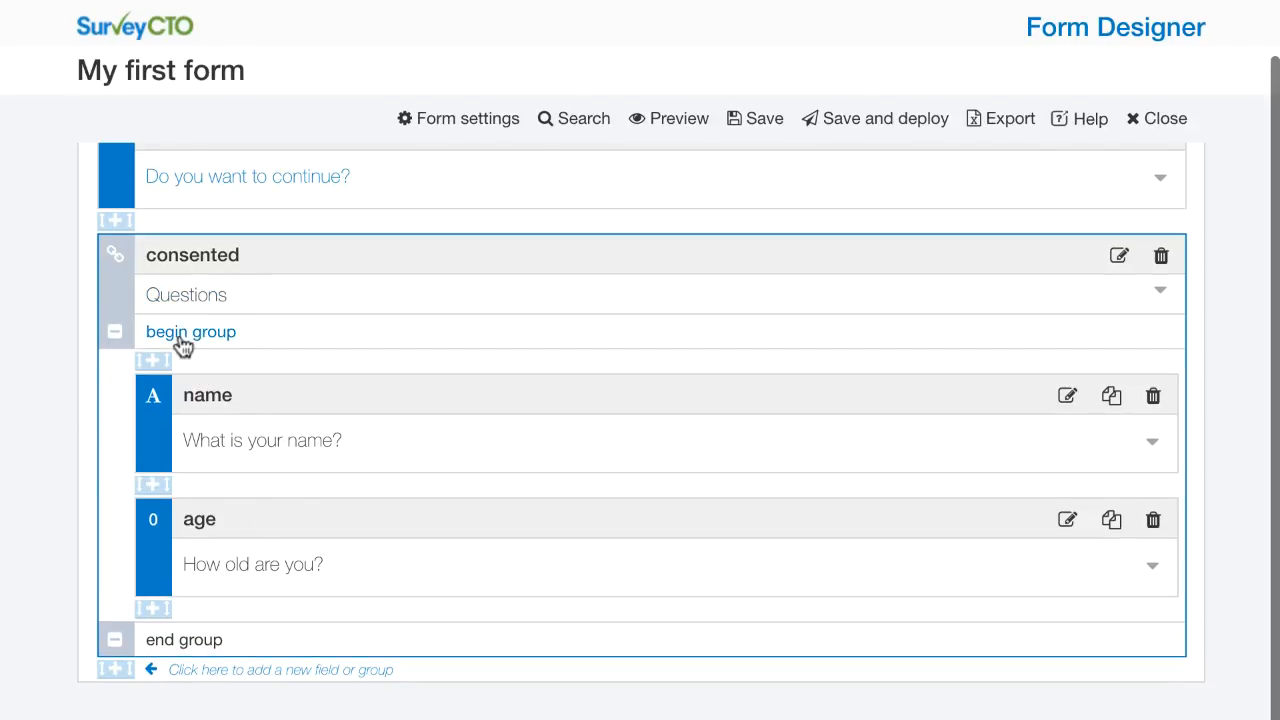
{"action": "left_click", "coordinate": [186, 294]}
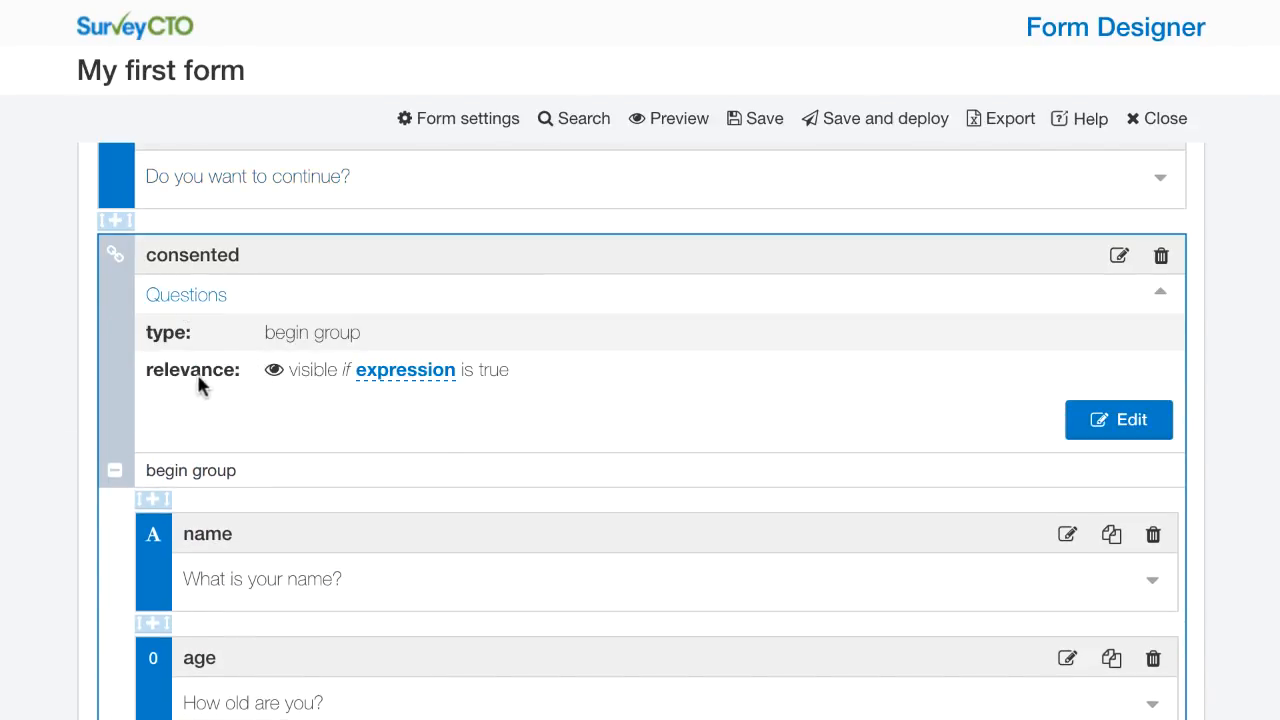
{"action": "mouse_move", "coordinate": [298, 390]}
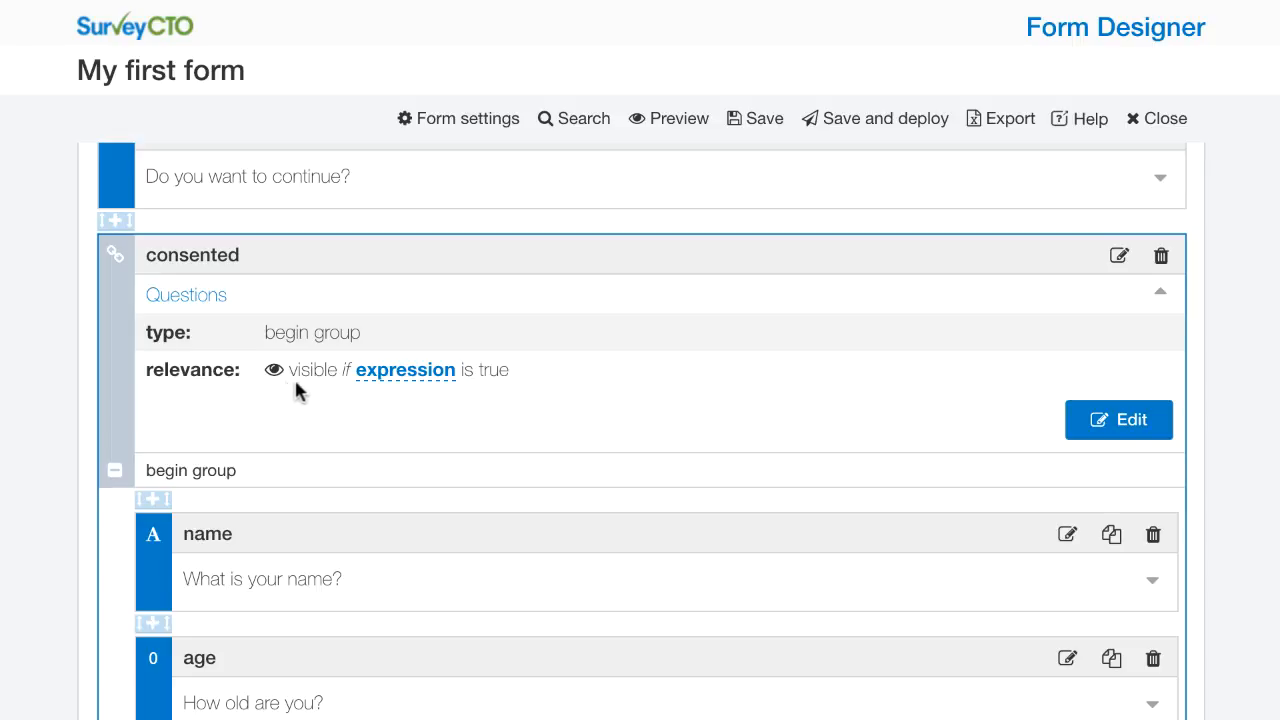
{"action": "mouse_move", "coordinate": [280, 366]}
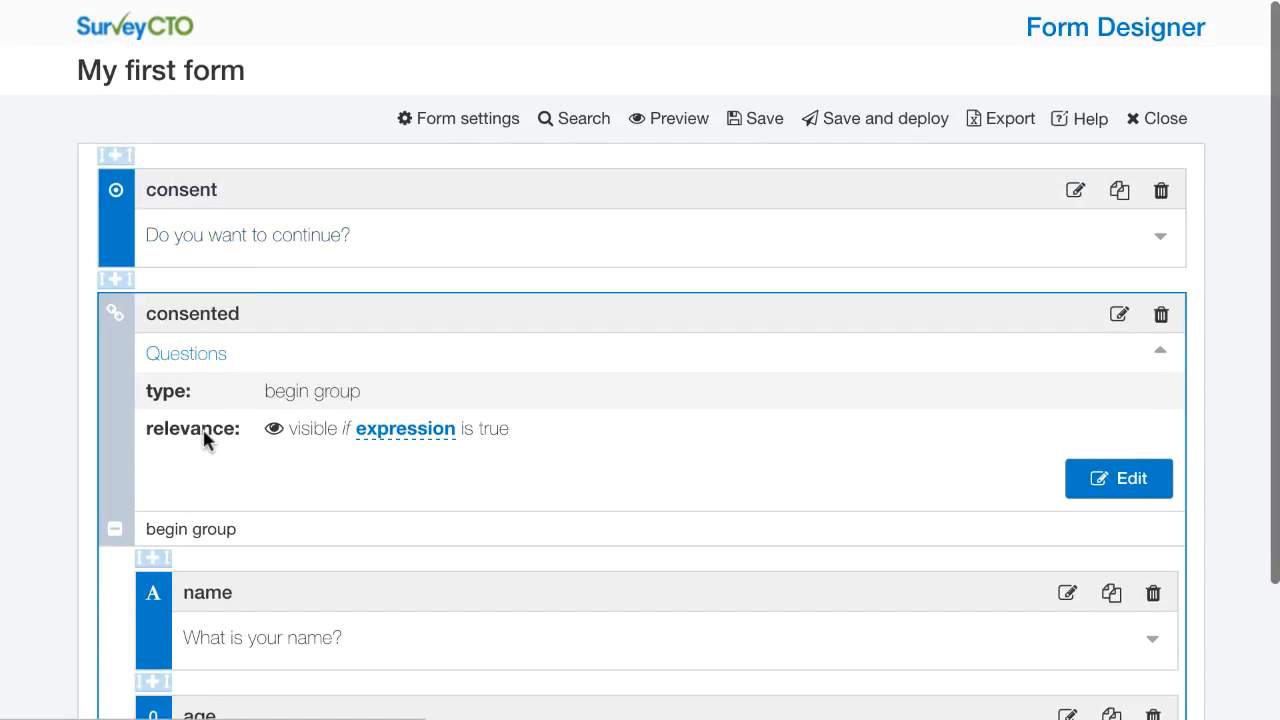
{"action": "scroll", "scroll_direction": "down", "scroll_amount": 3}
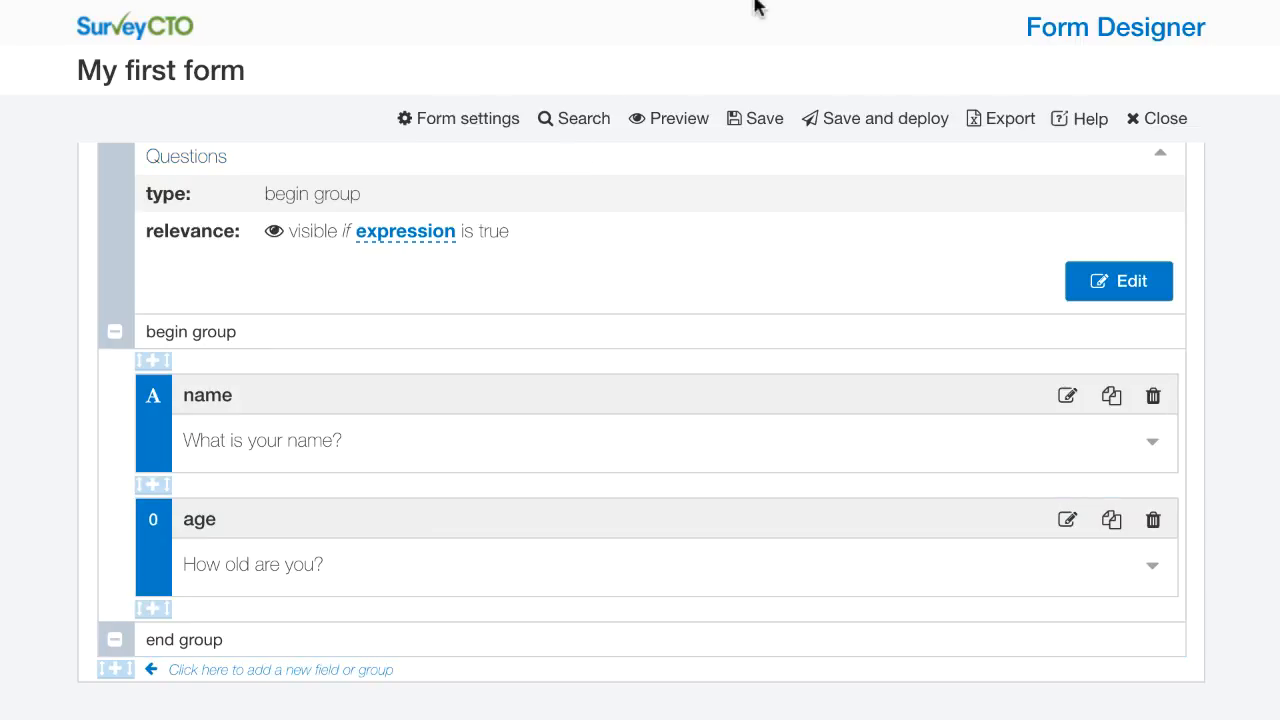
{"action": "mouse_move", "coordinate": [764, 48]}
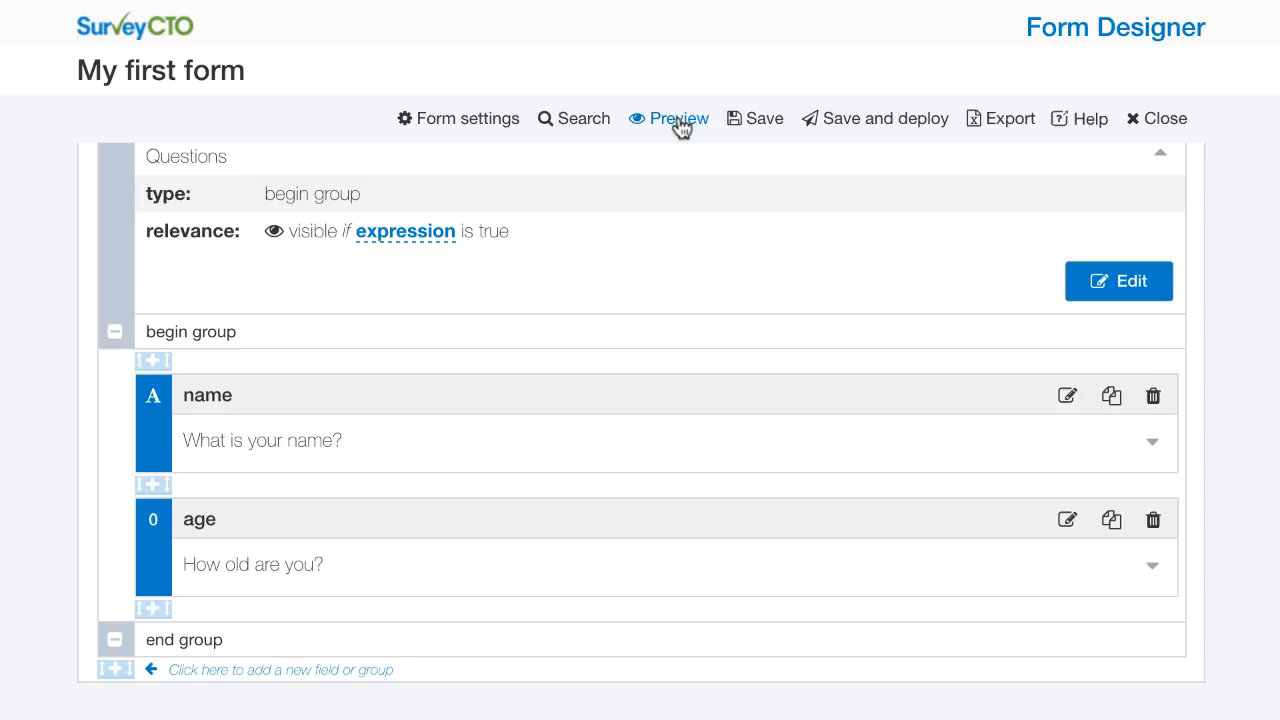
{"action": "left_click", "coordinate": [668, 118]}
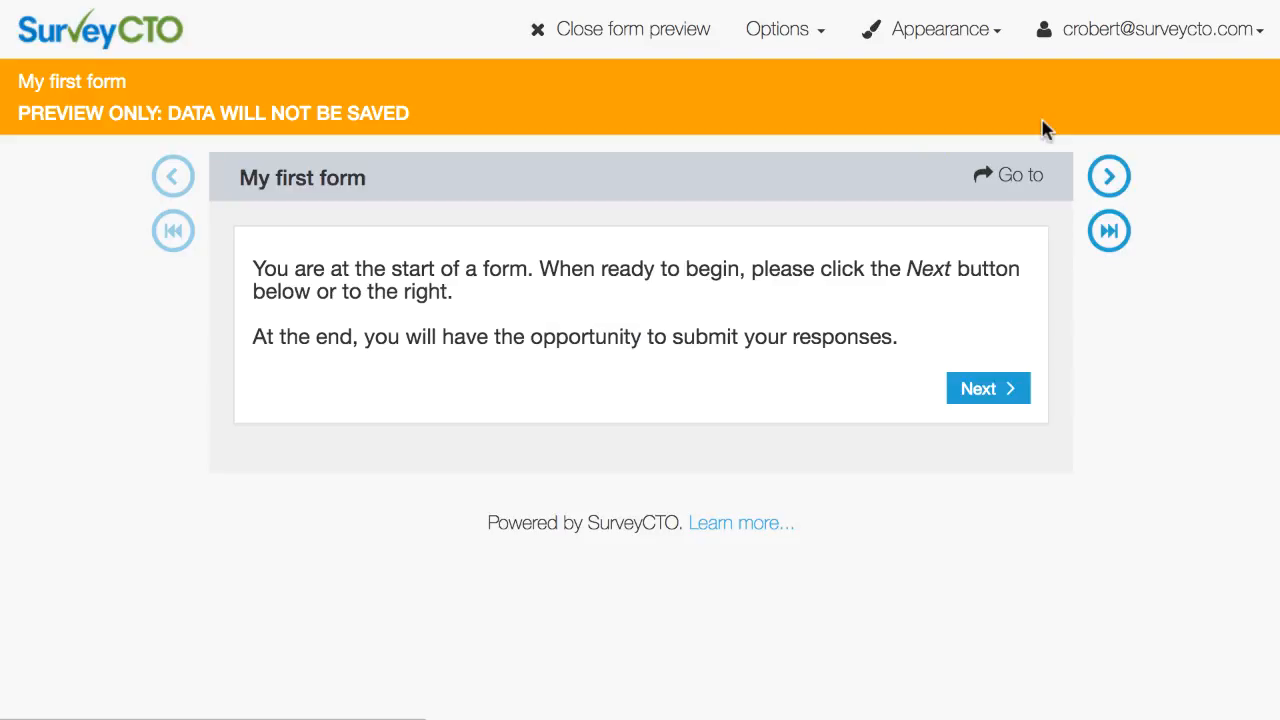
{"action": "mouse_move", "coordinate": [844, 390]}
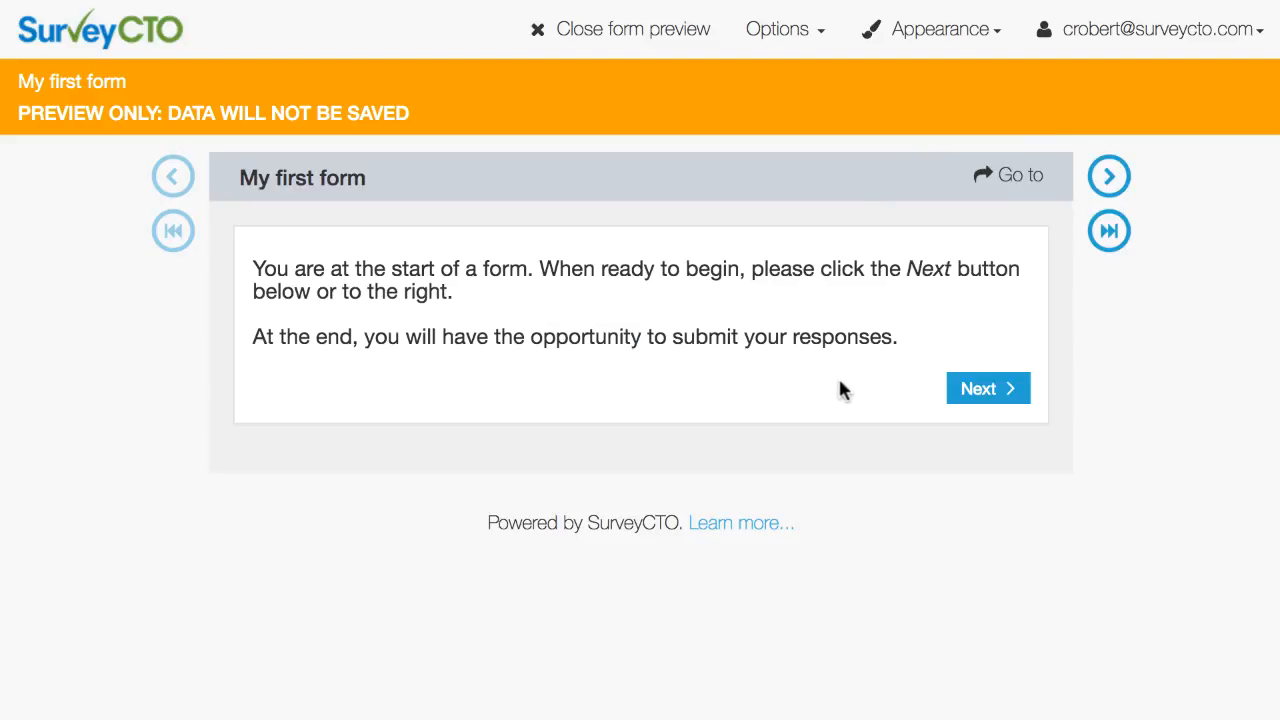
Answer No to consent and advance to see the form skip to its end.
{"action": "left_click", "coordinate": [988, 388]}
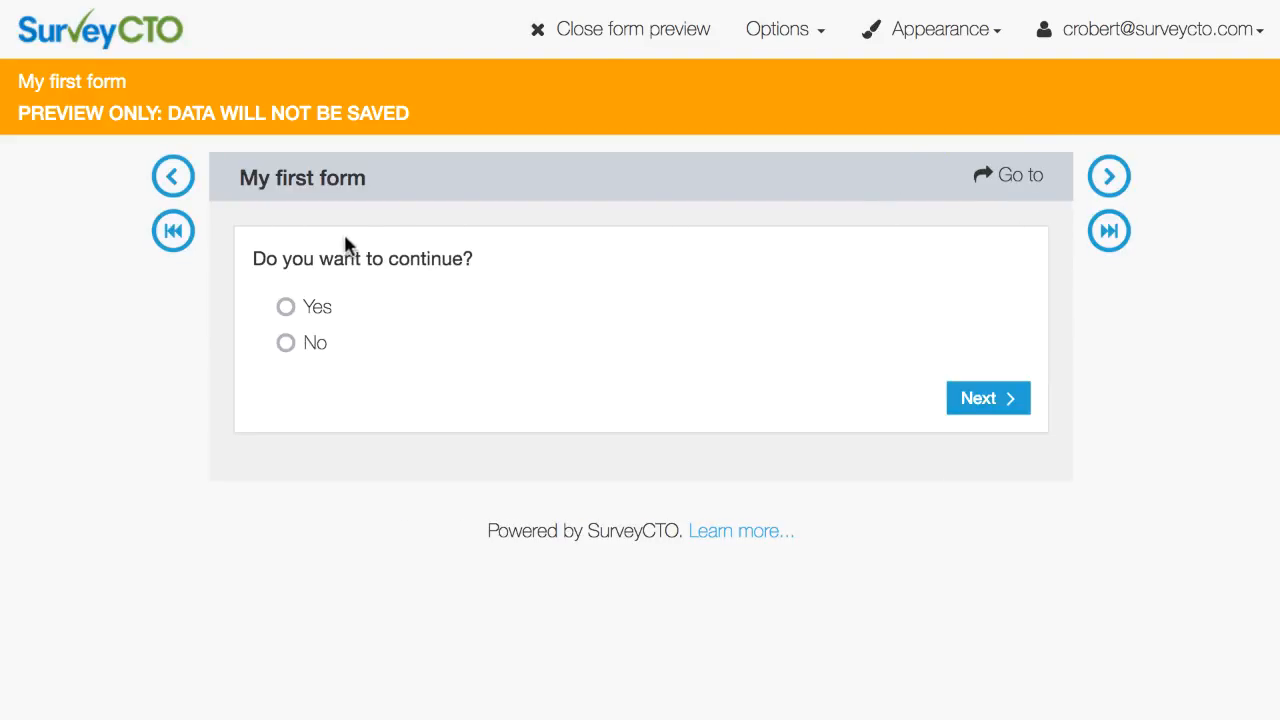
{"action": "mouse_move", "coordinate": [288, 198]}
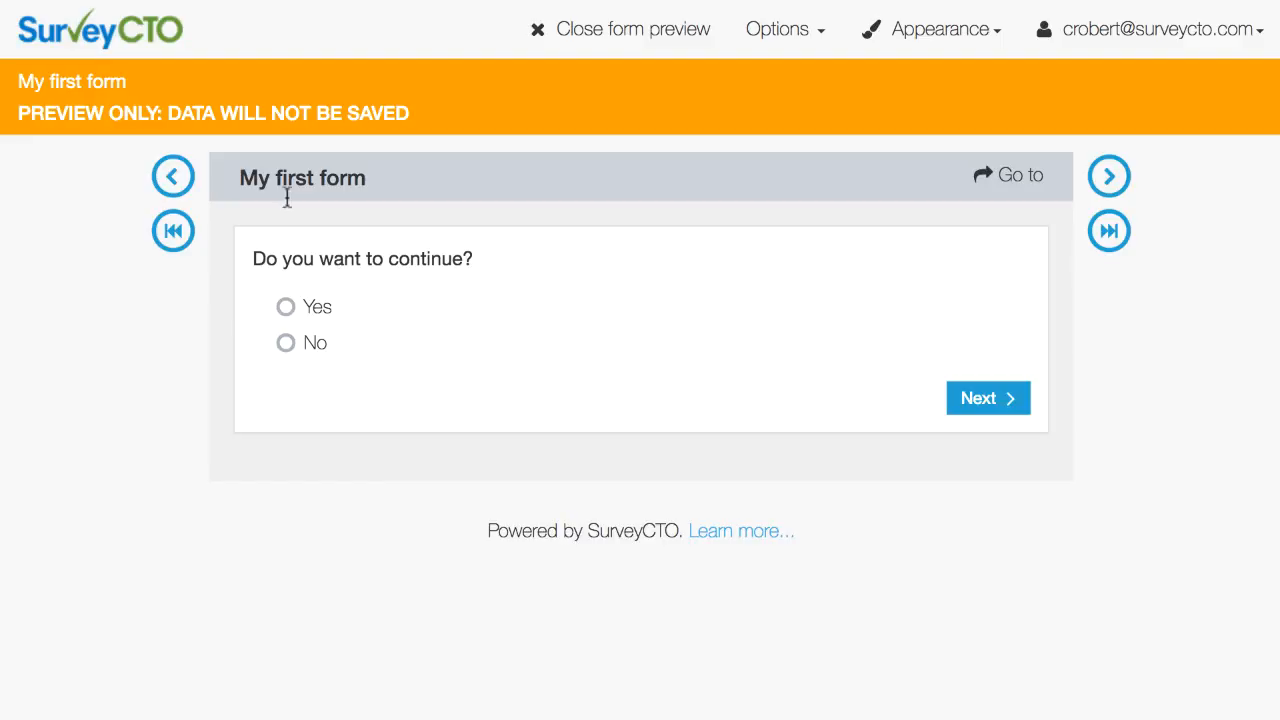
{"action": "mouse_move", "coordinate": [400, 312]}
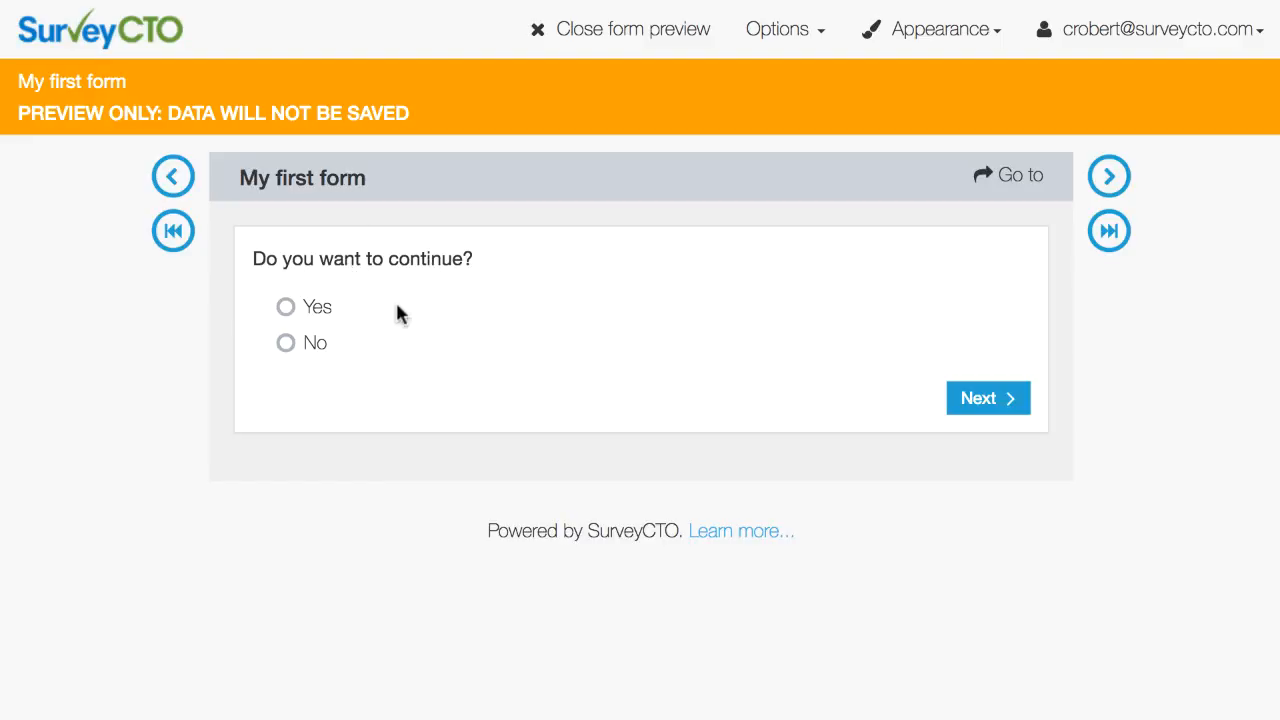
{"action": "left_click", "coordinate": [286, 342]}
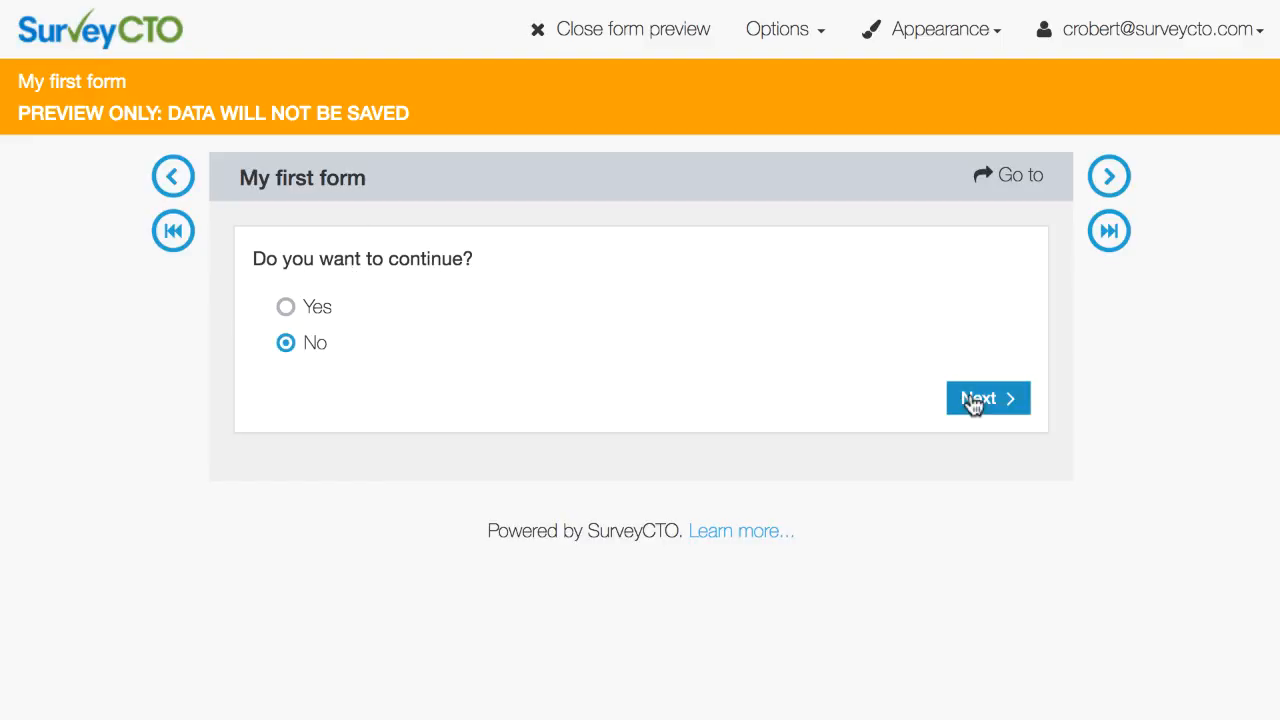
{"action": "left_click", "coordinate": [988, 398]}
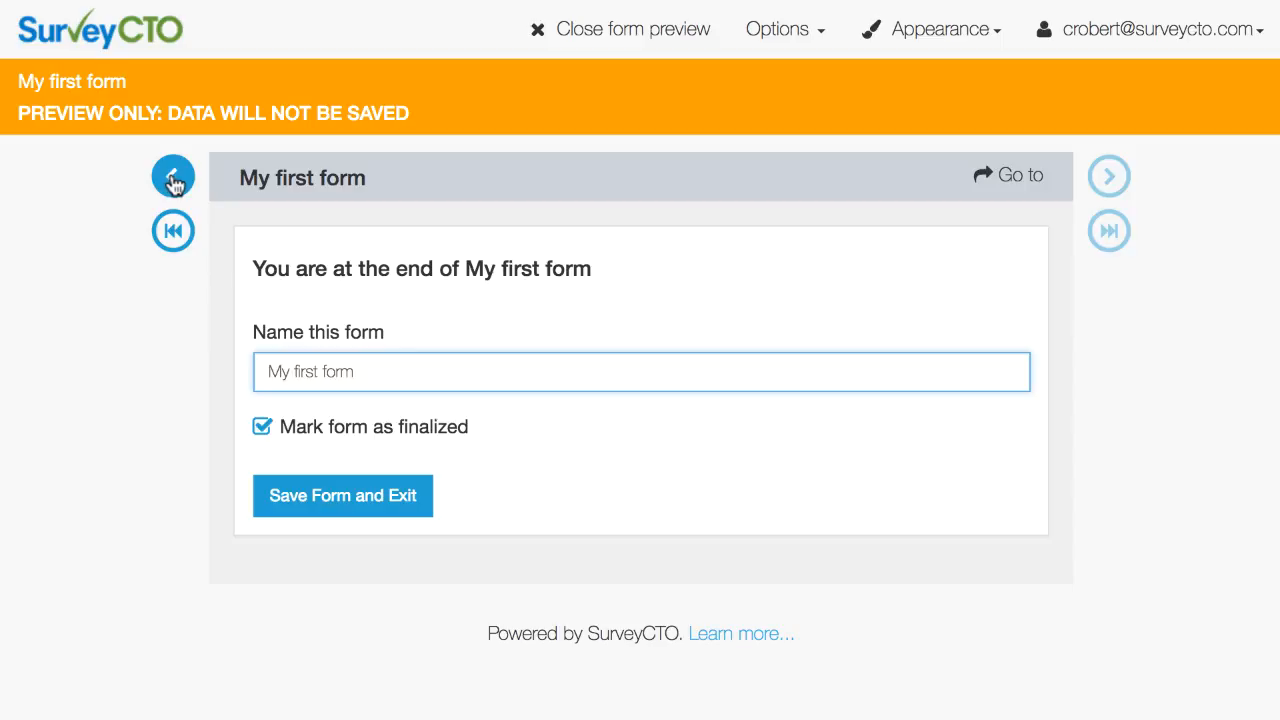
Go back, answer Yes to consent and advance into the questions group.
{"action": "left_click", "coordinate": [172, 176]}
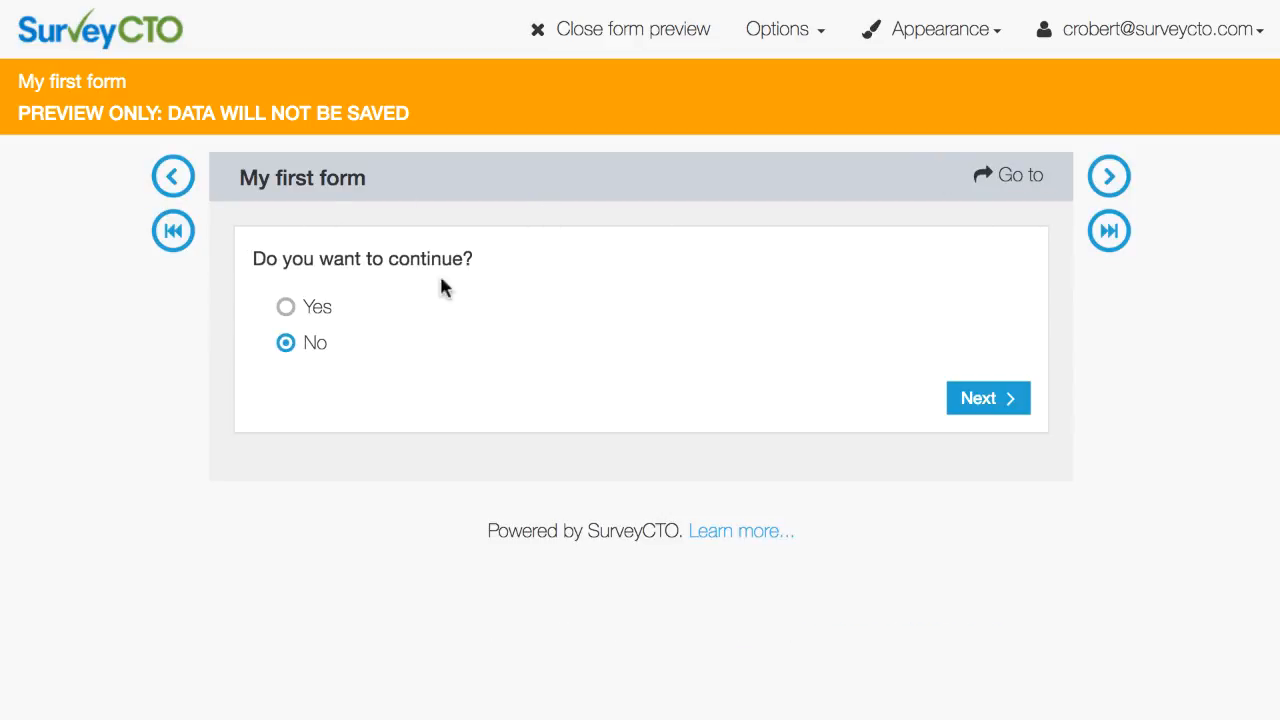
{"action": "left_click", "coordinate": [286, 306]}
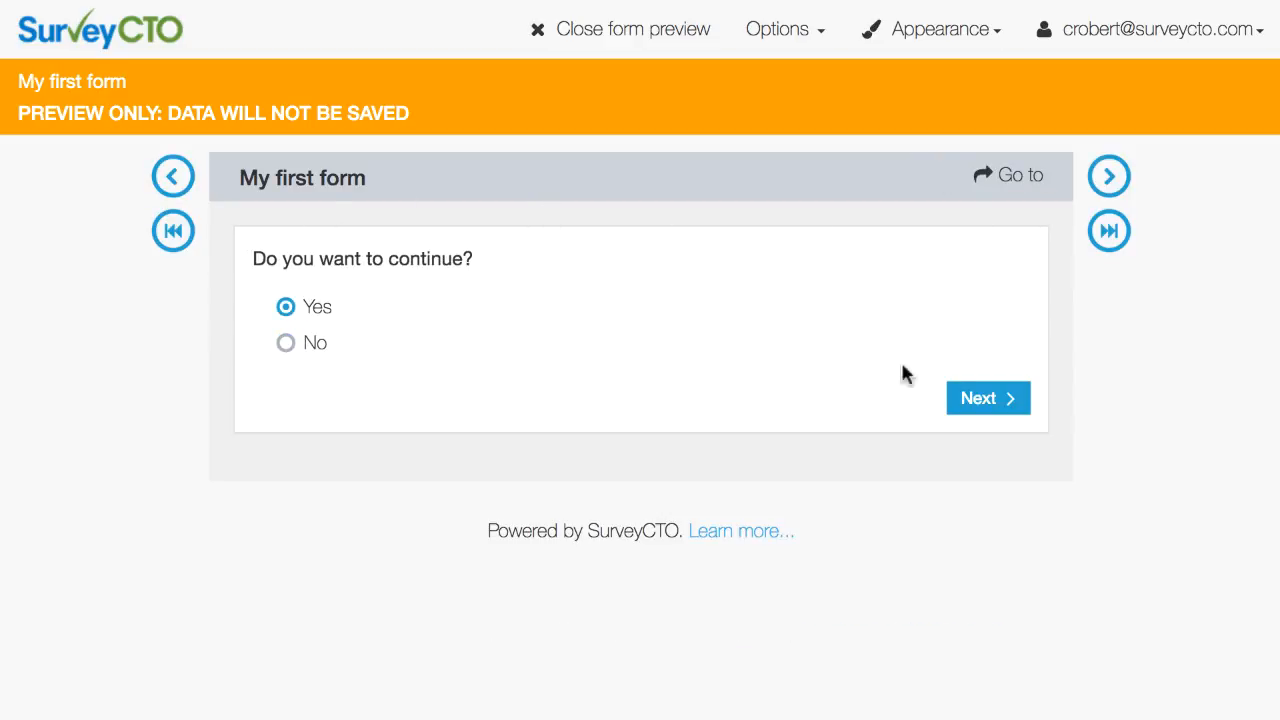
{"action": "left_click", "coordinate": [988, 396]}
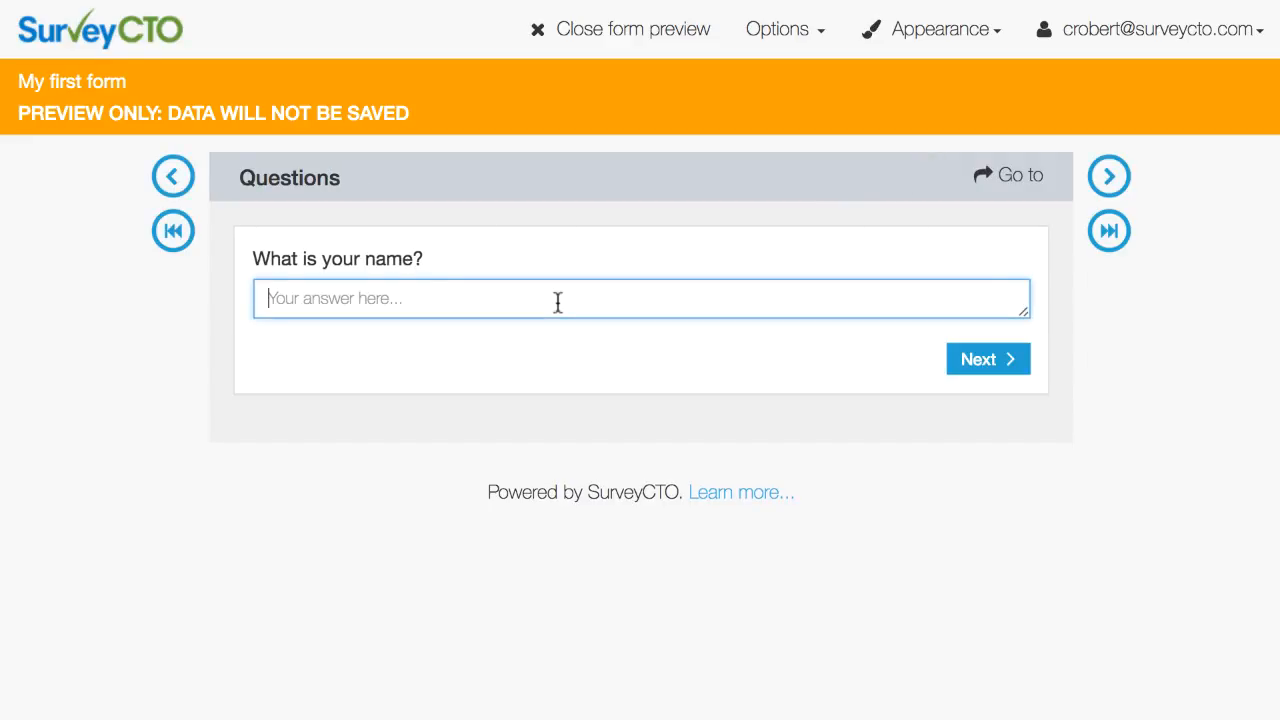
Enter name 'Chris', try age 3 to trigger the 5-130 warning, then submit 21 to reach the end.
{"action": "type", "text": "Chris"}
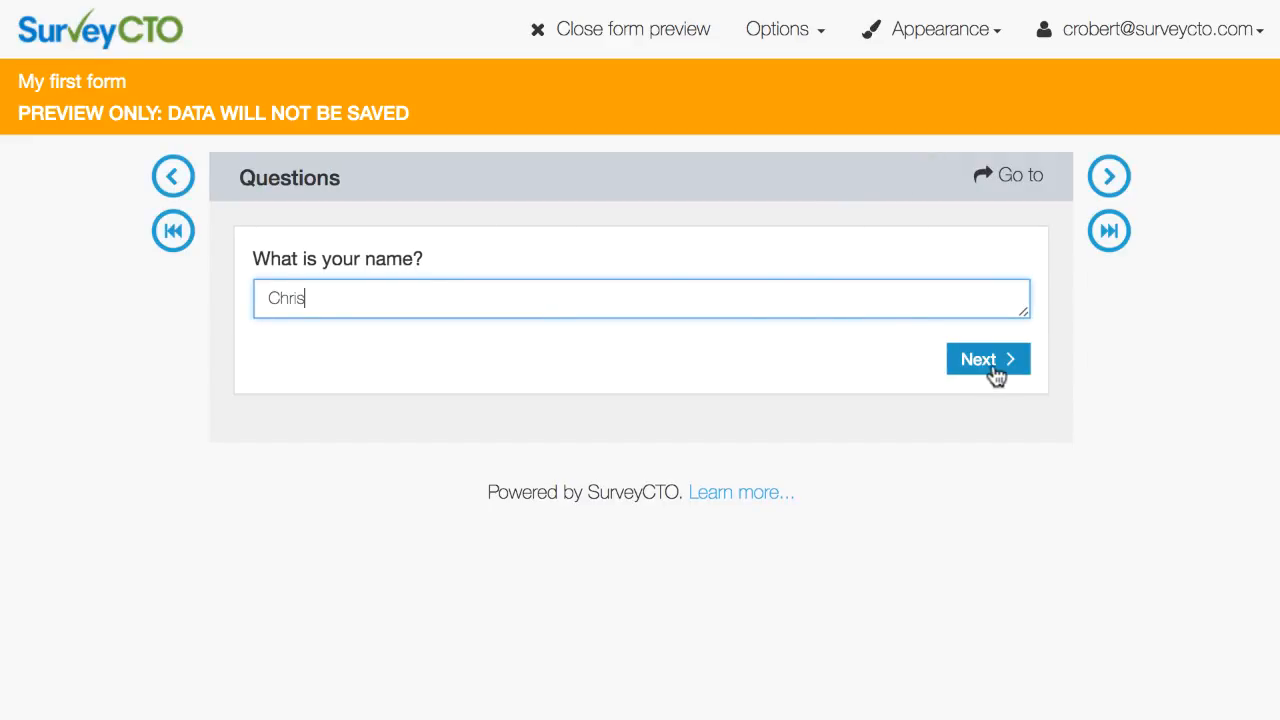
{"action": "left_click", "coordinate": [988, 360]}
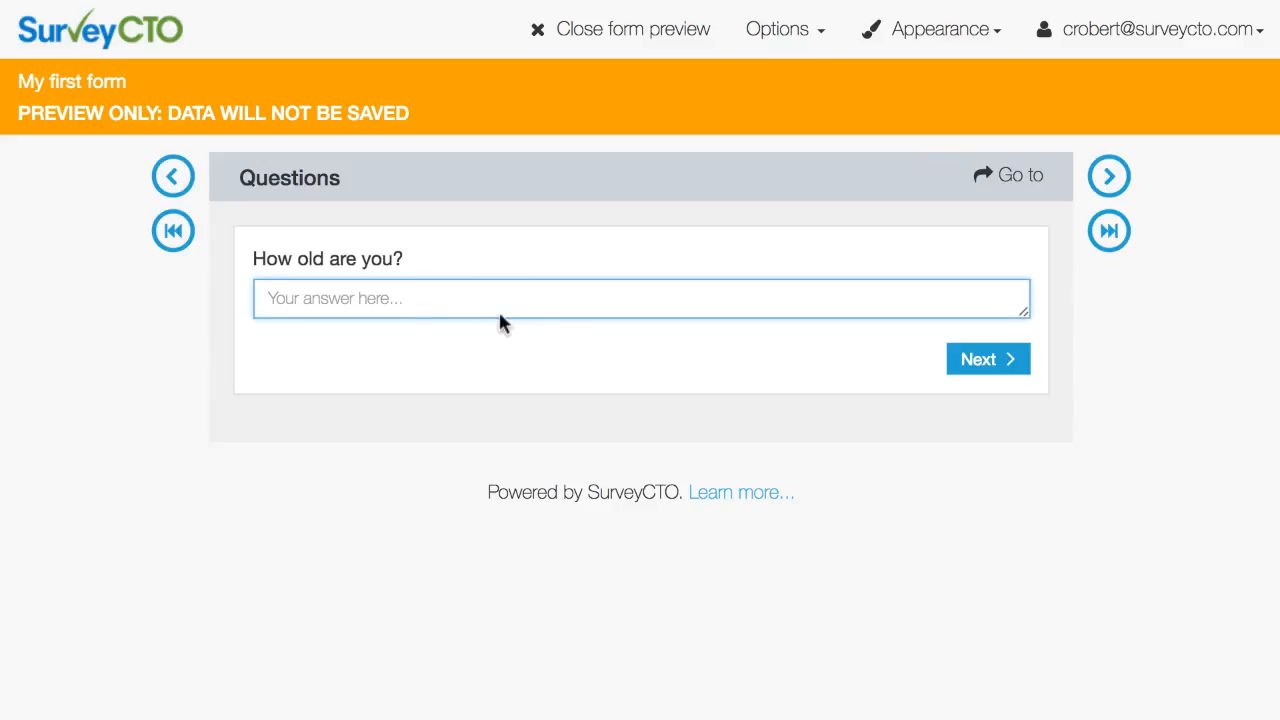
{"action": "mouse_move", "coordinate": [490, 356]}
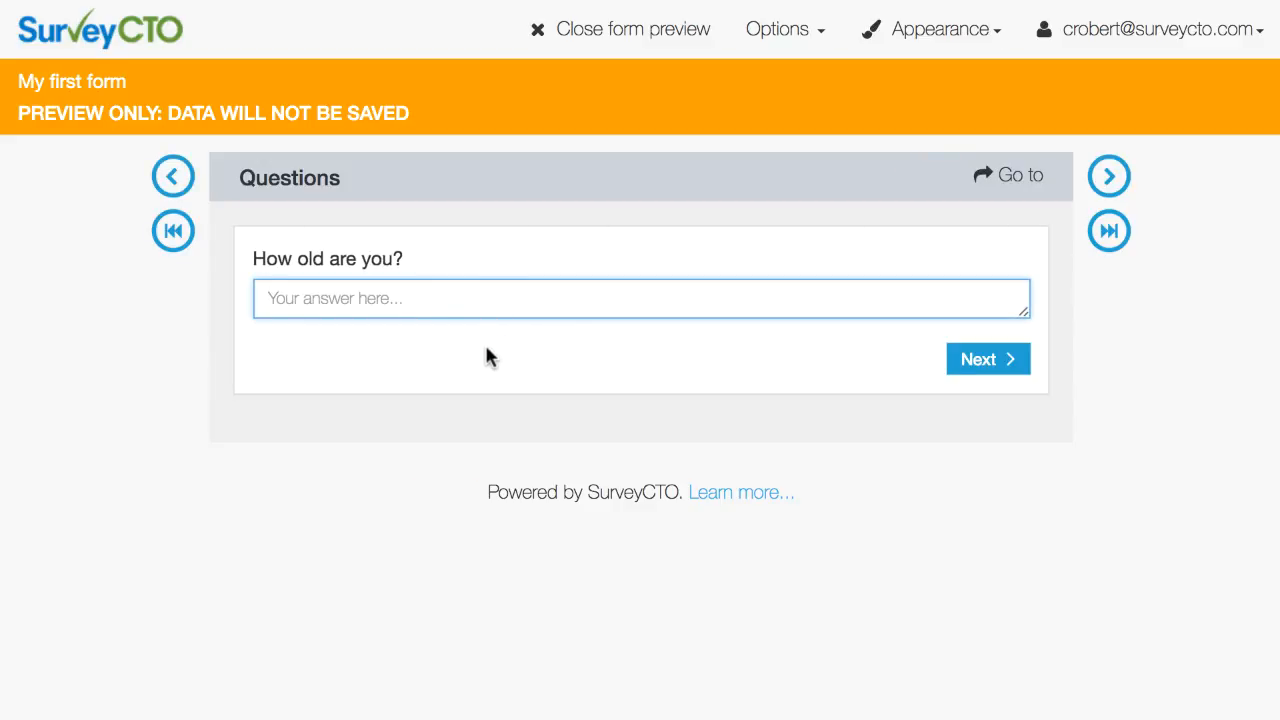
{"action": "type", "text": "3"}
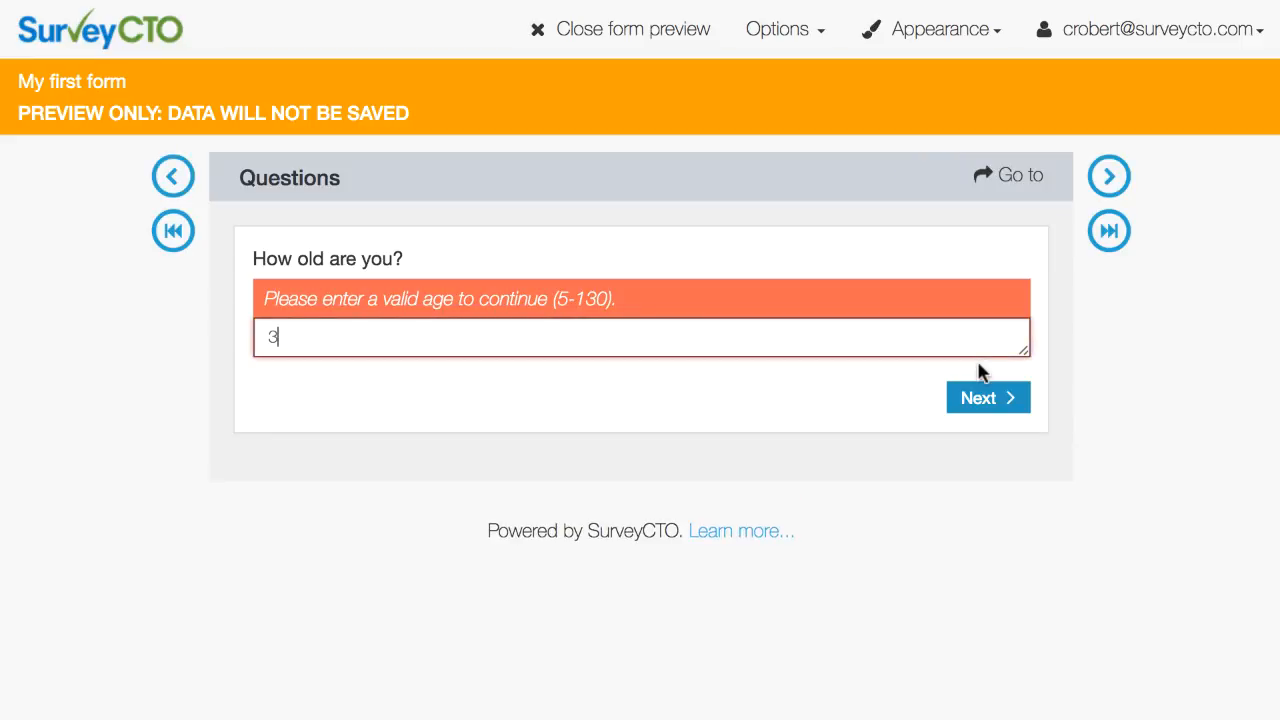
{"action": "mouse_move", "coordinate": [276, 304]}
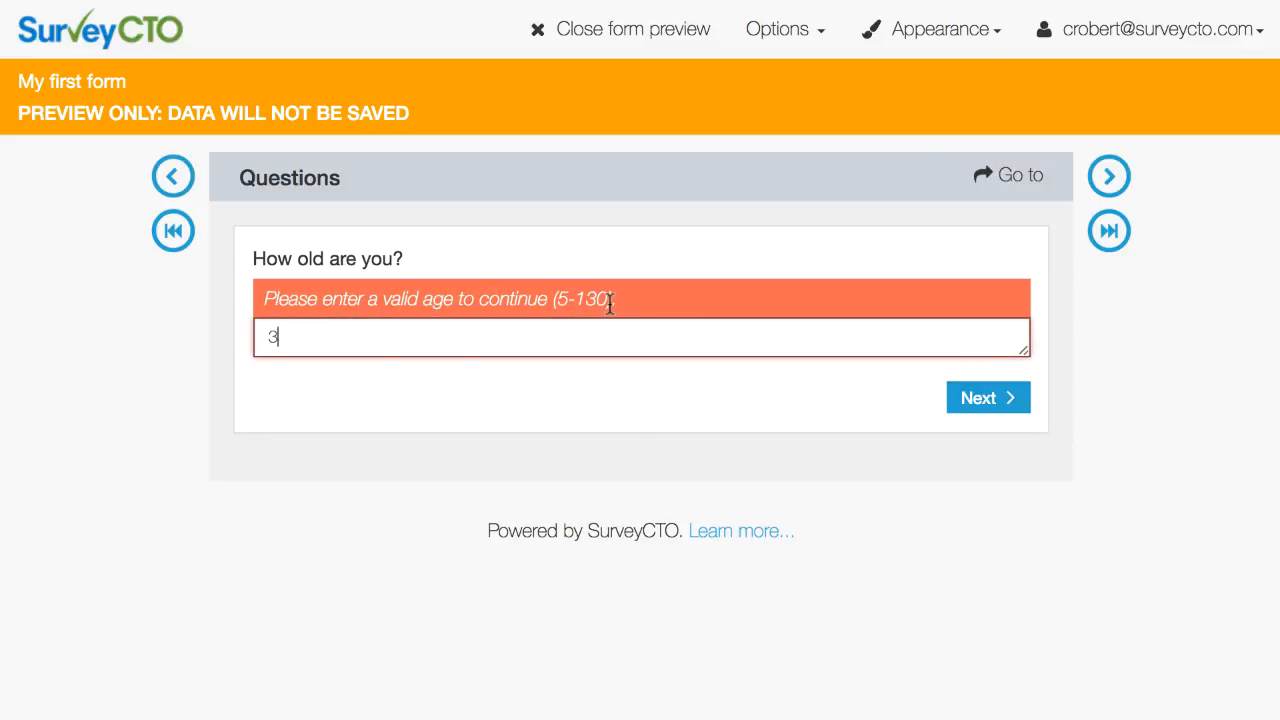
{"action": "mouse_move", "coordinate": [388, 480]}
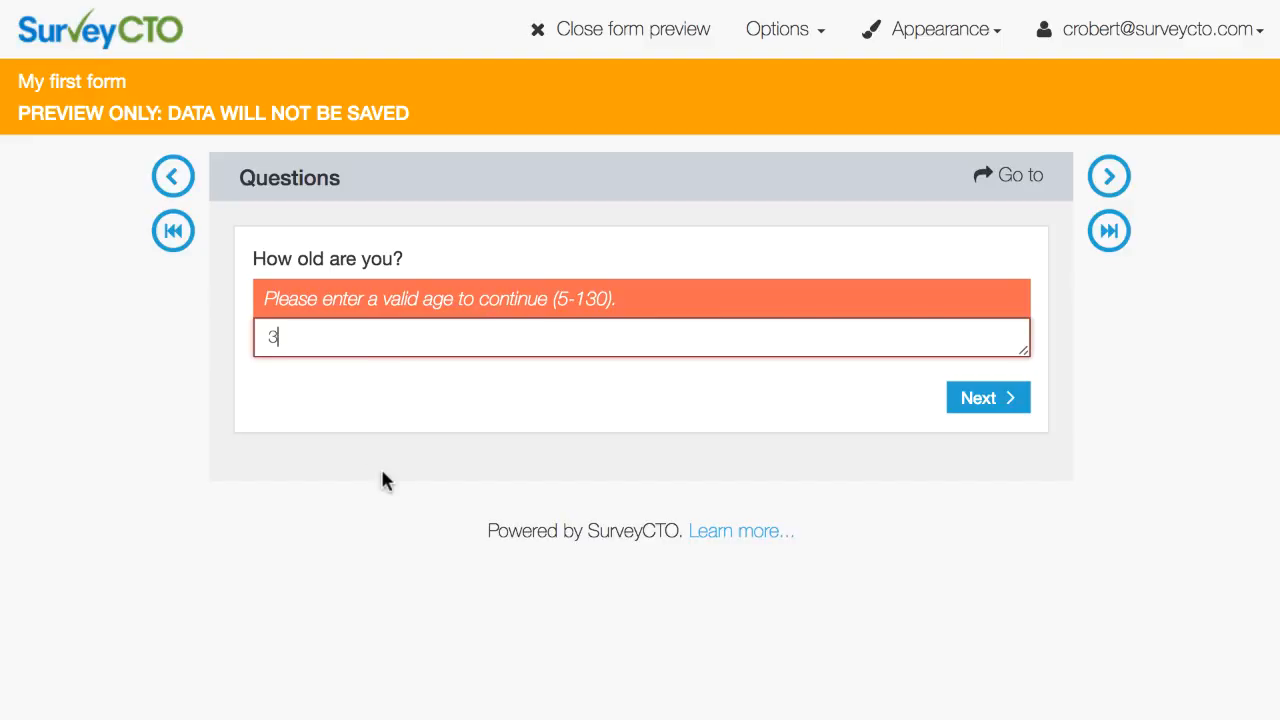
{"action": "type", "text": "21"}
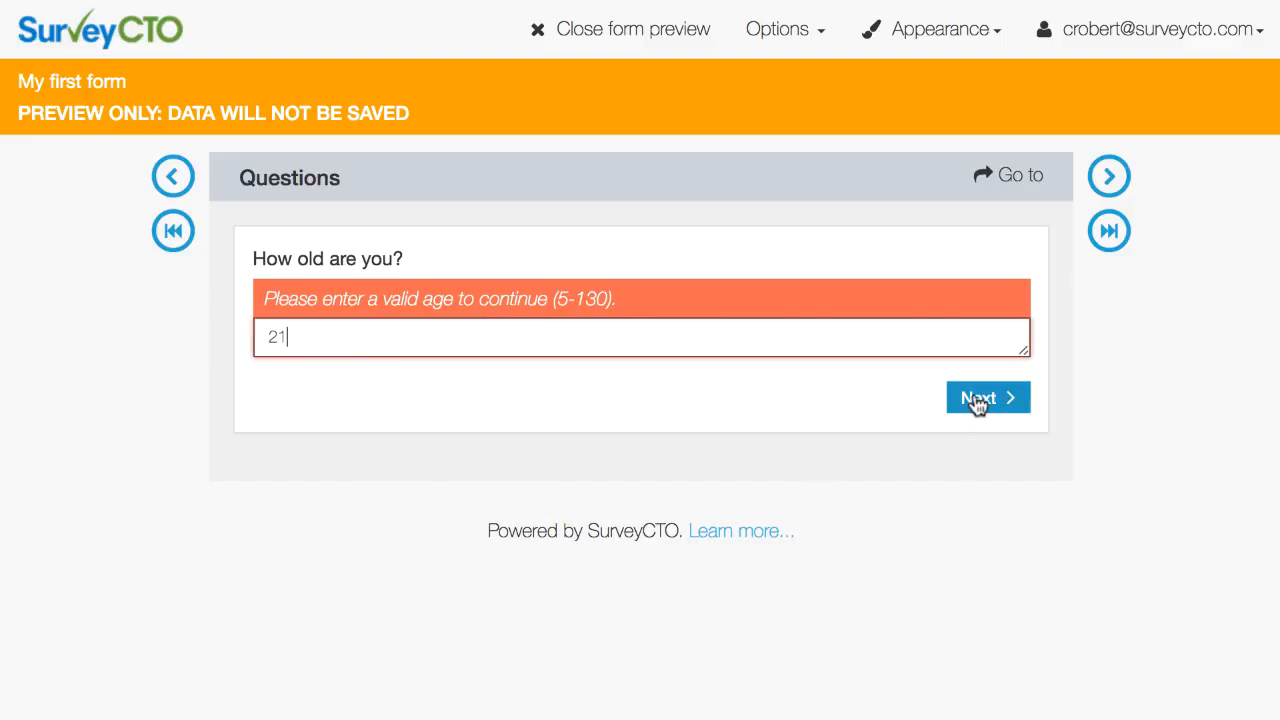
{"action": "left_click", "coordinate": [988, 396]}
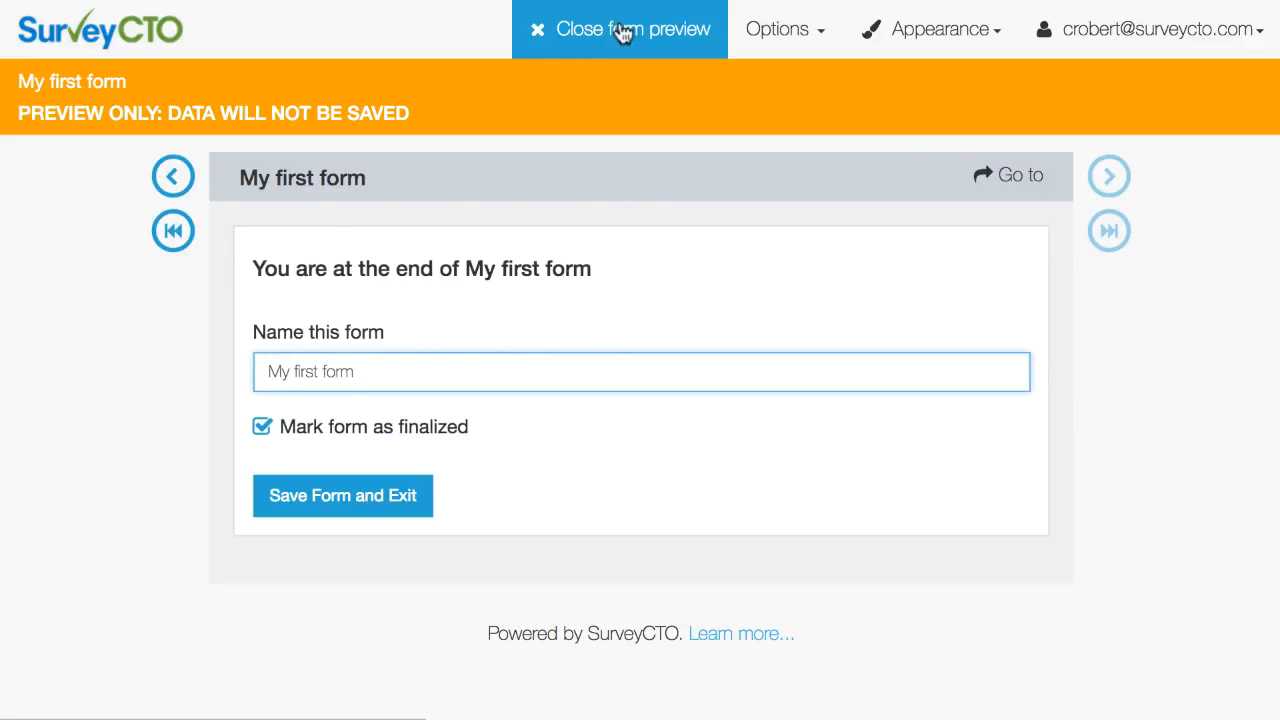
Close the preview, save and deploy My first form, and dismiss the success message.
{"action": "left_click", "coordinate": [620, 28]}
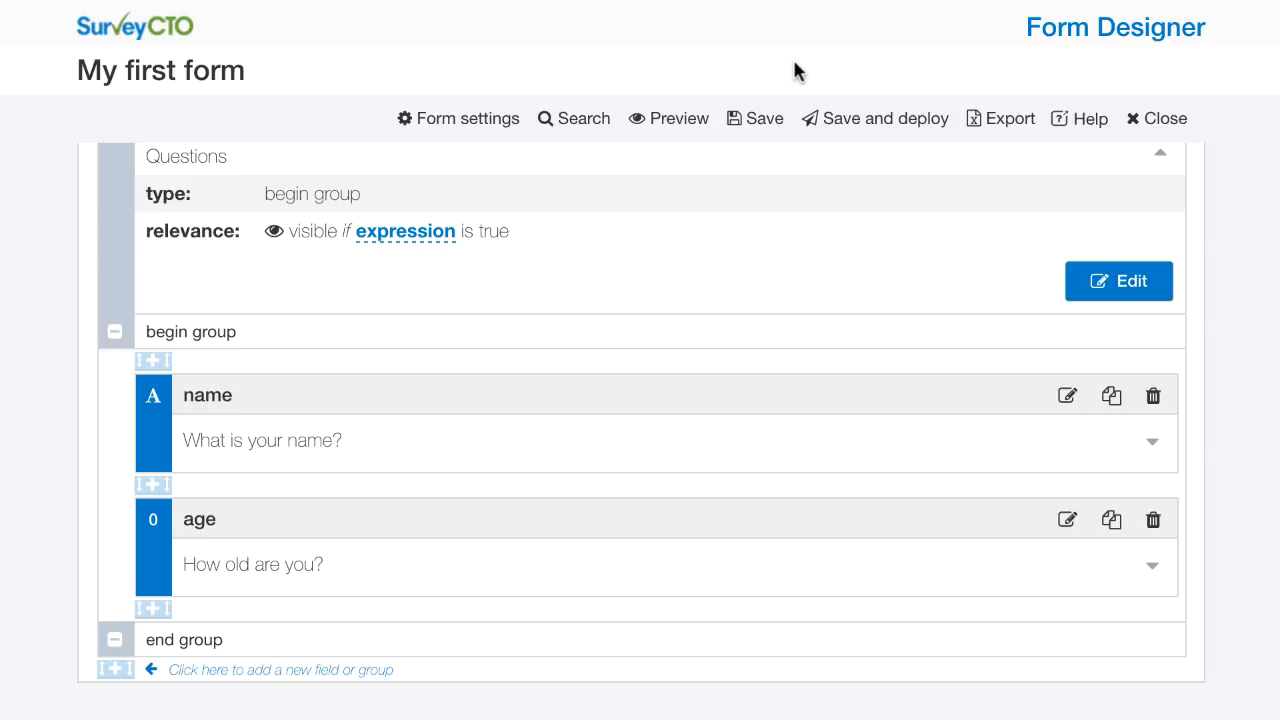
{"action": "mouse_move", "coordinate": [876, 118]}
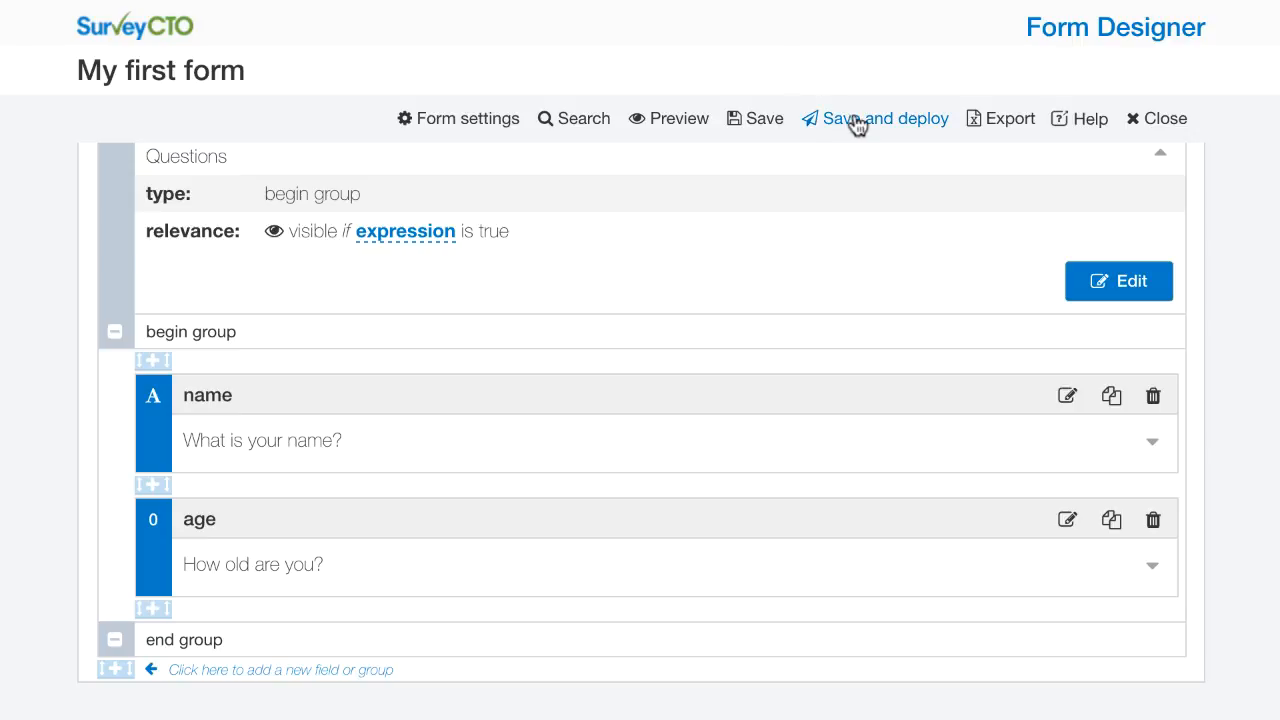
{"action": "left_click", "coordinate": [884, 118]}
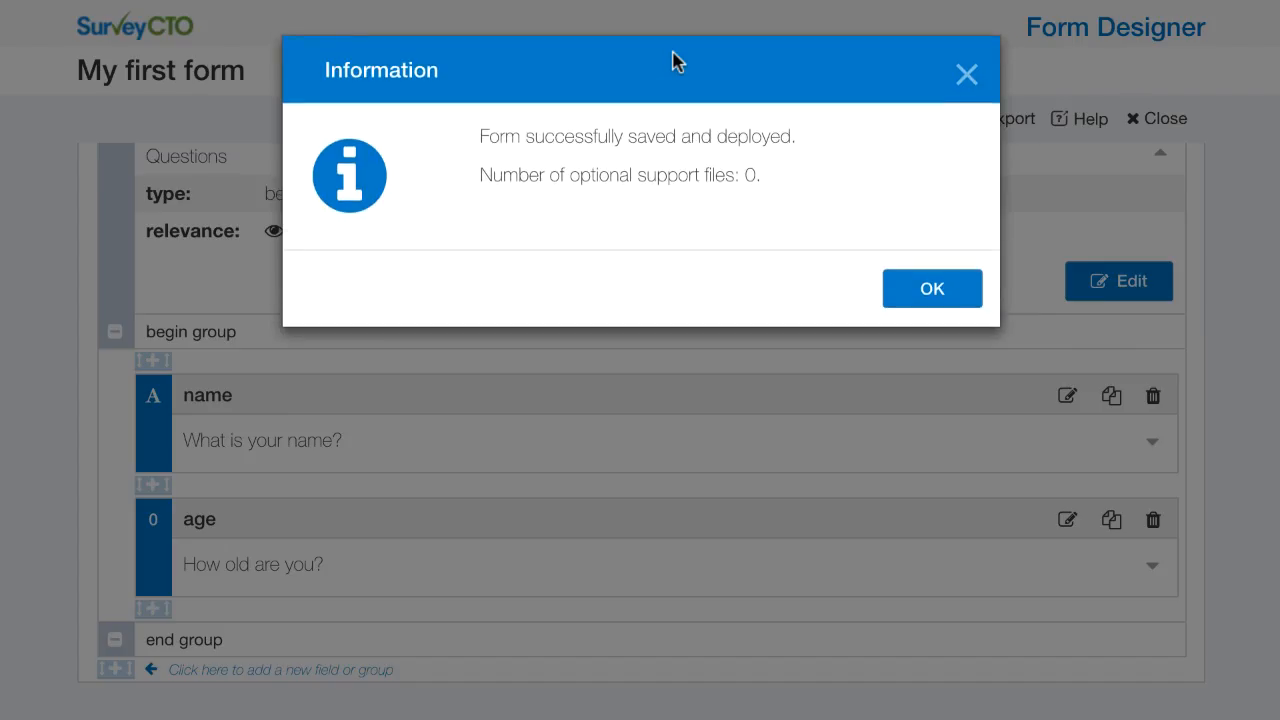
{"action": "left_click", "coordinate": [932, 288]}
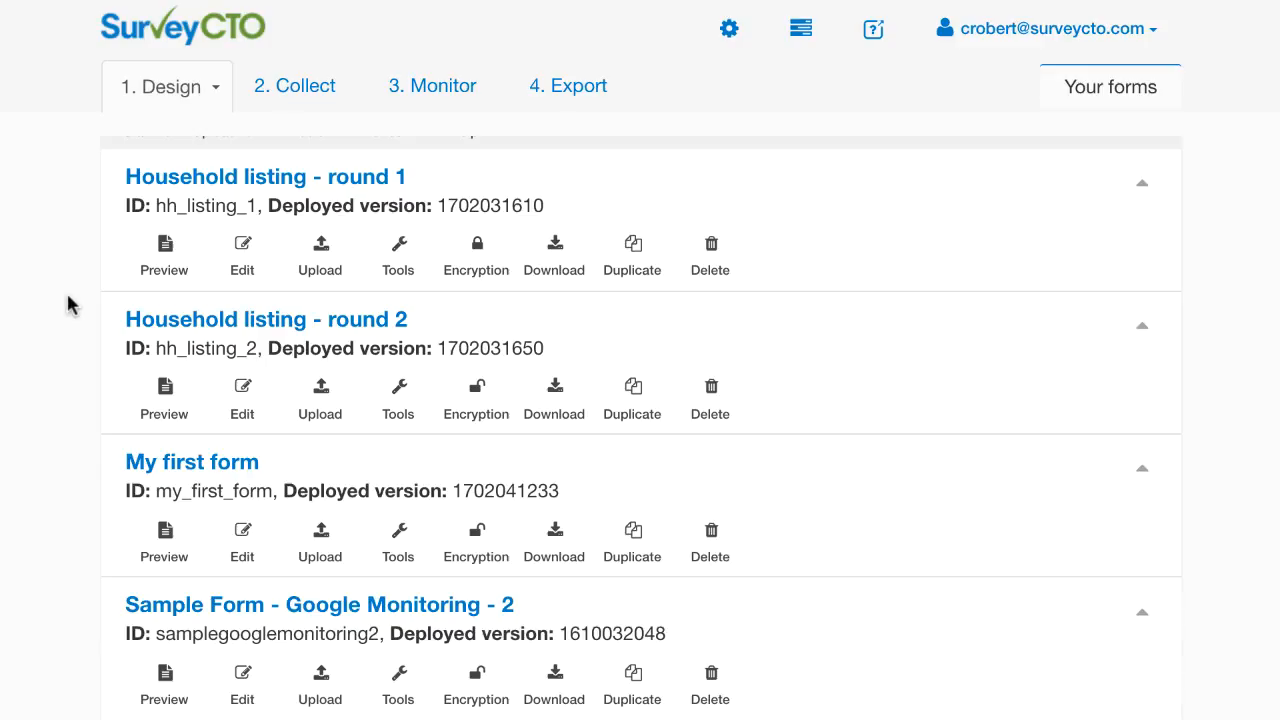
{"action": "scroll", "scroll_direction": "down", "scroll_amount": 3}
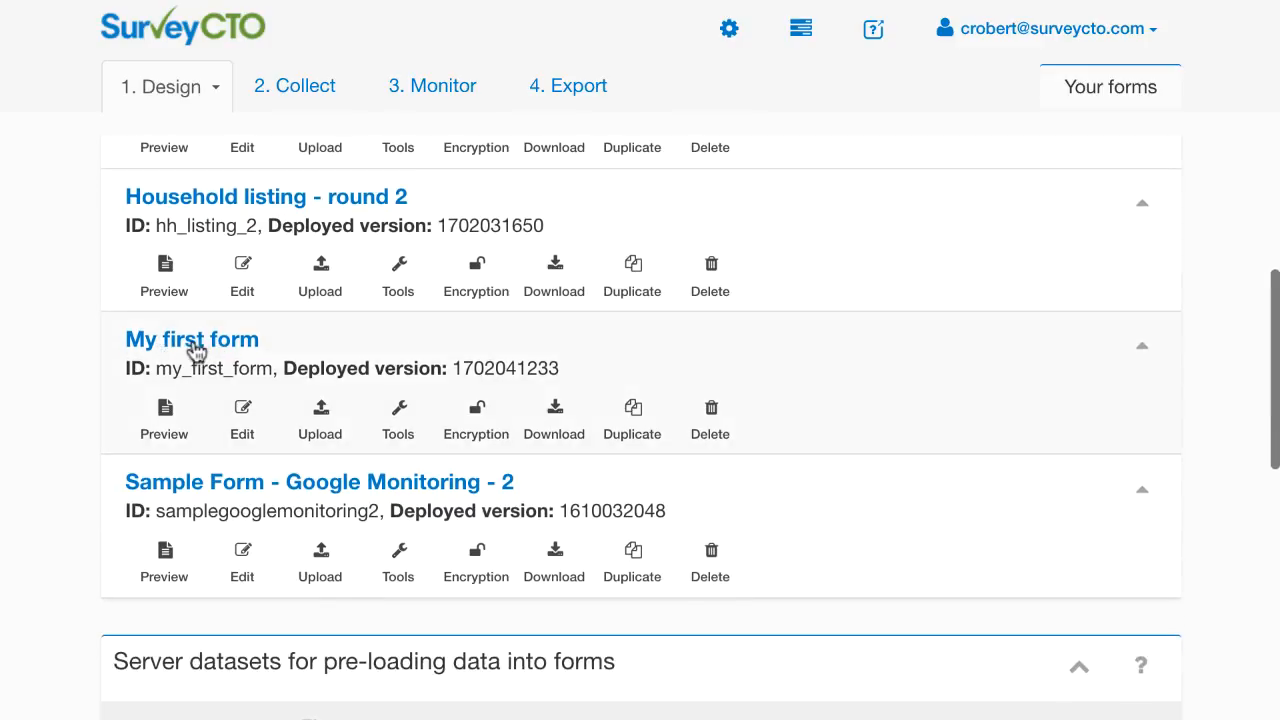
{"action": "mouse_move", "coordinate": [184, 368]}
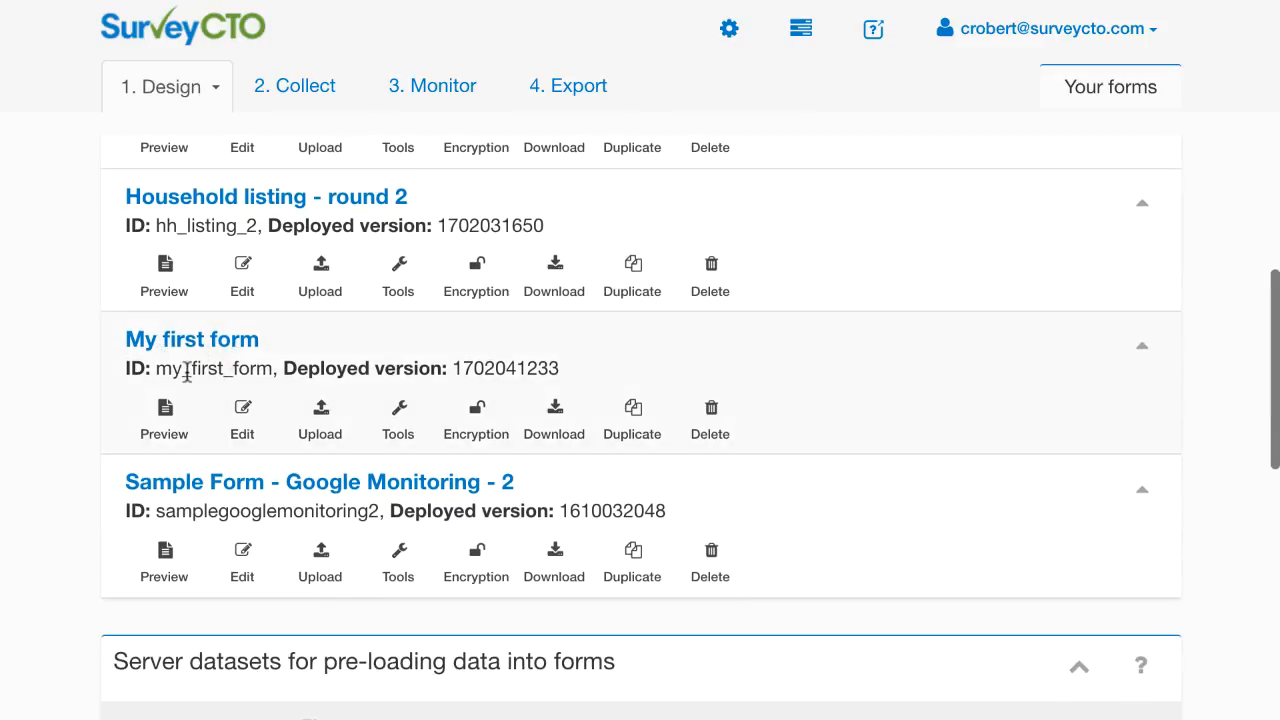
{"action": "mouse_move", "coordinate": [508, 358]}
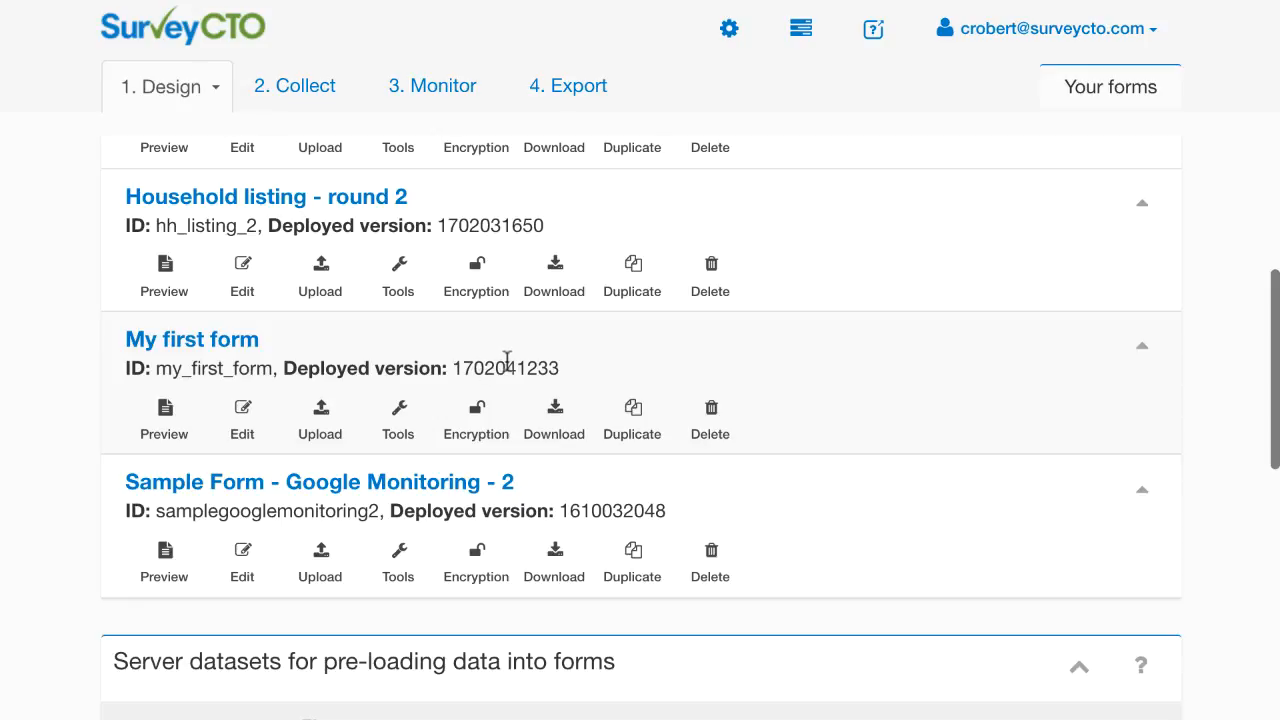
{"action": "mouse_move", "coordinate": [506, 368]}
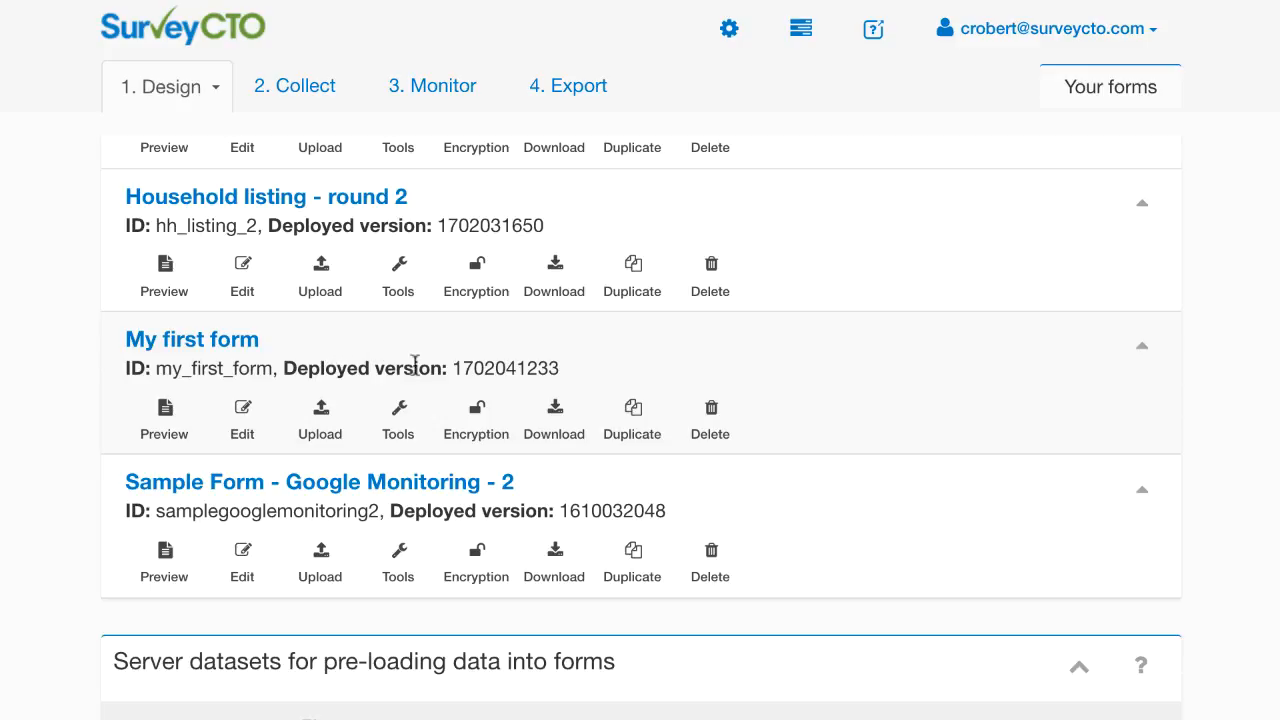
{"action": "mouse_move", "coordinate": [268, 368]}
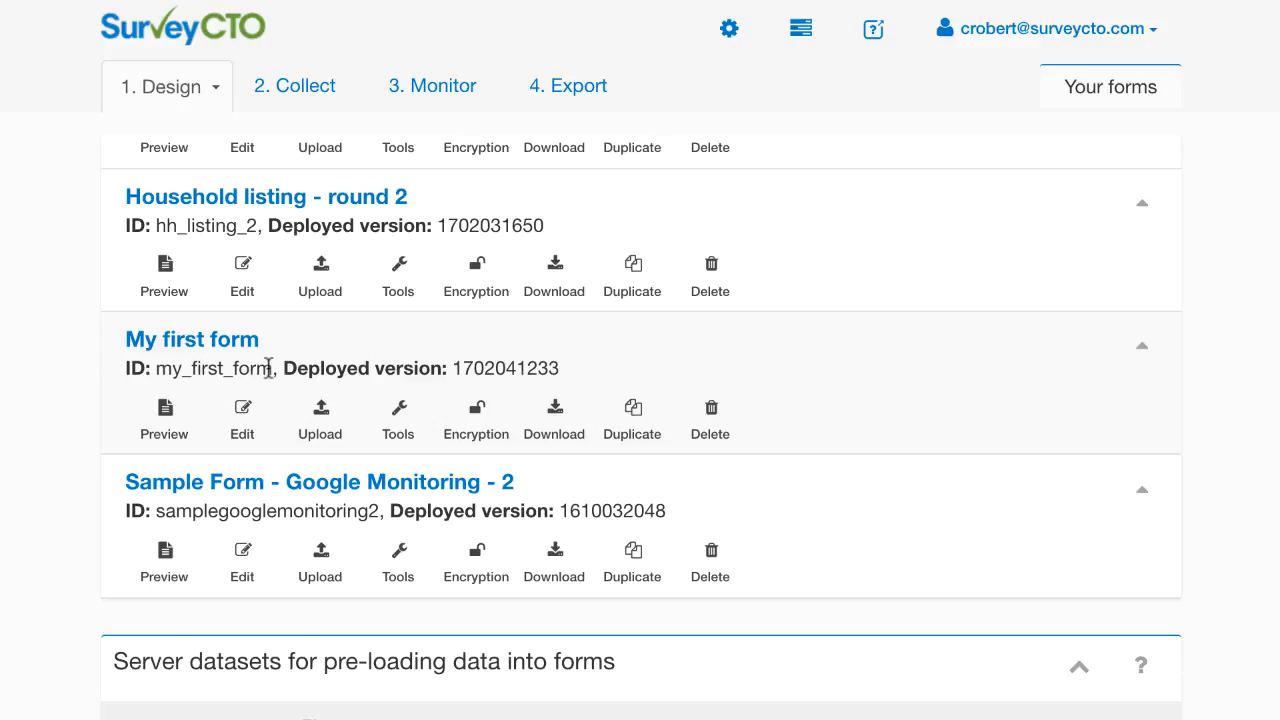
{"action": "mouse_move", "coordinate": [320, 264]}
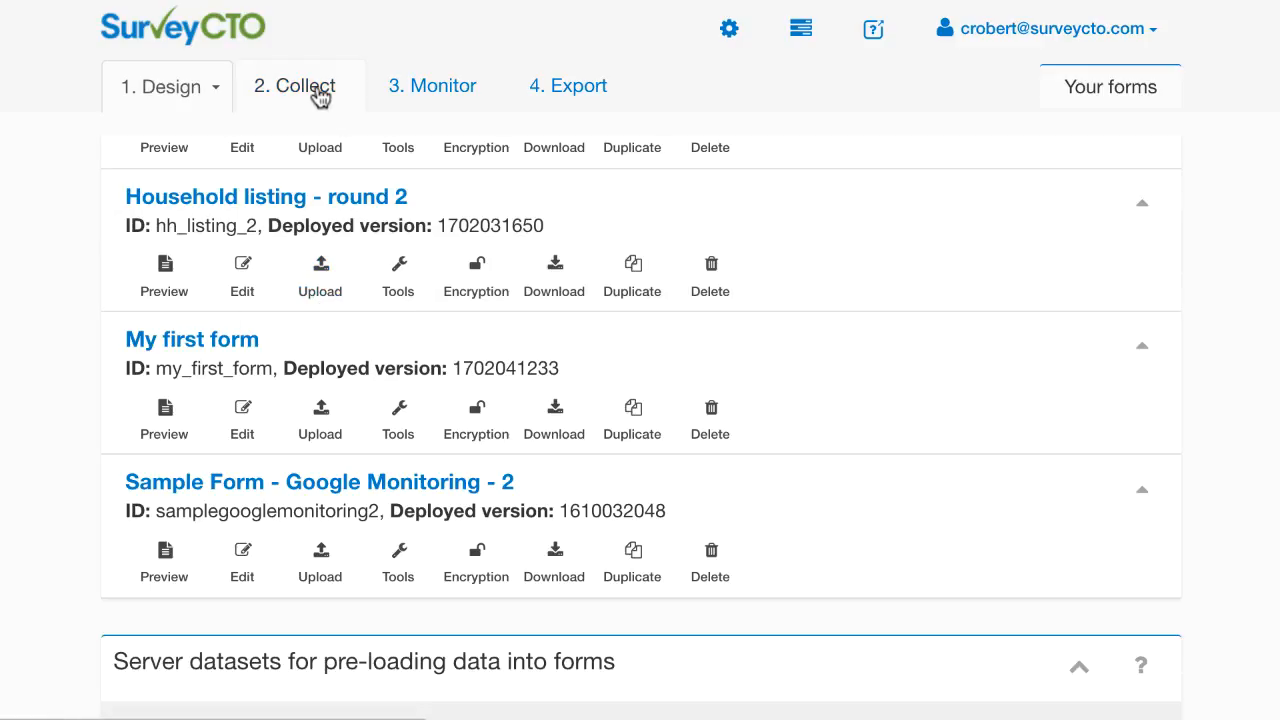
Switch to the Collect section showing the two ways of collecting data.
{"action": "left_click", "coordinate": [294, 84]}
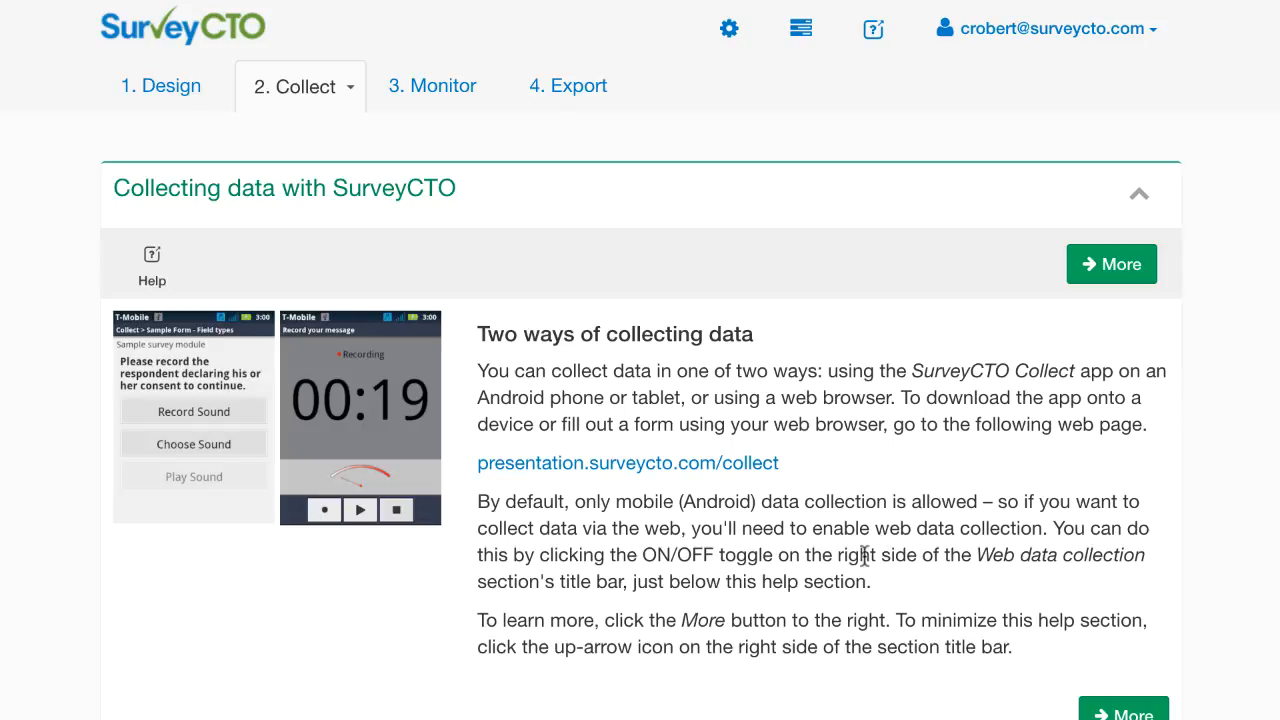
{"action": "mouse_move", "coordinate": [740, 492]}
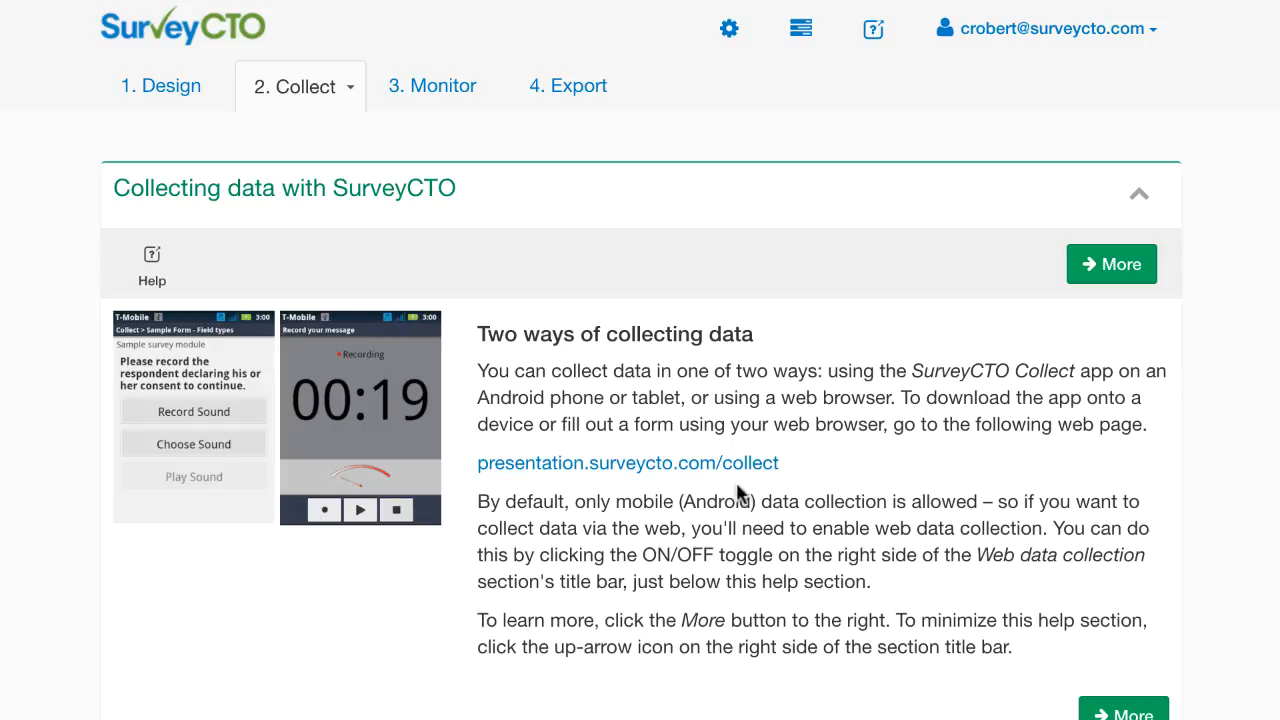
{"action": "mouse_move", "coordinate": [424, 550]}
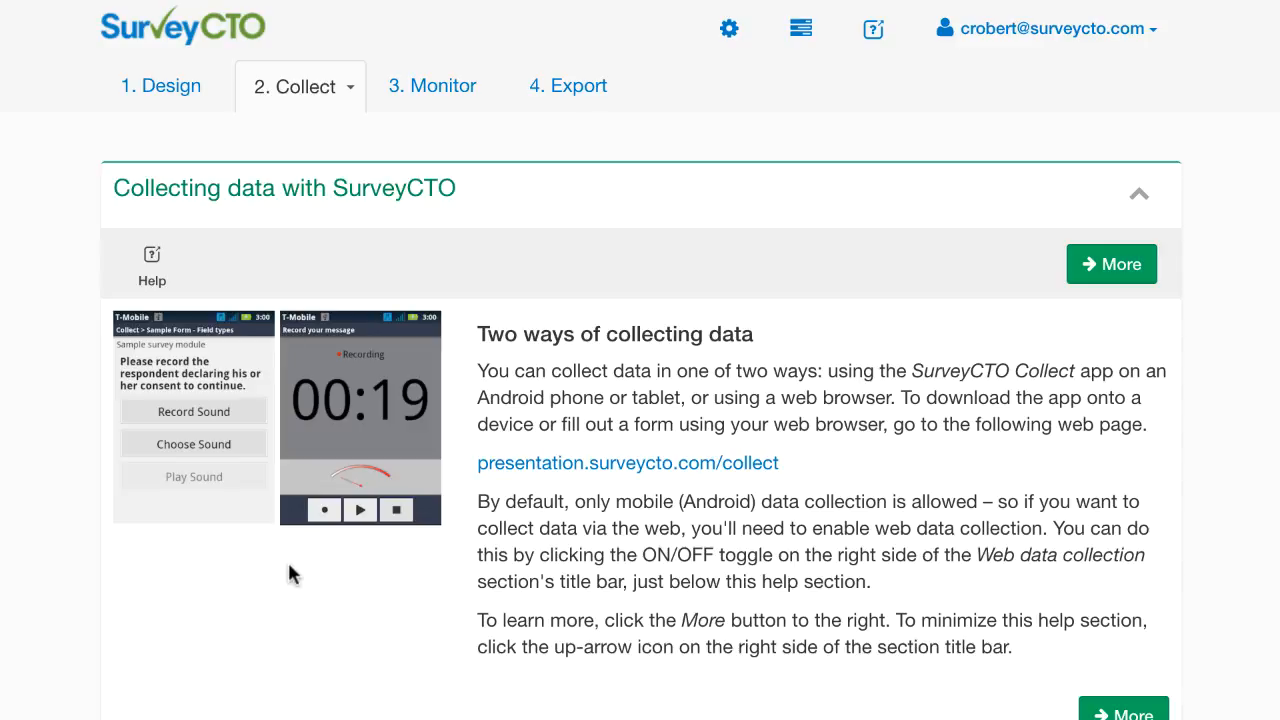
{"action": "mouse_move", "coordinate": [864, 428]}
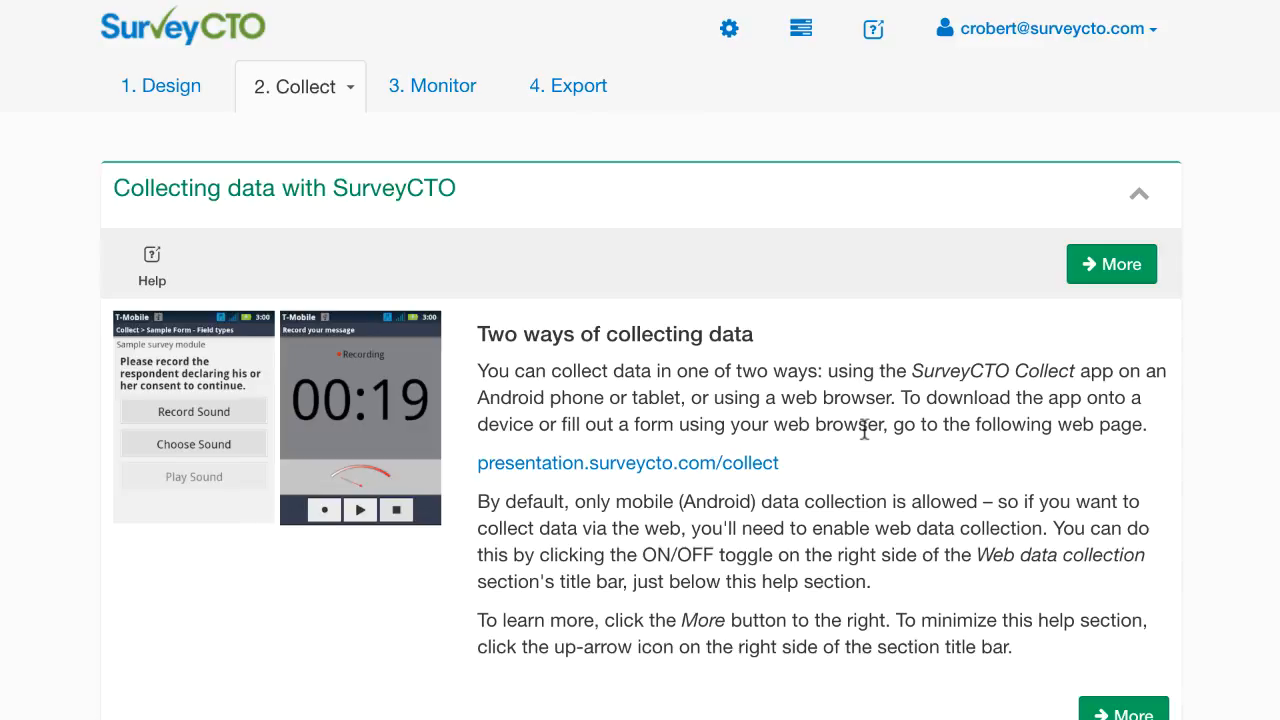